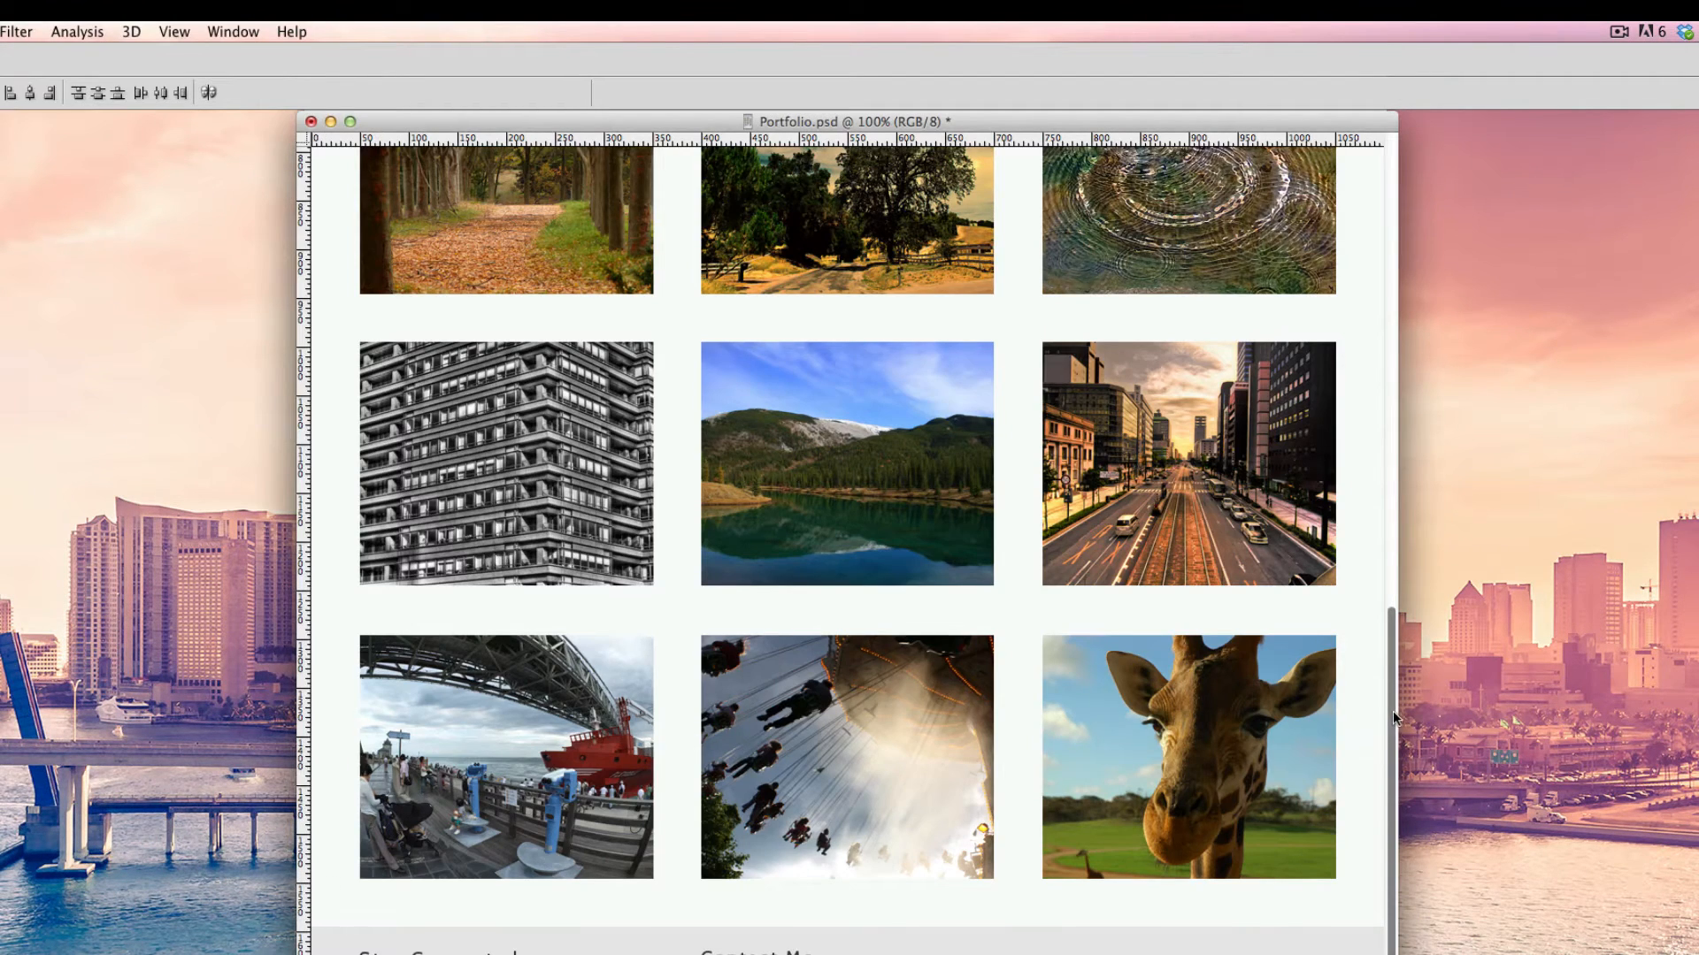
Write an empty <div id="container"></div> right after the header section.
{"action": "scroll", "scroll_direction": "up", "scroll_amount": 3}
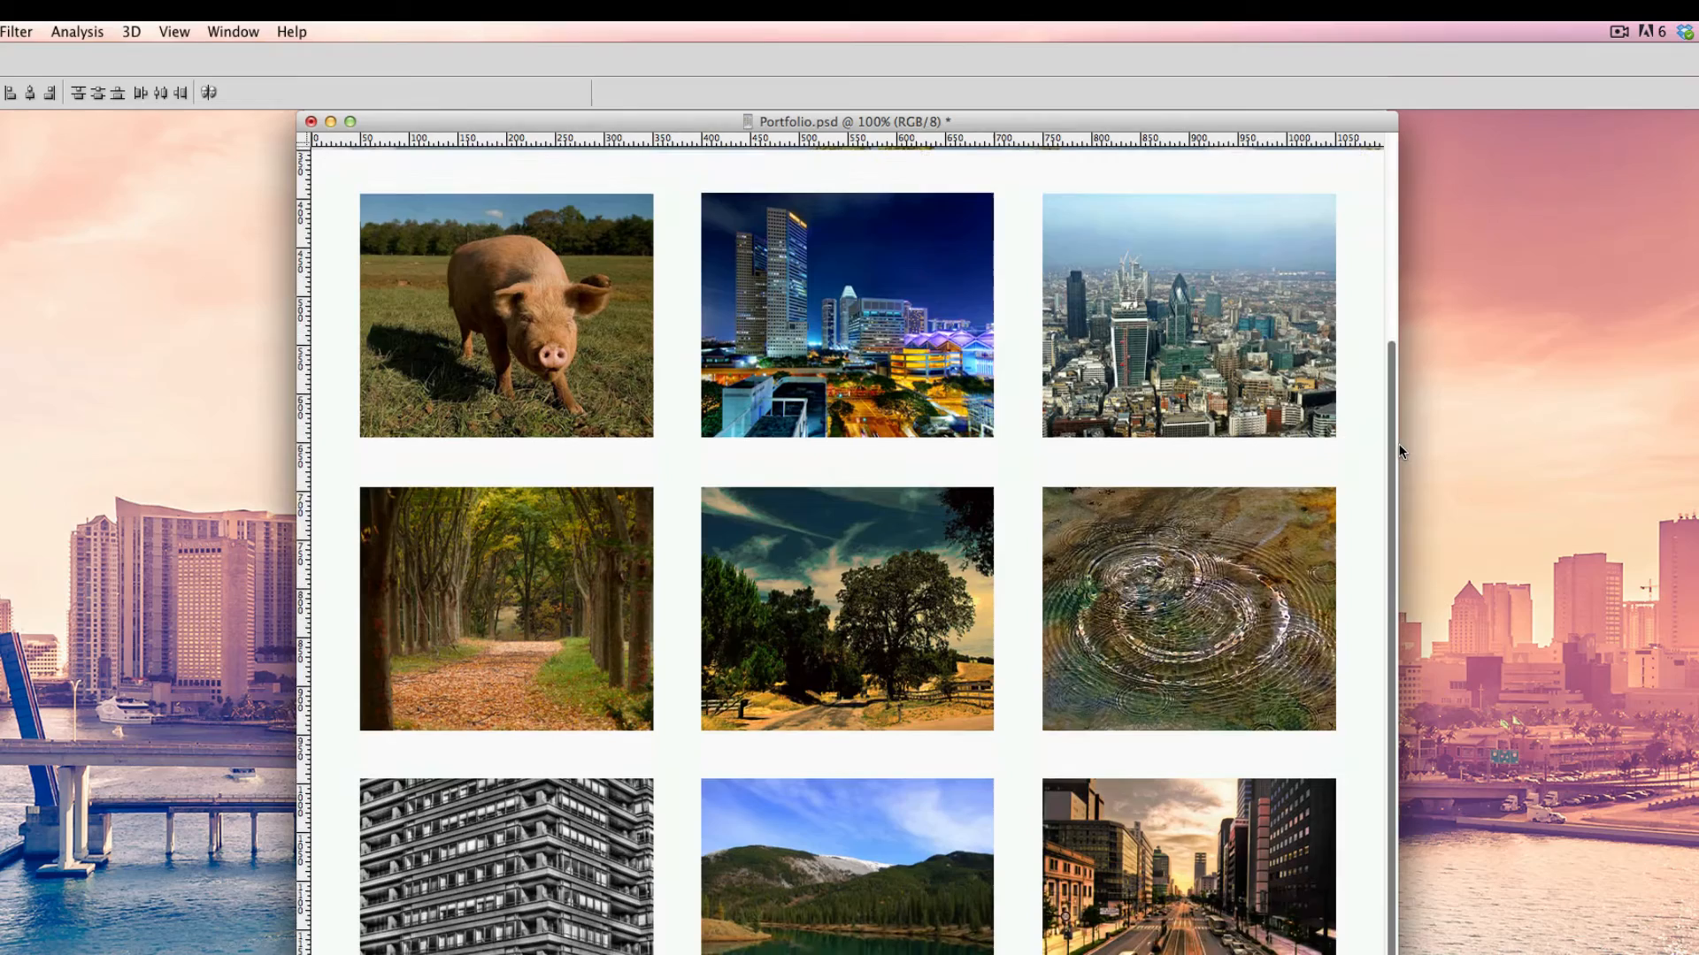
{"action": "scroll", "scroll_direction": "down", "scroll_amount": 3}
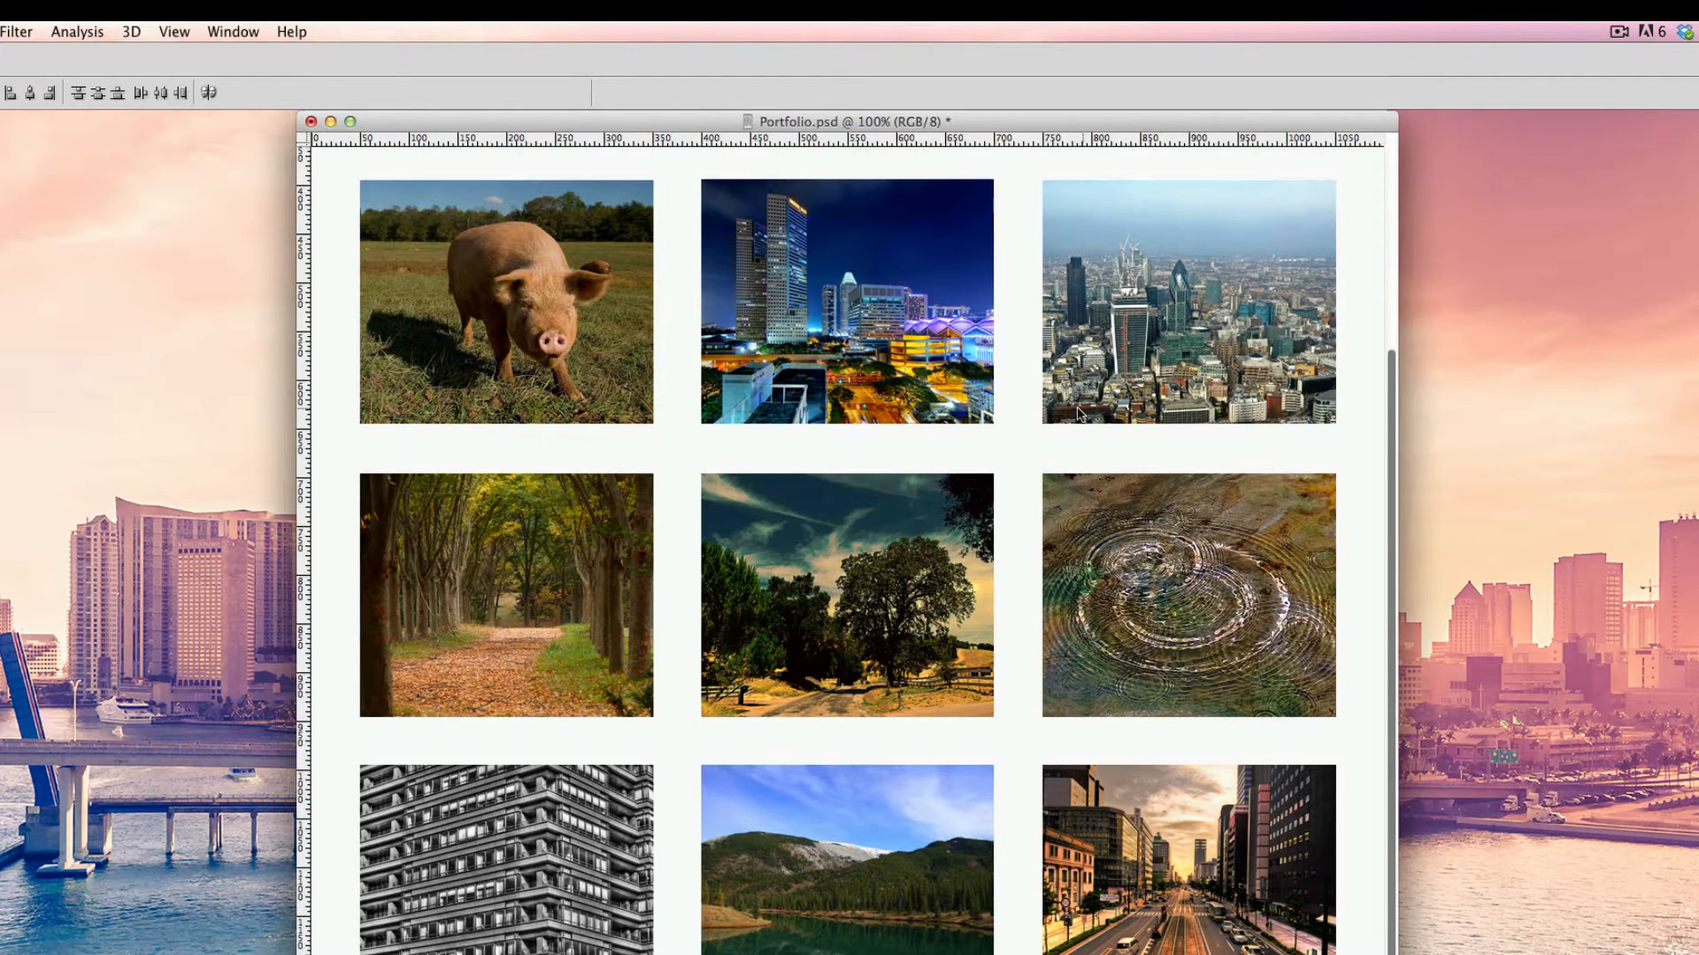
{"action": "mouse_move", "coordinate": [1074, 413]}
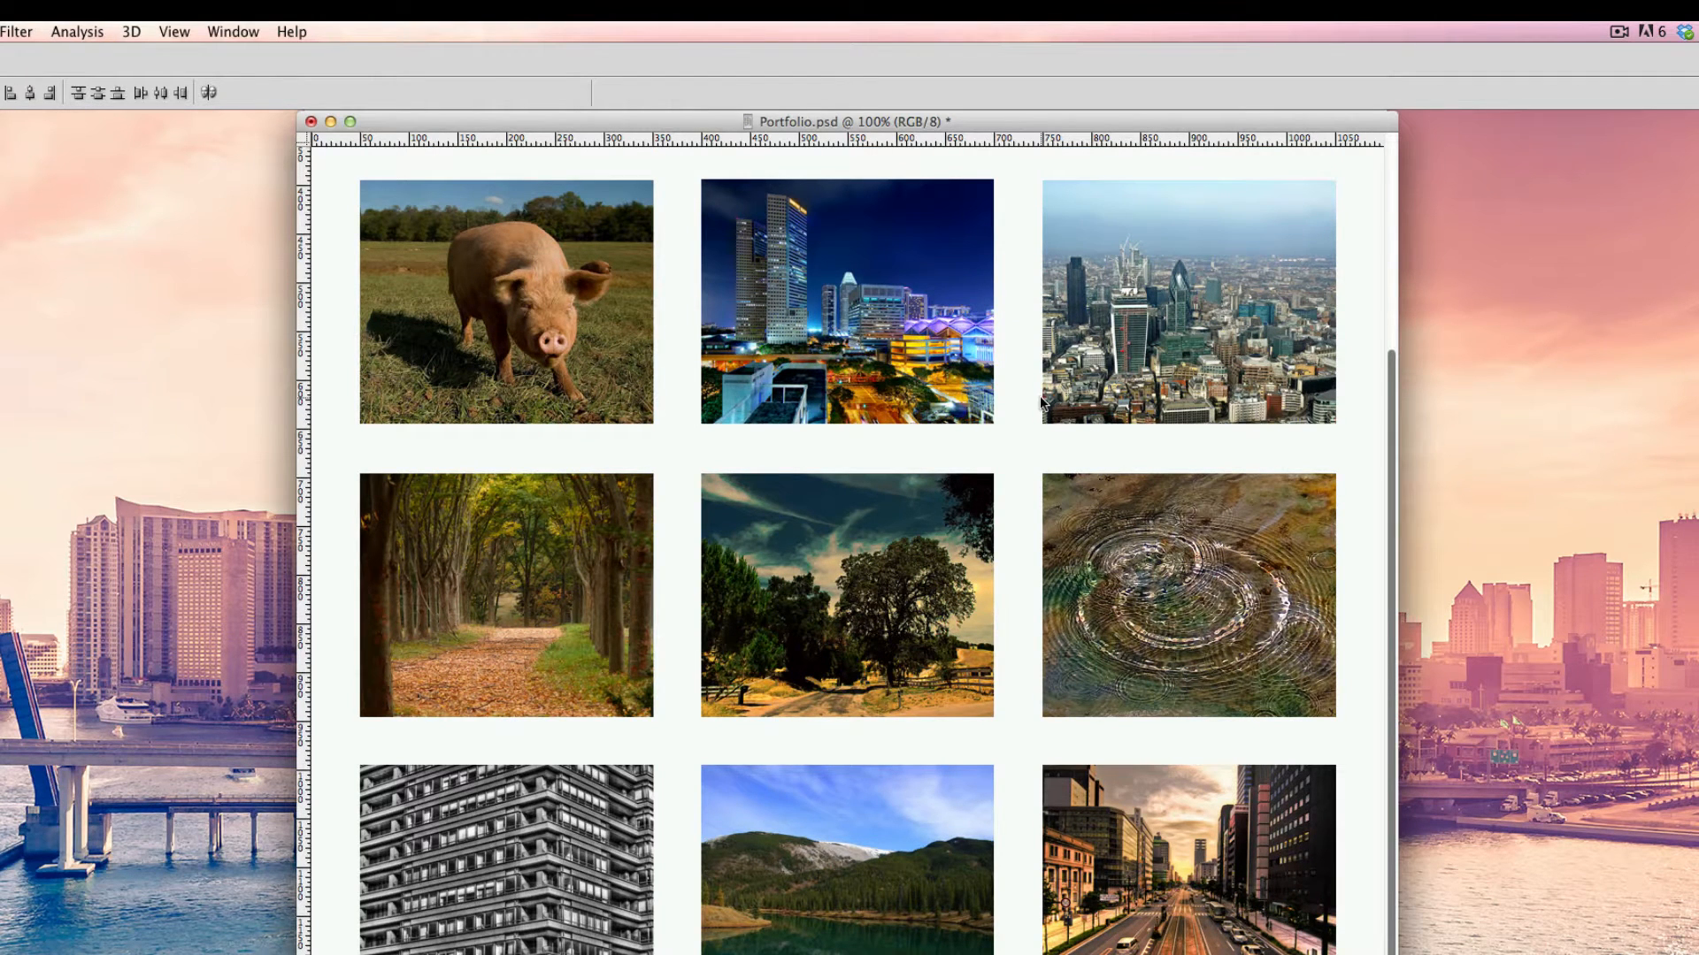
{"action": "mouse_move", "coordinate": [1019, 378]}
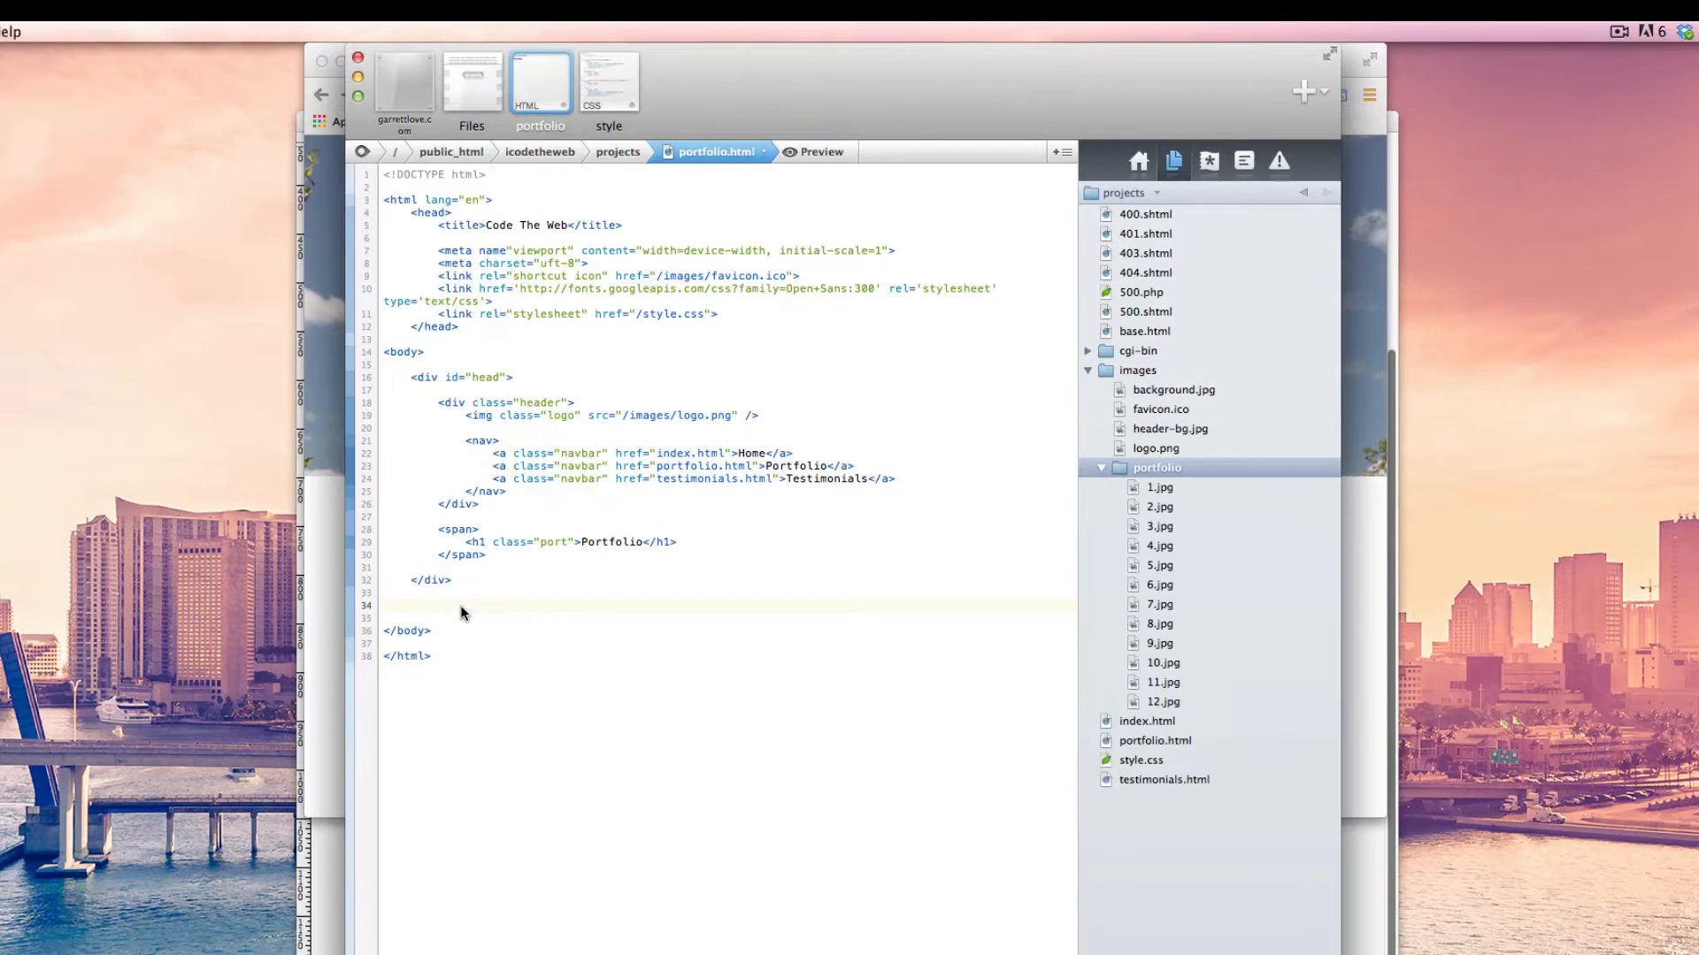
{"action": "type", "text": "<d"}
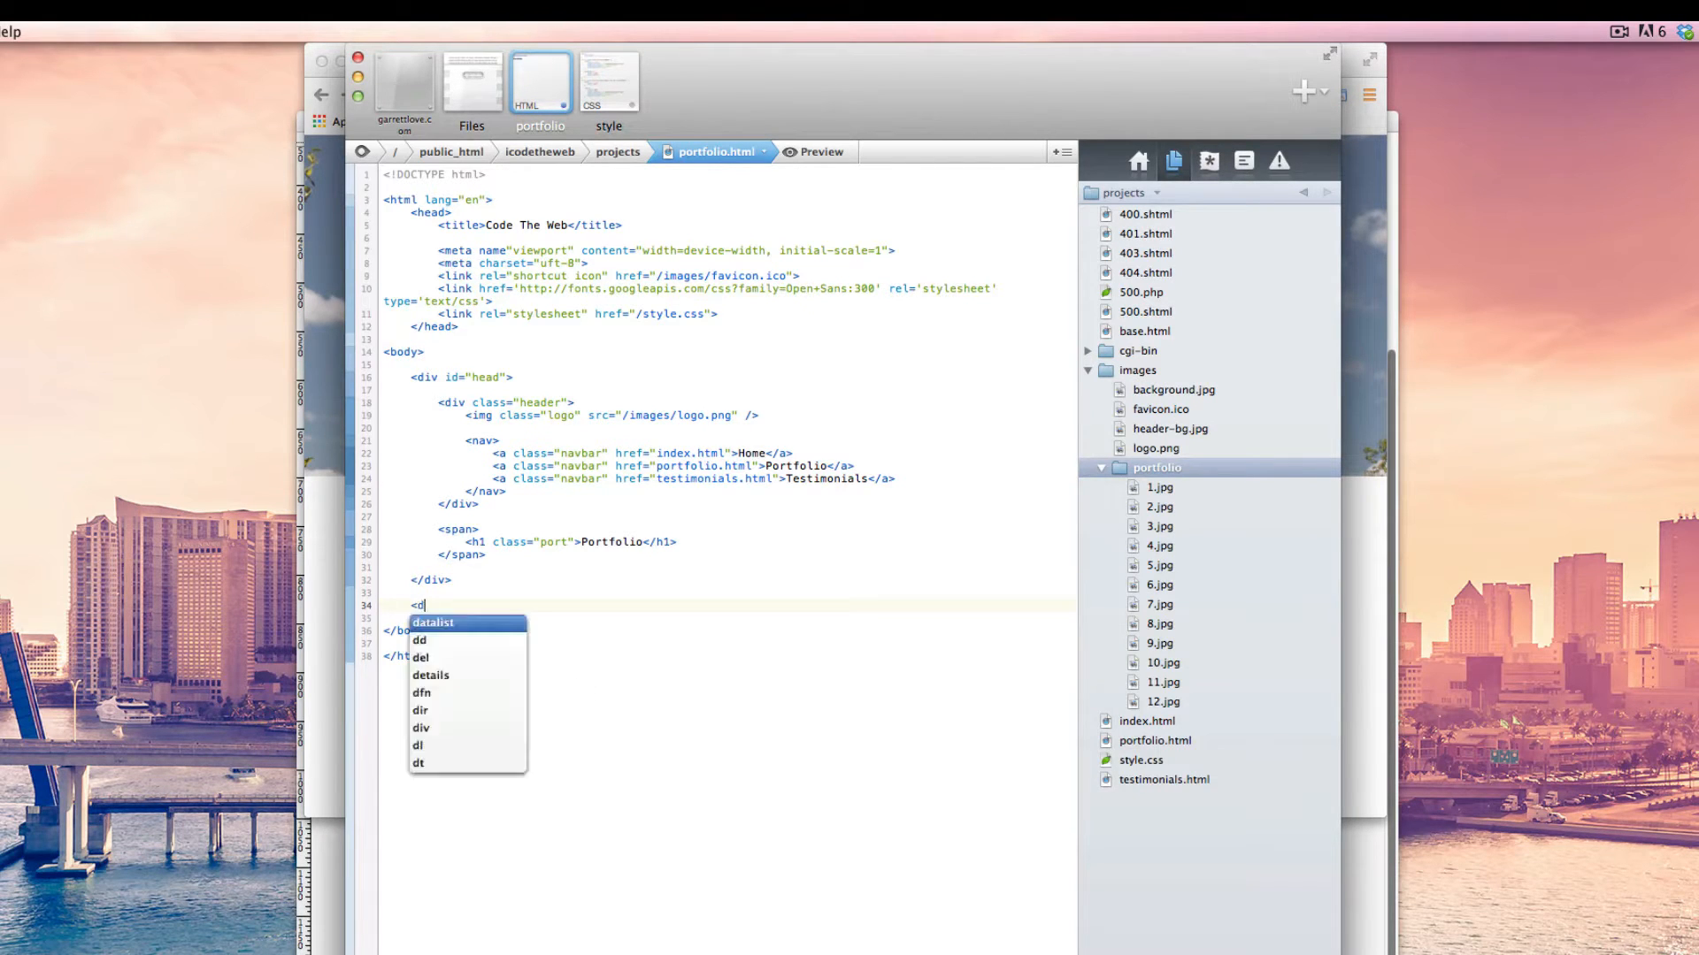
{"action": "type", "text": "iv"}
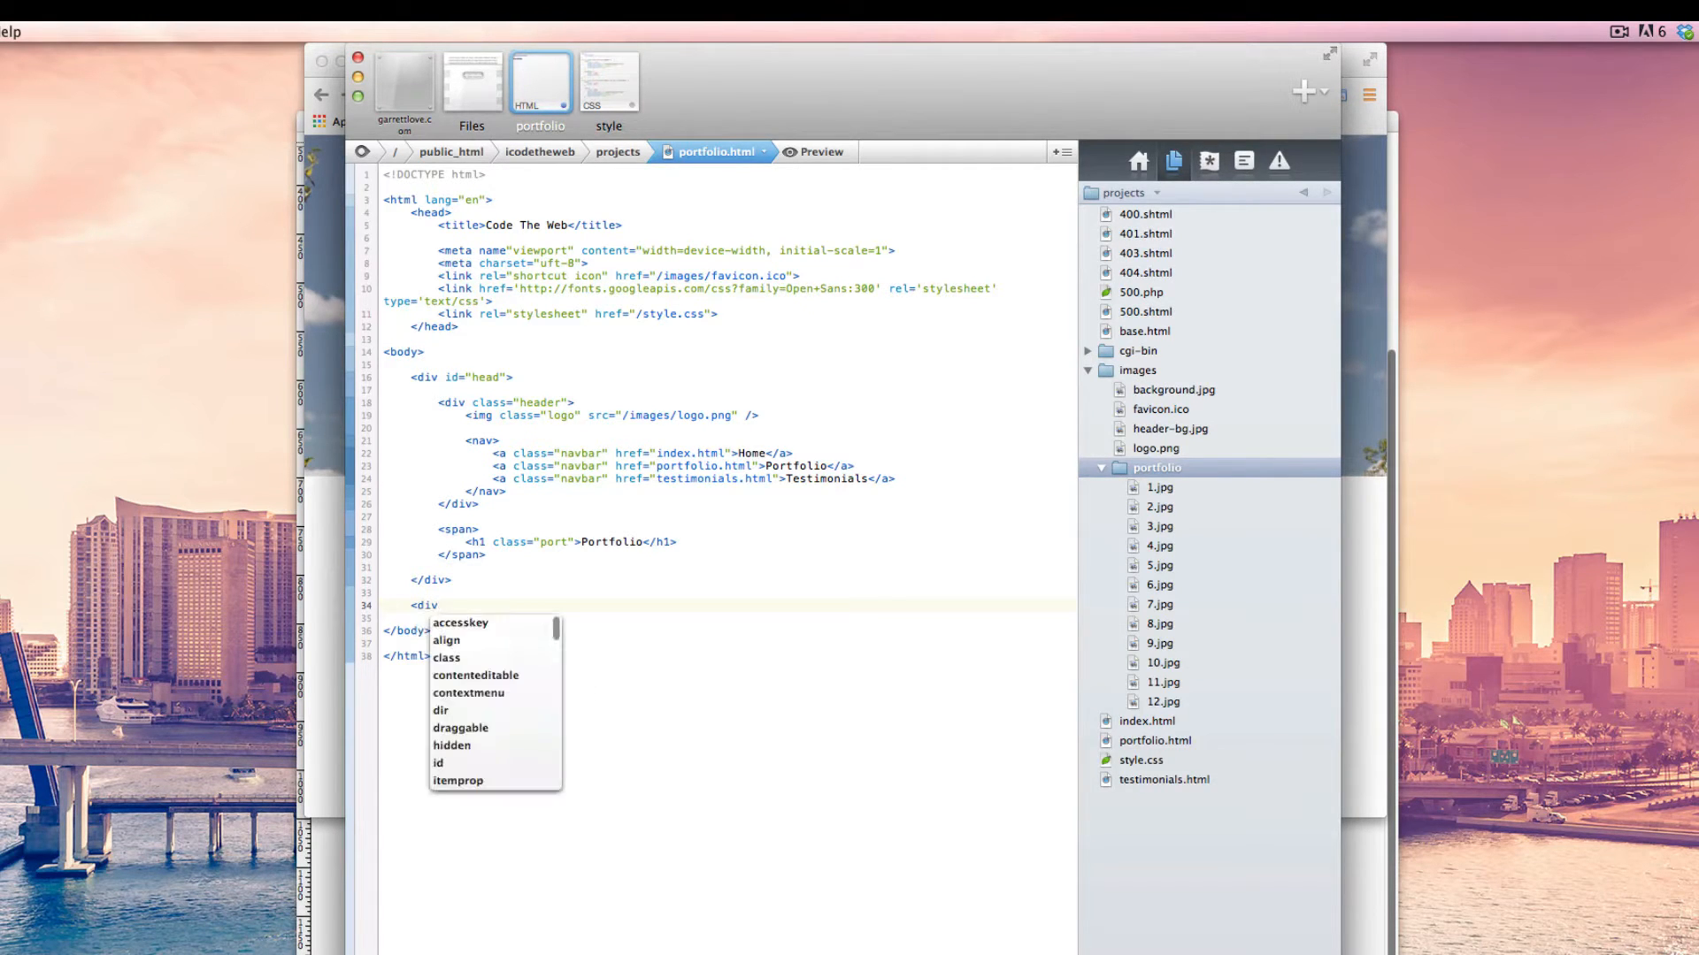
{"action": "type", "text": "id="}
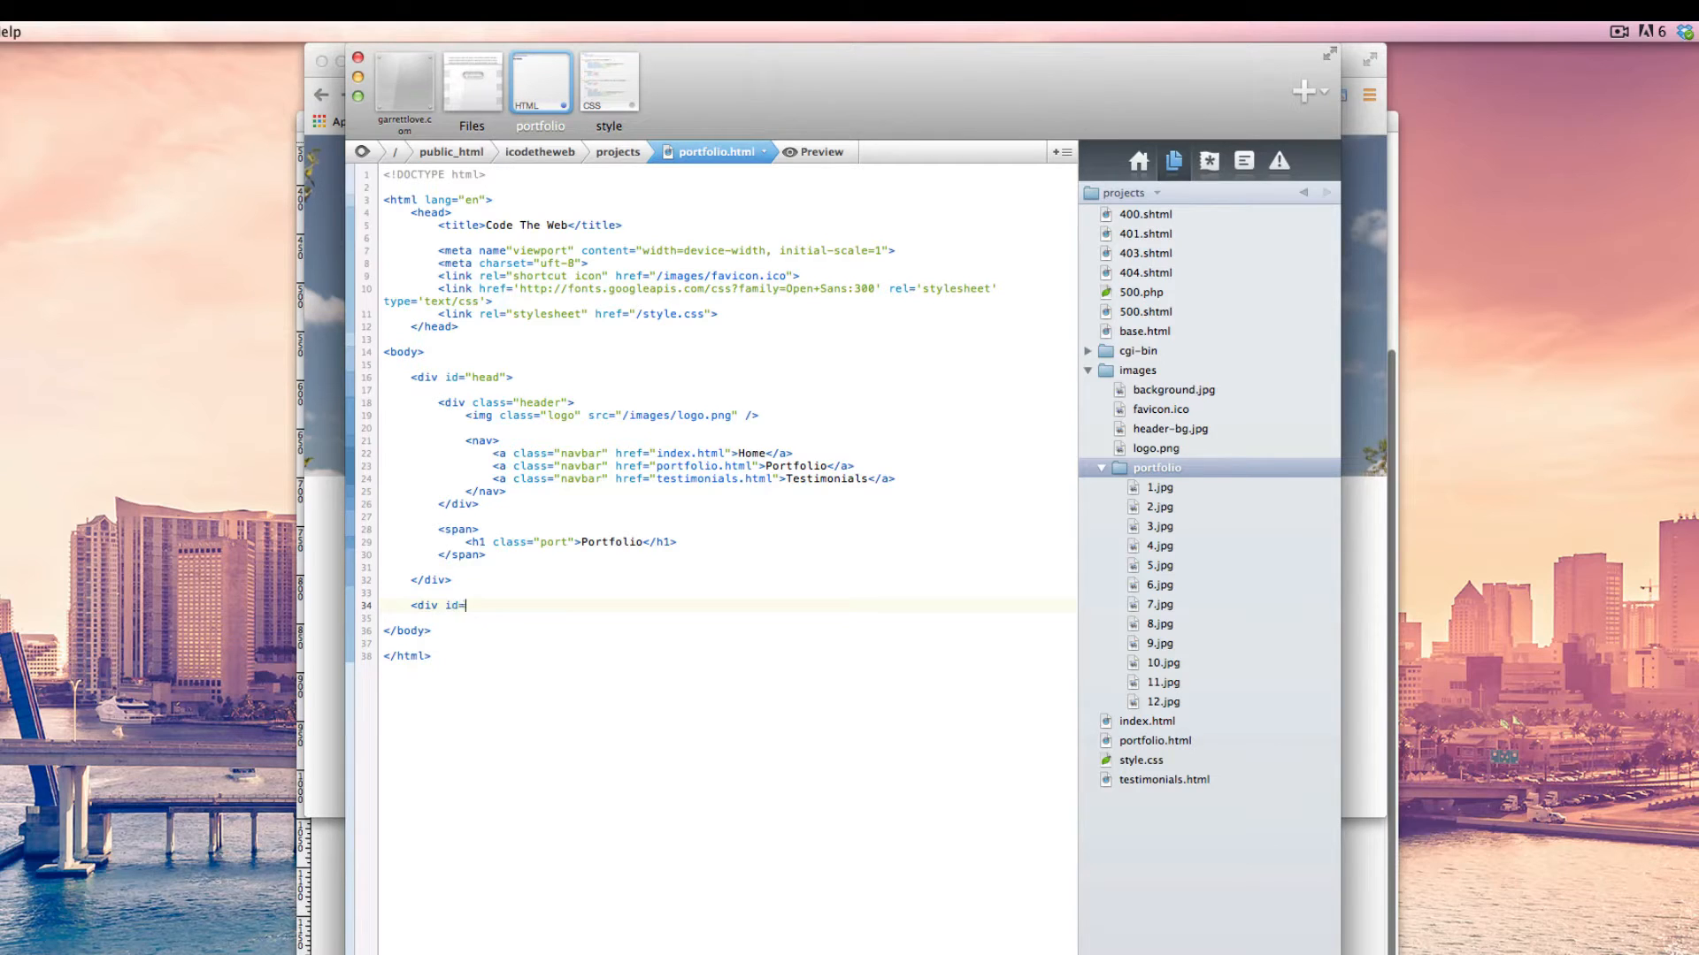
{"action": "type", "text": "\"contai"}
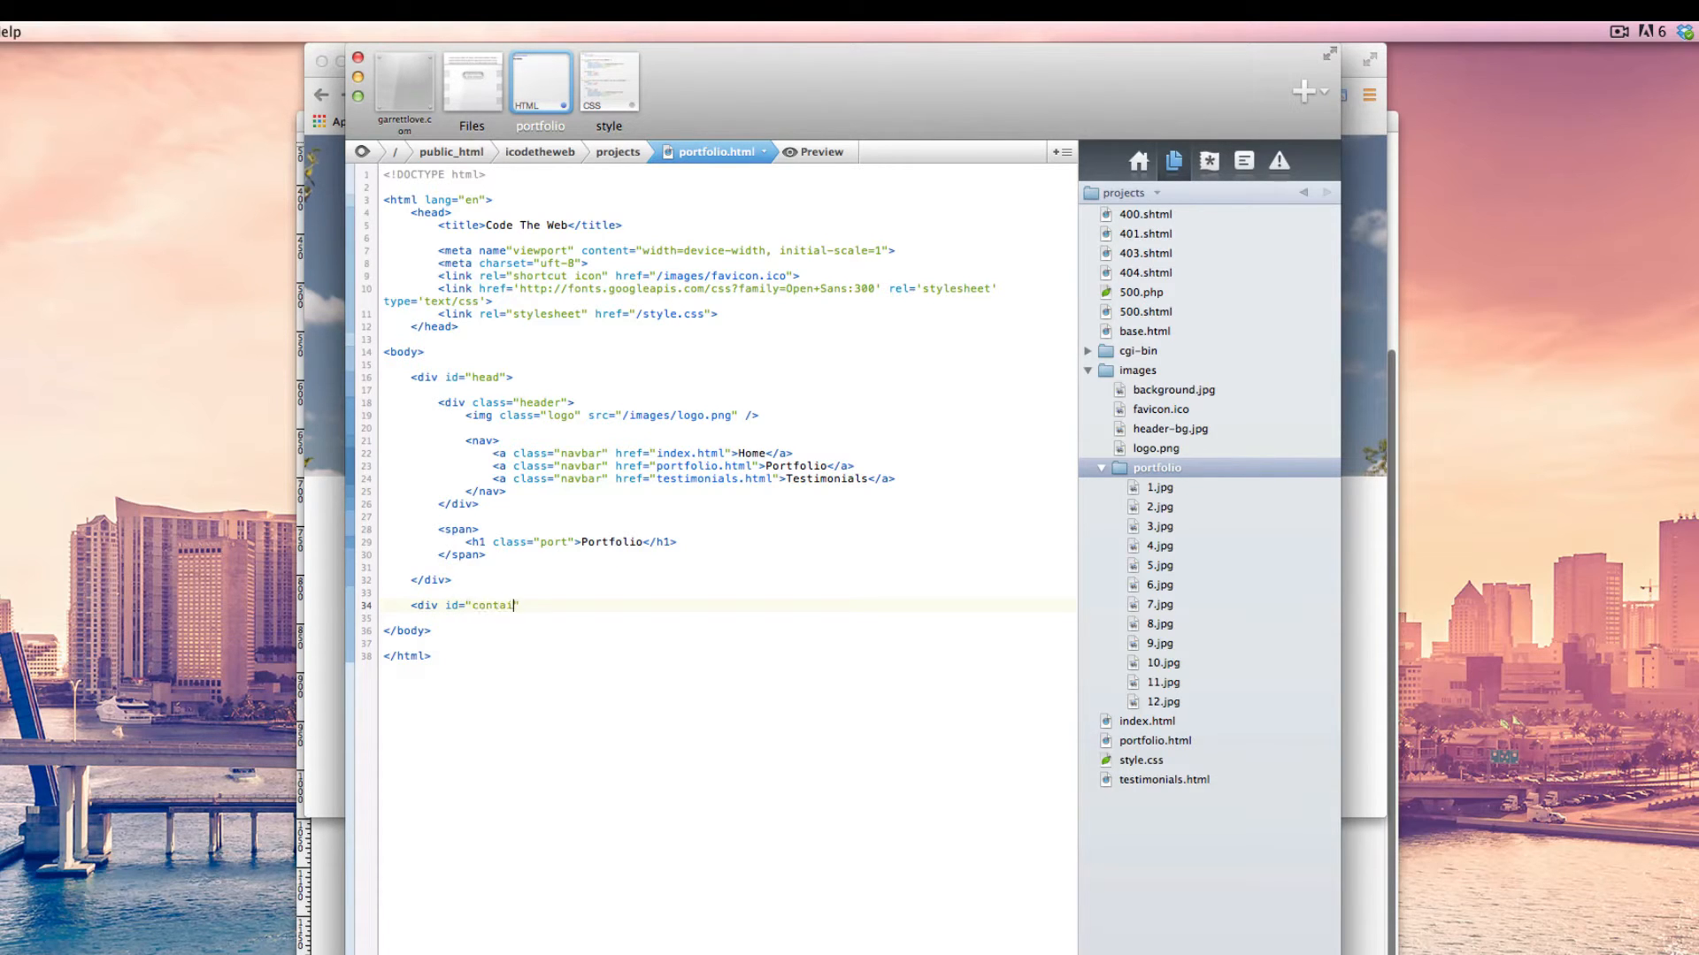
{"action": "type", "text": "ner\">"}
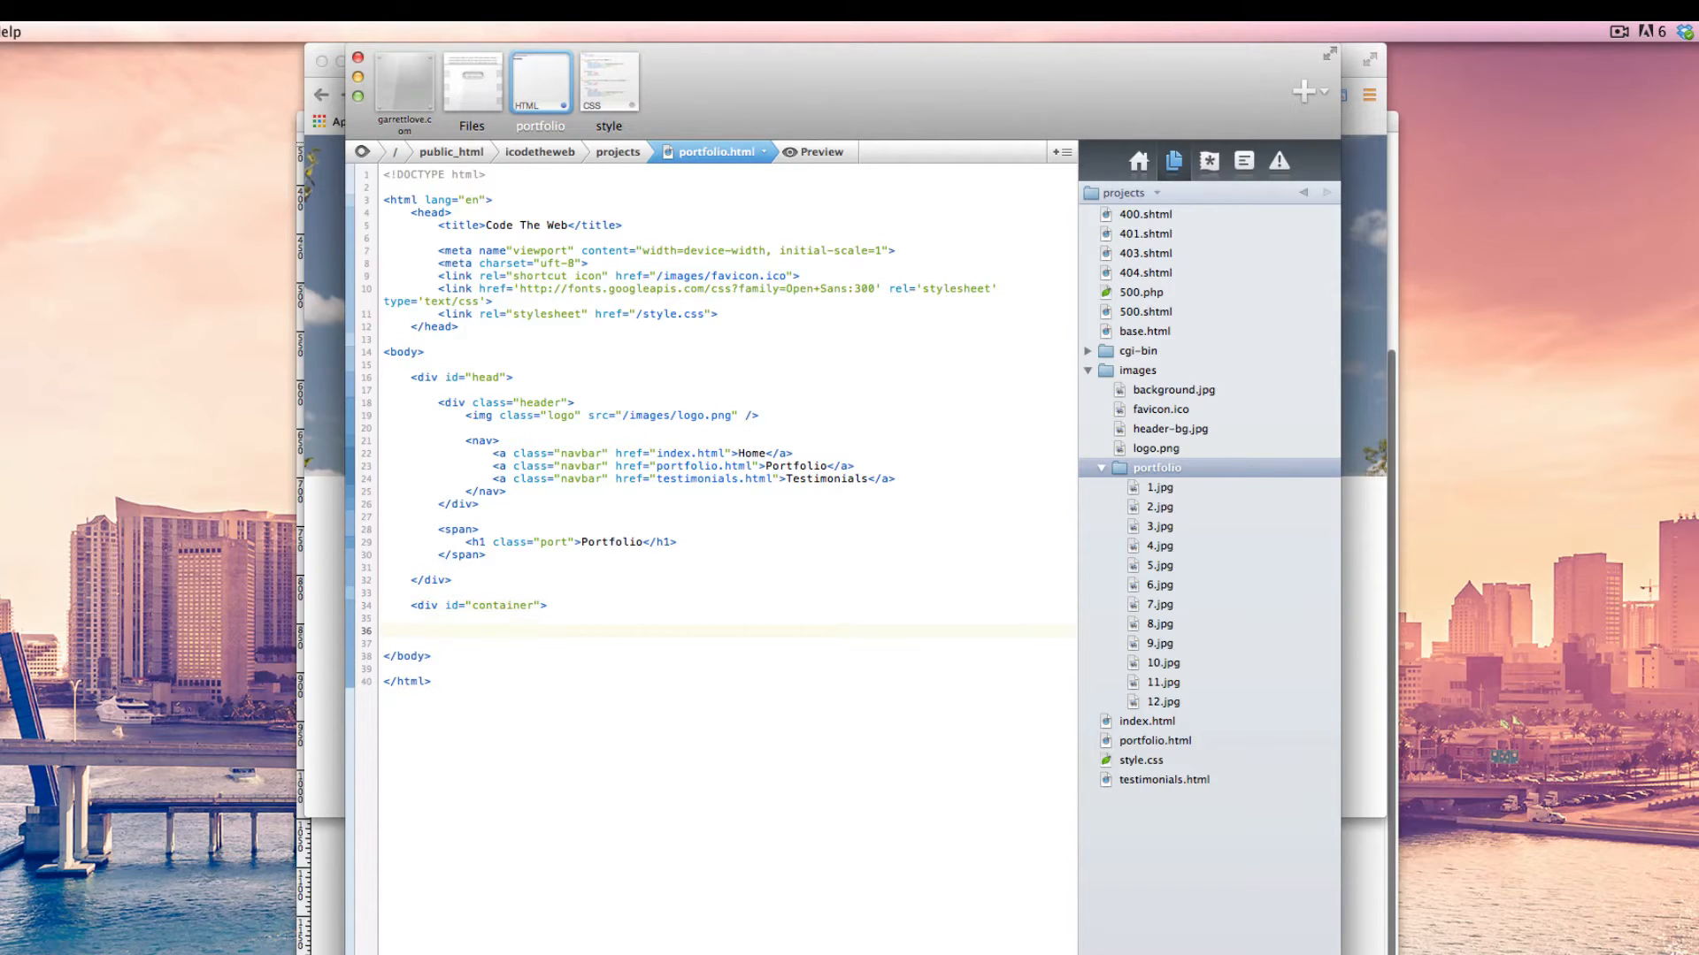
{"action": "type", "text": "</div>"}
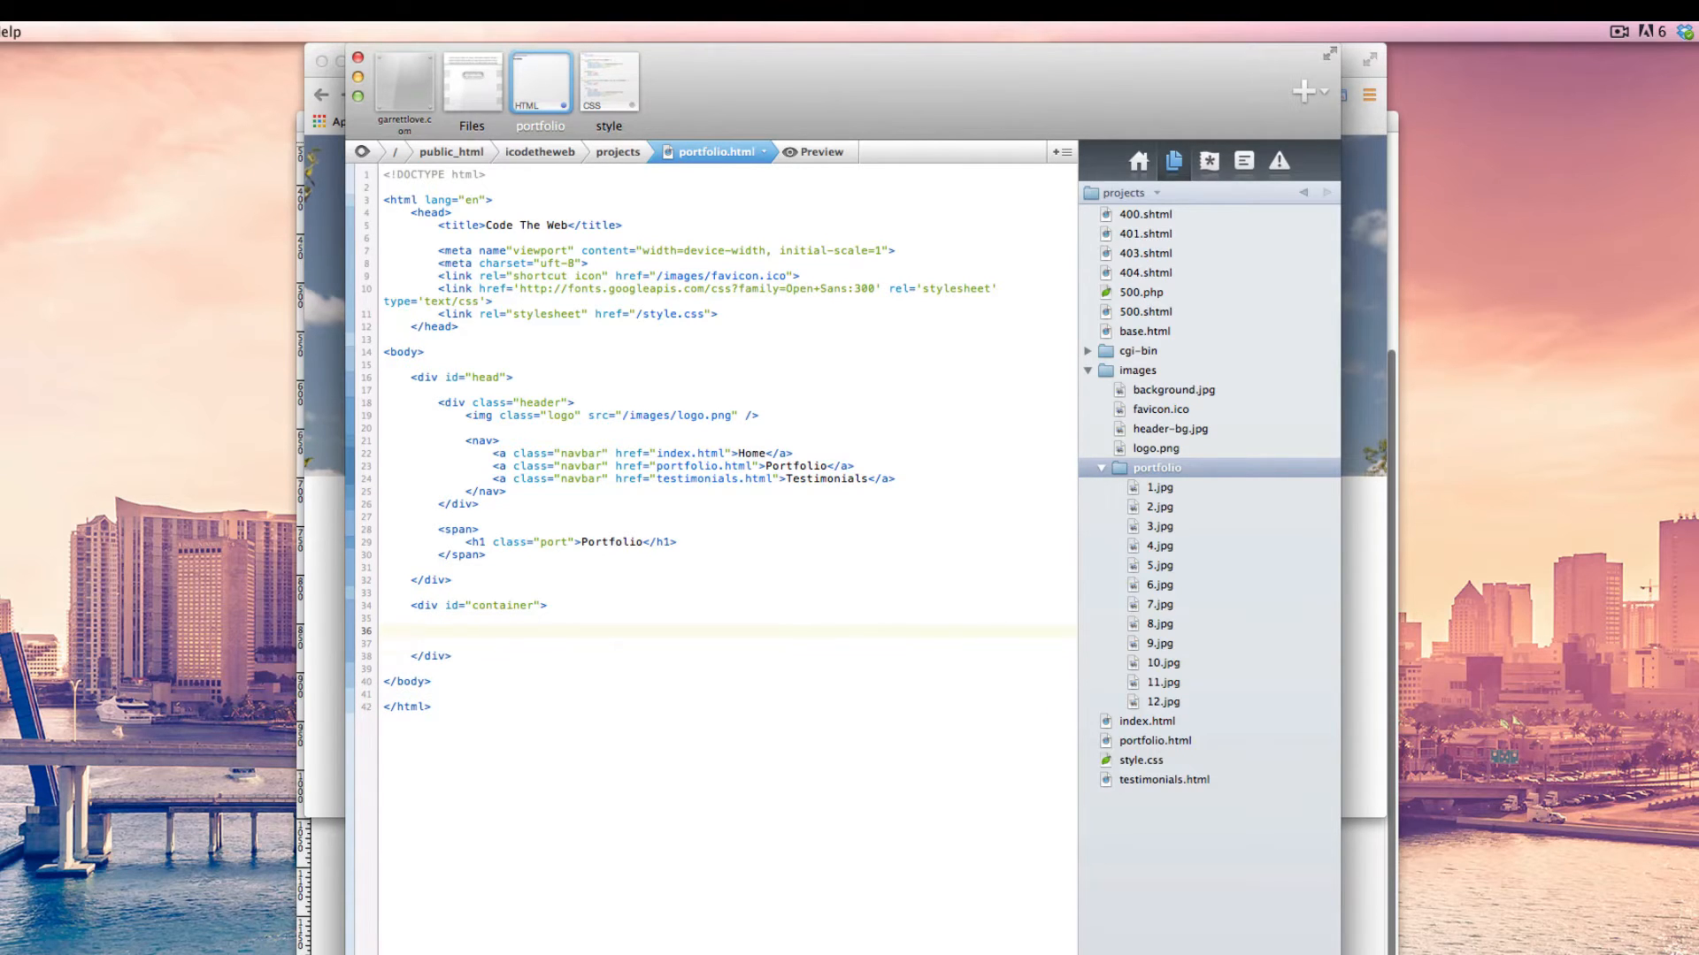
Nest a <div class="one"> with its closing tag inside the container.
{"action": "type", "text": "<div"}
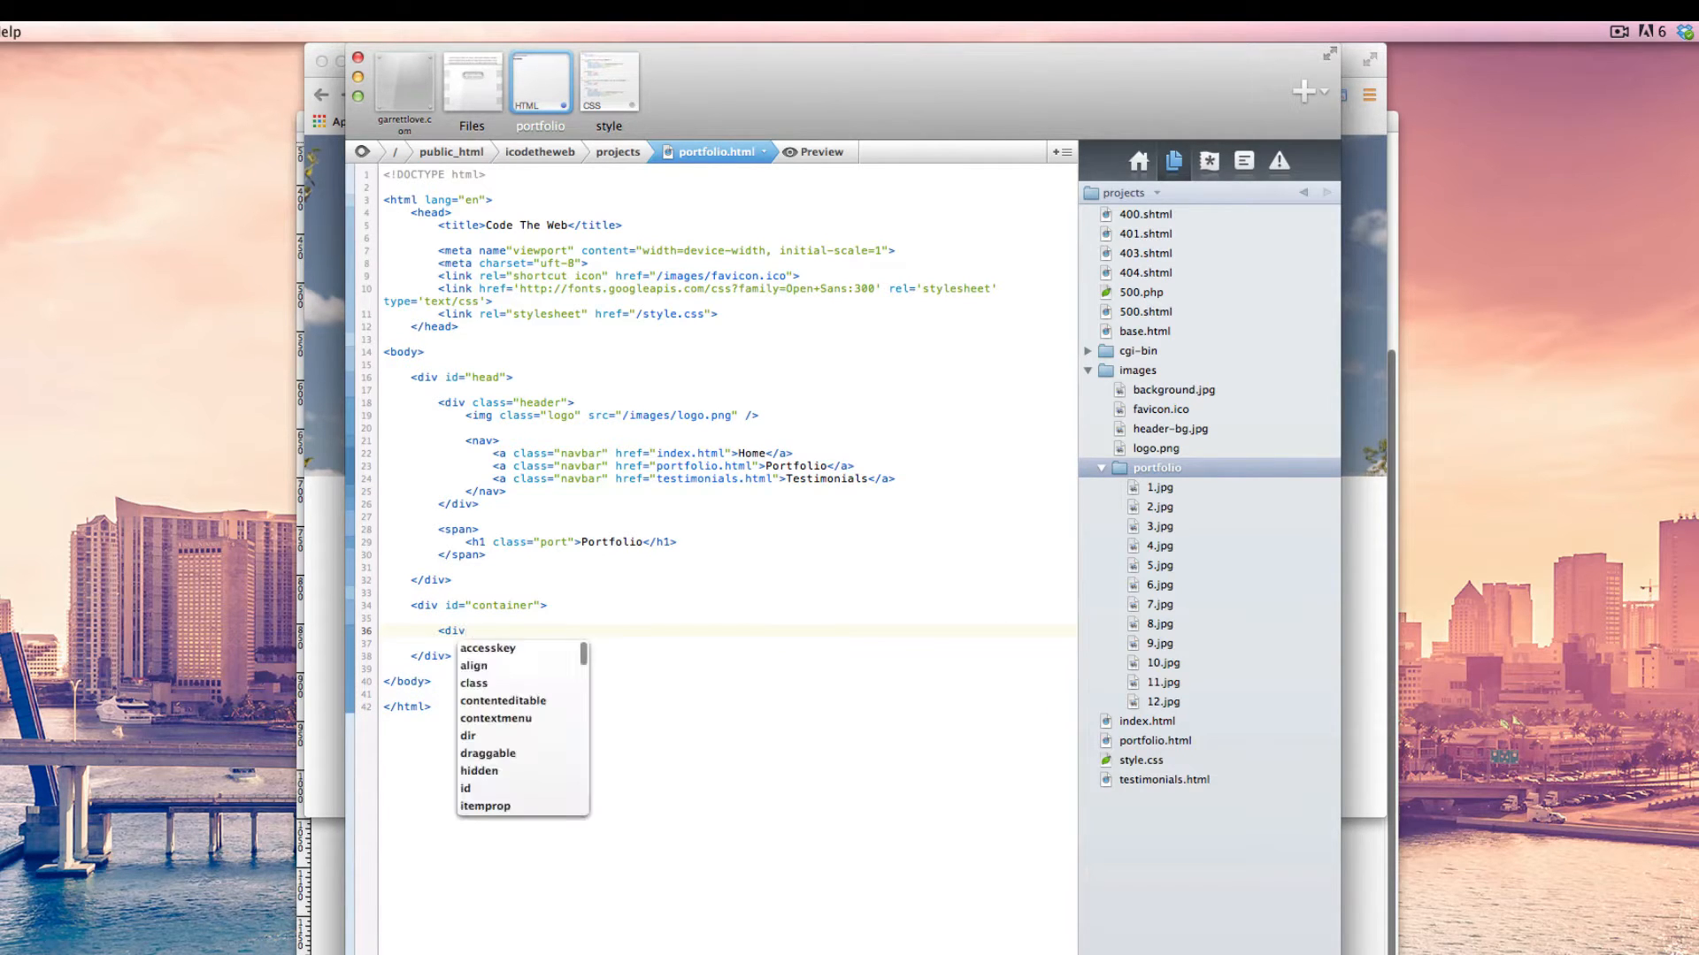
{"action": "type", "text": "\" \""}
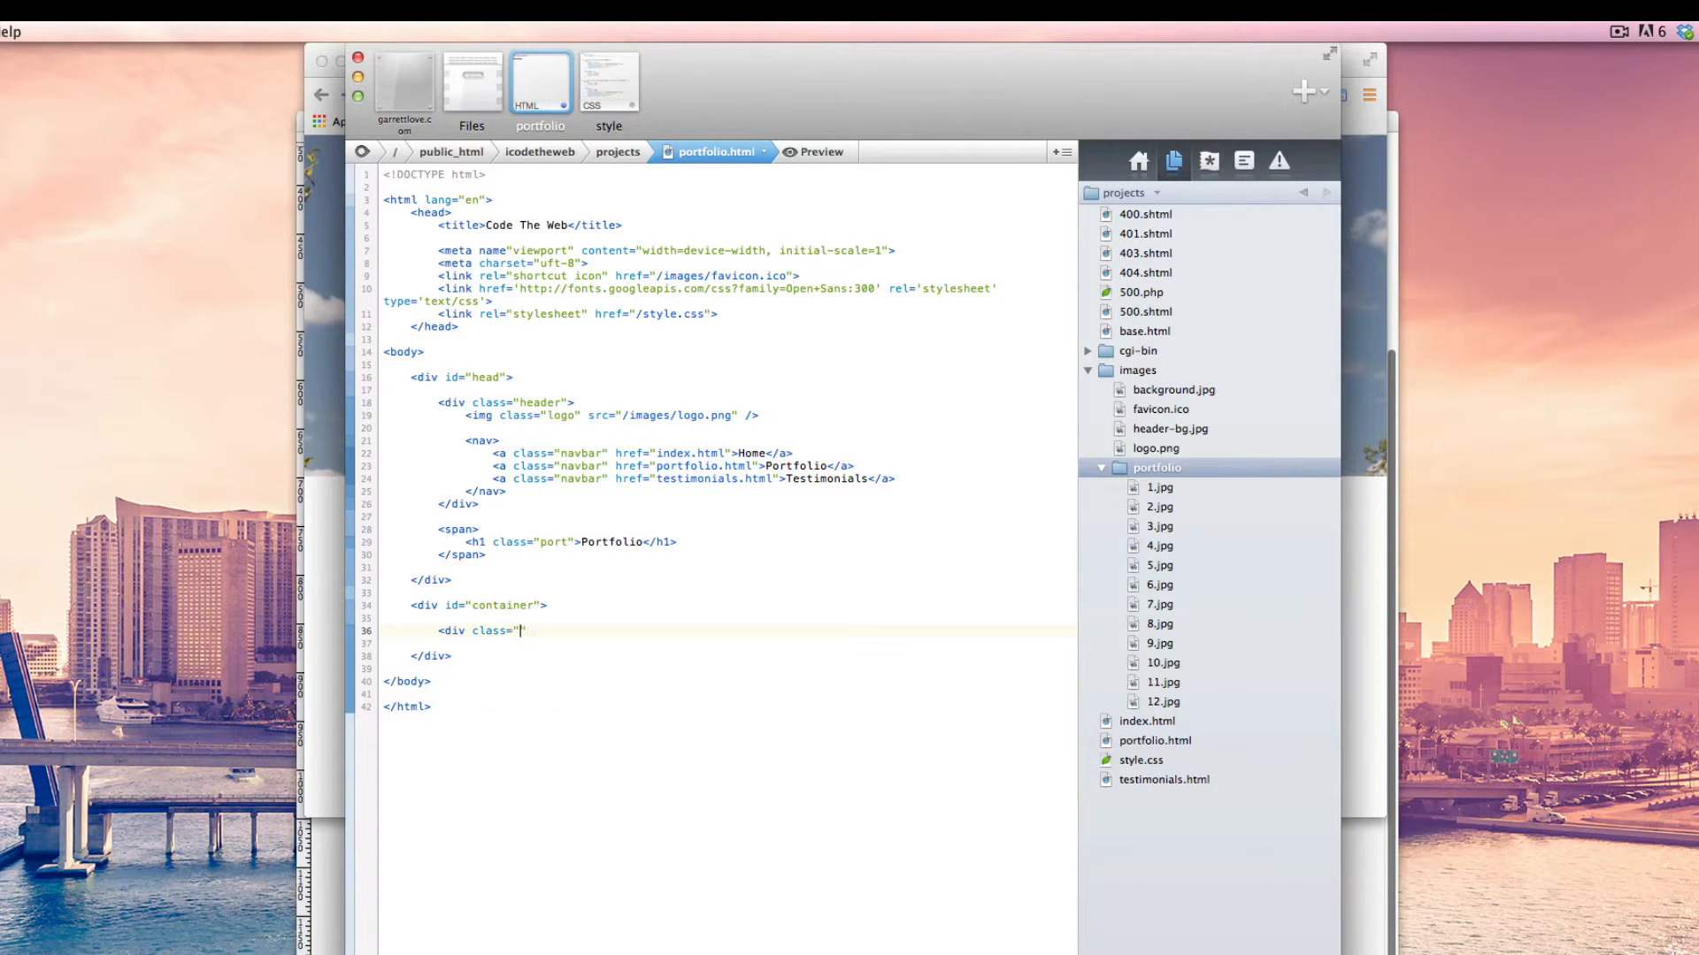
{"action": "type", "text": "one\">"}
{"action": "left_click", "coordinate": [727, 644]}
{"action": "type", "text": "<"}
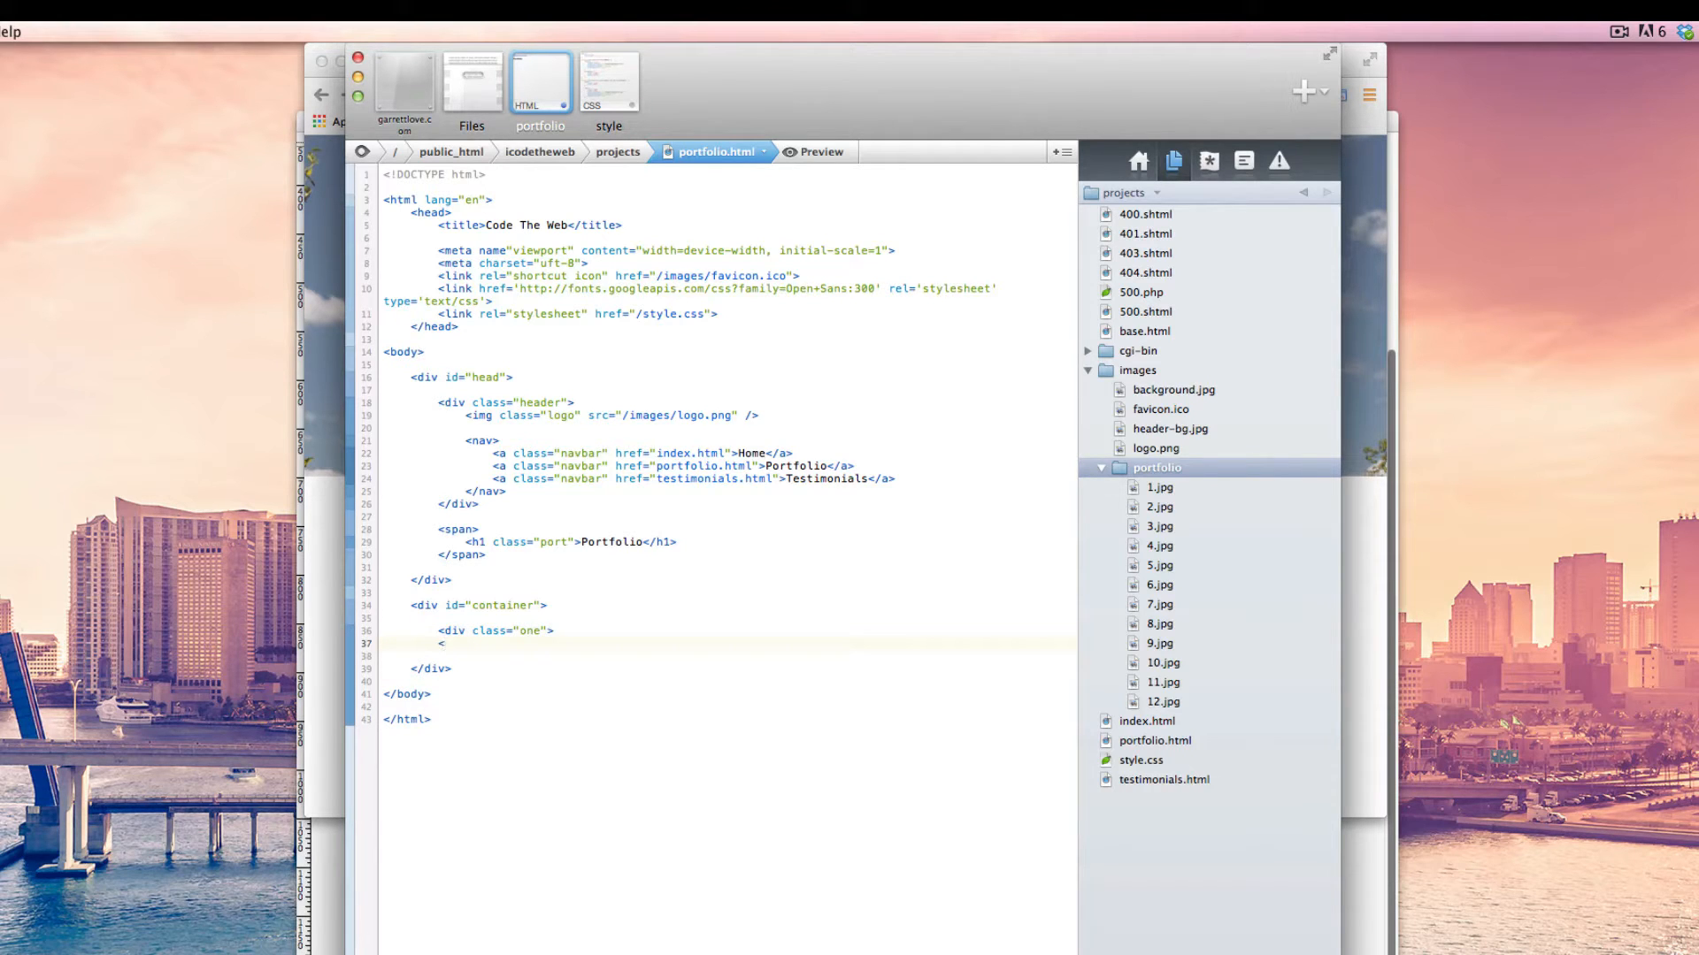
{"action": "type", "text": "/div>"}
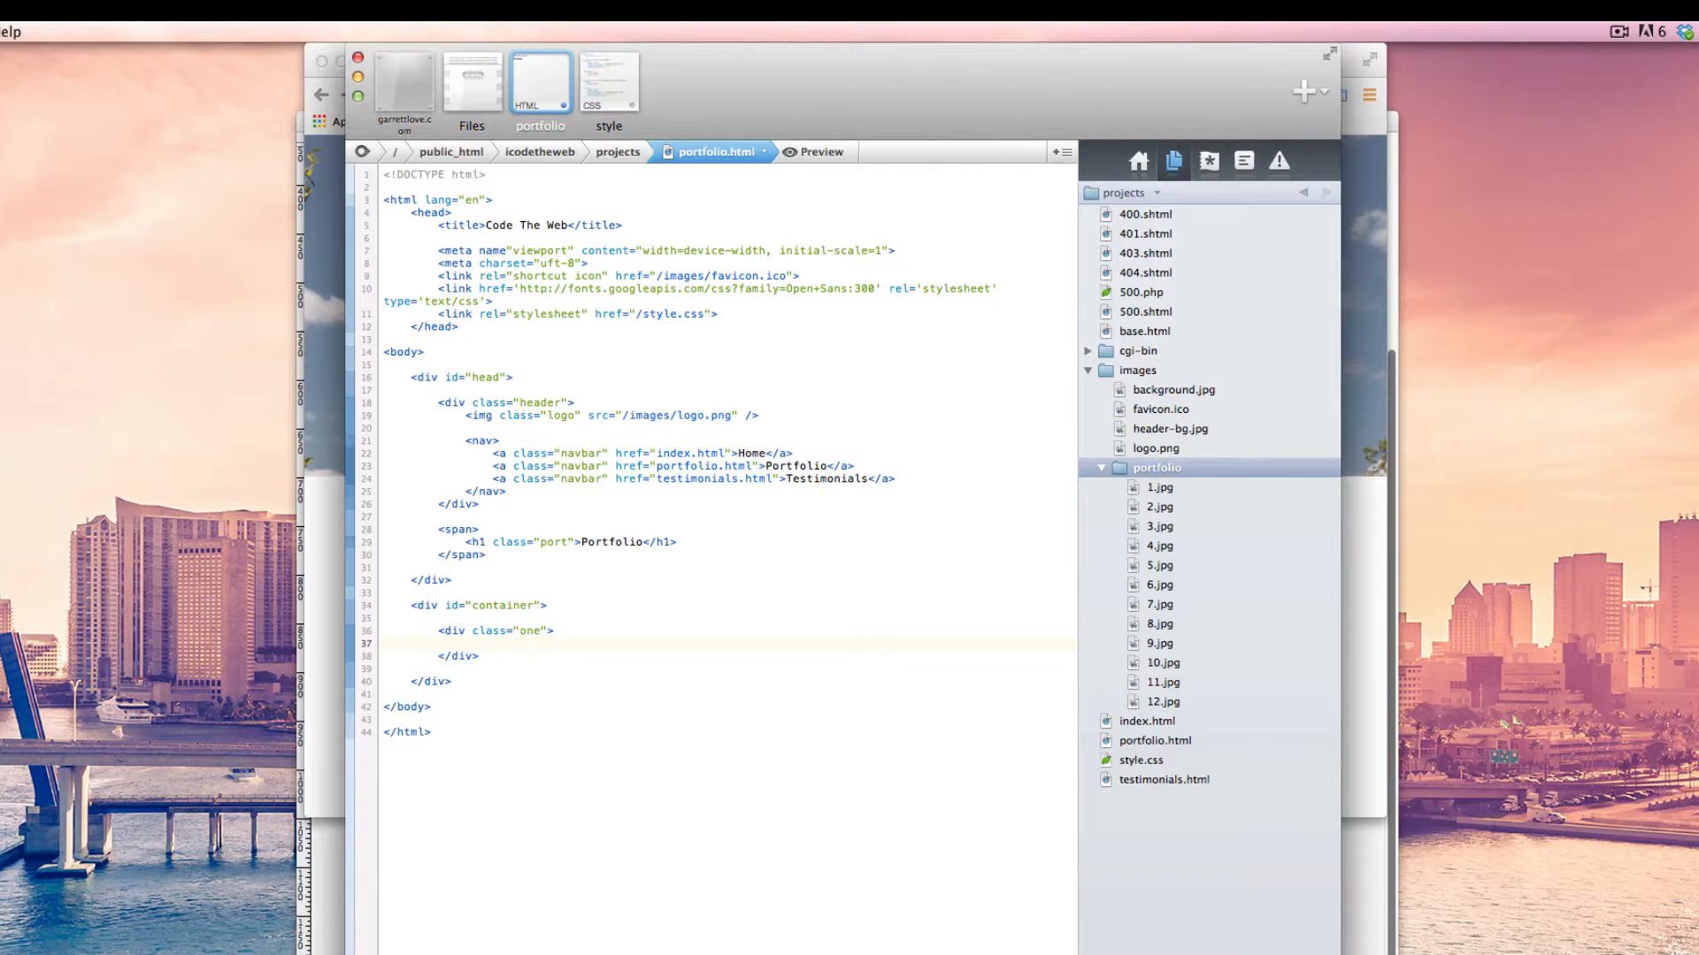
Inside it, add an img of class portfolio sourcing /images/portfolio/1.jpg.
{"action": "type", "text": "<img class=\""}
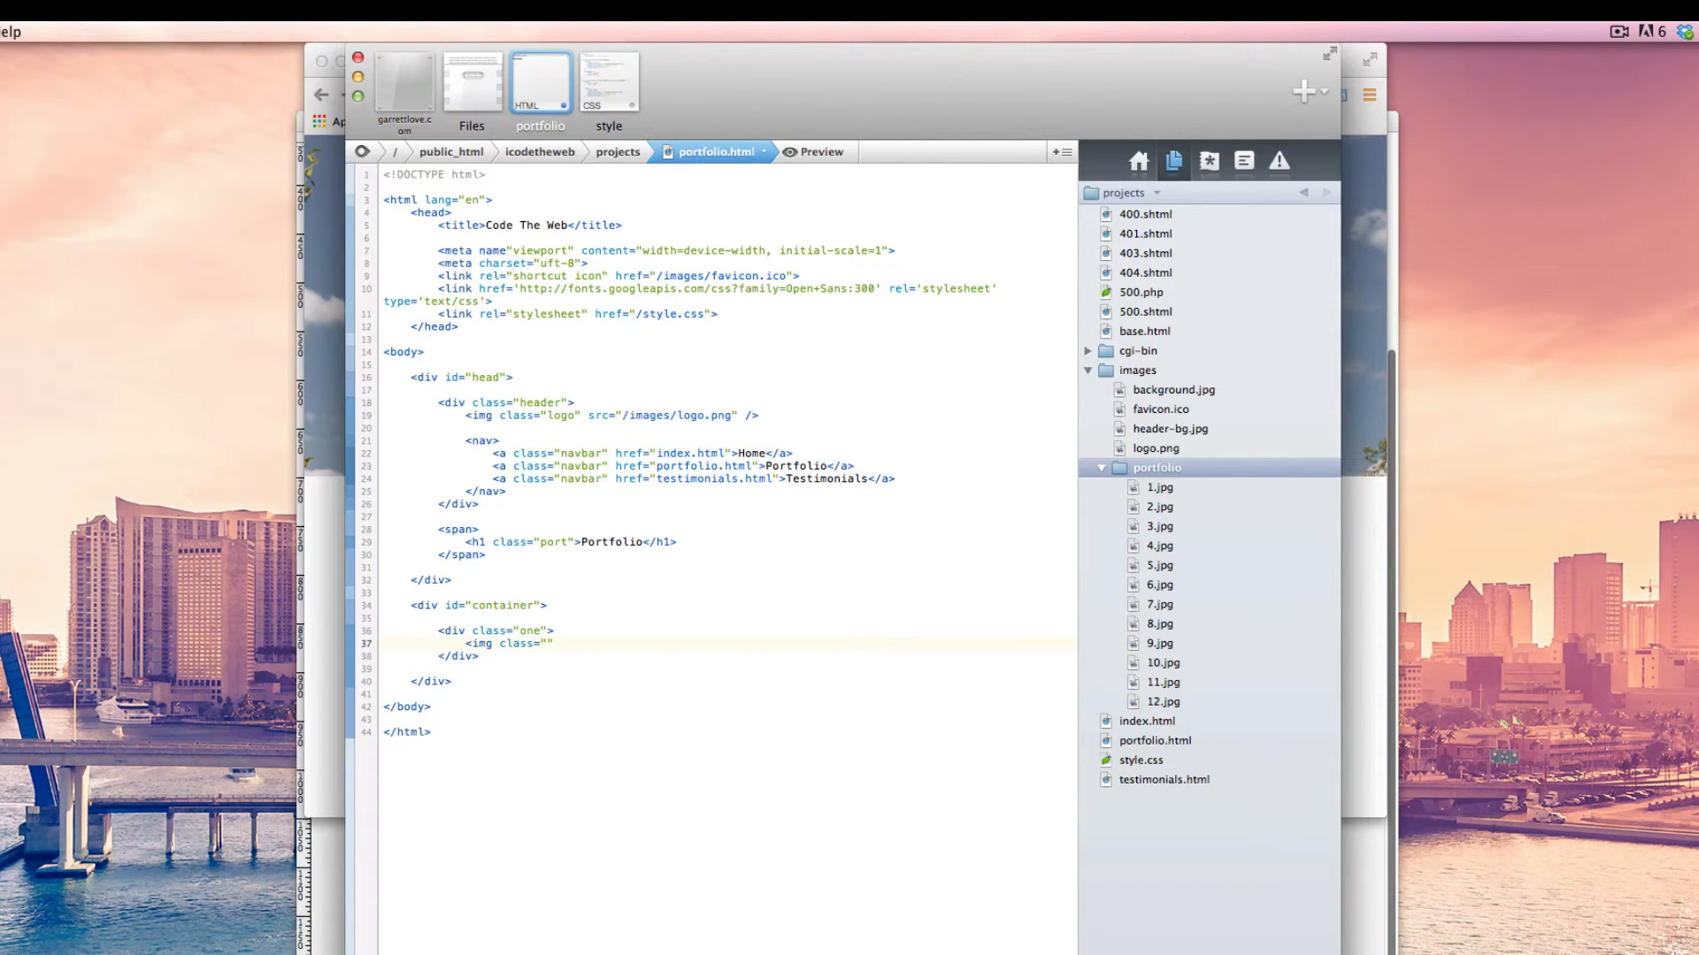
{"action": "type", "text": "portfolio"}
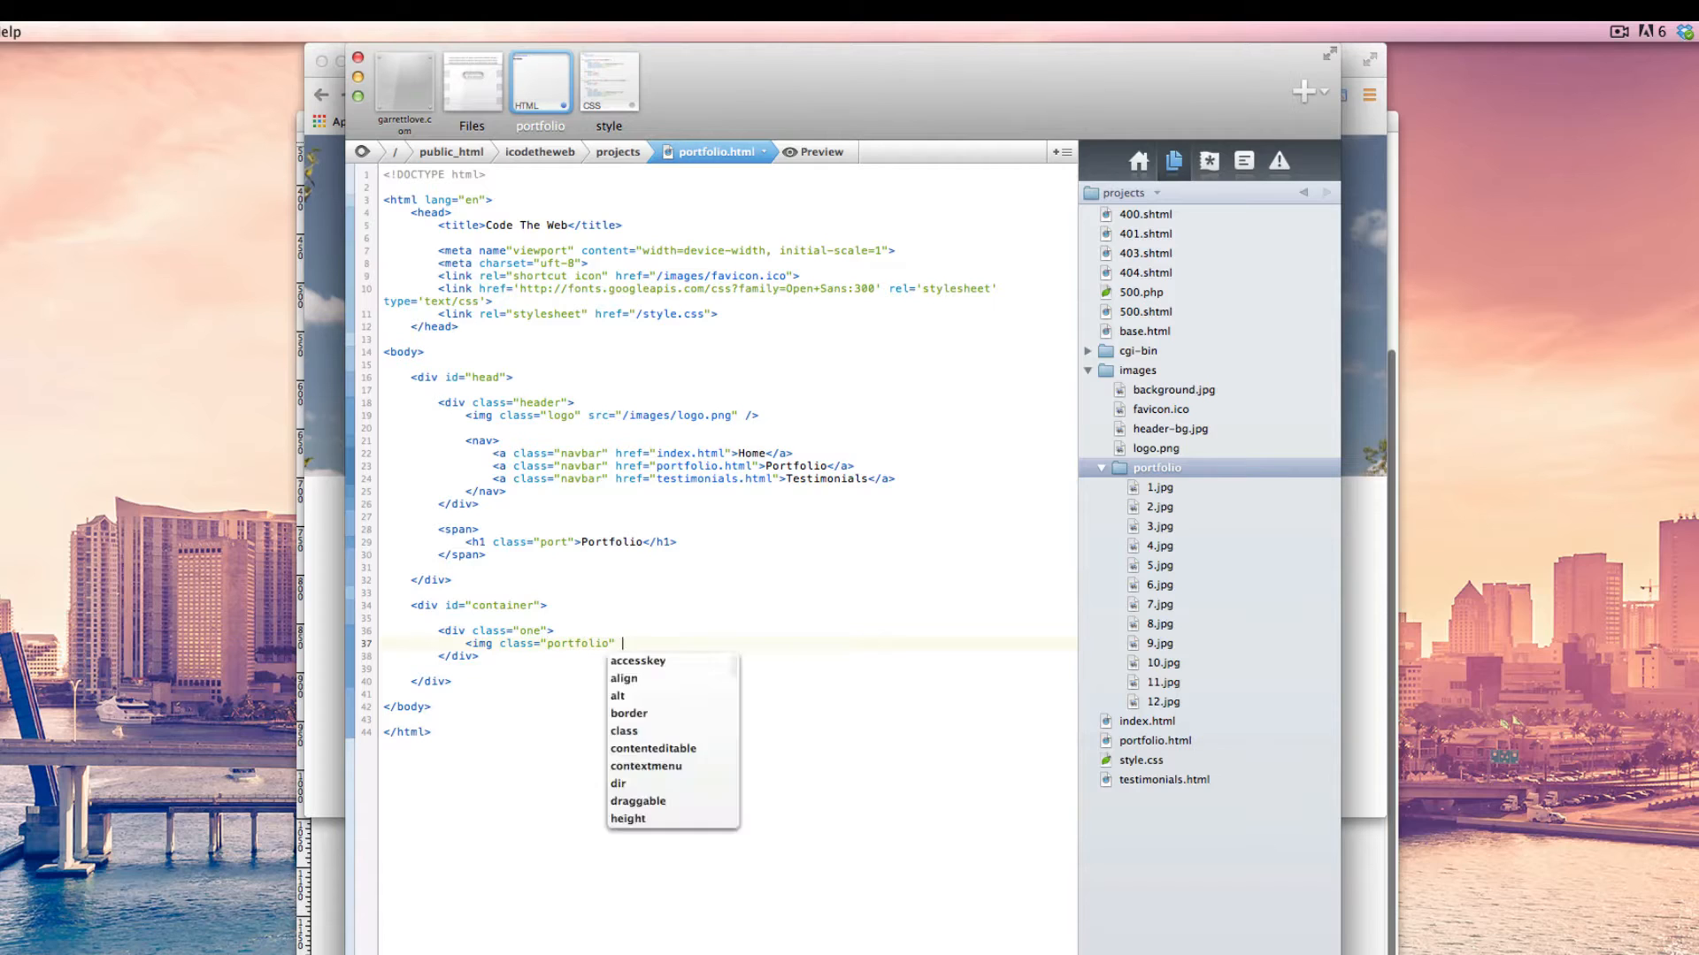
{"action": "type", "text": "src=\""}
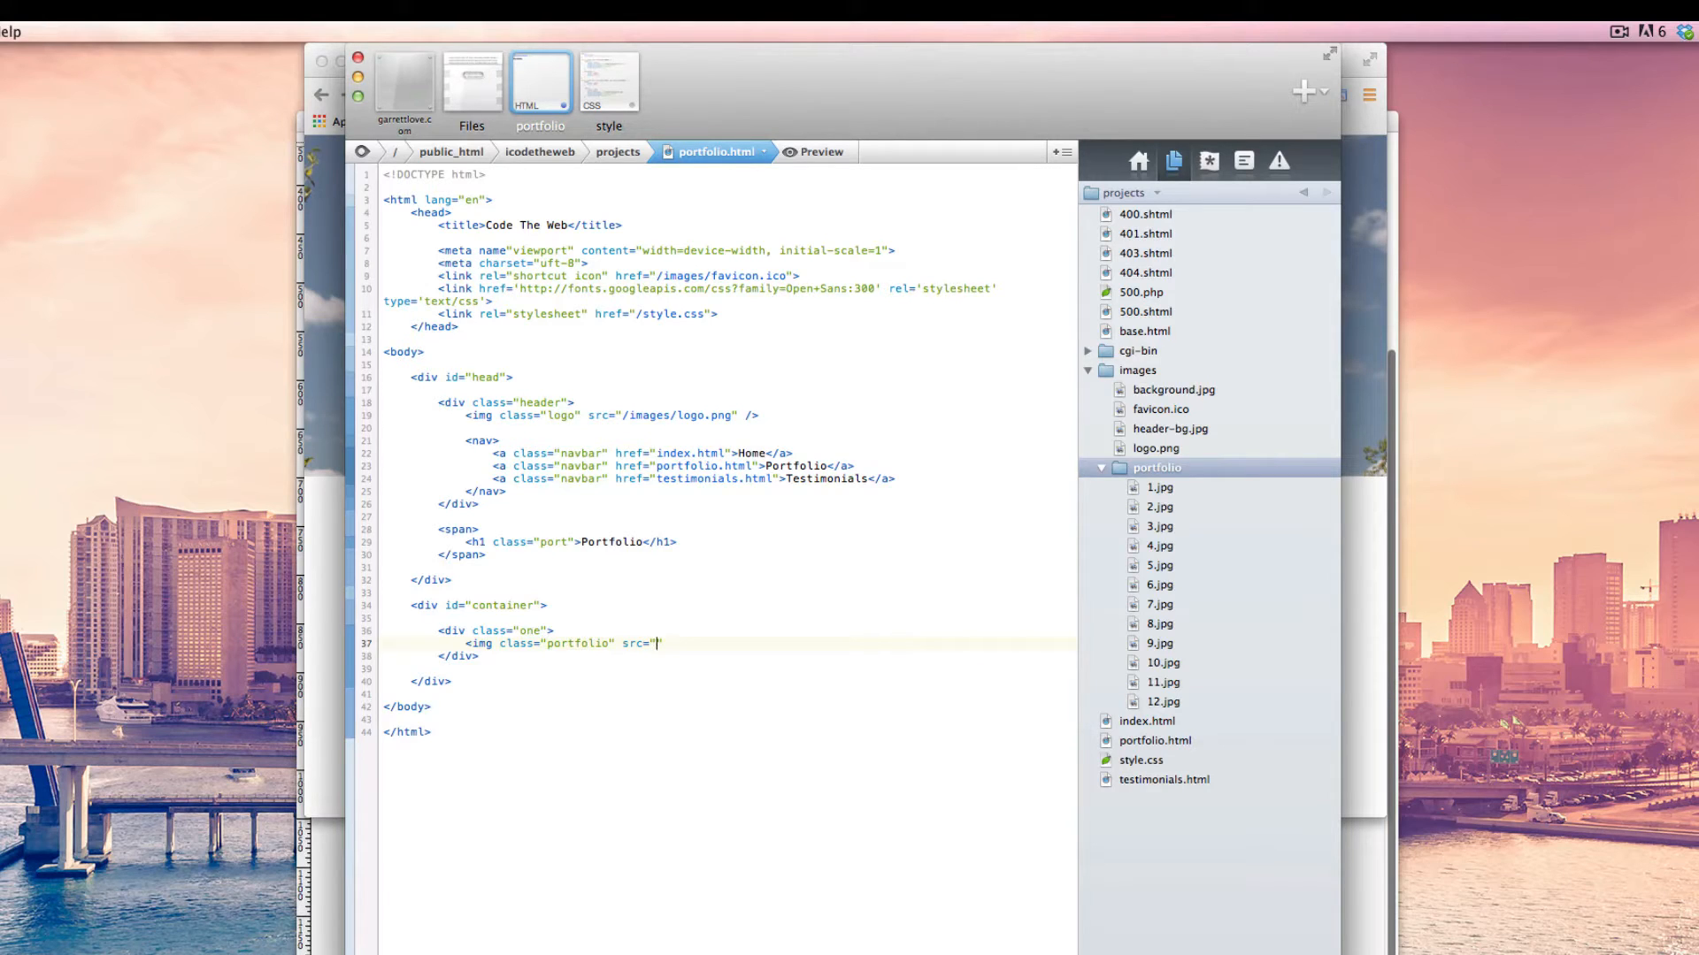
{"action": "type", "text": "/"}
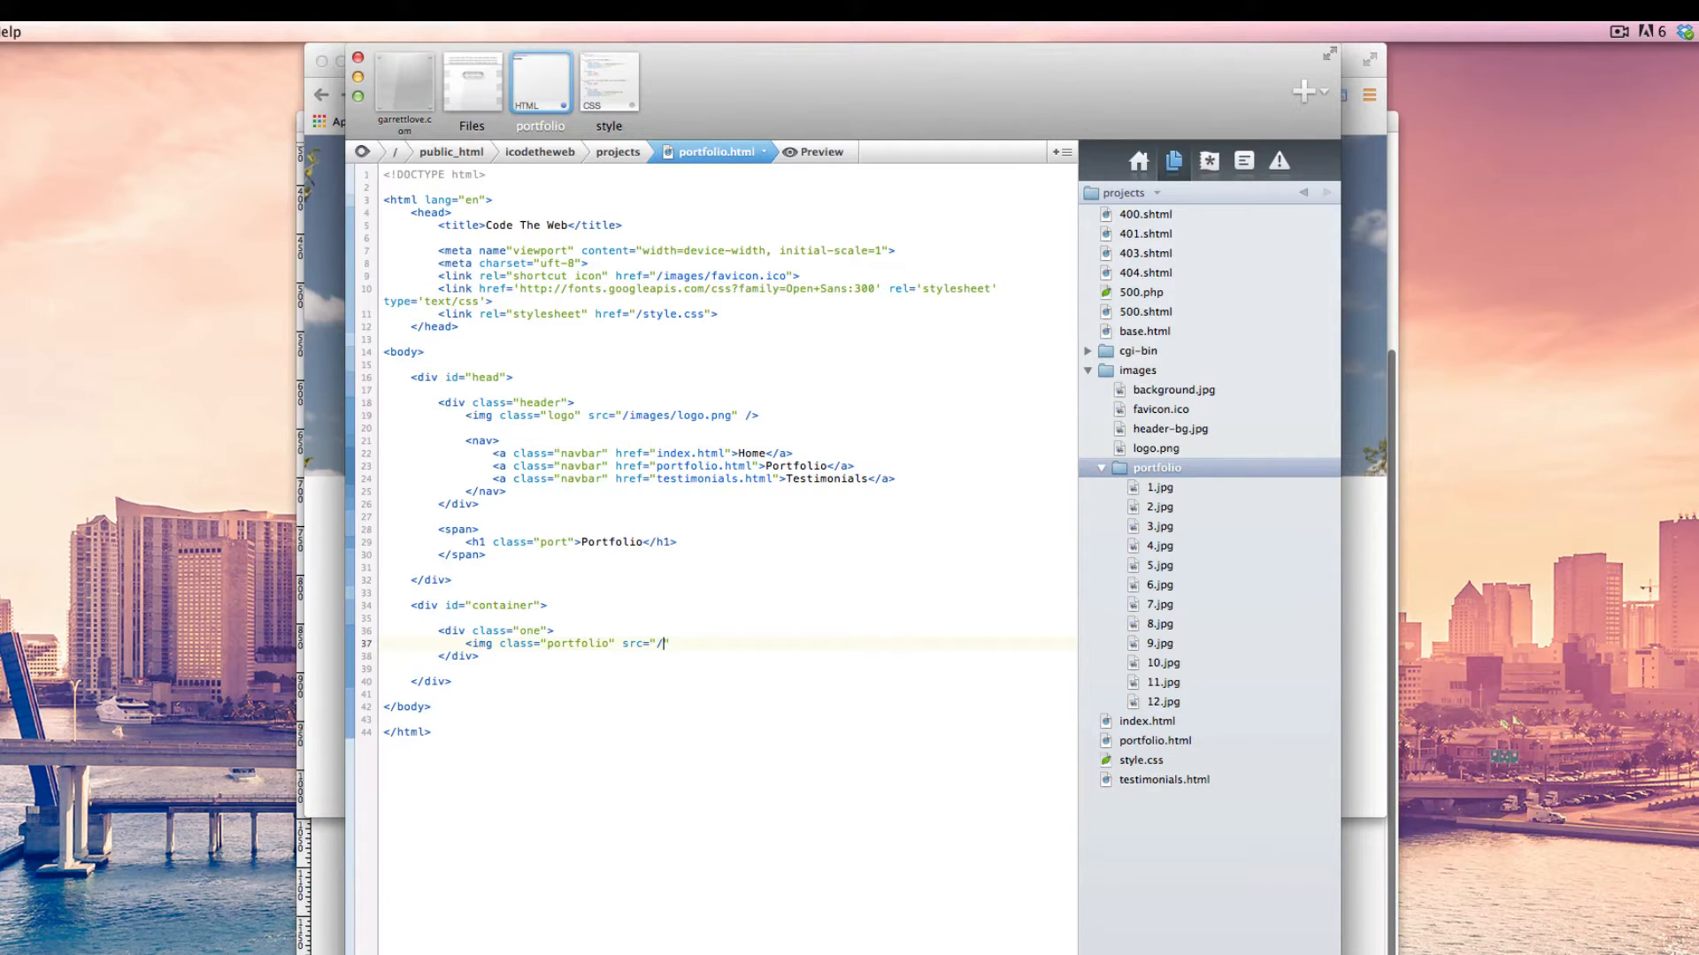
{"action": "type", "text": "images"}
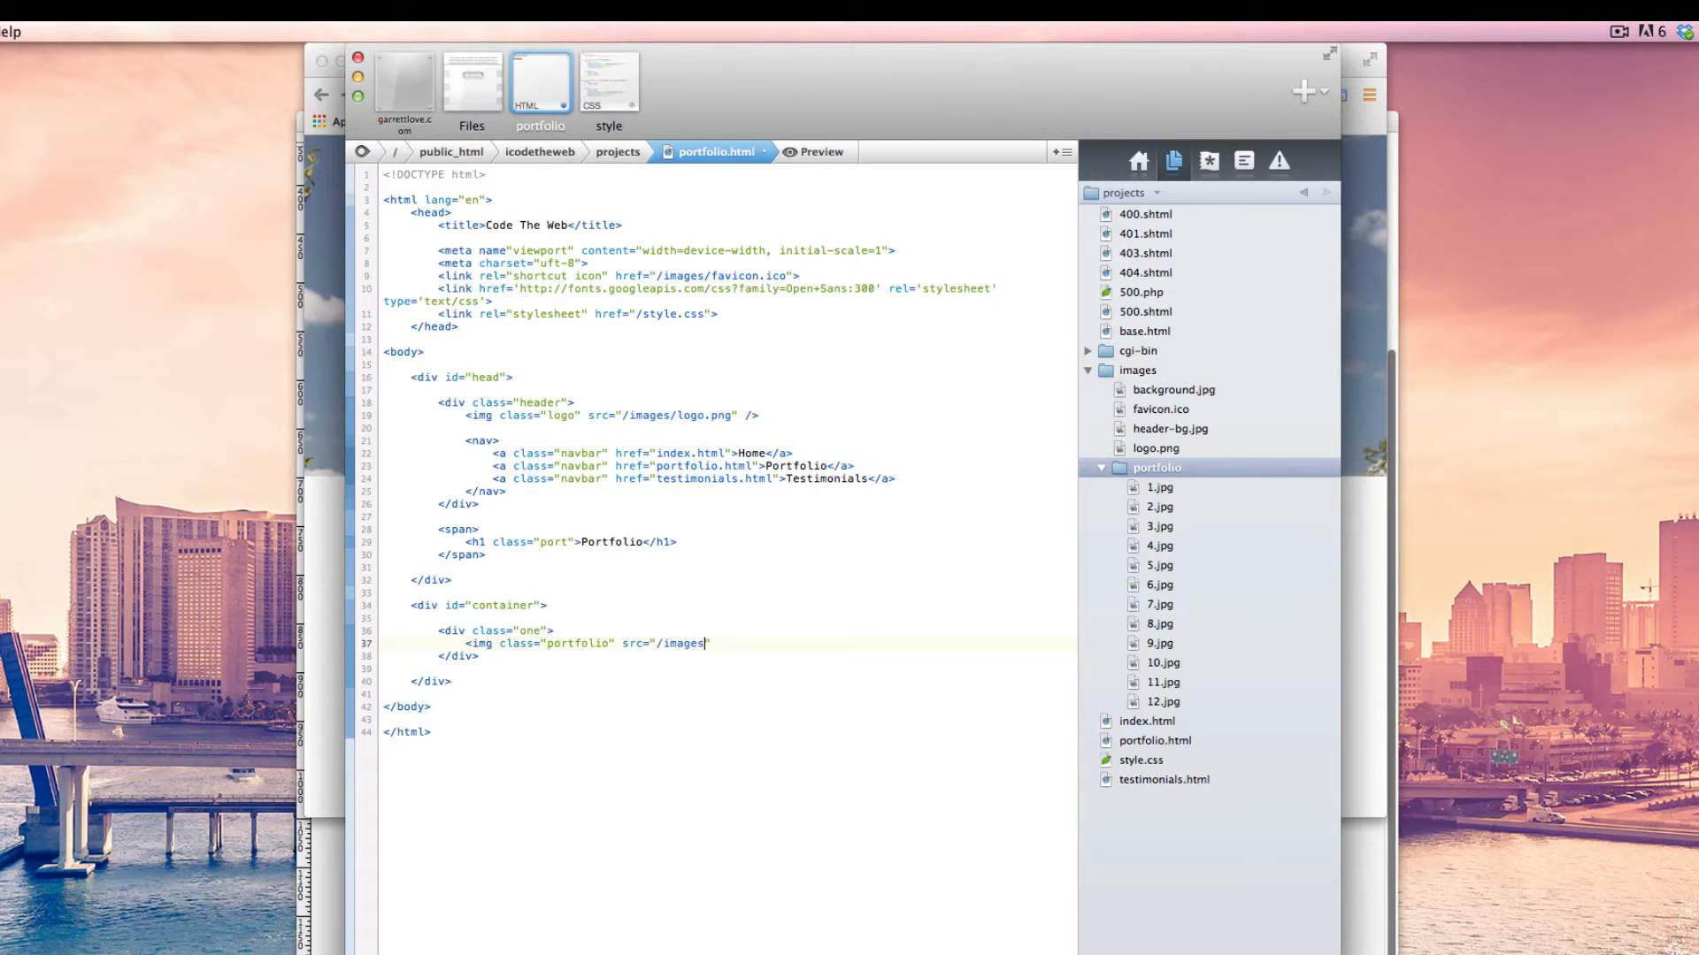
{"action": "type", "text": "/portfol"}
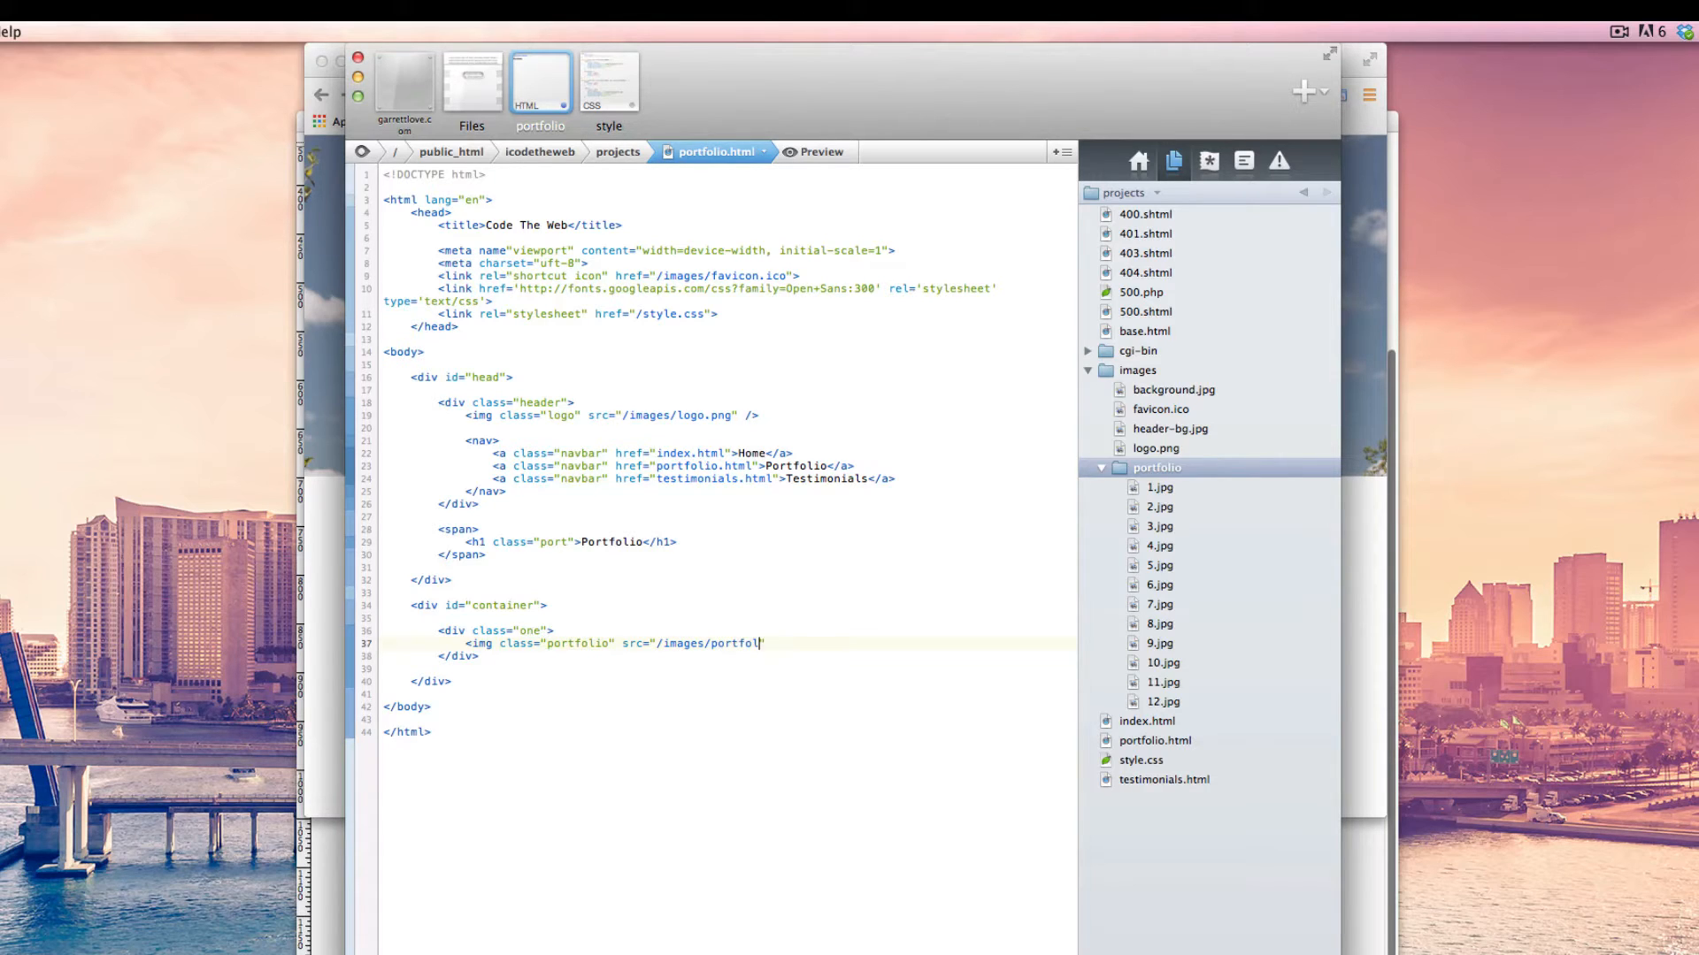
{"action": "type", "text": "/"}
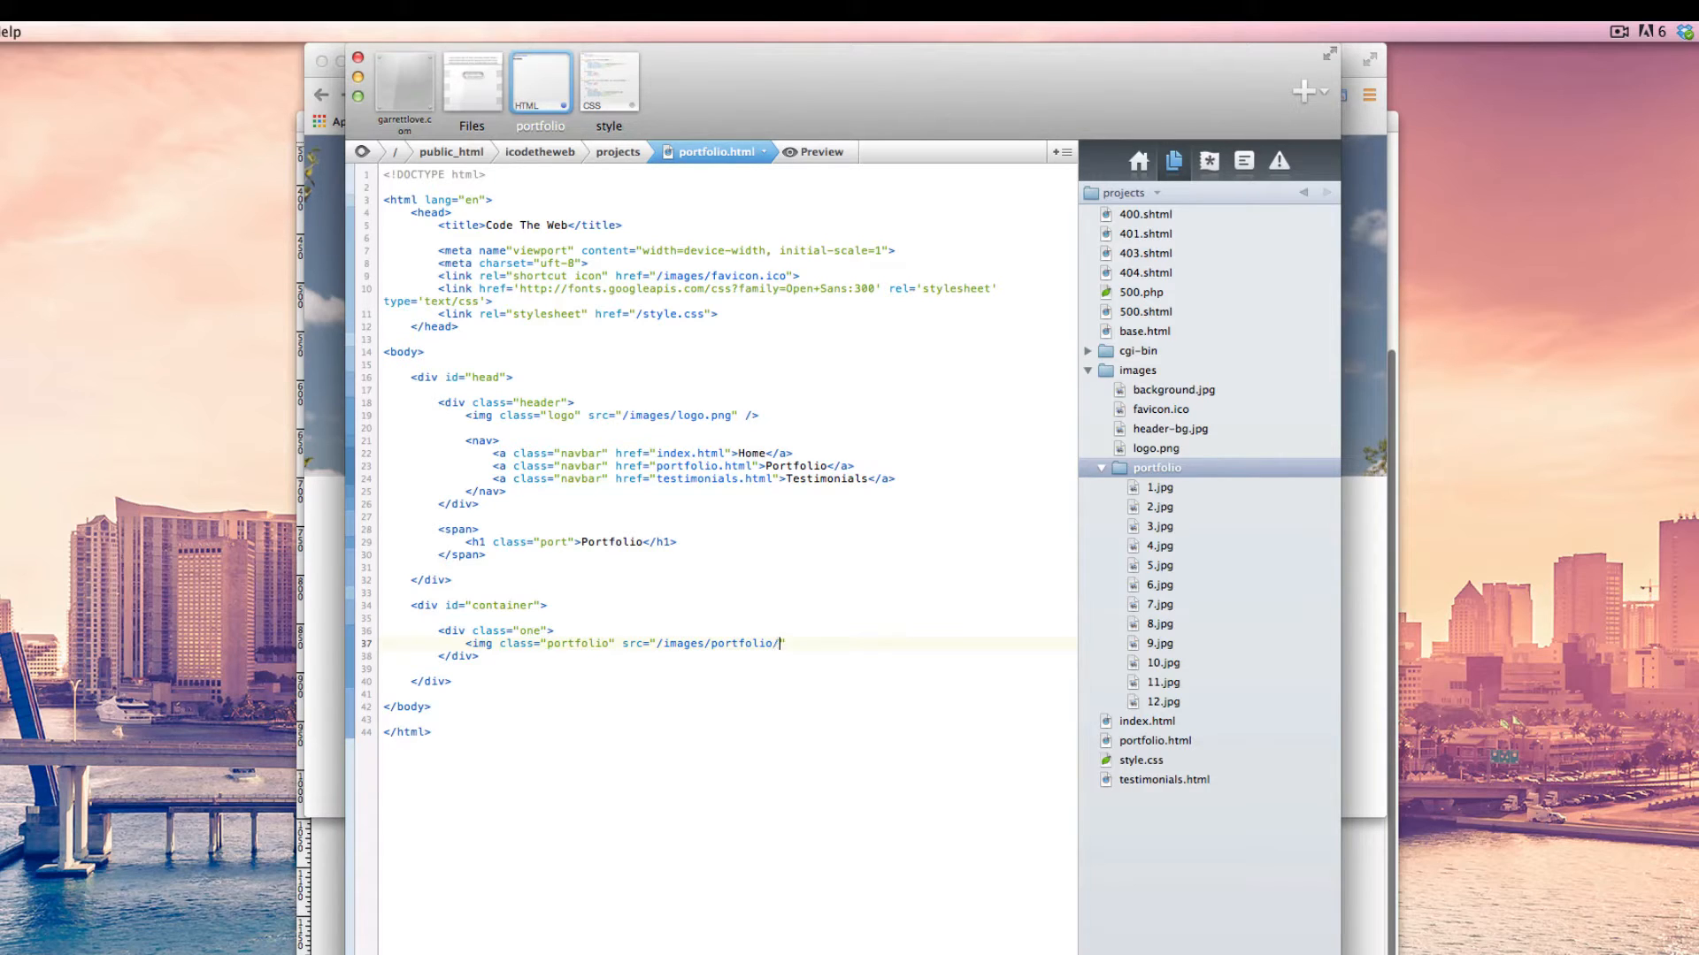
{"action": "type", "text": "1.\""}
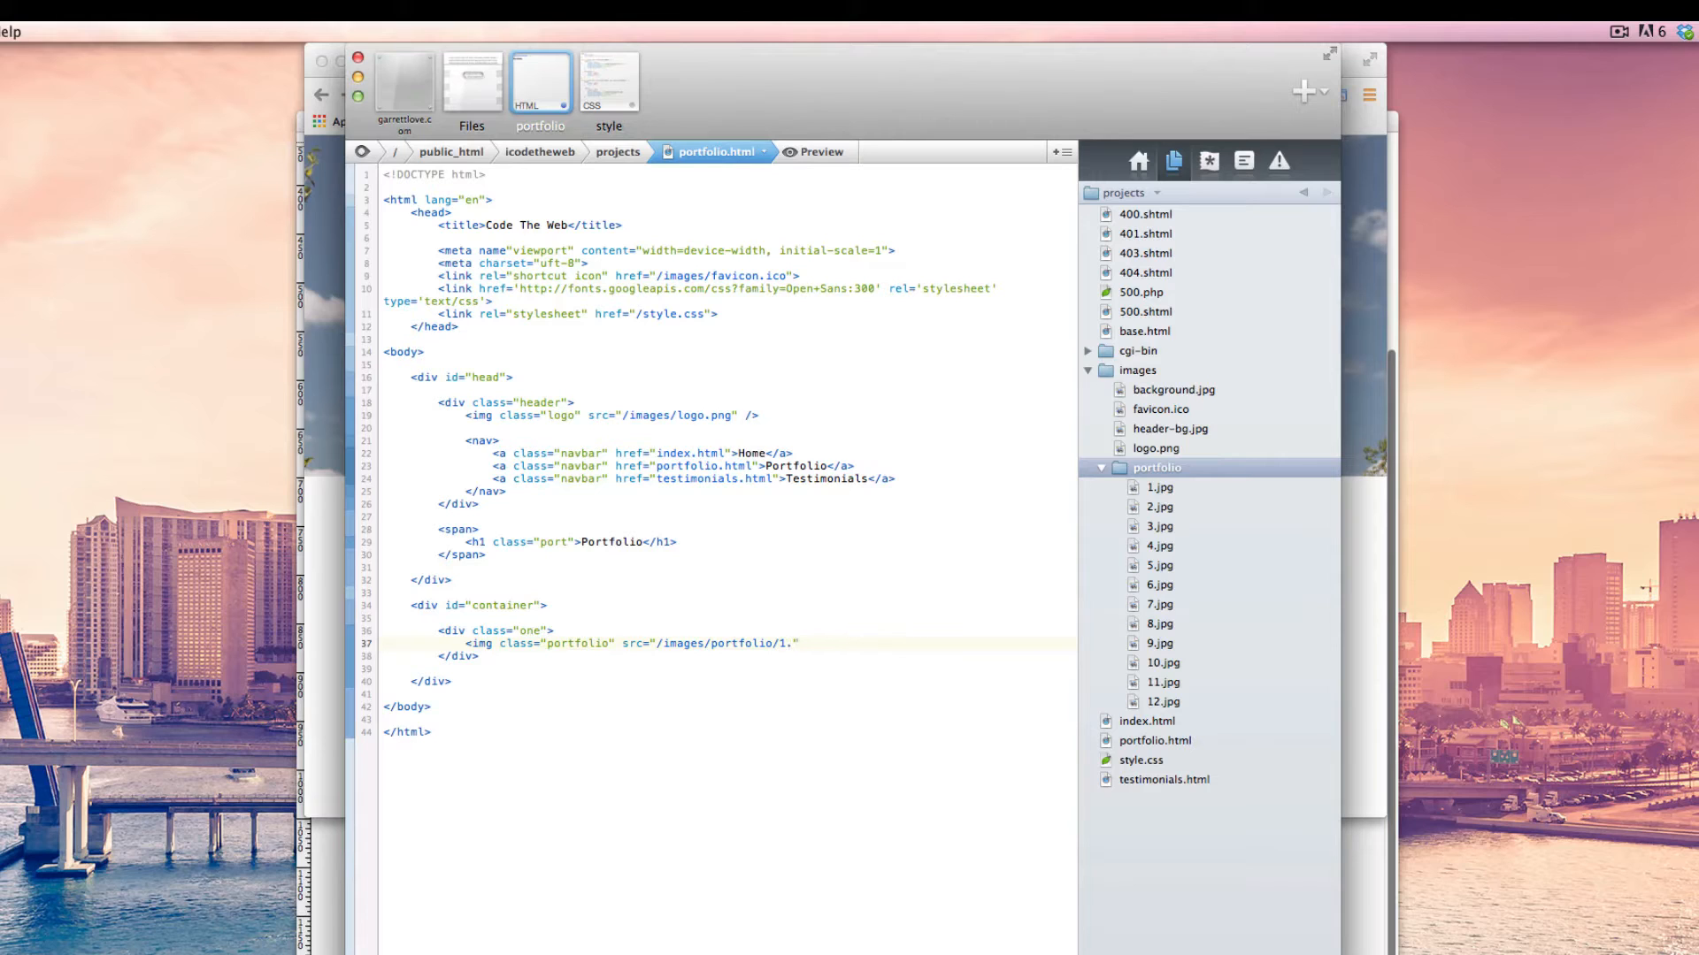
{"action": "type", "text": "jpg"}
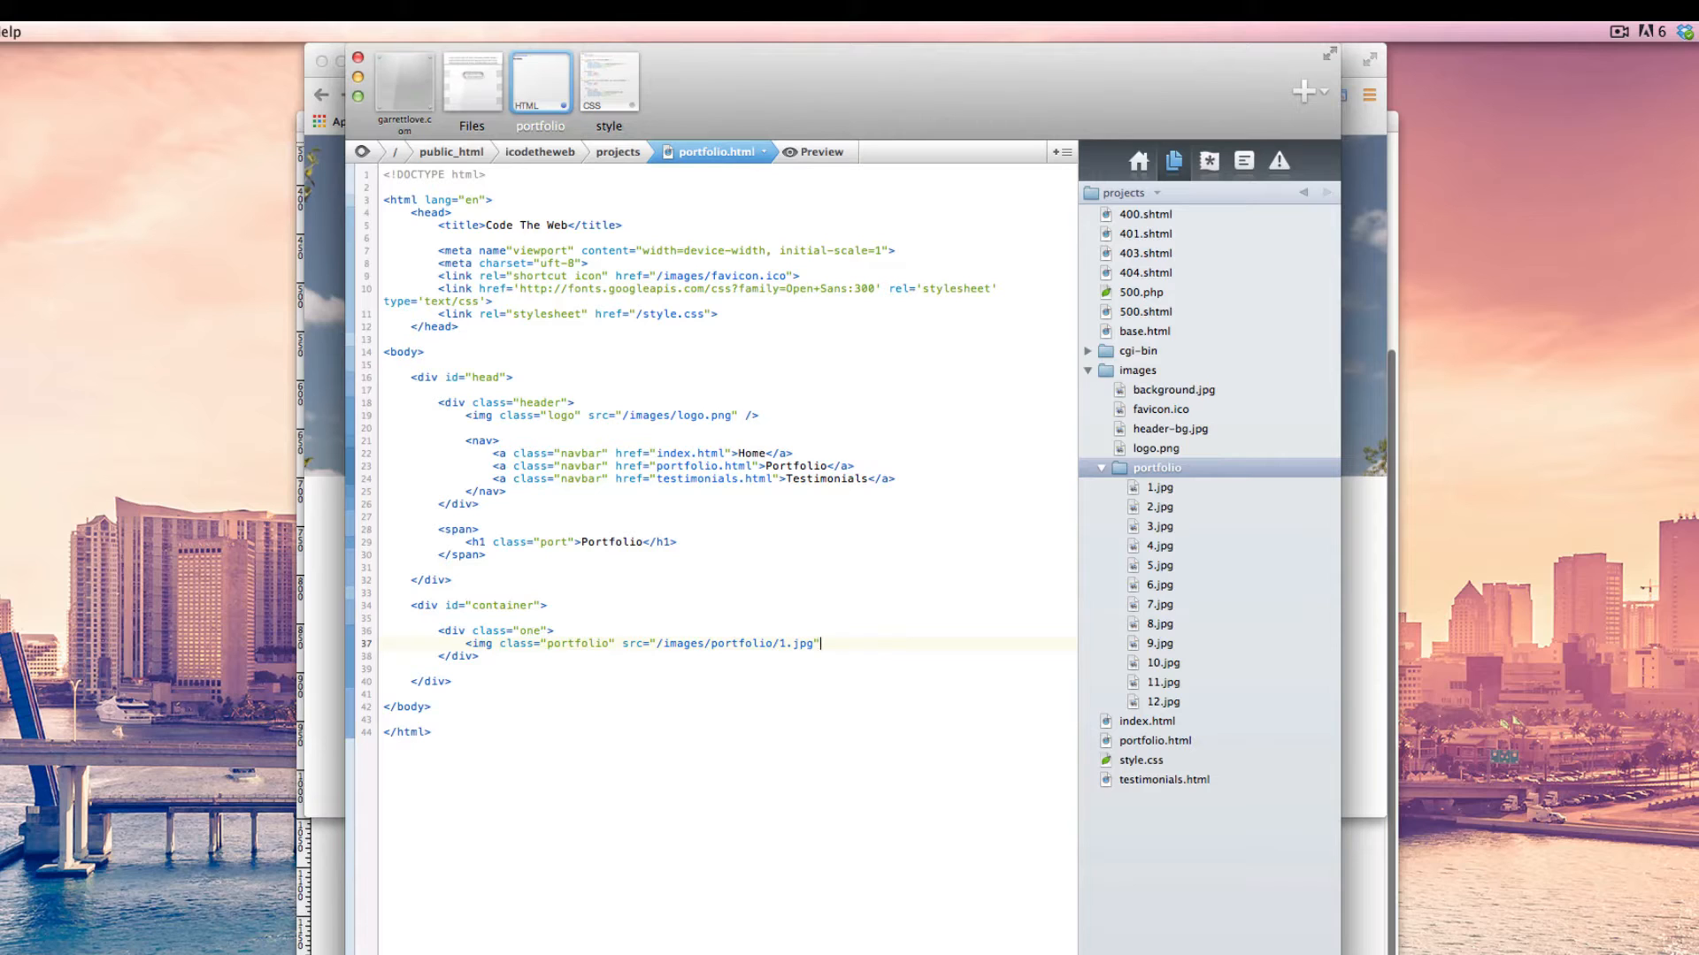
{"action": "type", "text": "/>"}
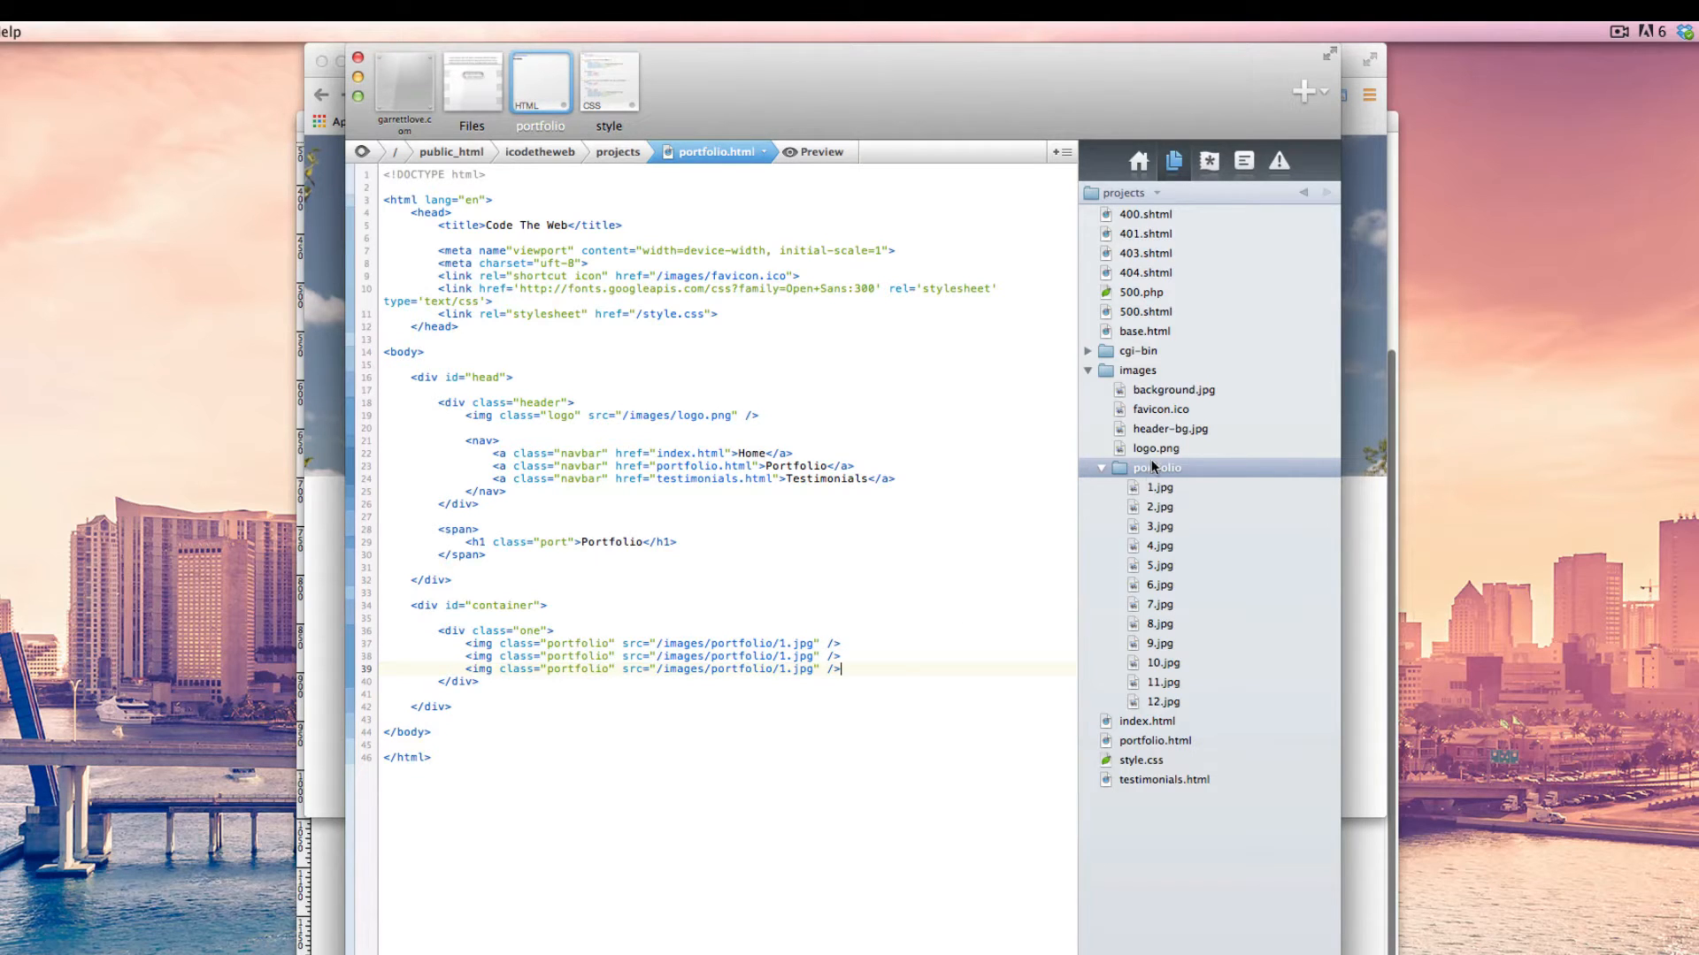
Check the last portfolio image file, then select the first row block to duplicate it.
{"action": "left_click", "coordinate": [1155, 448]}
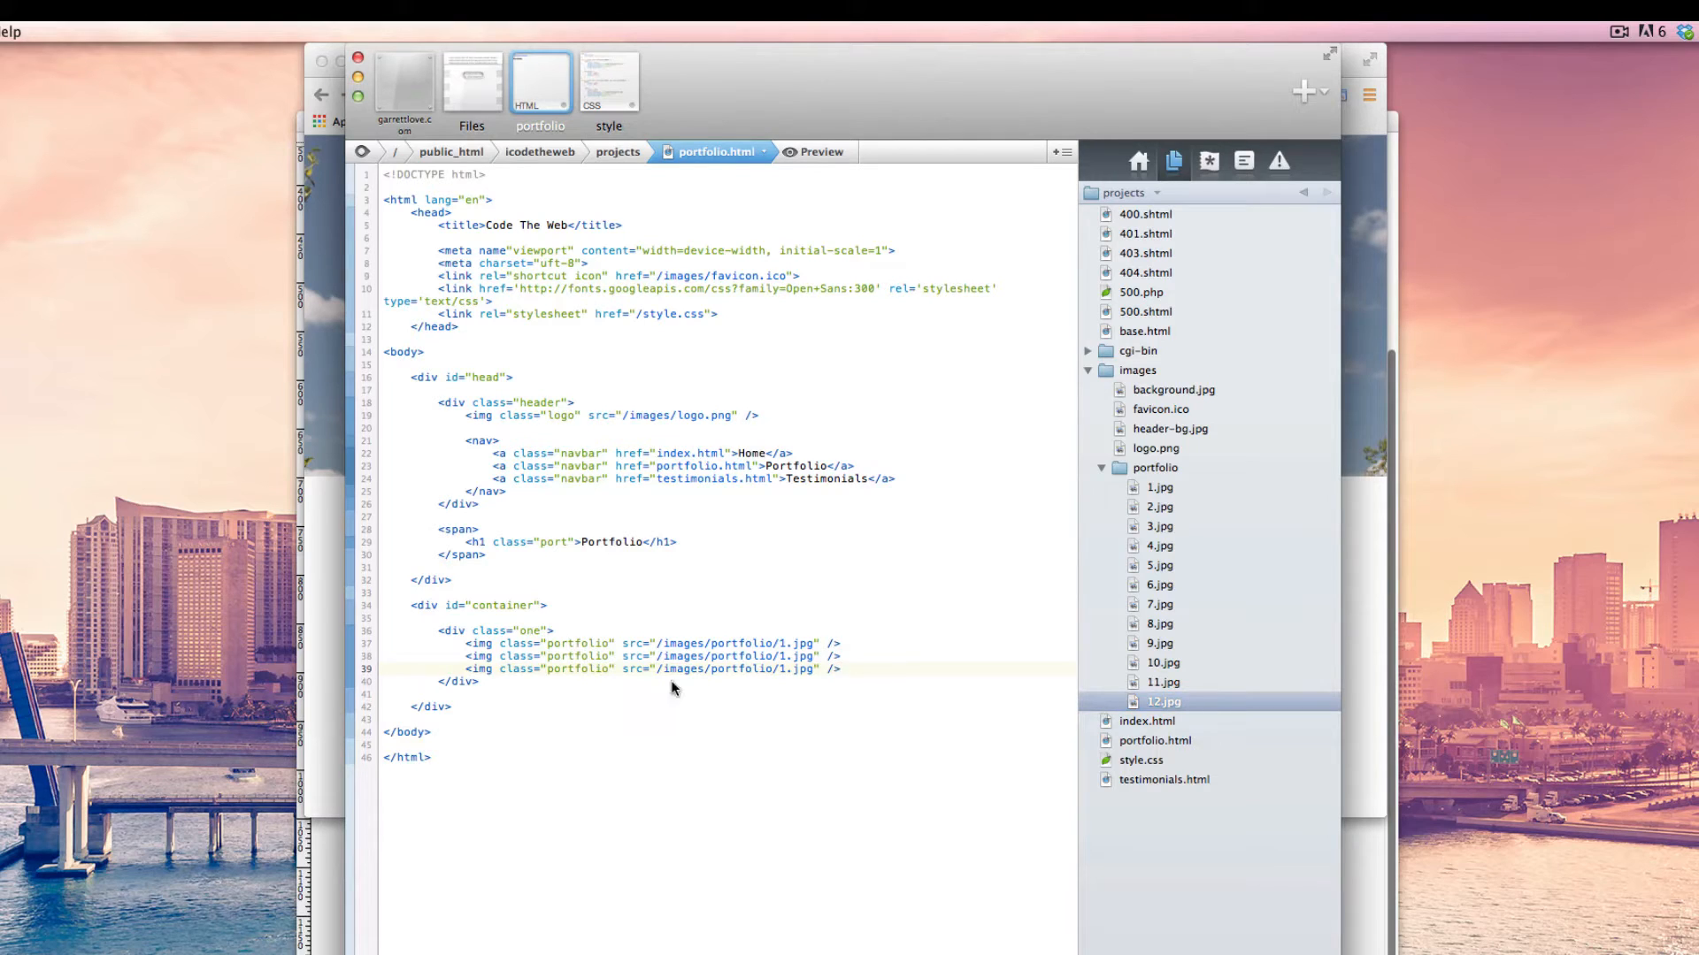
{"action": "left_click_drag", "start_coordinate": [554, 630], "coordinate": [480, 681]}
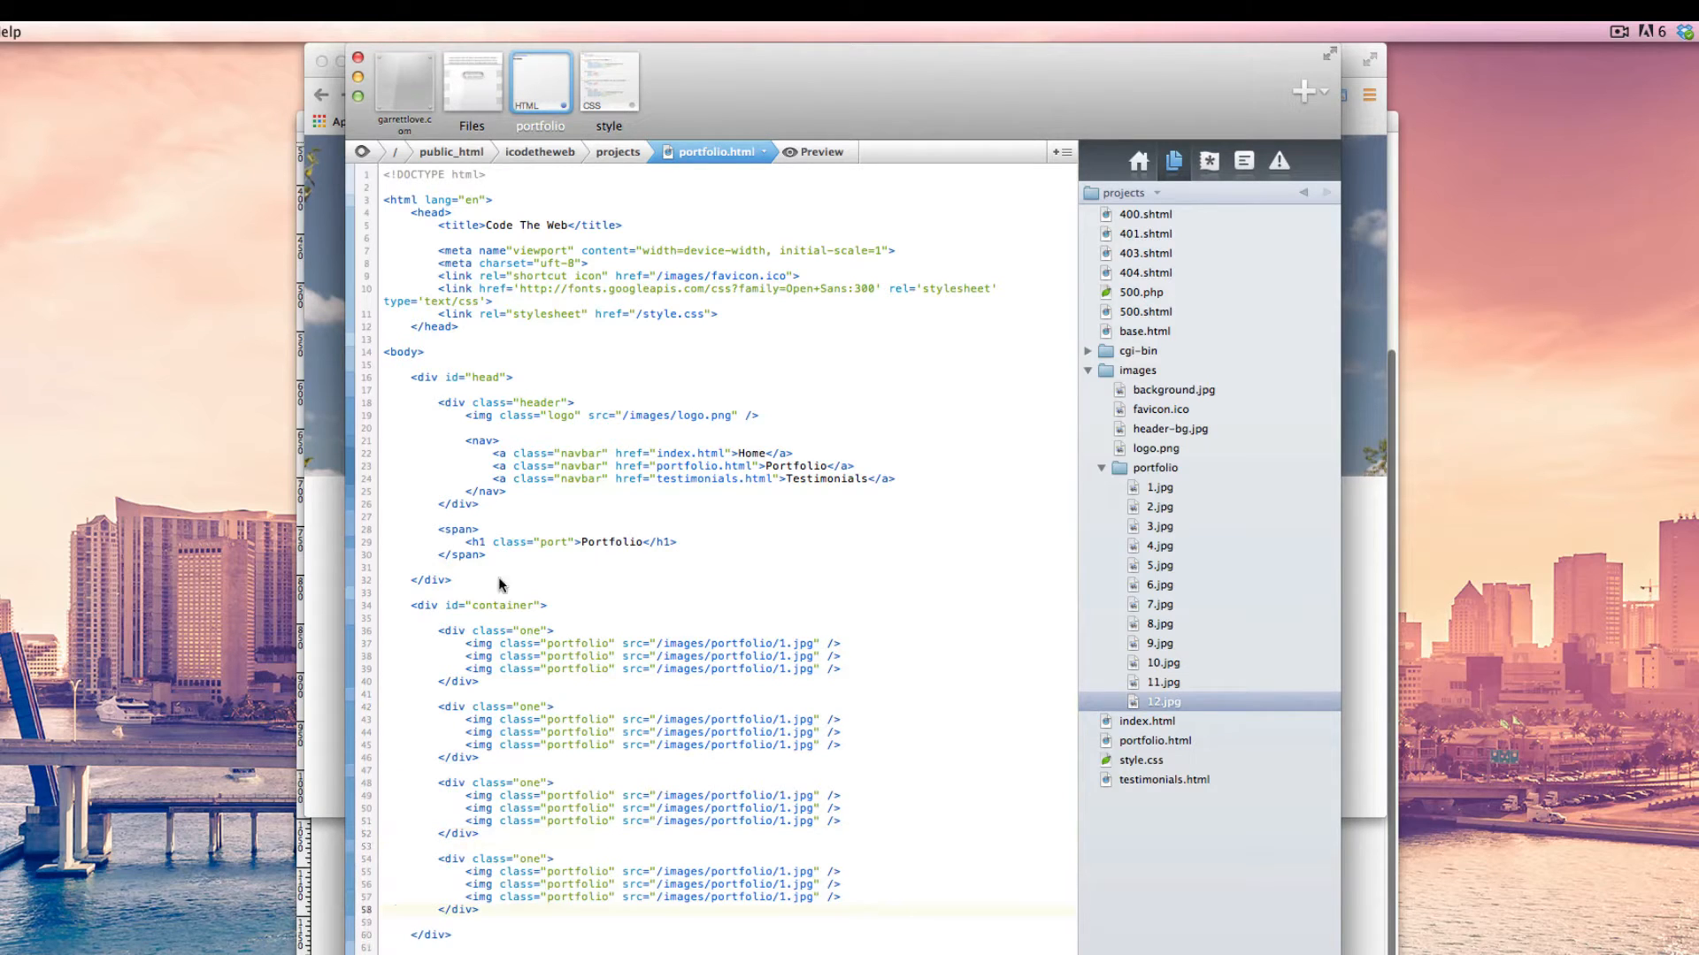
Rename the copied row divs' classes to two and fours.
{"action": "type", "text": "t"}
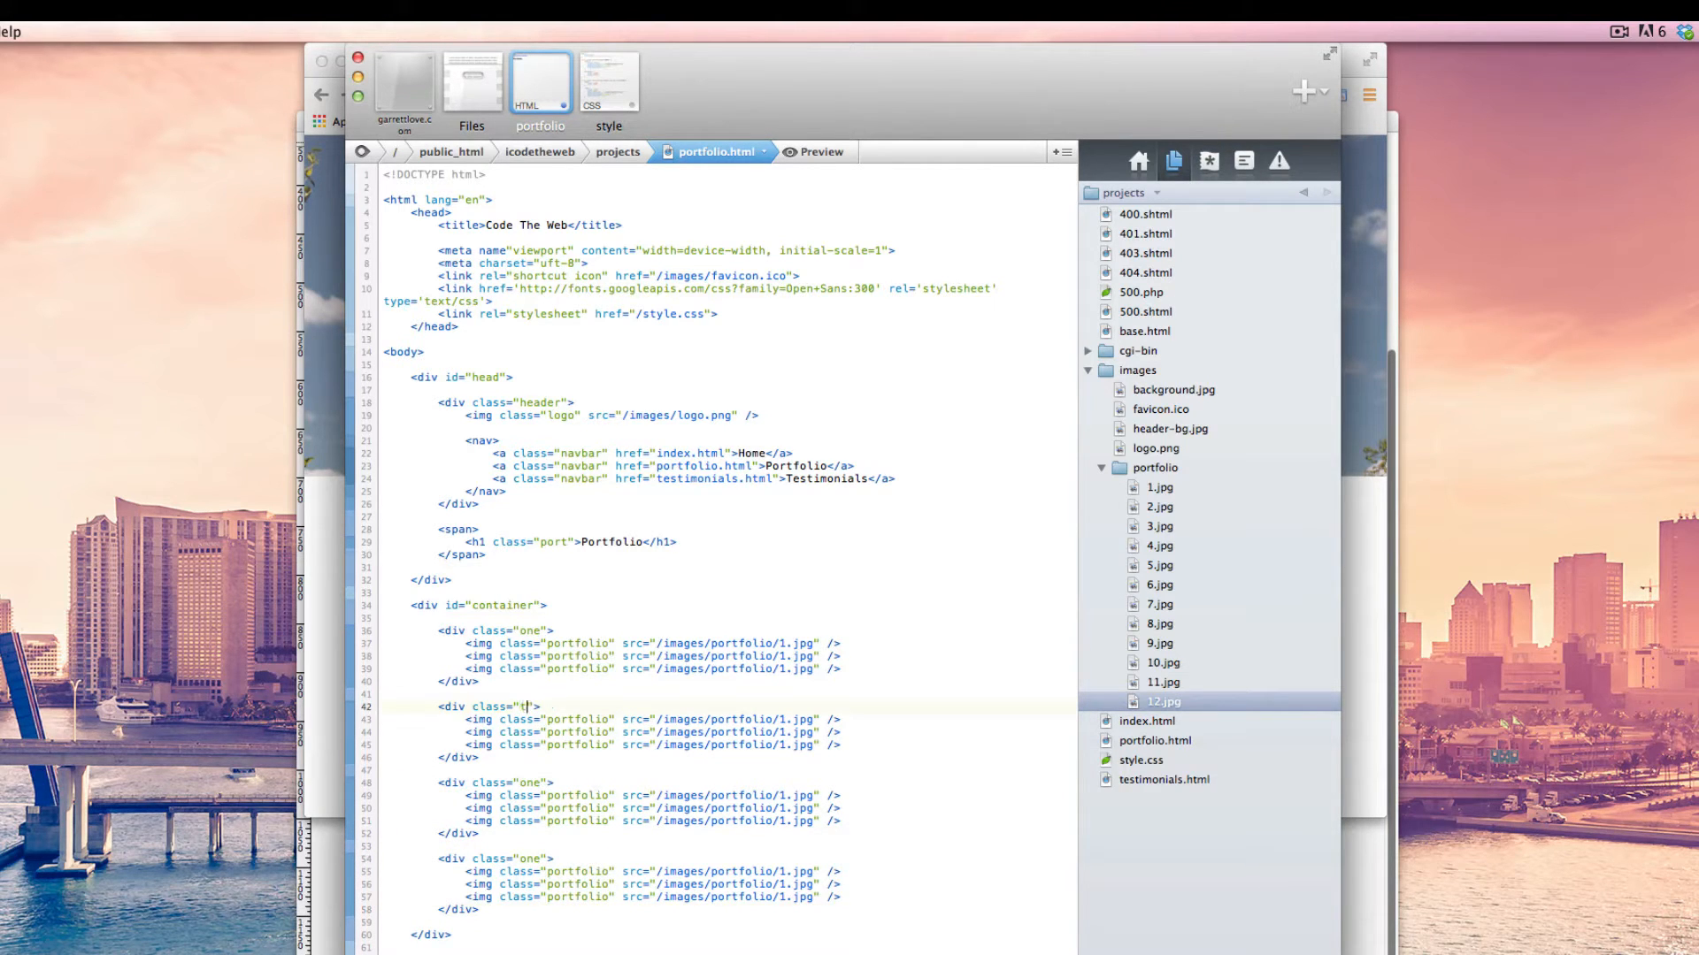
{"action": "type", "text": "wo"}
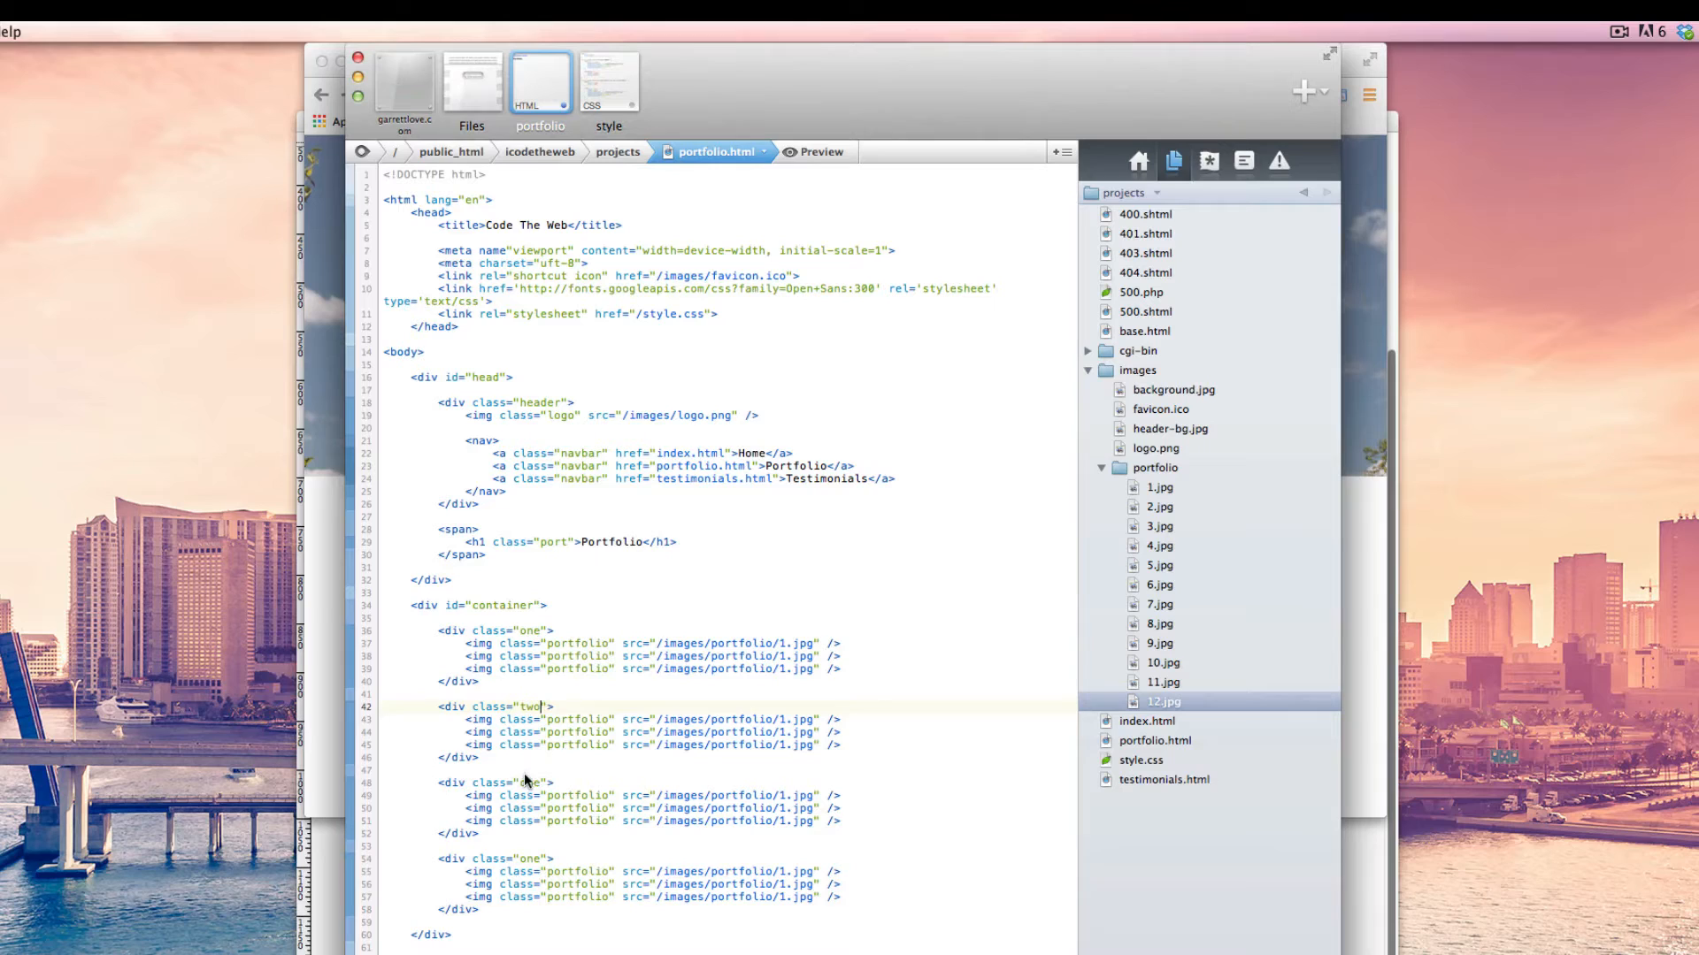
{"action": "double_click", "coordinate": [529, 783]}
{"action": "type", "text": "thre"}
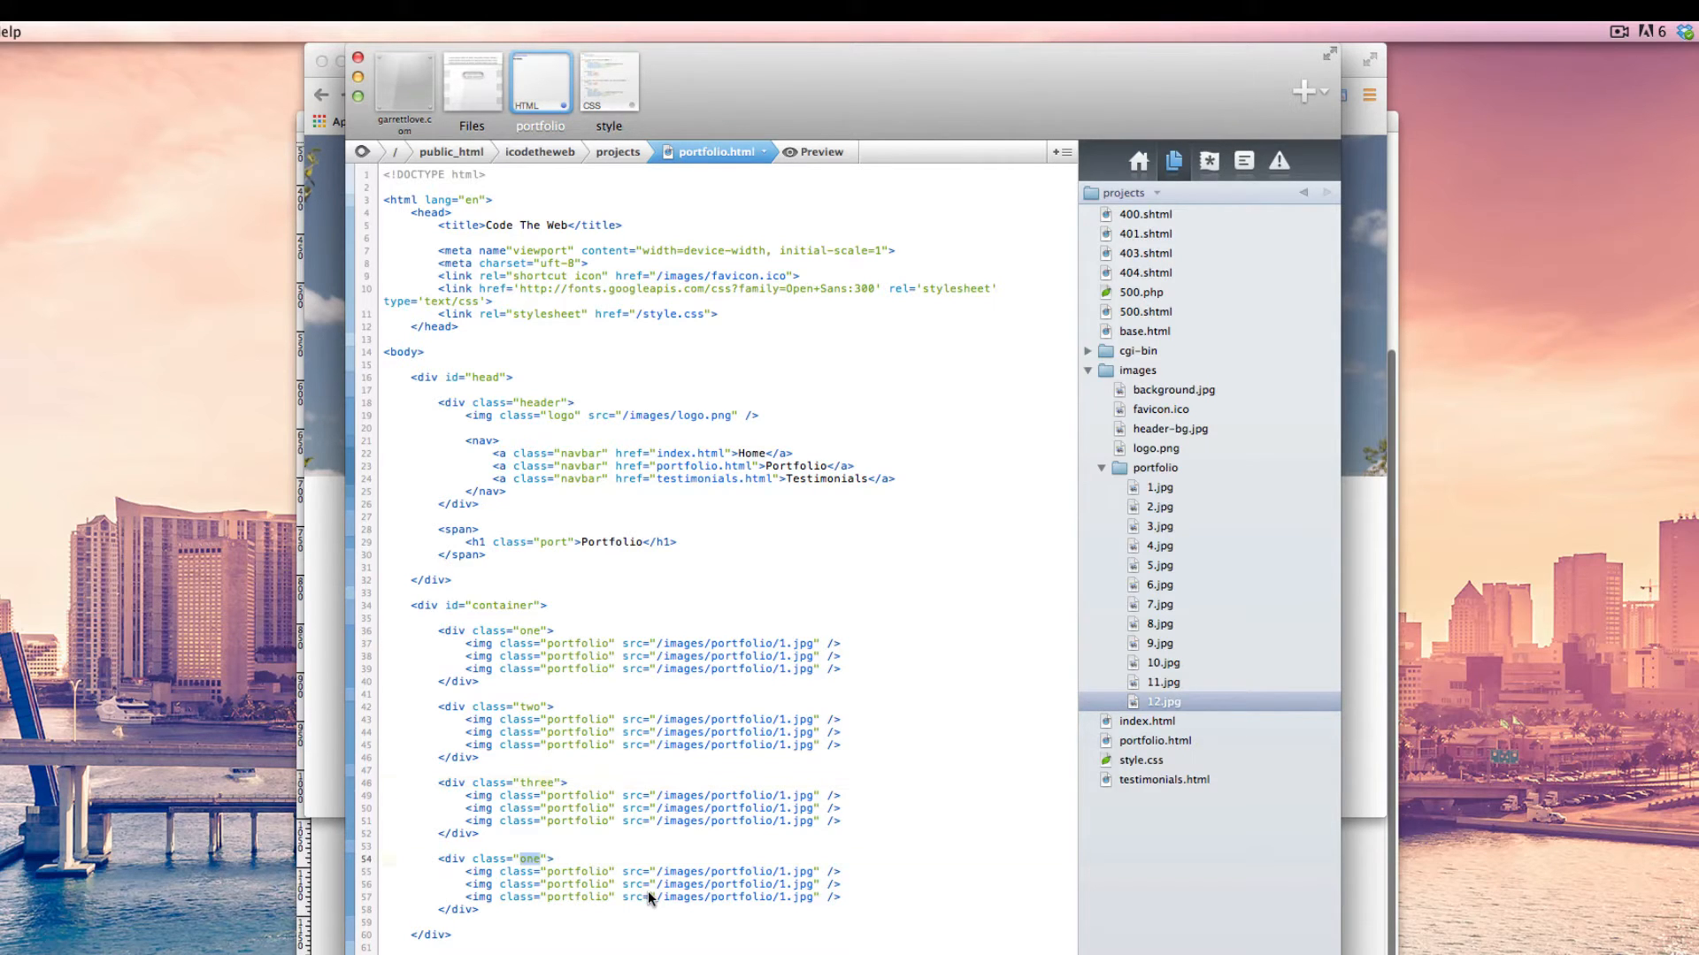
{"action": "type", "text": "fours"}
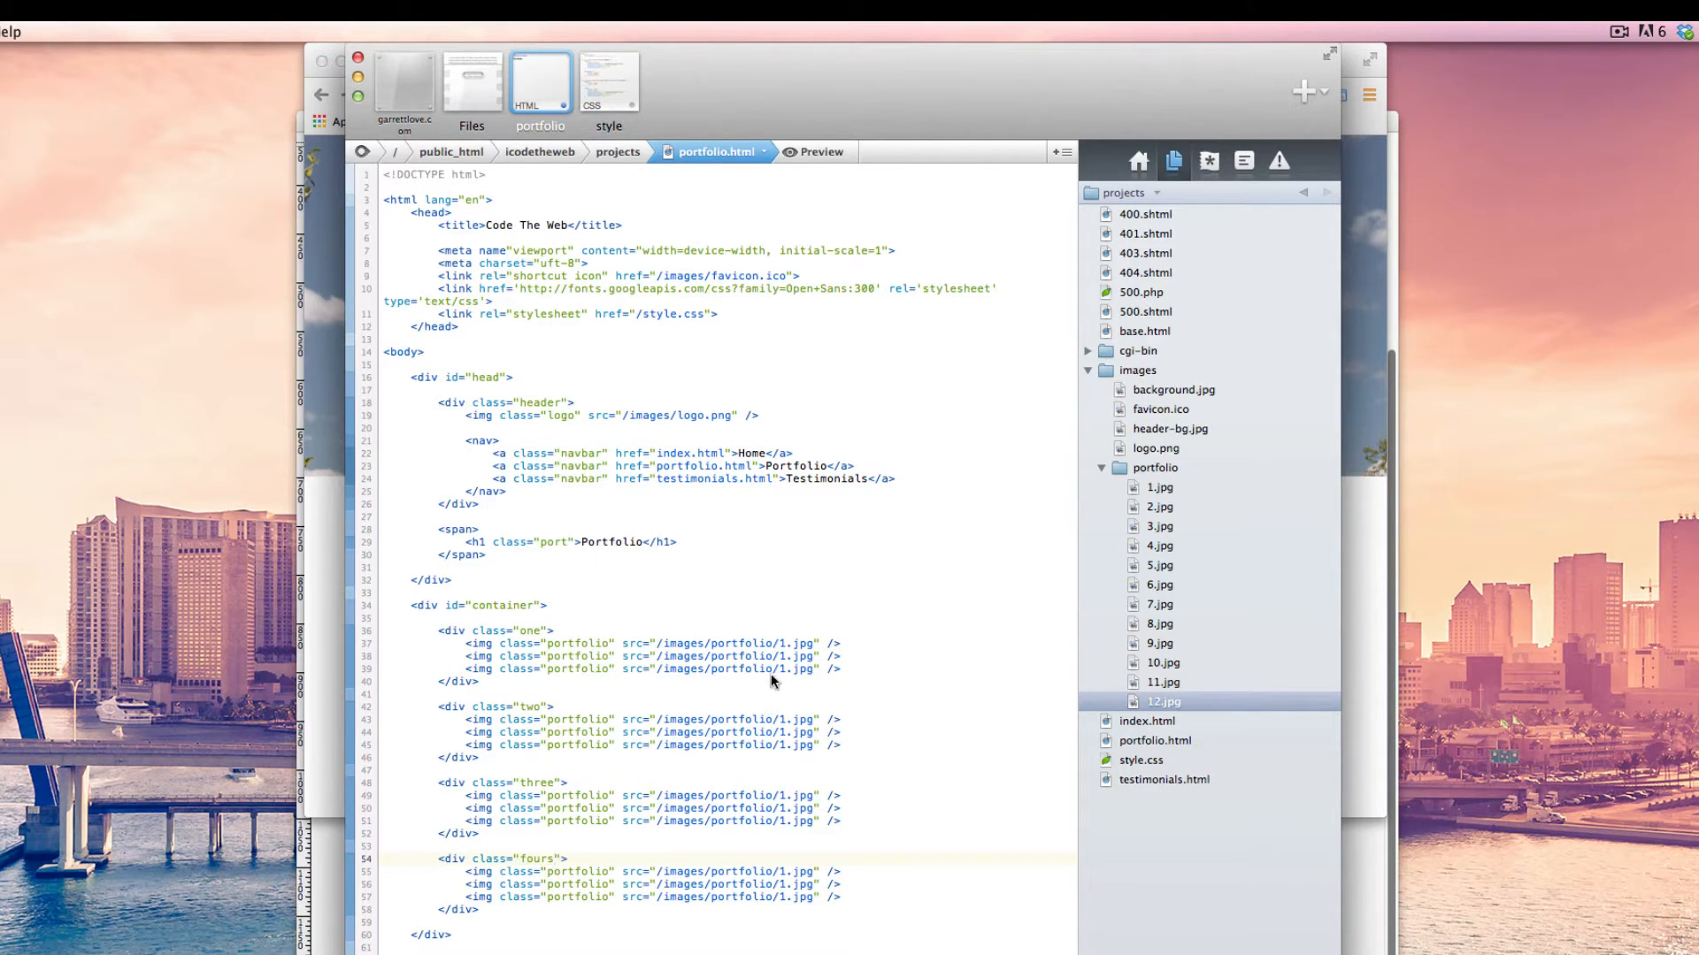
Renumber the row image sources so the last row points to 10.jpg, 11.jpg and 12.jpg.
{"action": "left_click", "coordinate": [779, 654]}
{"action": "type", "text": "2"}
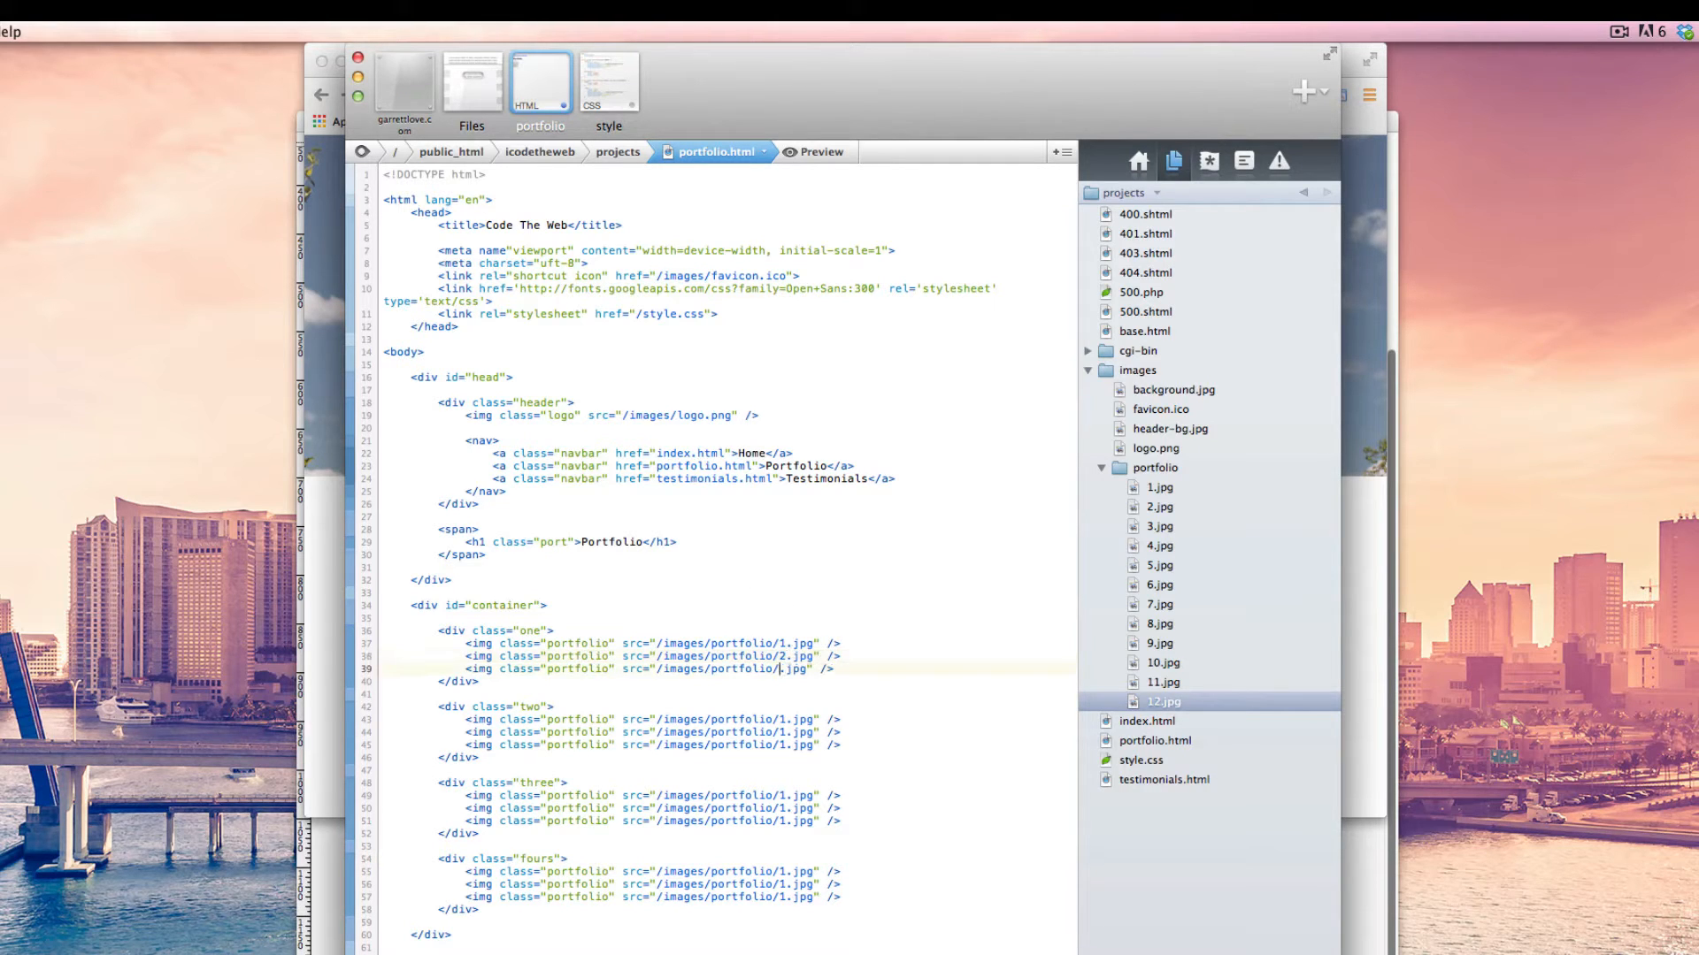
{"action": "type", "text": "3"}
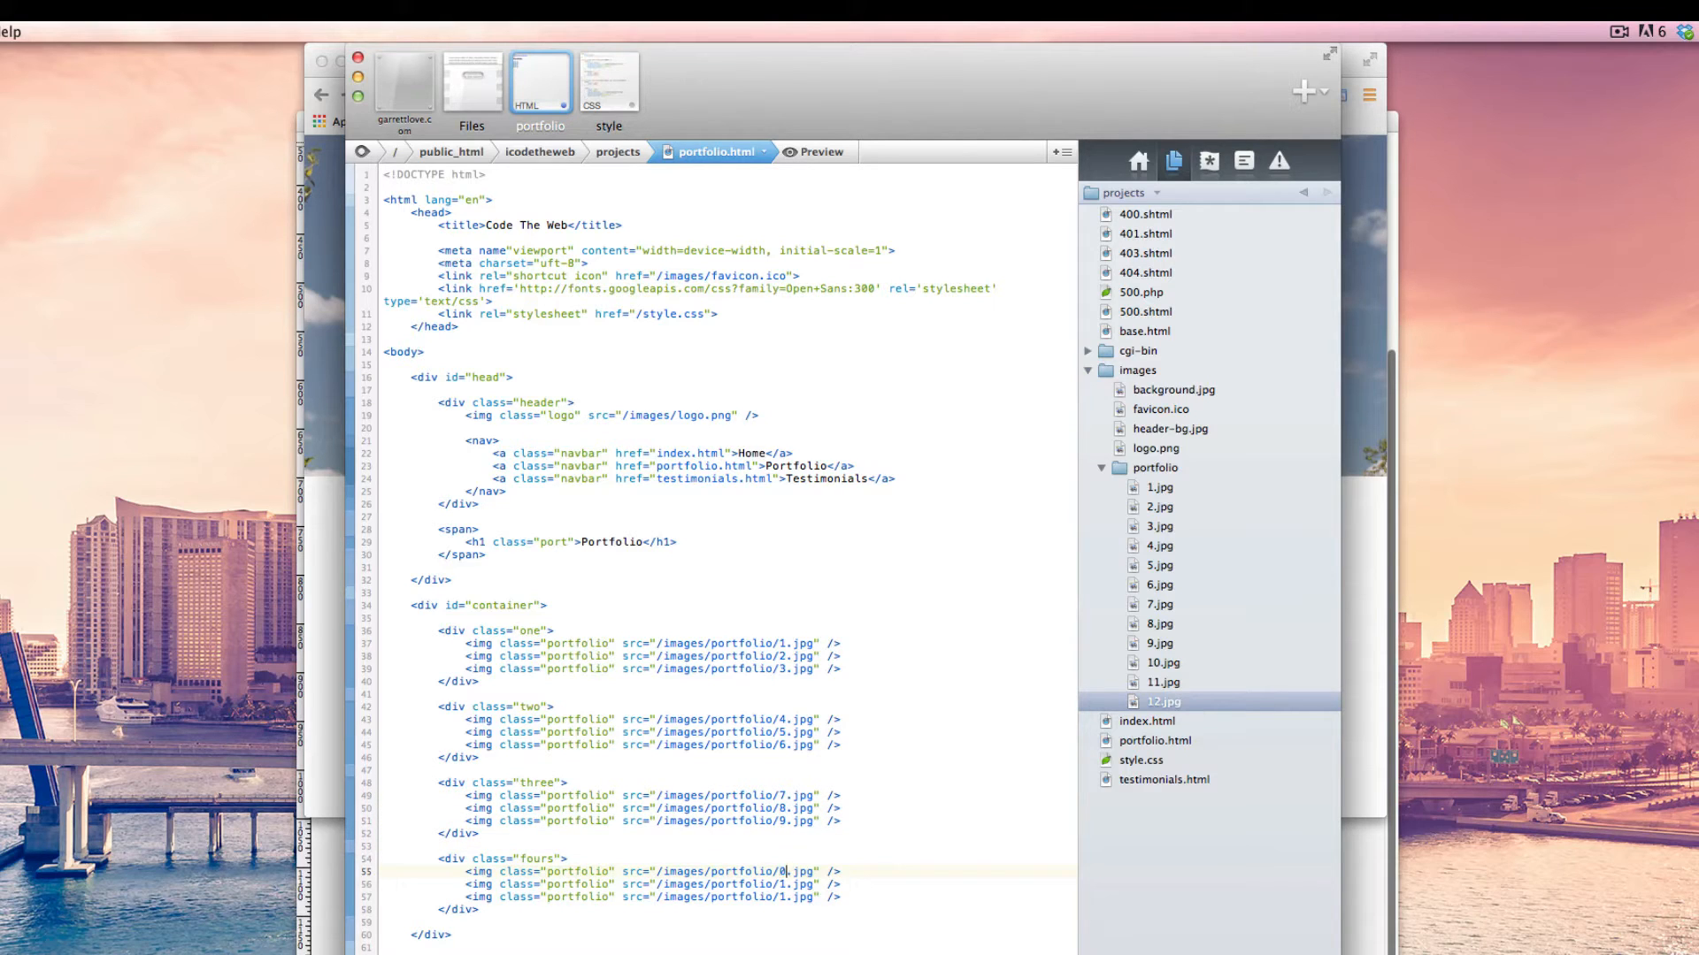
{"action": "type", "text": "1"}
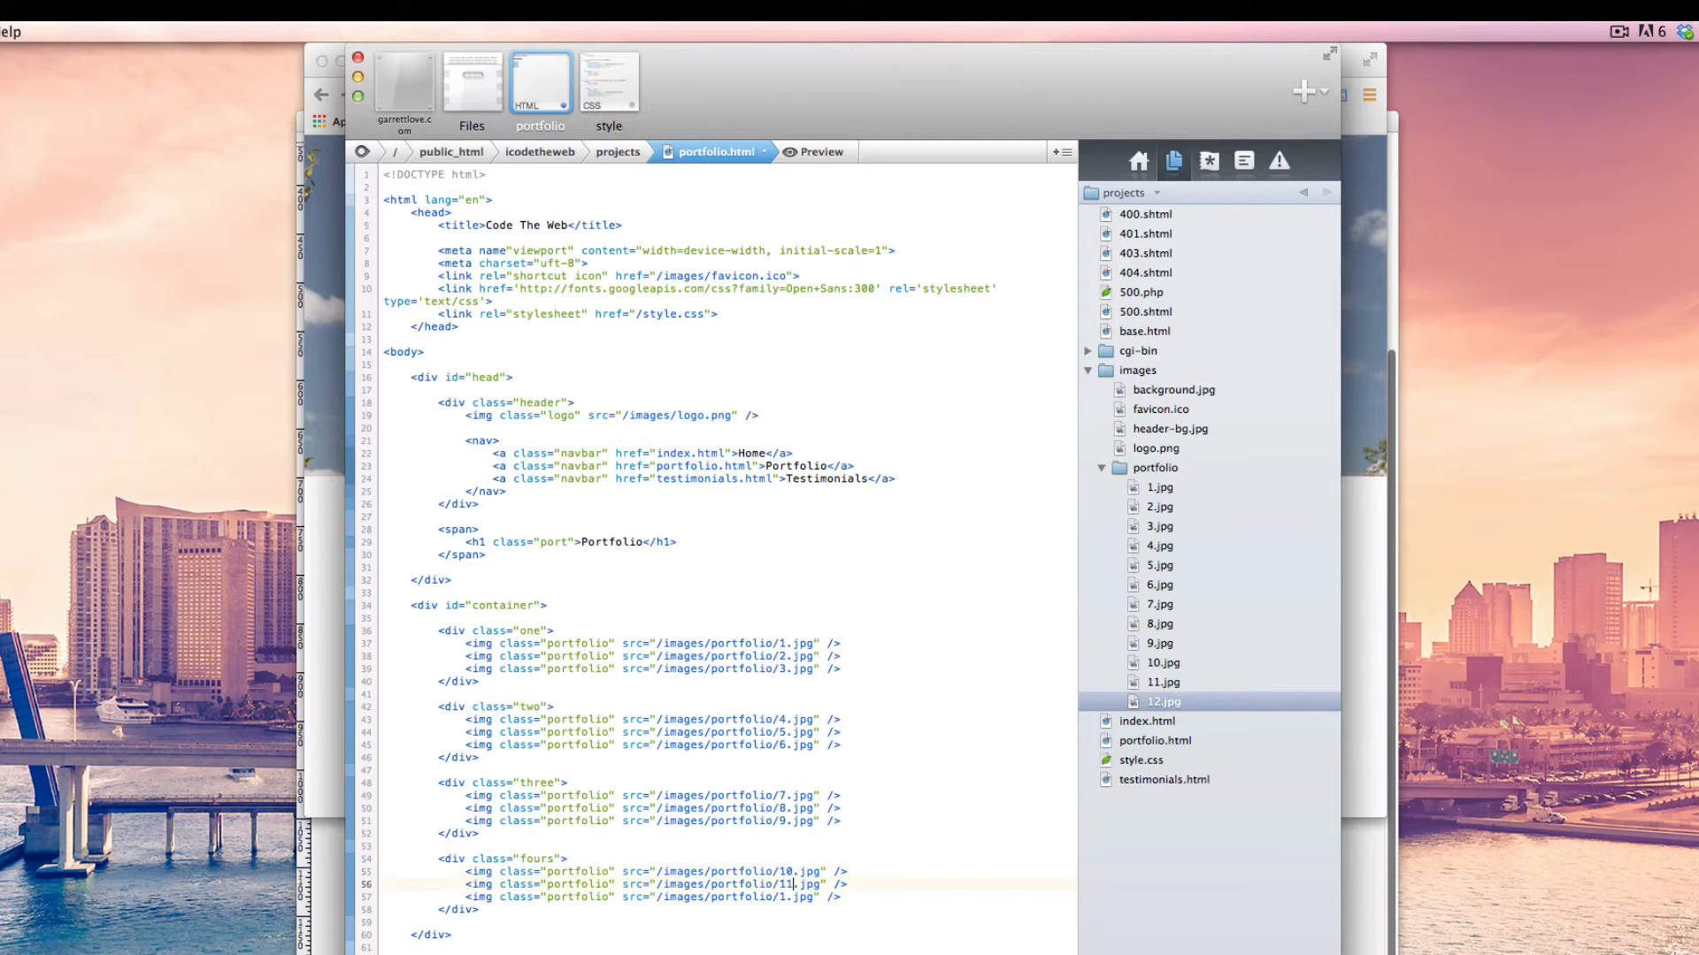
{"action": "type", "text": "2"}
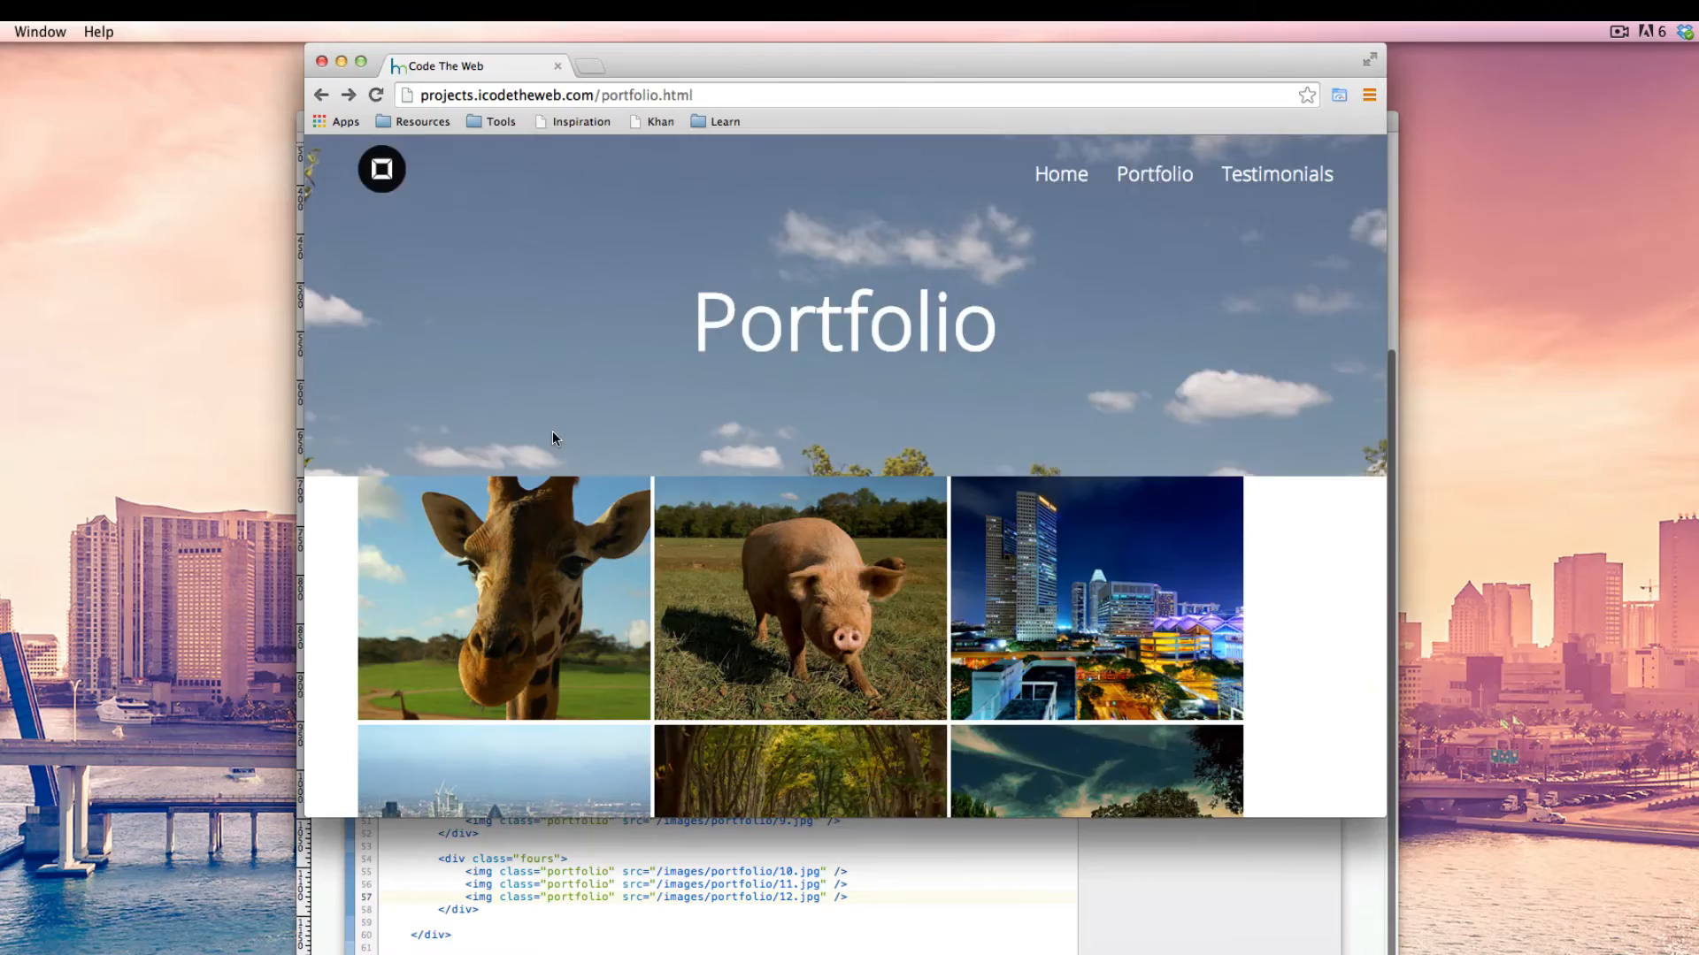
{"action": "scroll", "scroll_direction": "down", "scroll_amount": 3}
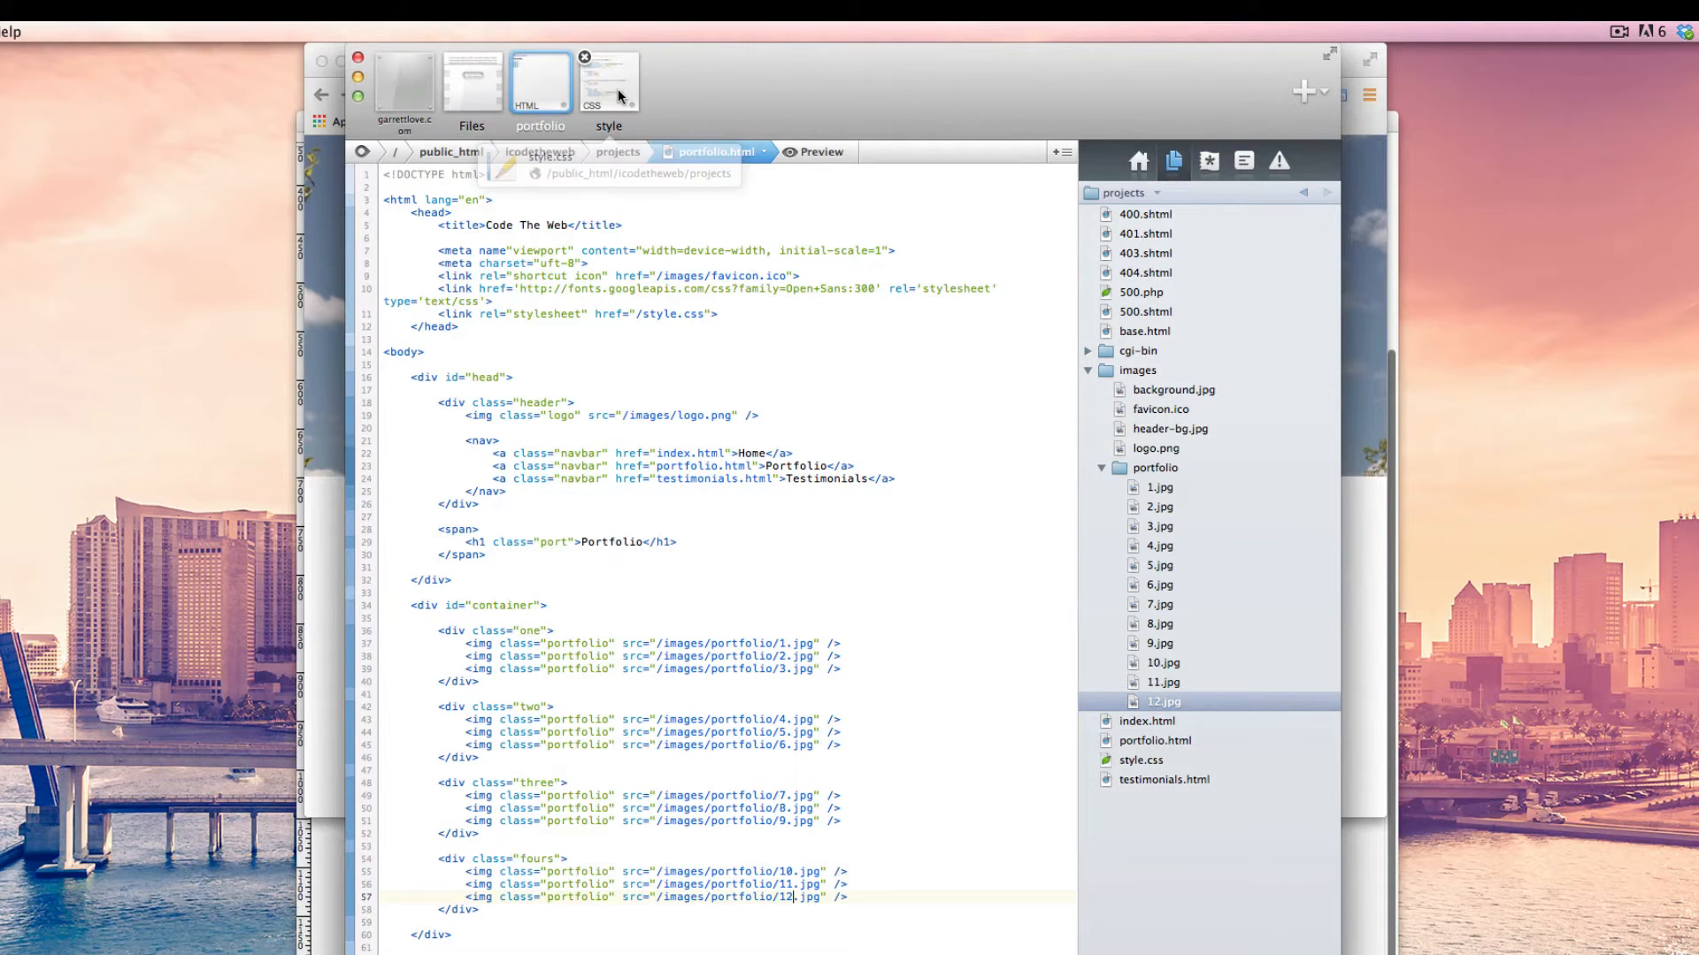
In style.css, add a .portfolio rule with width 300px and height 250px.
{"action": "left_click", "coordinate": [608, 82]}
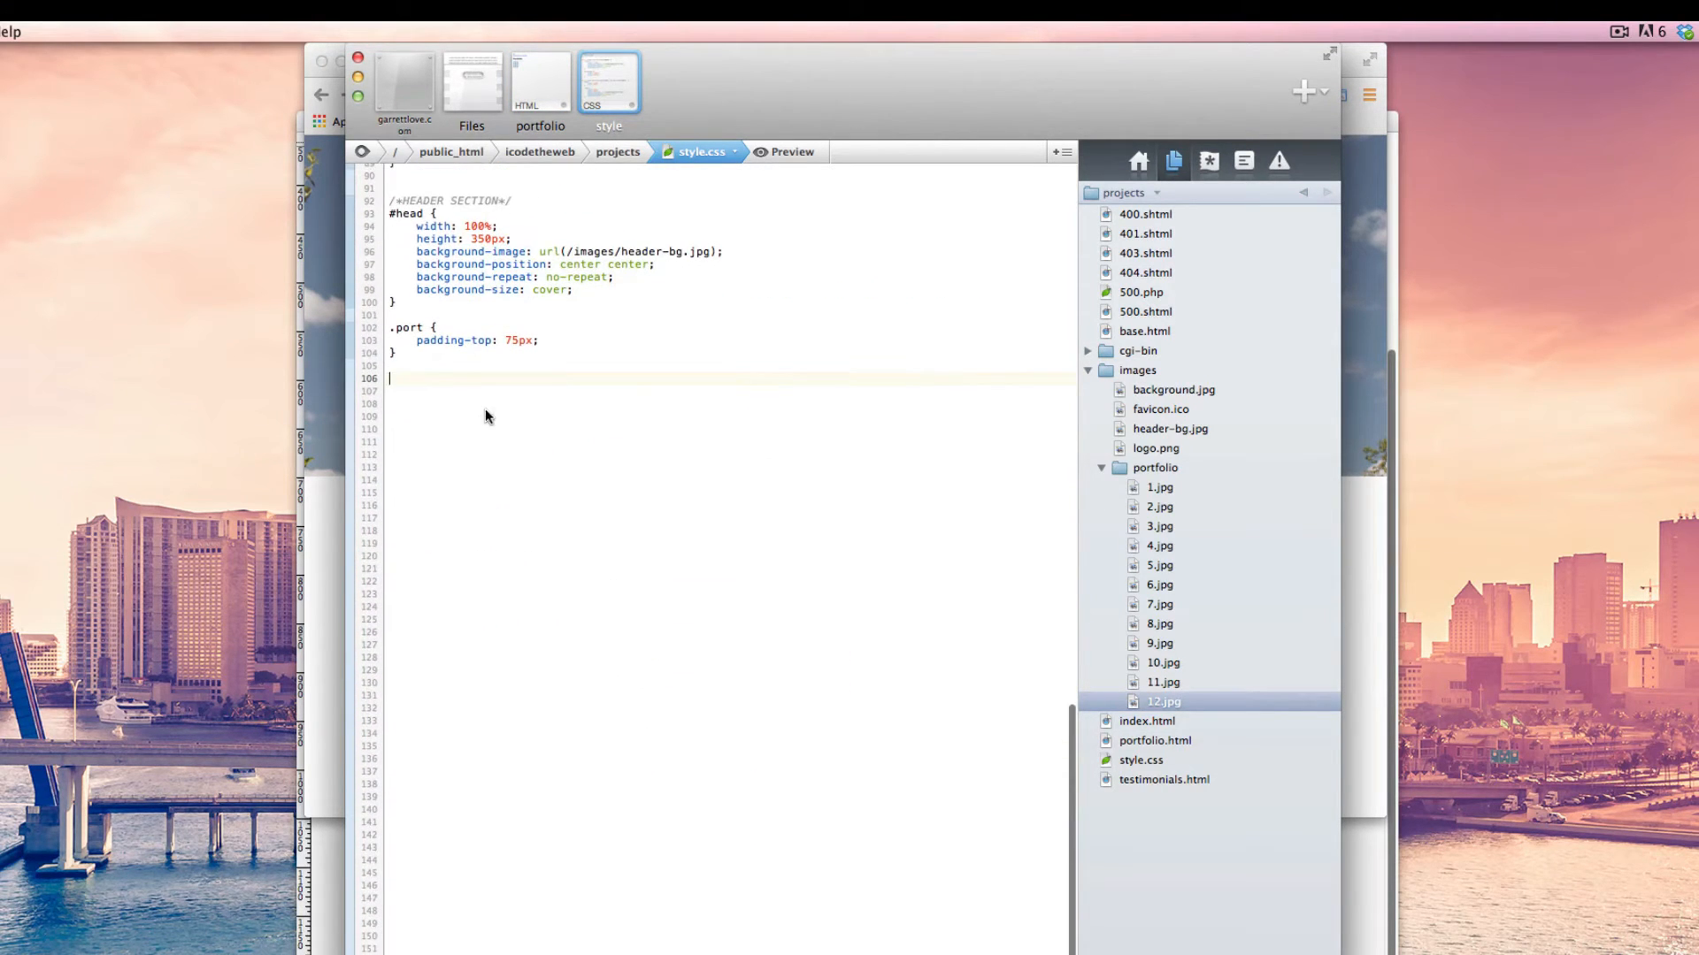
{"action": "type", "text": "."}
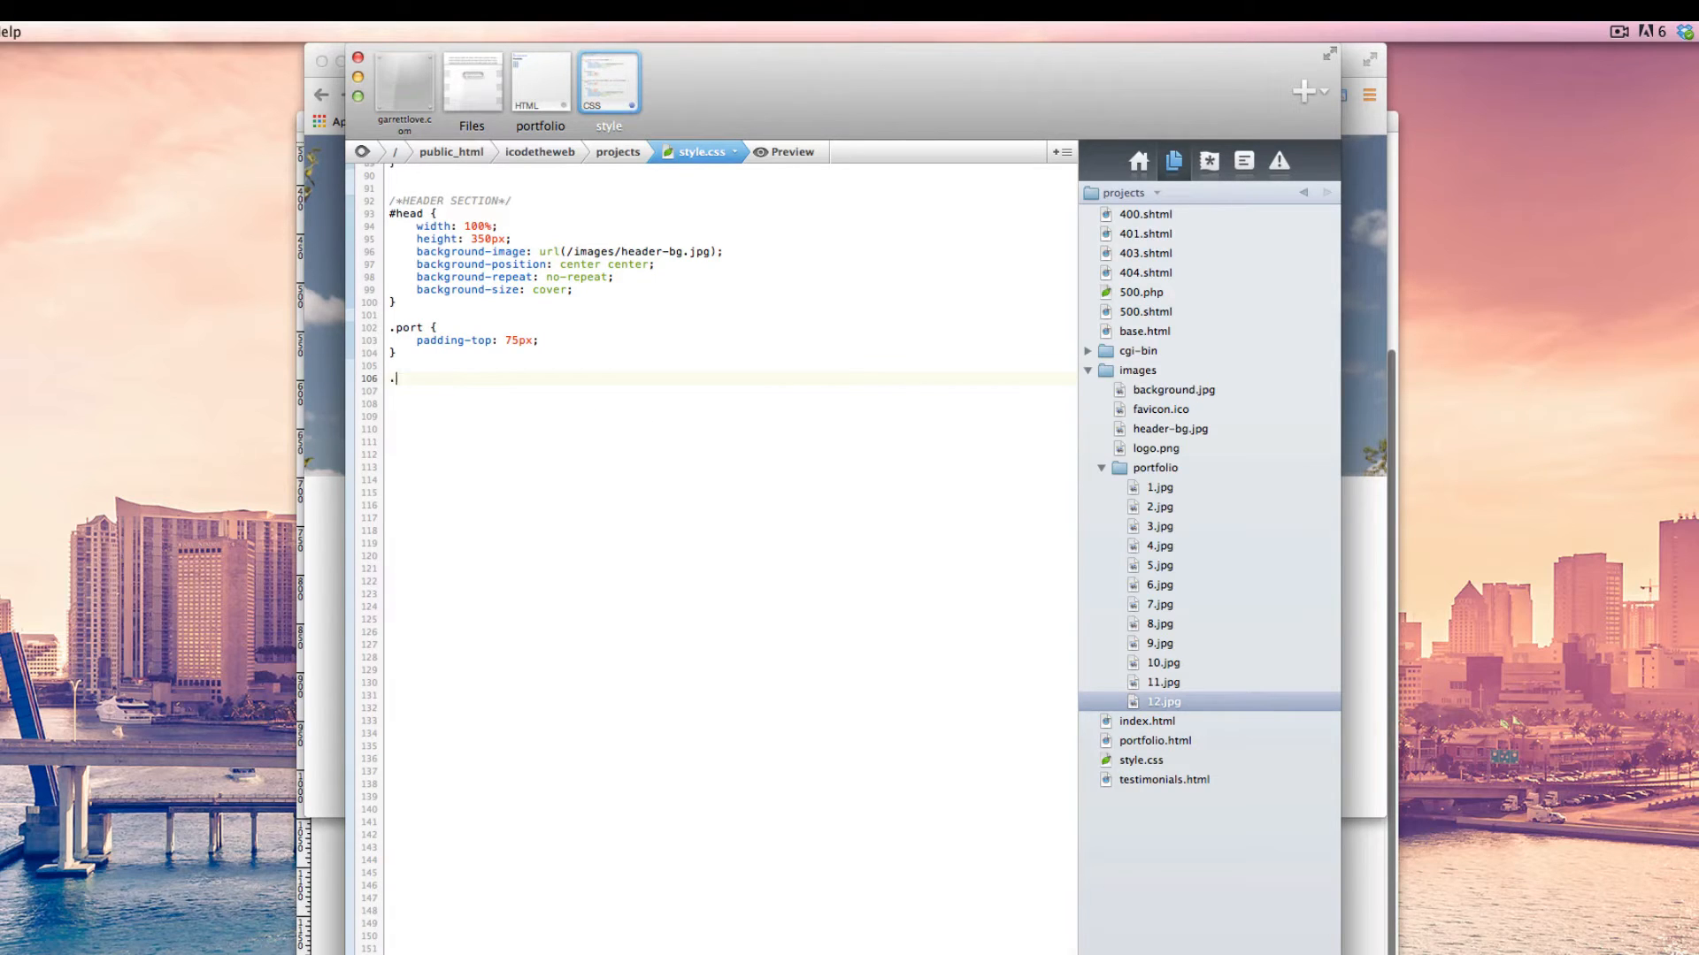
{"action": "type", "text": "portf"}
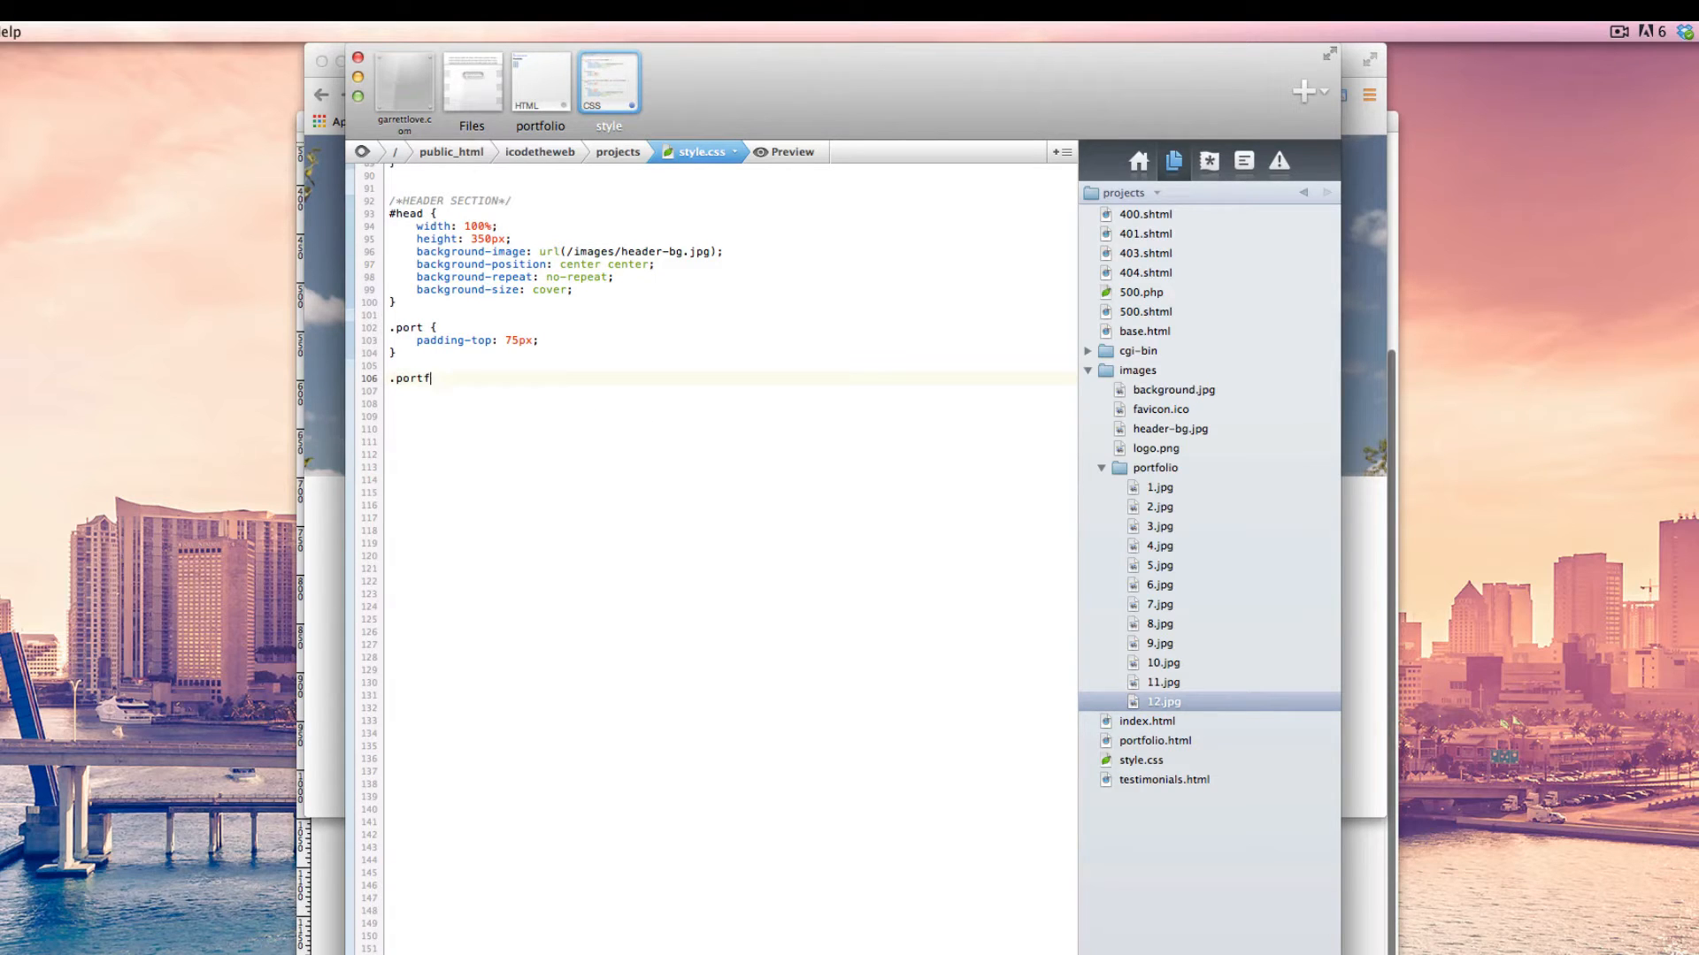
{"action": "type", "text": "olio."}
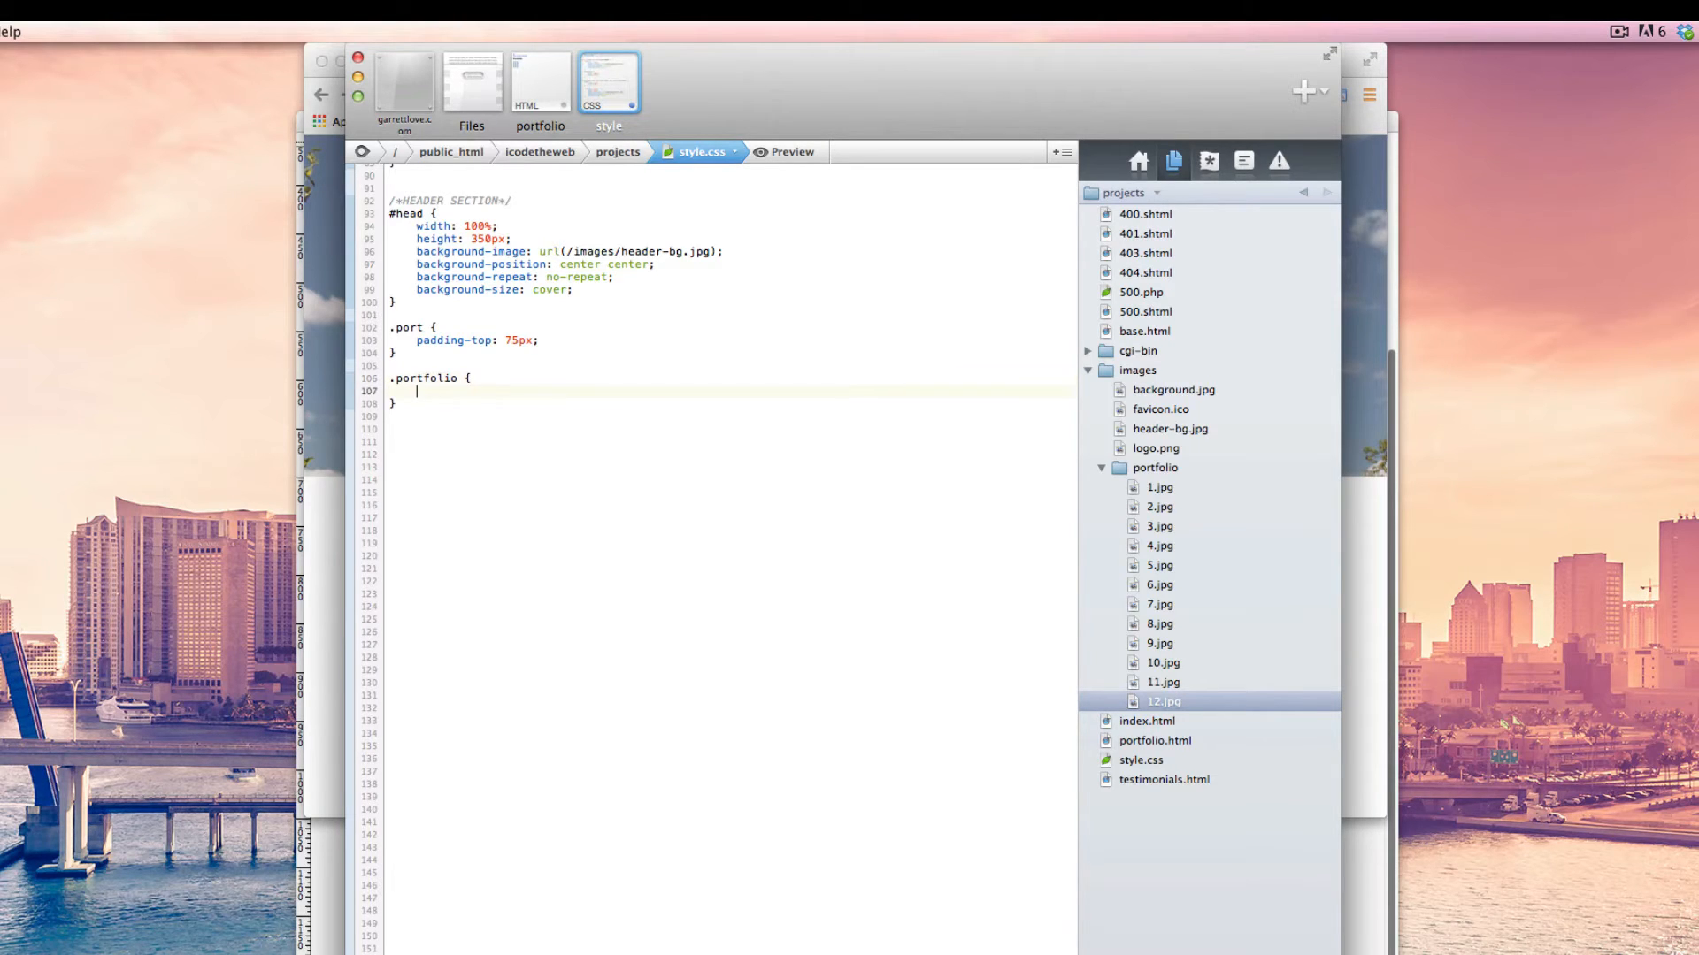
{"action": "type", "text": "width:"}
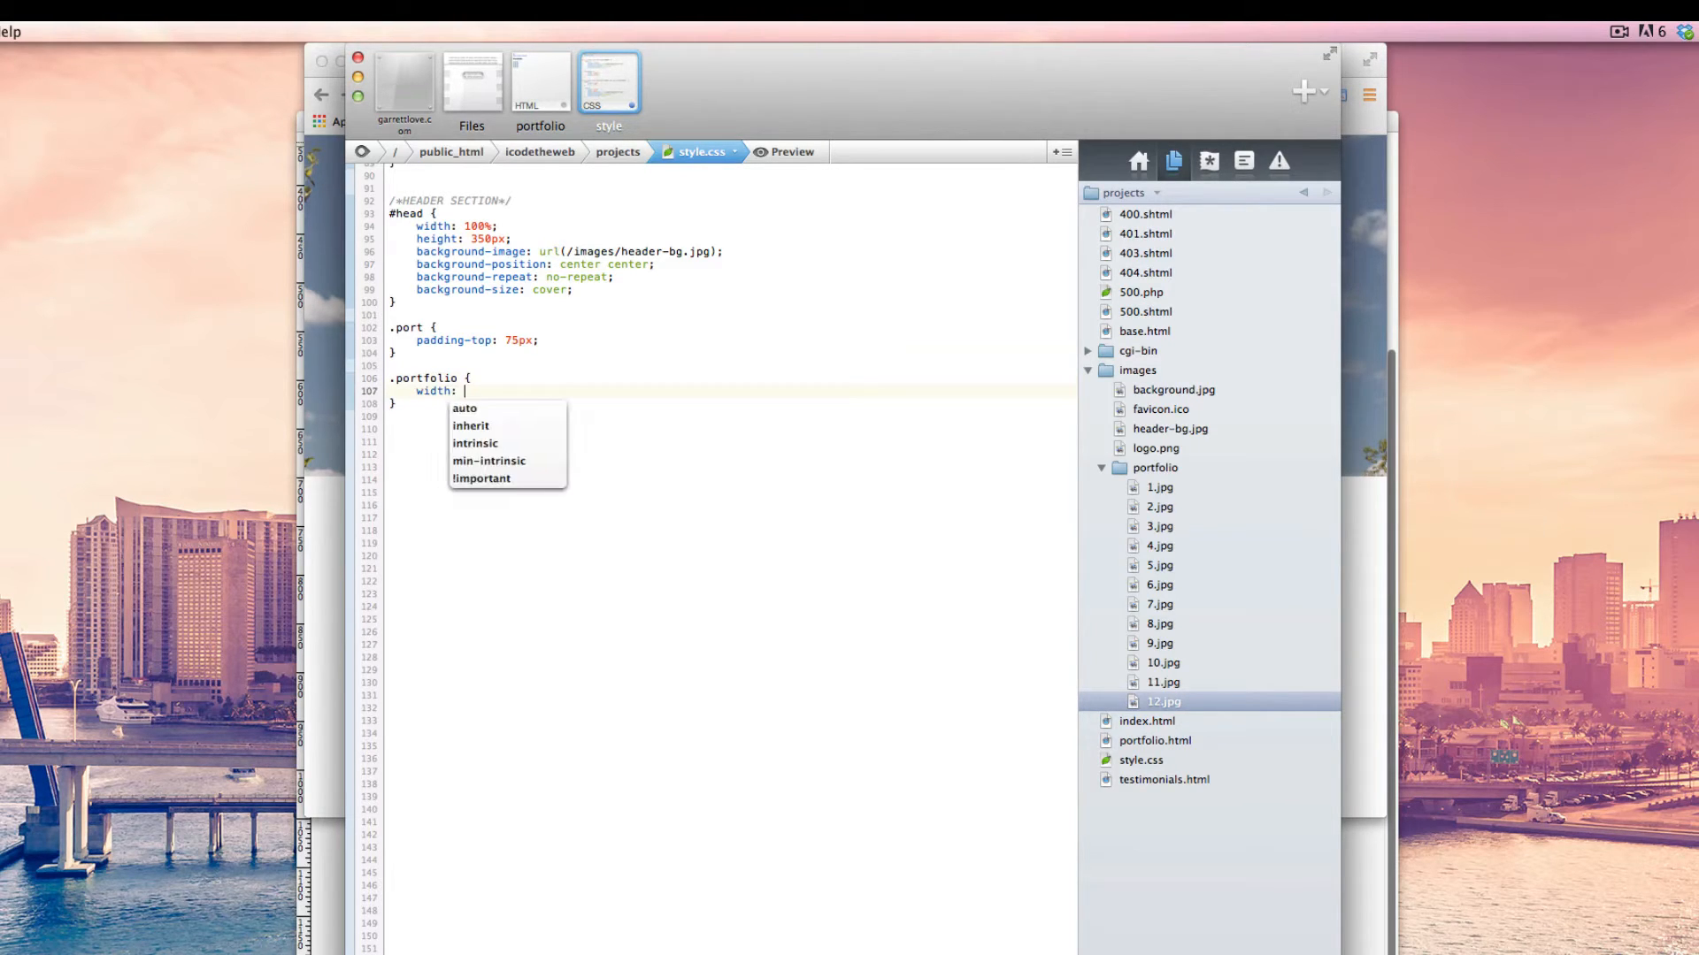
{"action": "type", "text": "300px;"}
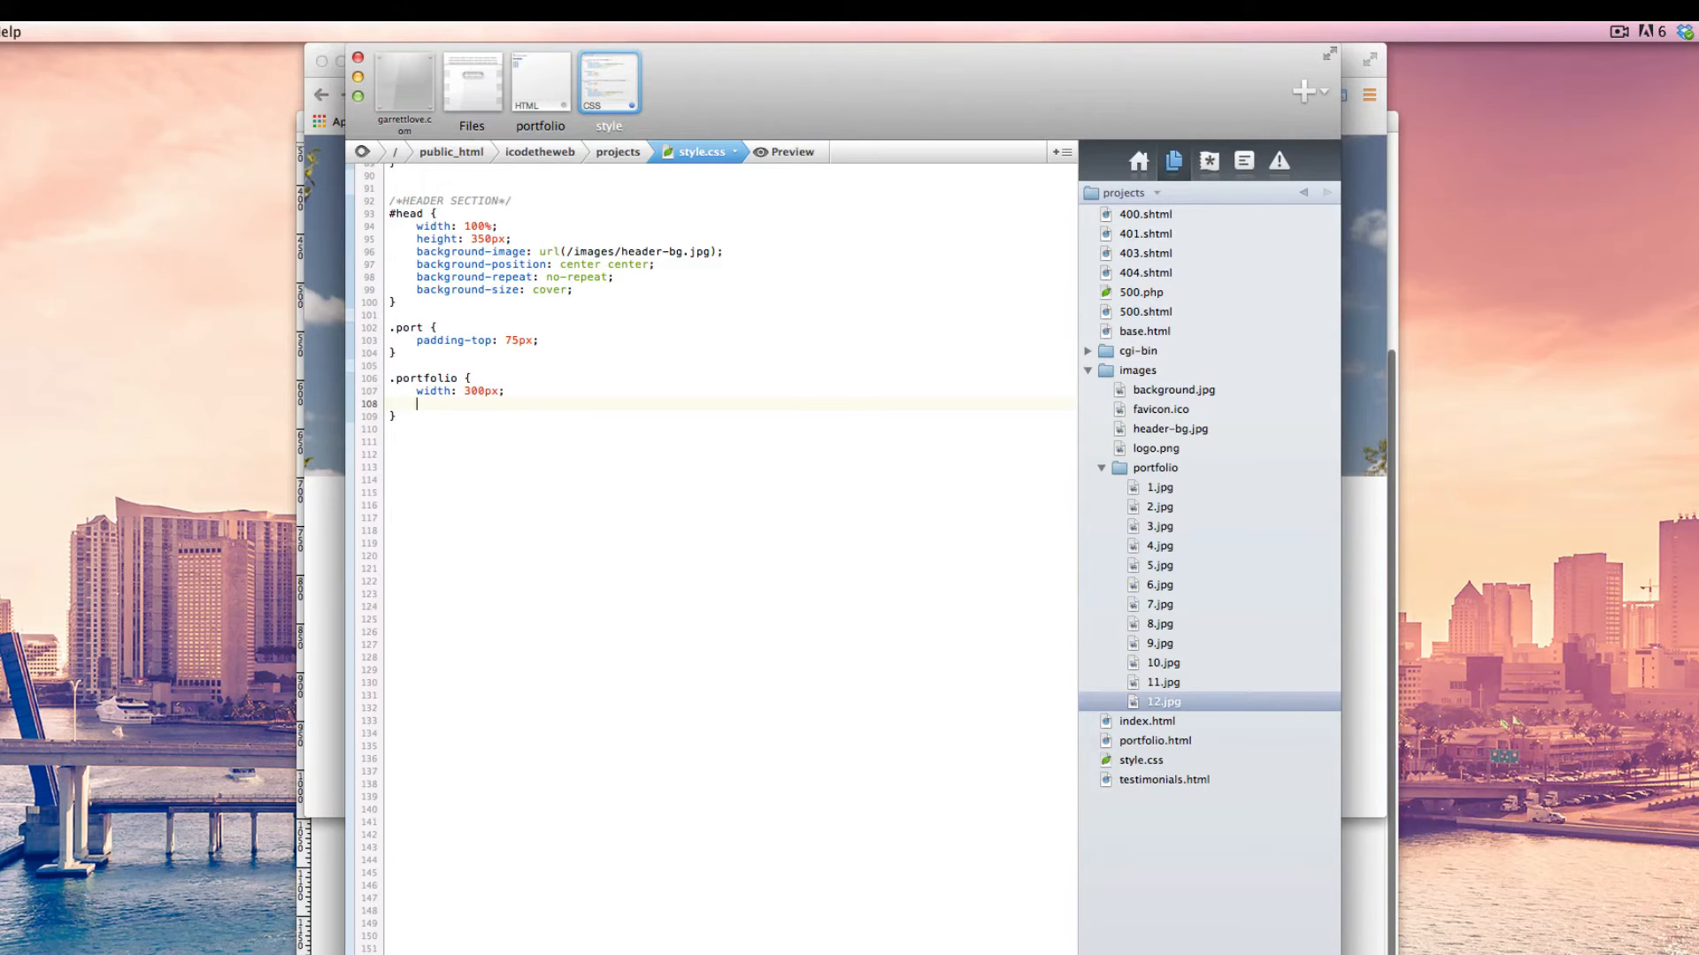
{"action": "type", "text": "height: 2"}
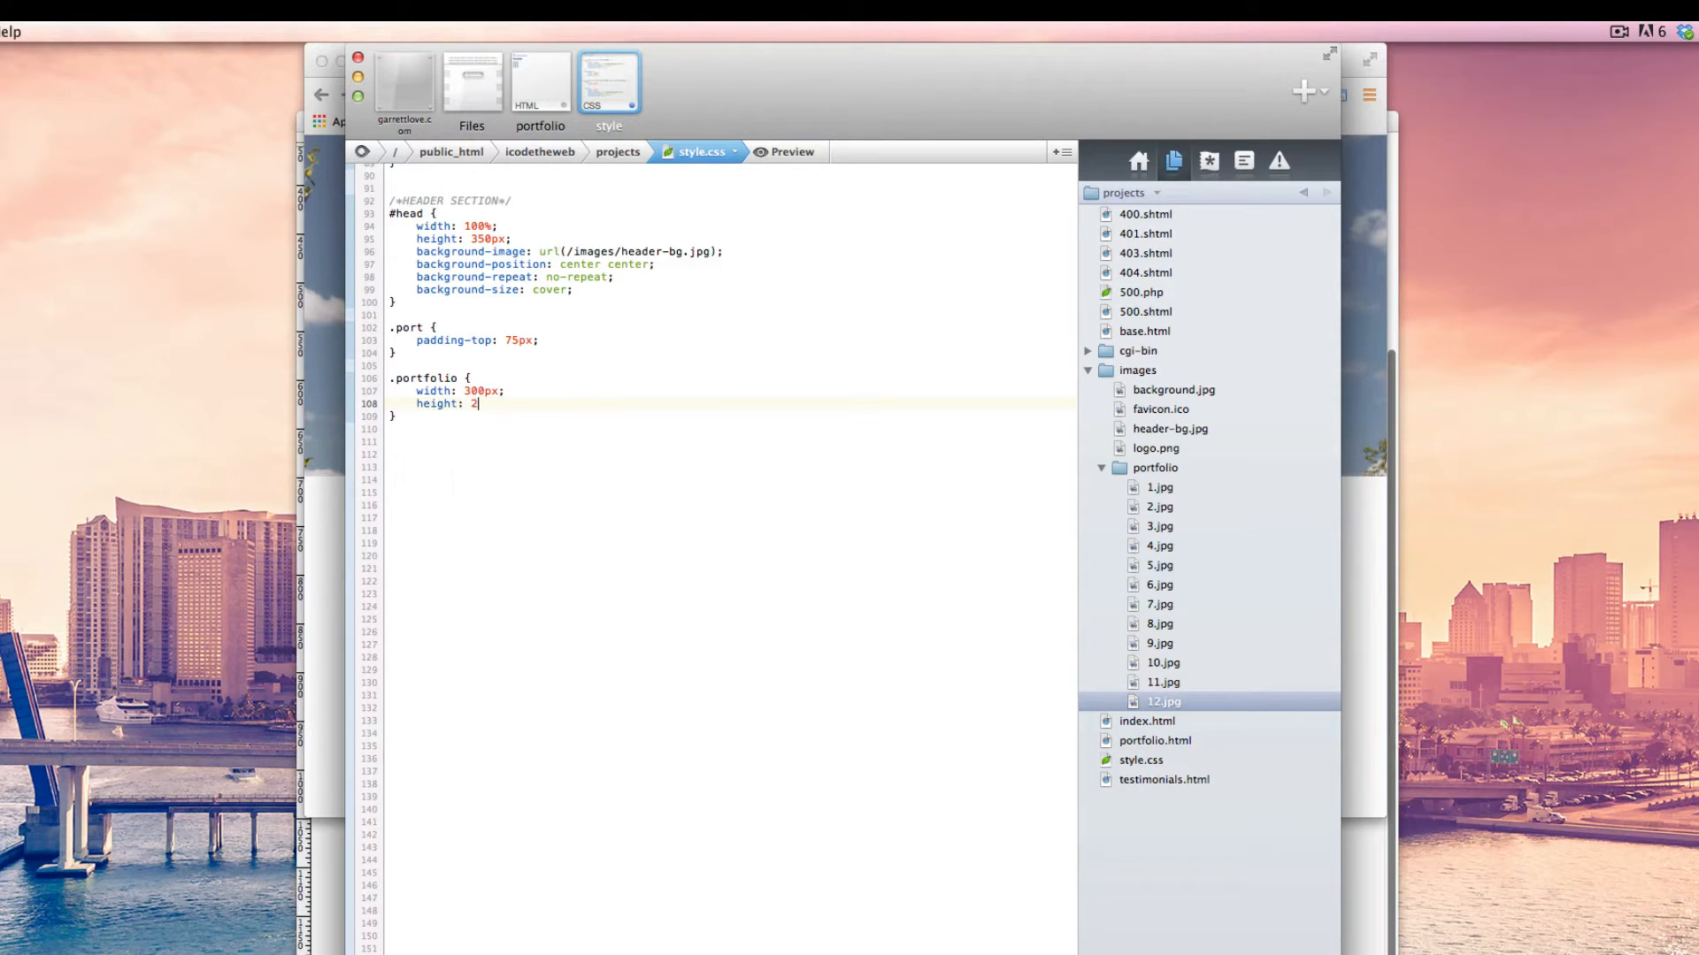
{"action": "type", "text": "50px;"}
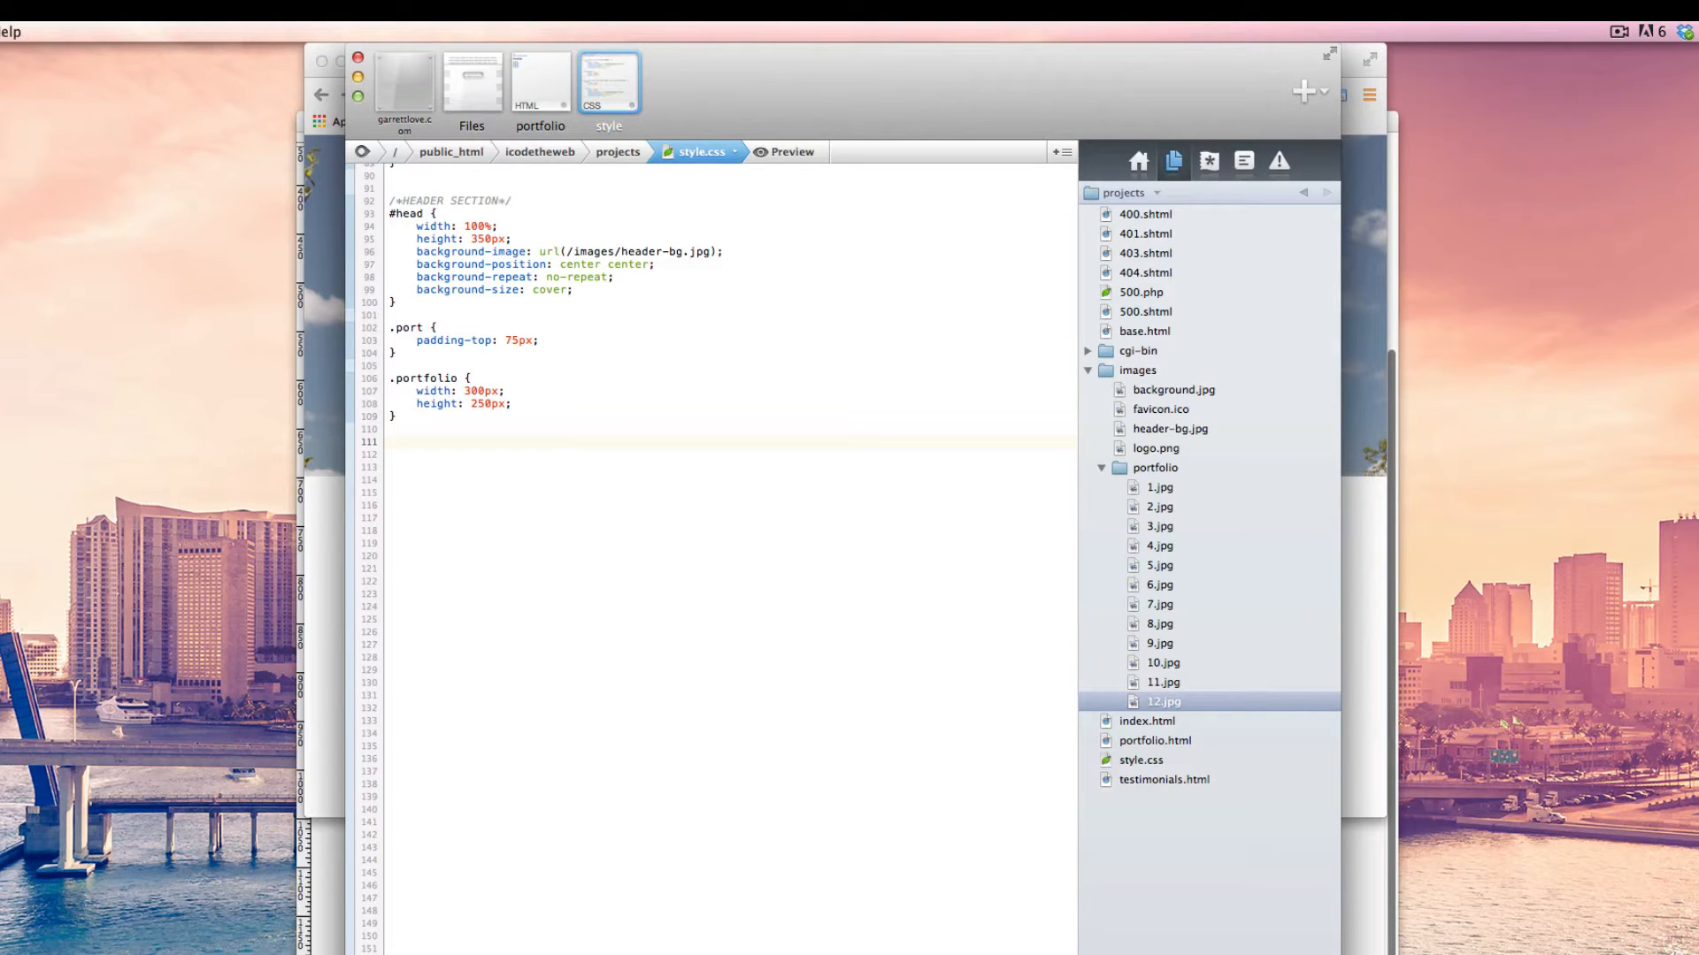
{"action": "left_click", "coordinate": [540, 82]}
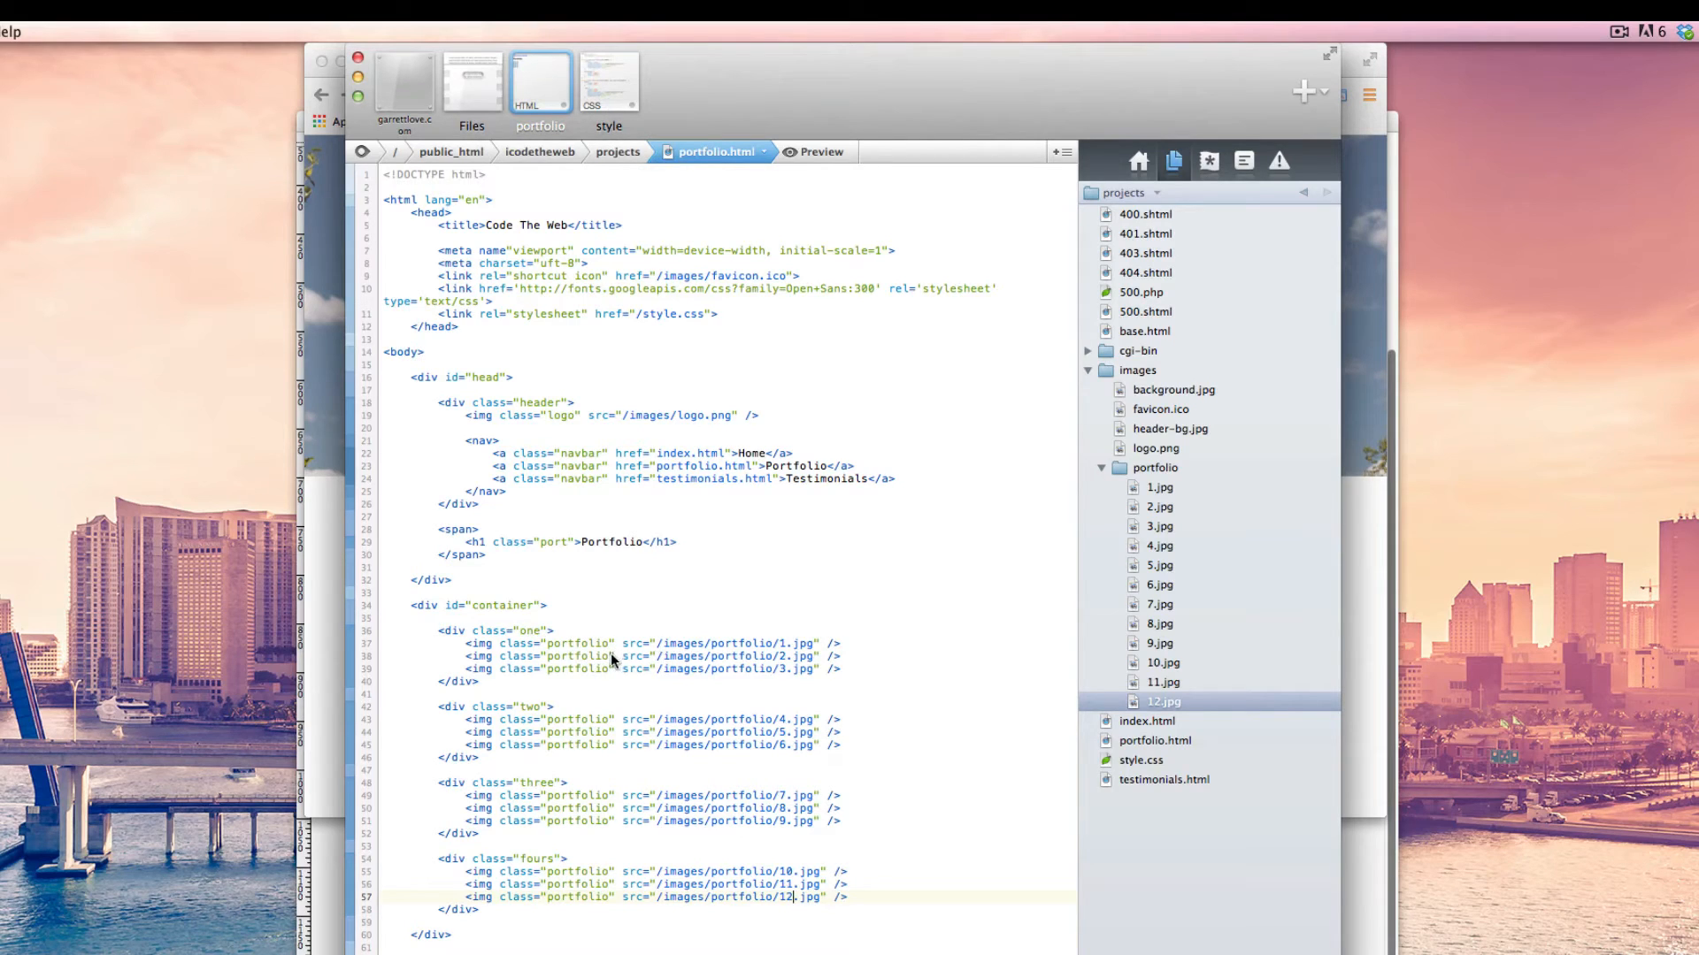
Append the padding class to the second and third img in every row div.
{"action": "left_click", "coordinate": [607, 654]}
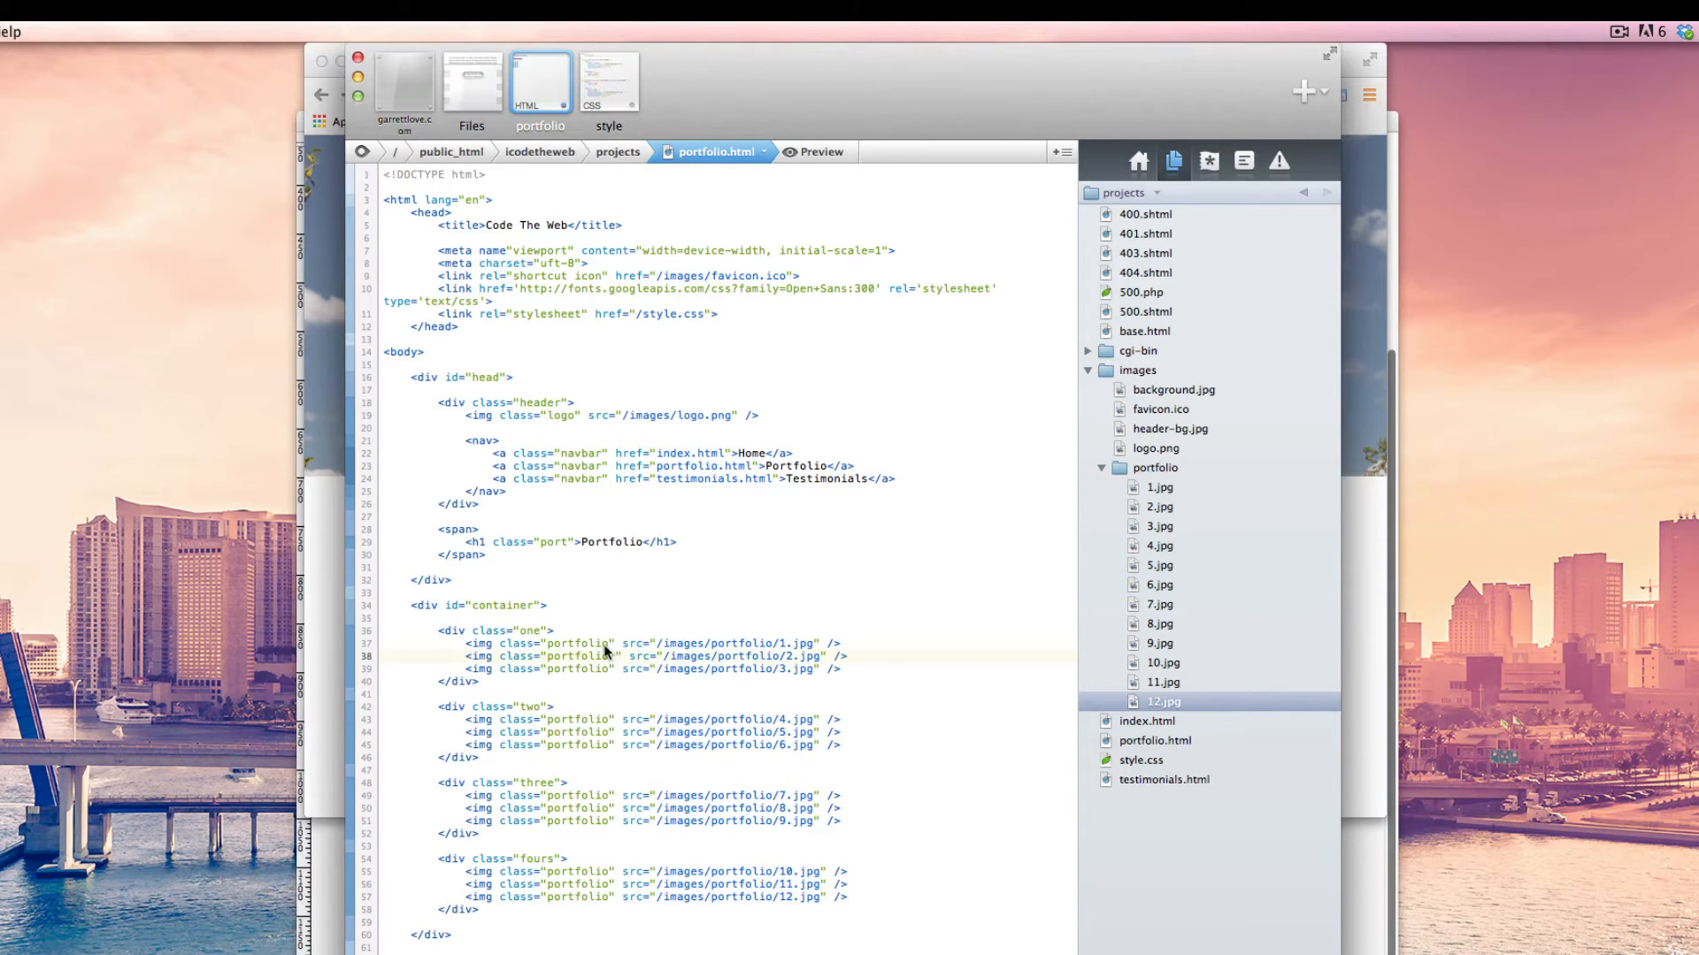
{"action": "type", "text": "padding"}
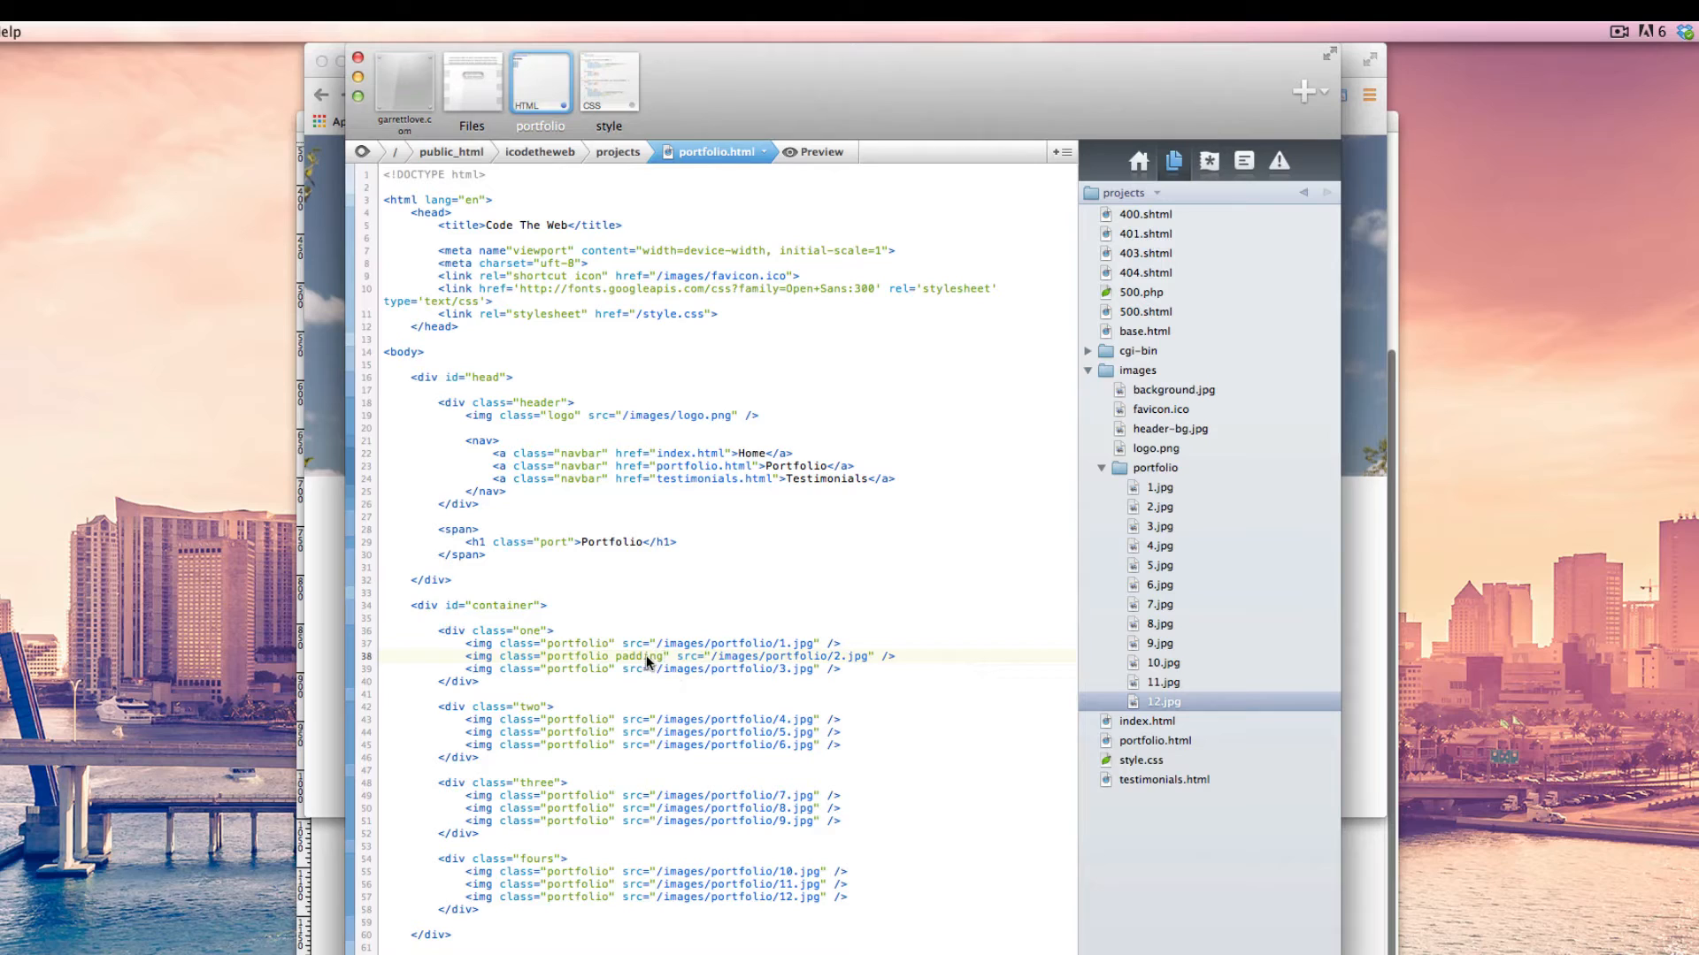
{"action": "double_click", "coordinate": [637, 655]}
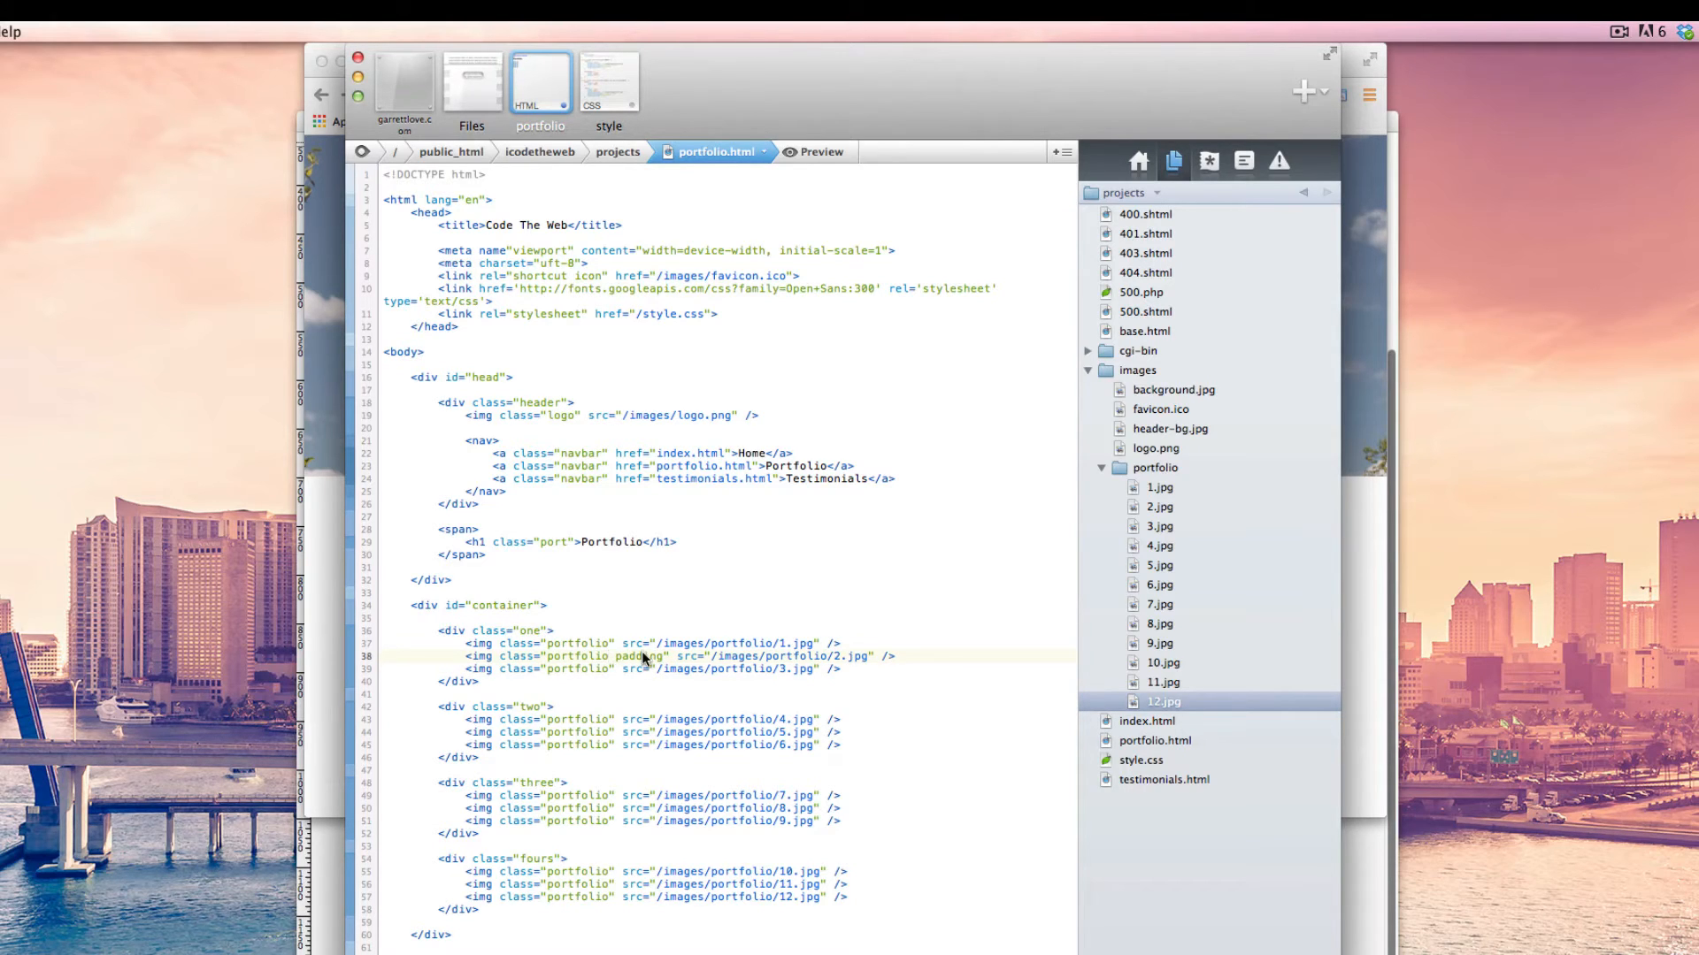
{"action": "double_click", "coordinate": [639, 657]}
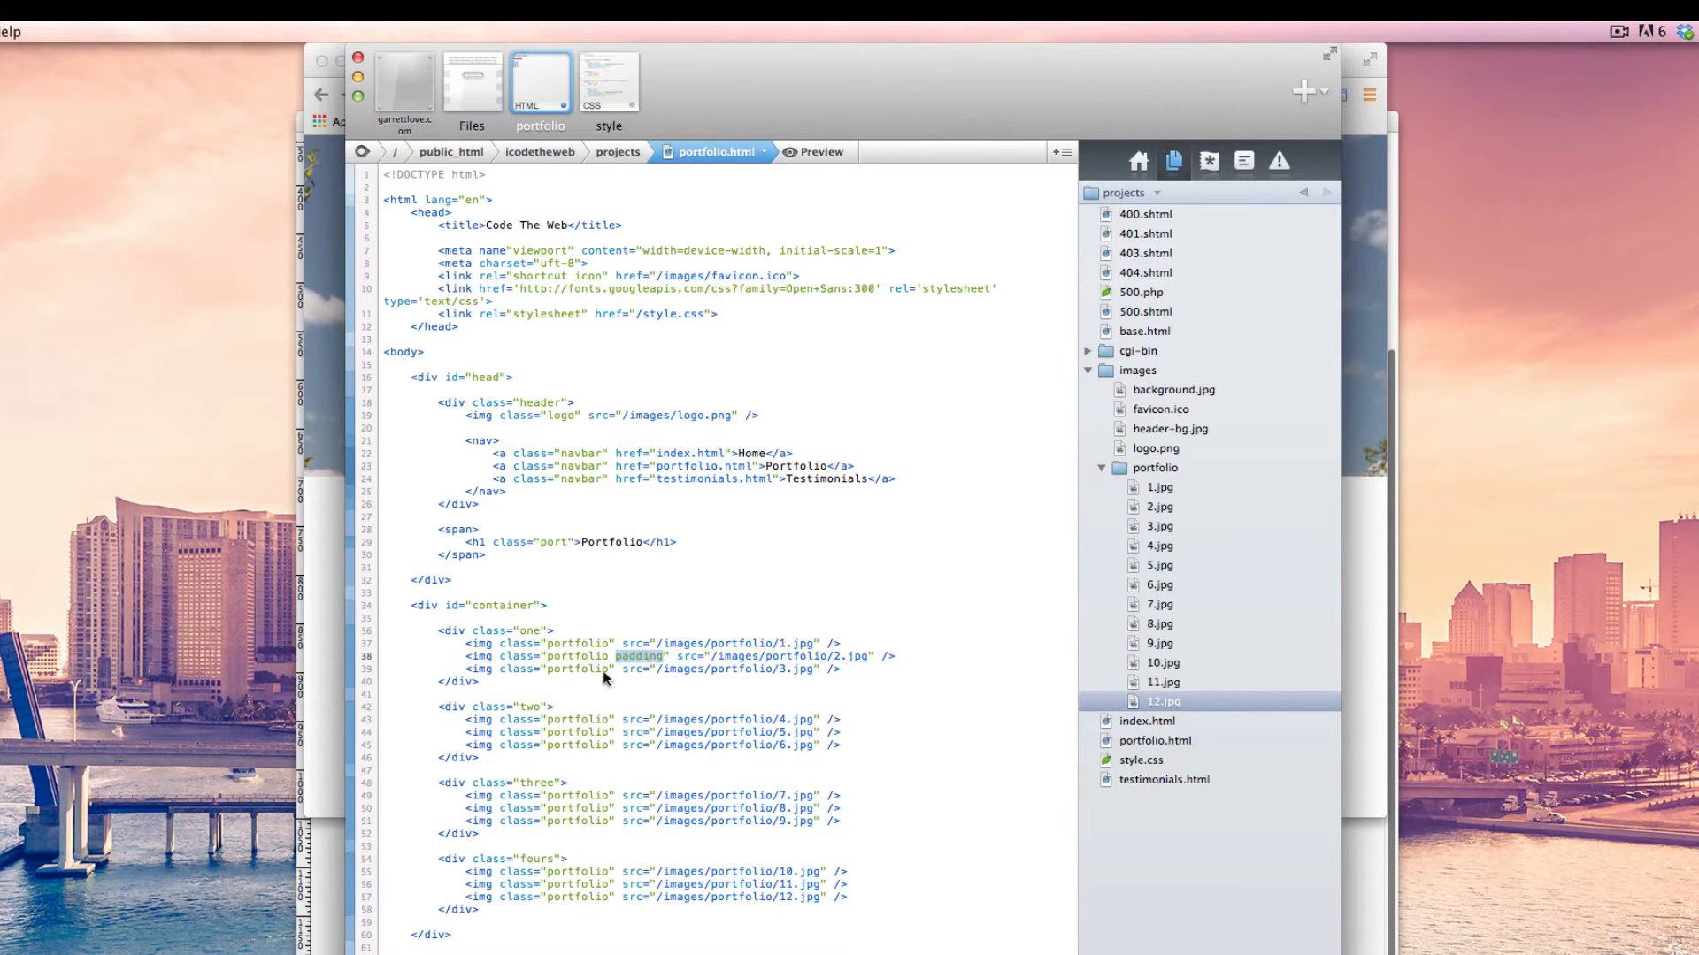
{"action": "type", "text": "padding"}
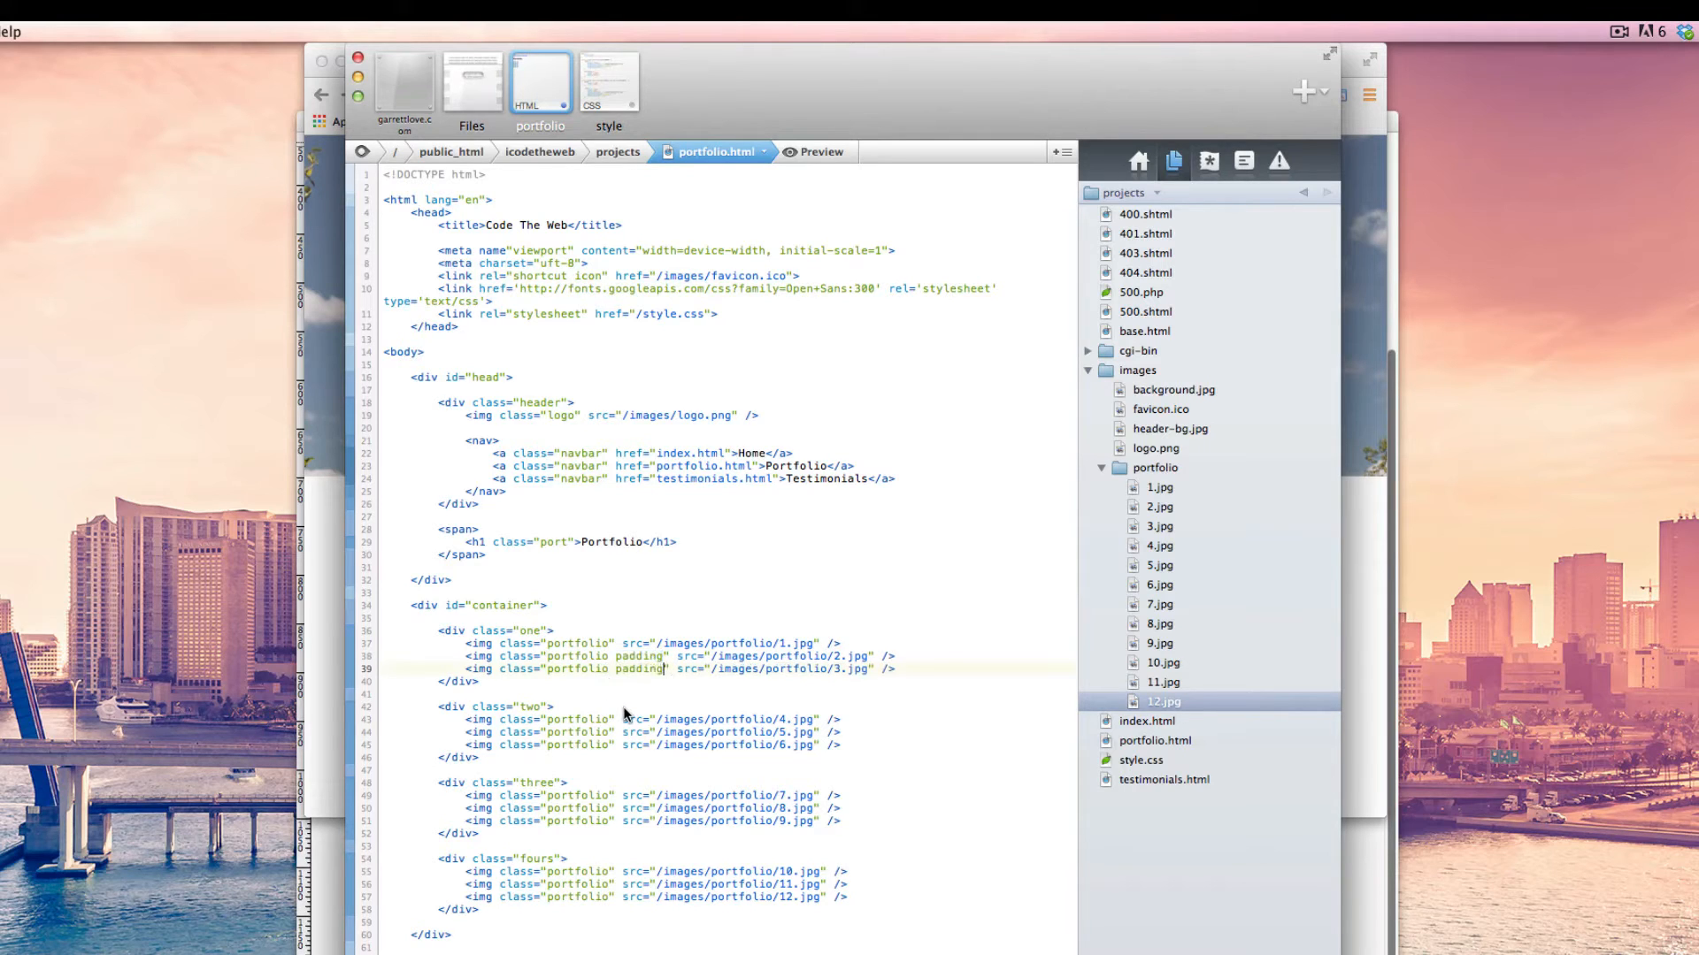
{"action": "mouse_move", "coordinate": [609, 739]}
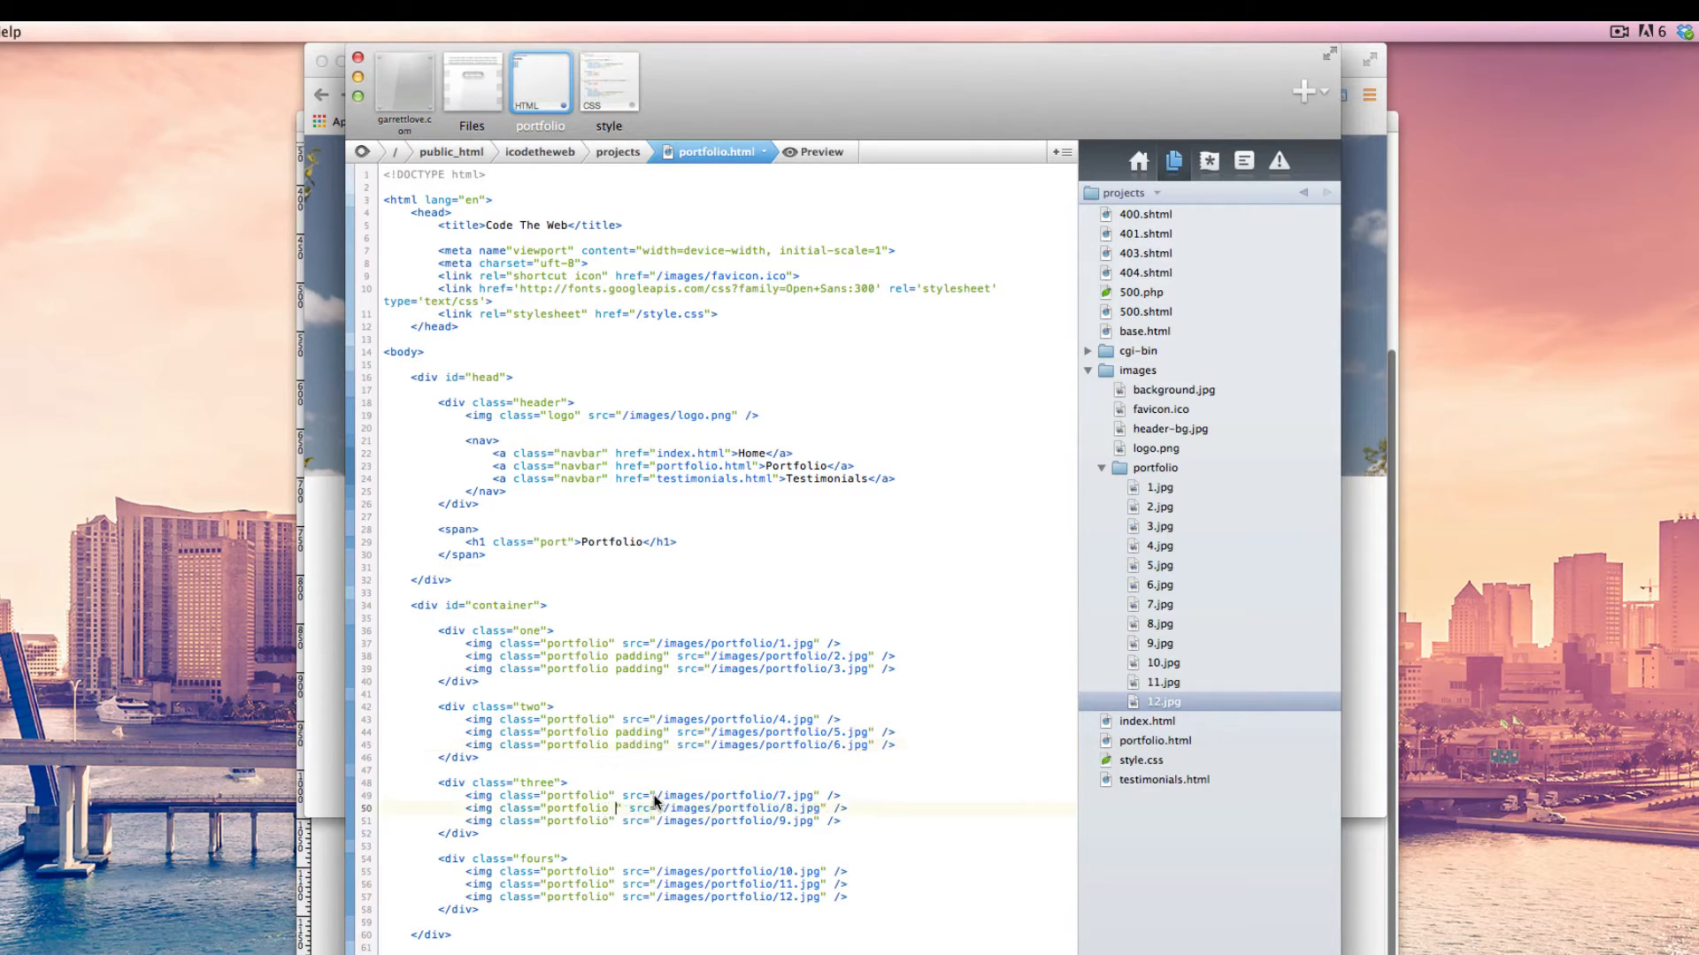
{"action": "type", "text": "padding"}
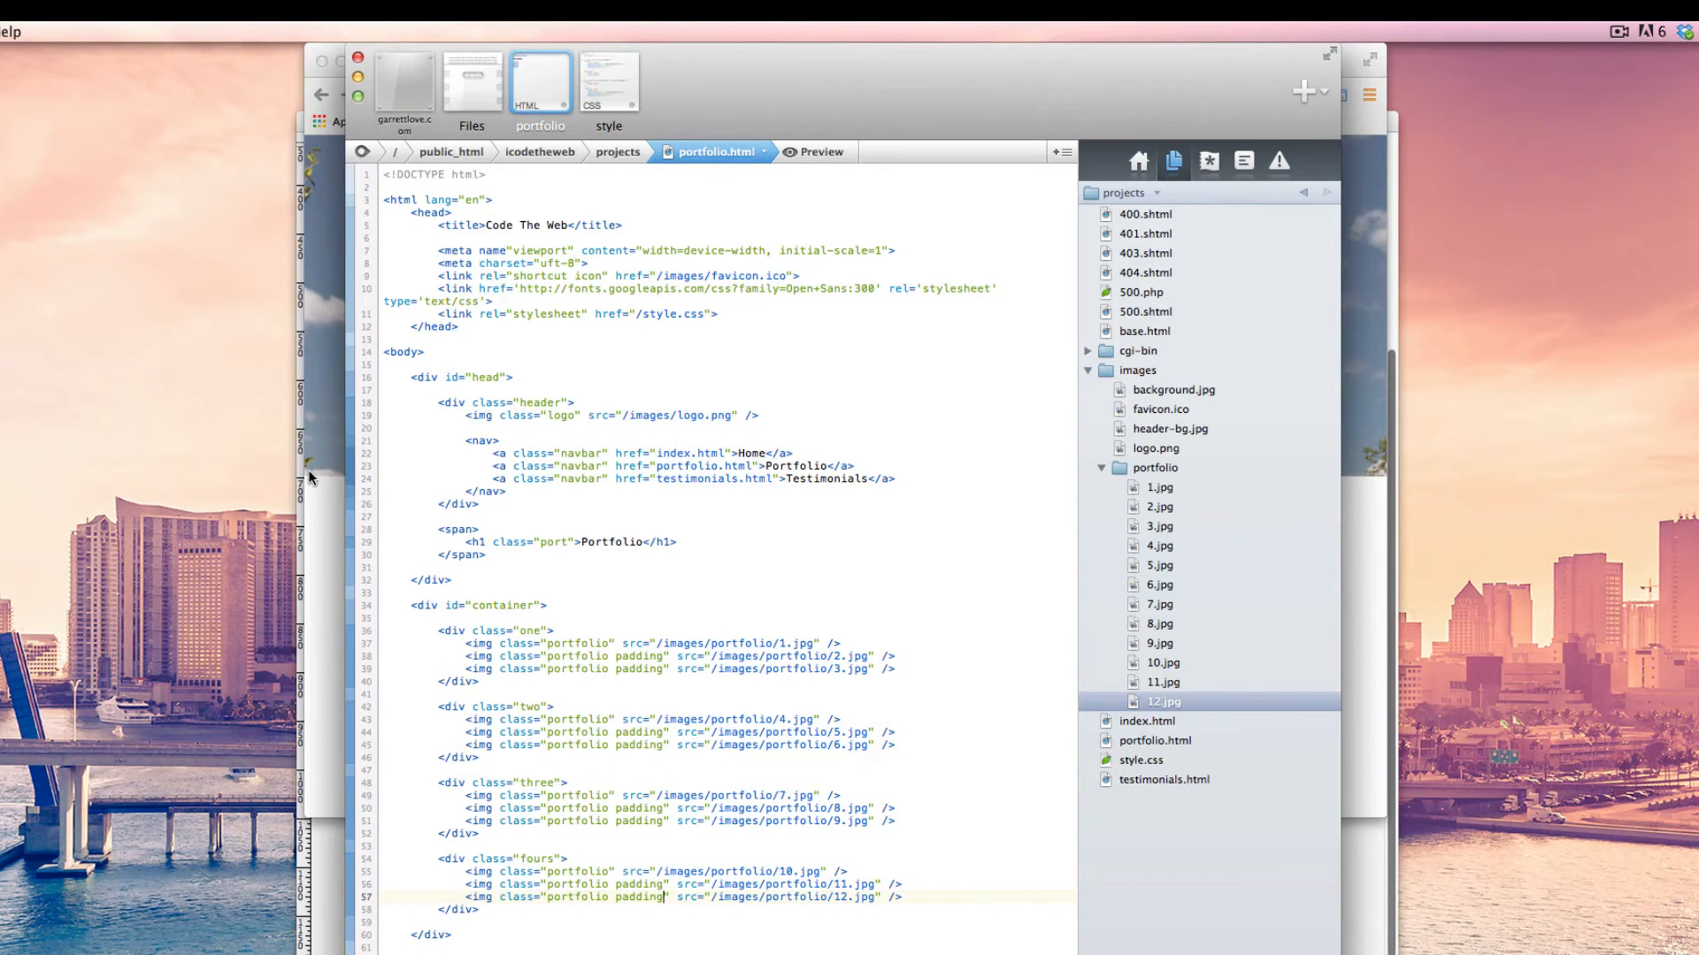
In style.css, add a .padding rule with padding-left 46px and check the preview.
{"action": "left_click", "coordinate": [609, 81]}
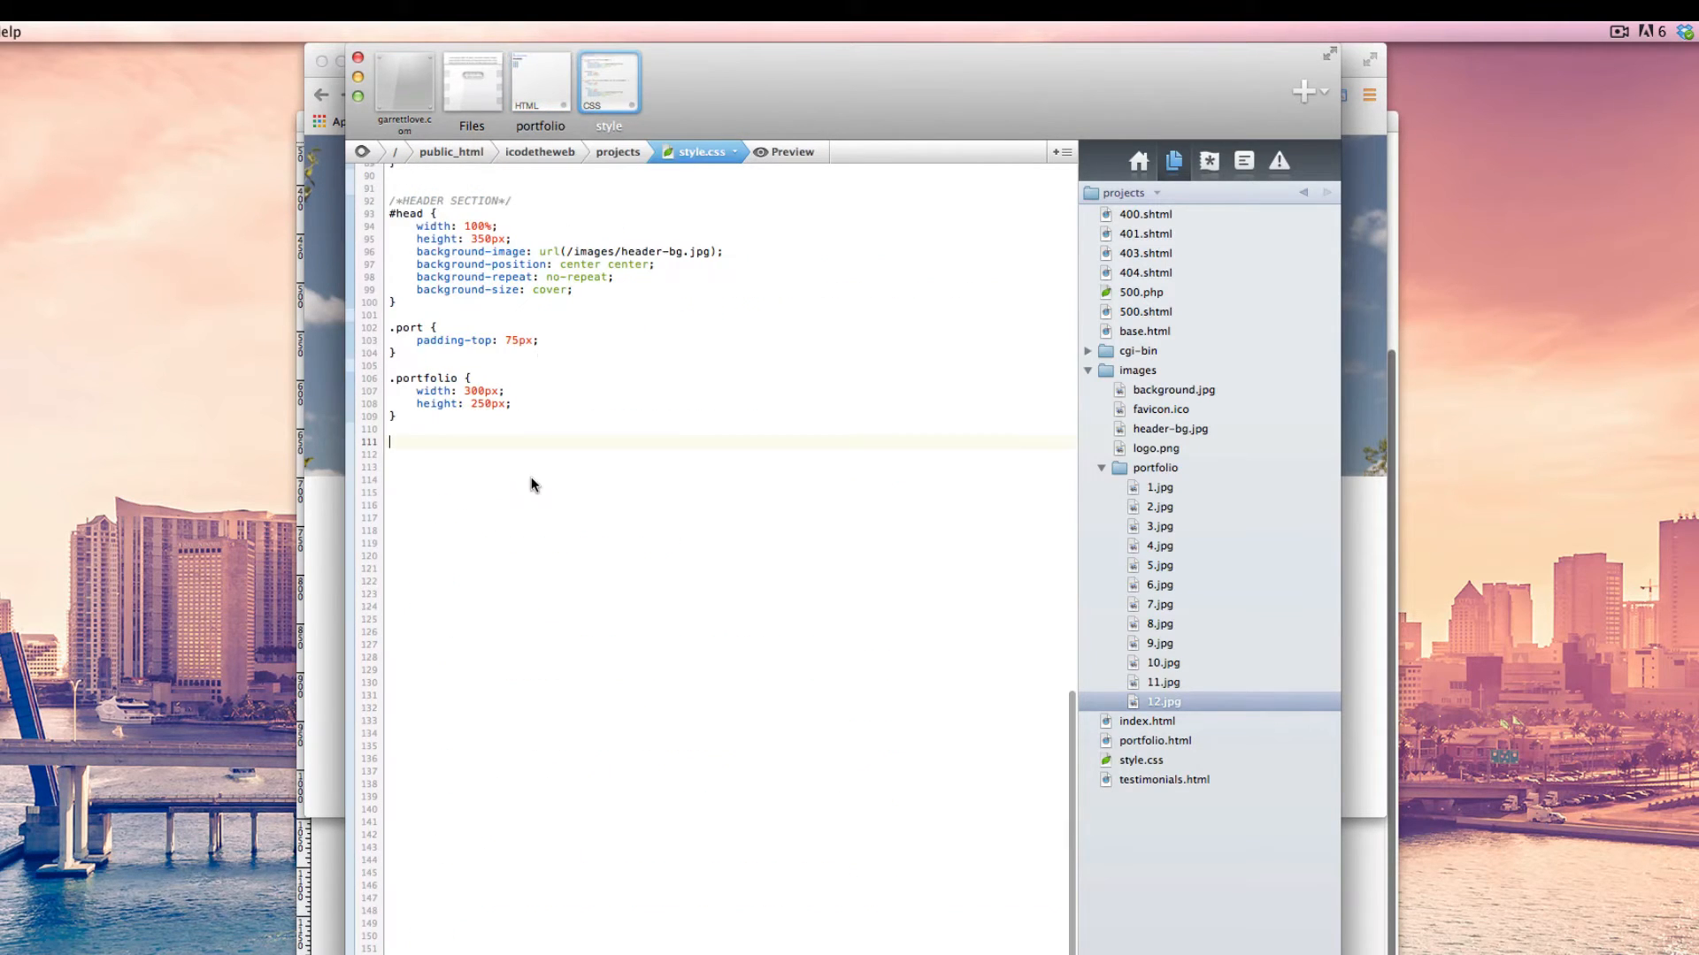
{"action": "type", "text": ".p"}
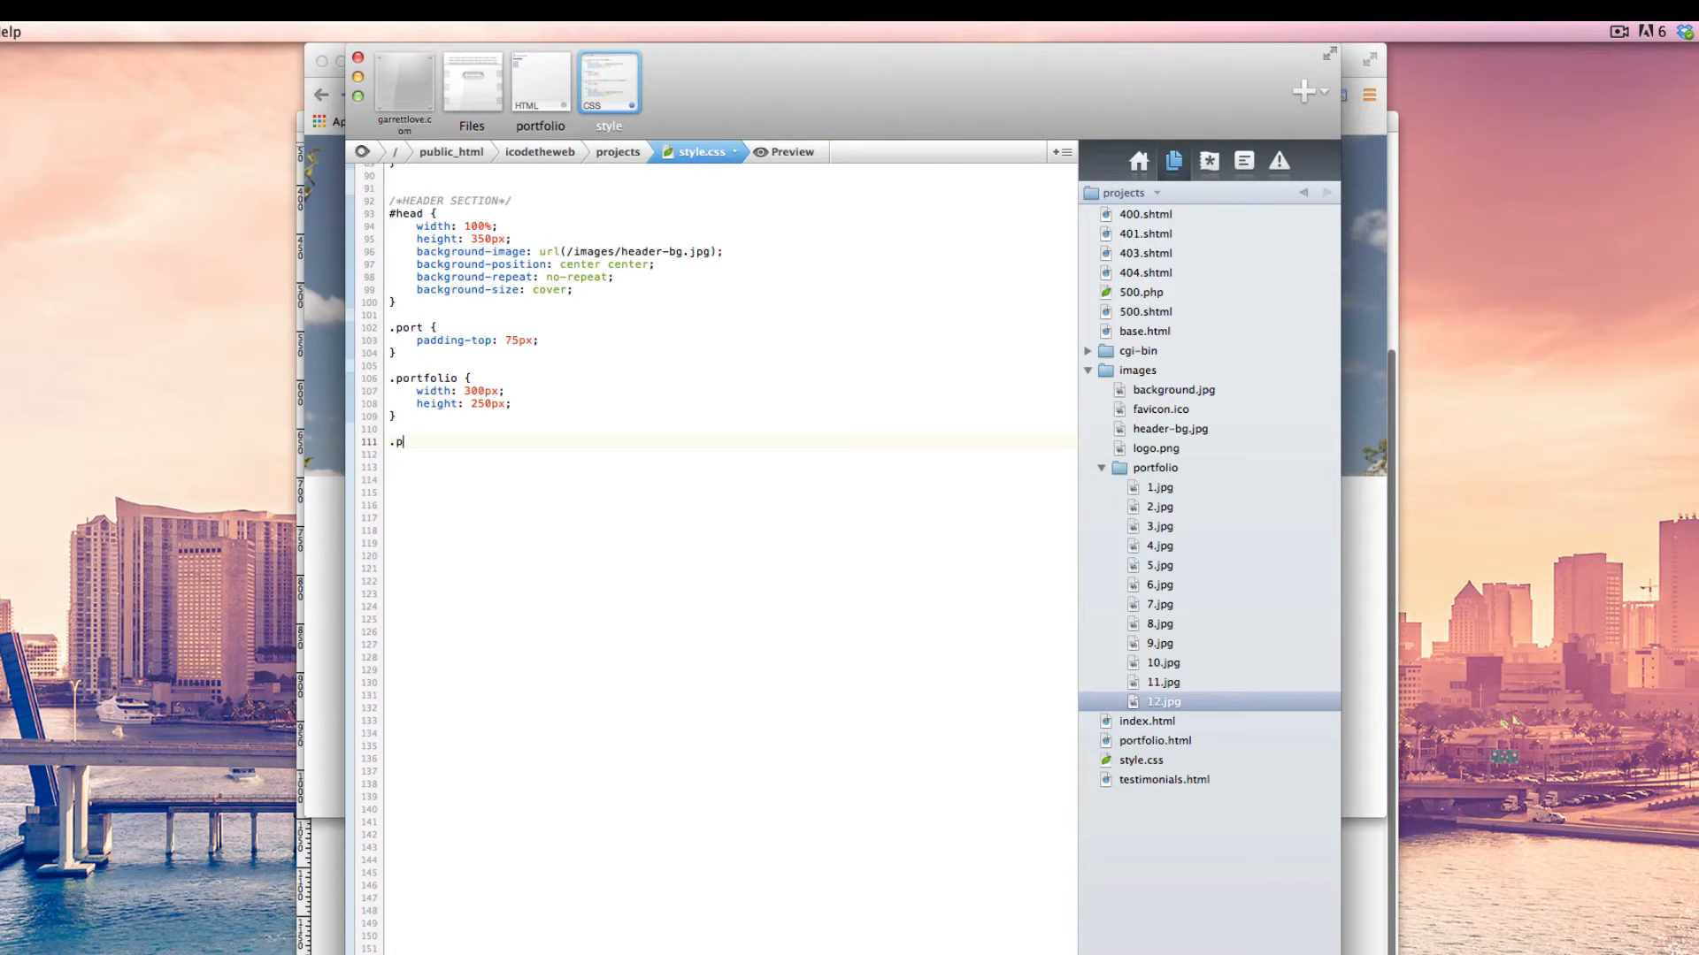
{"action": "type", "text": "adding {"}
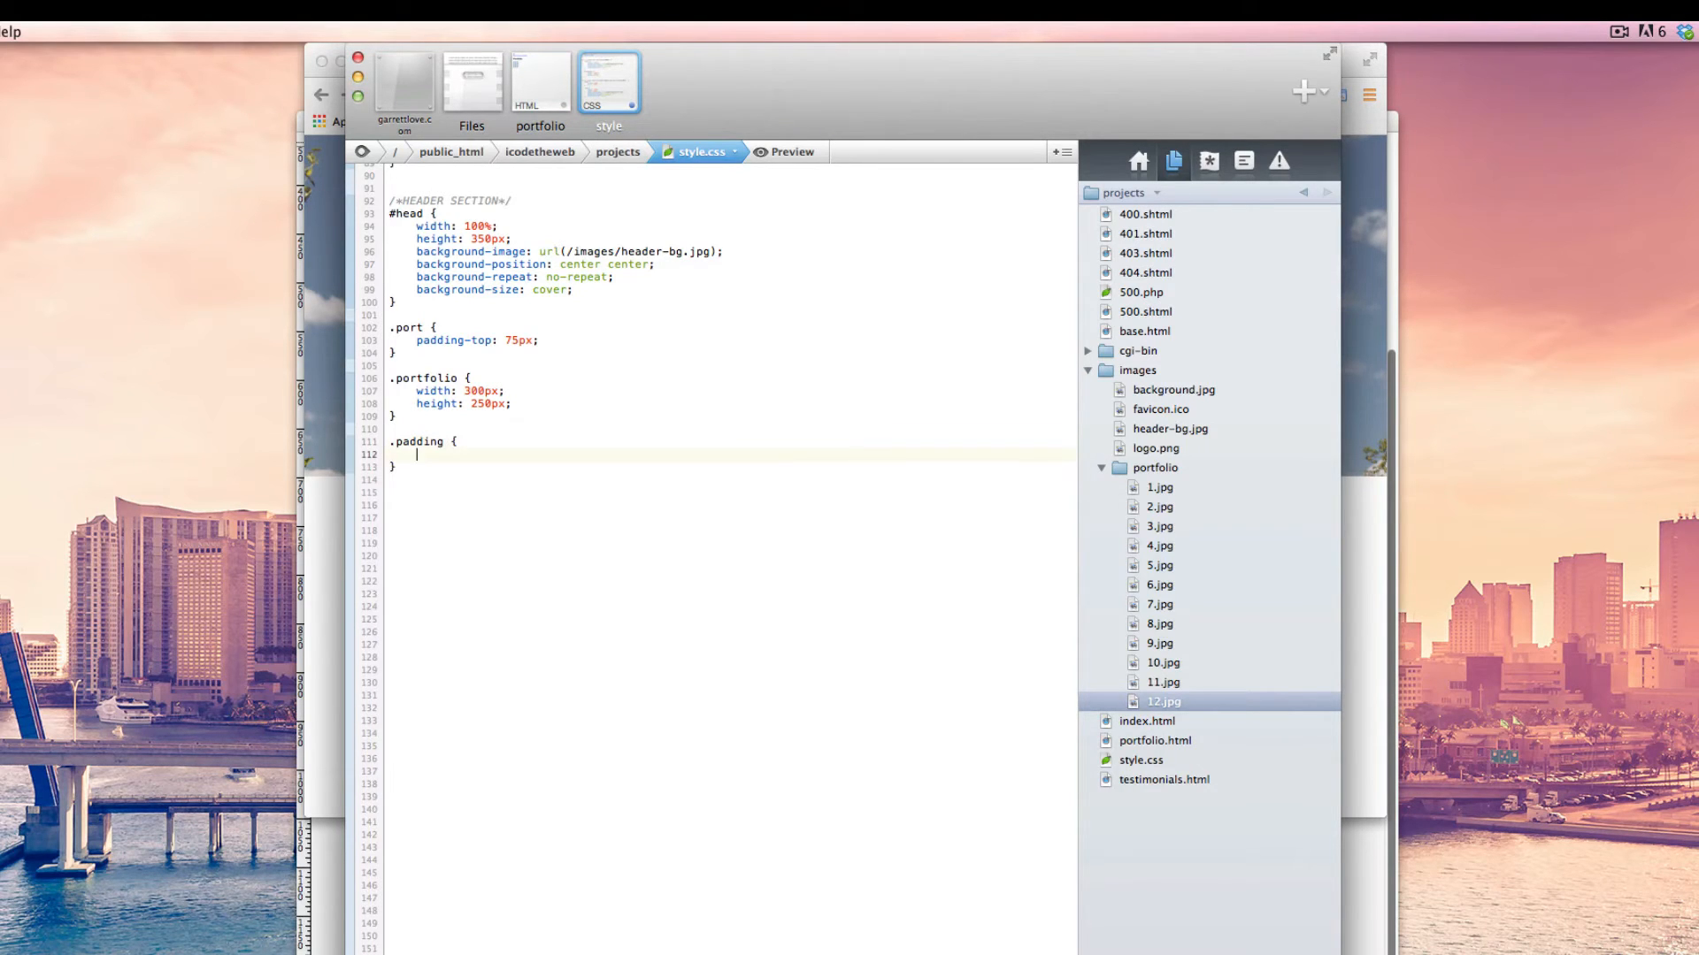
{"action": "type", "text": "padding-left:"}
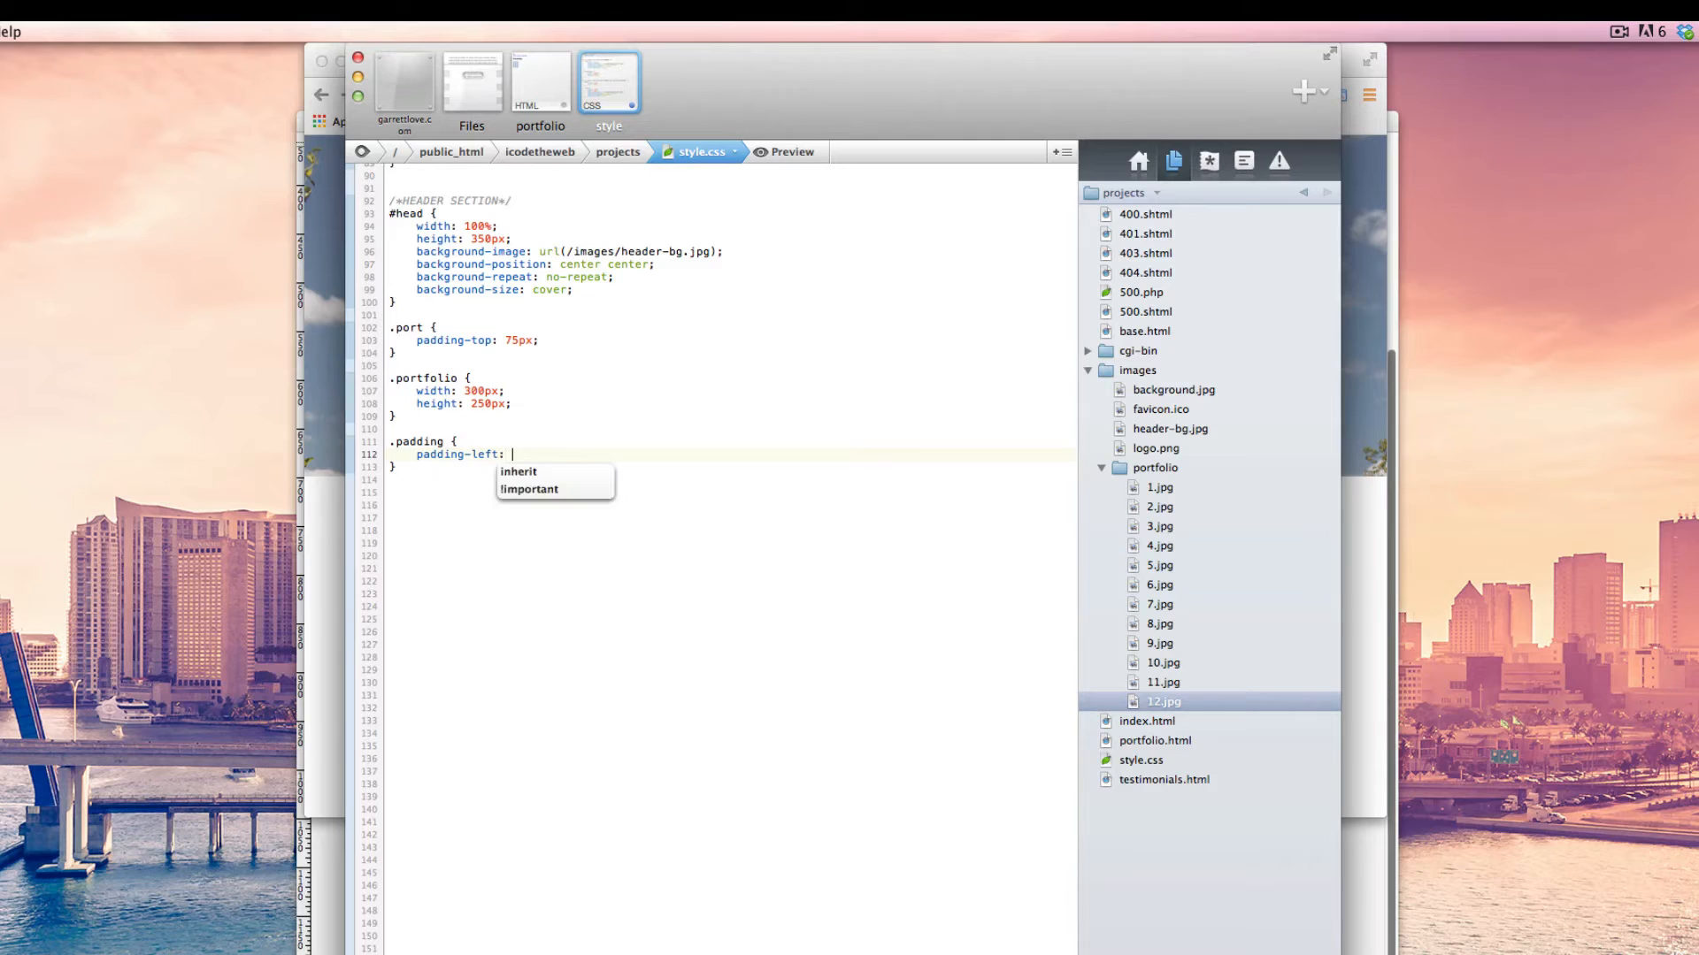
{"action": "type", "text": "46px;"}
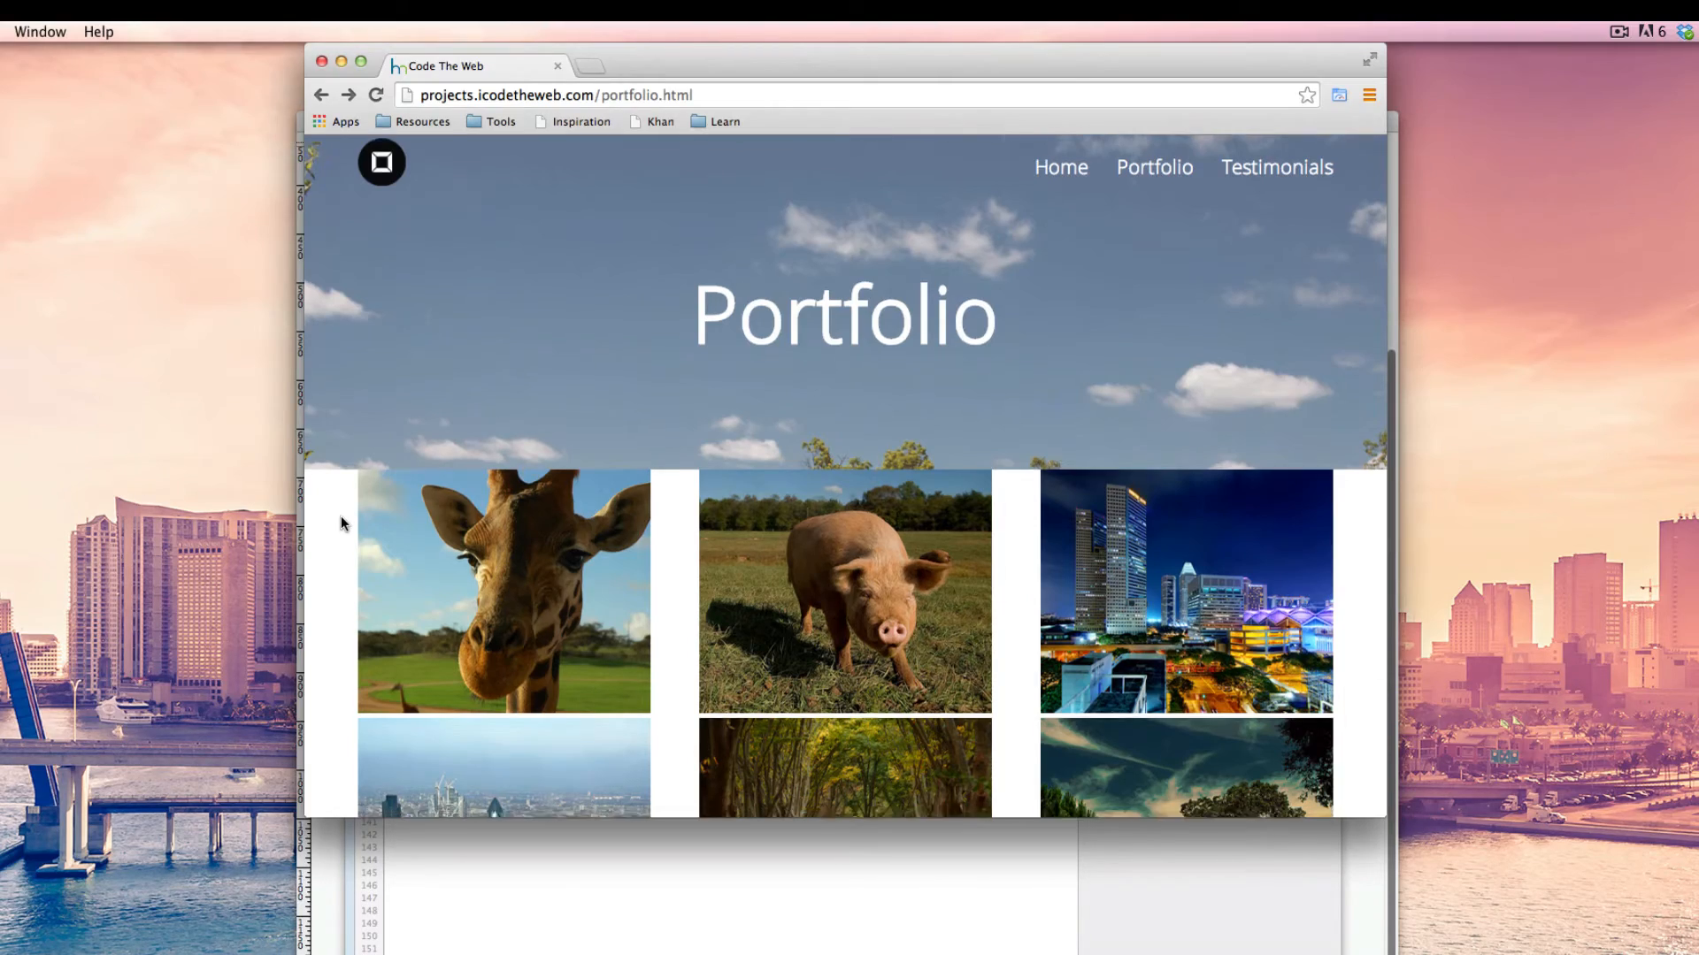
{"action": "scroll", "scroll_direction": "down", "scroll_amount": 3}
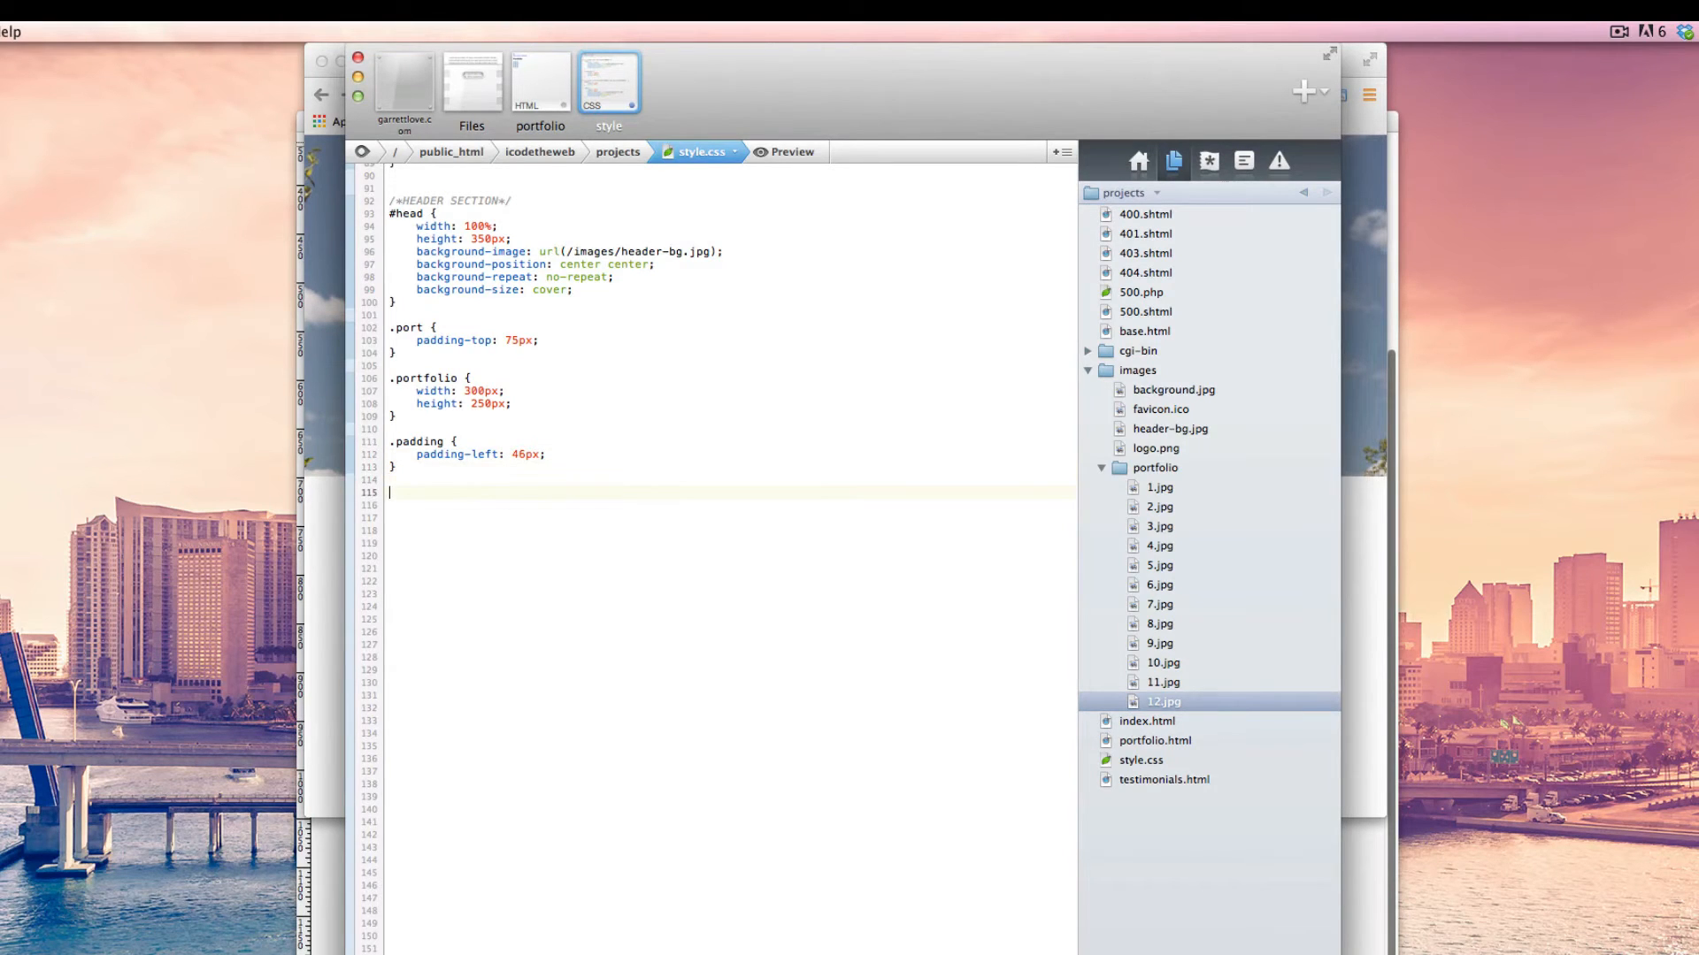
Create a .one rule in style.css with margin-top 46px.
{"action": "type", "text": "div"}
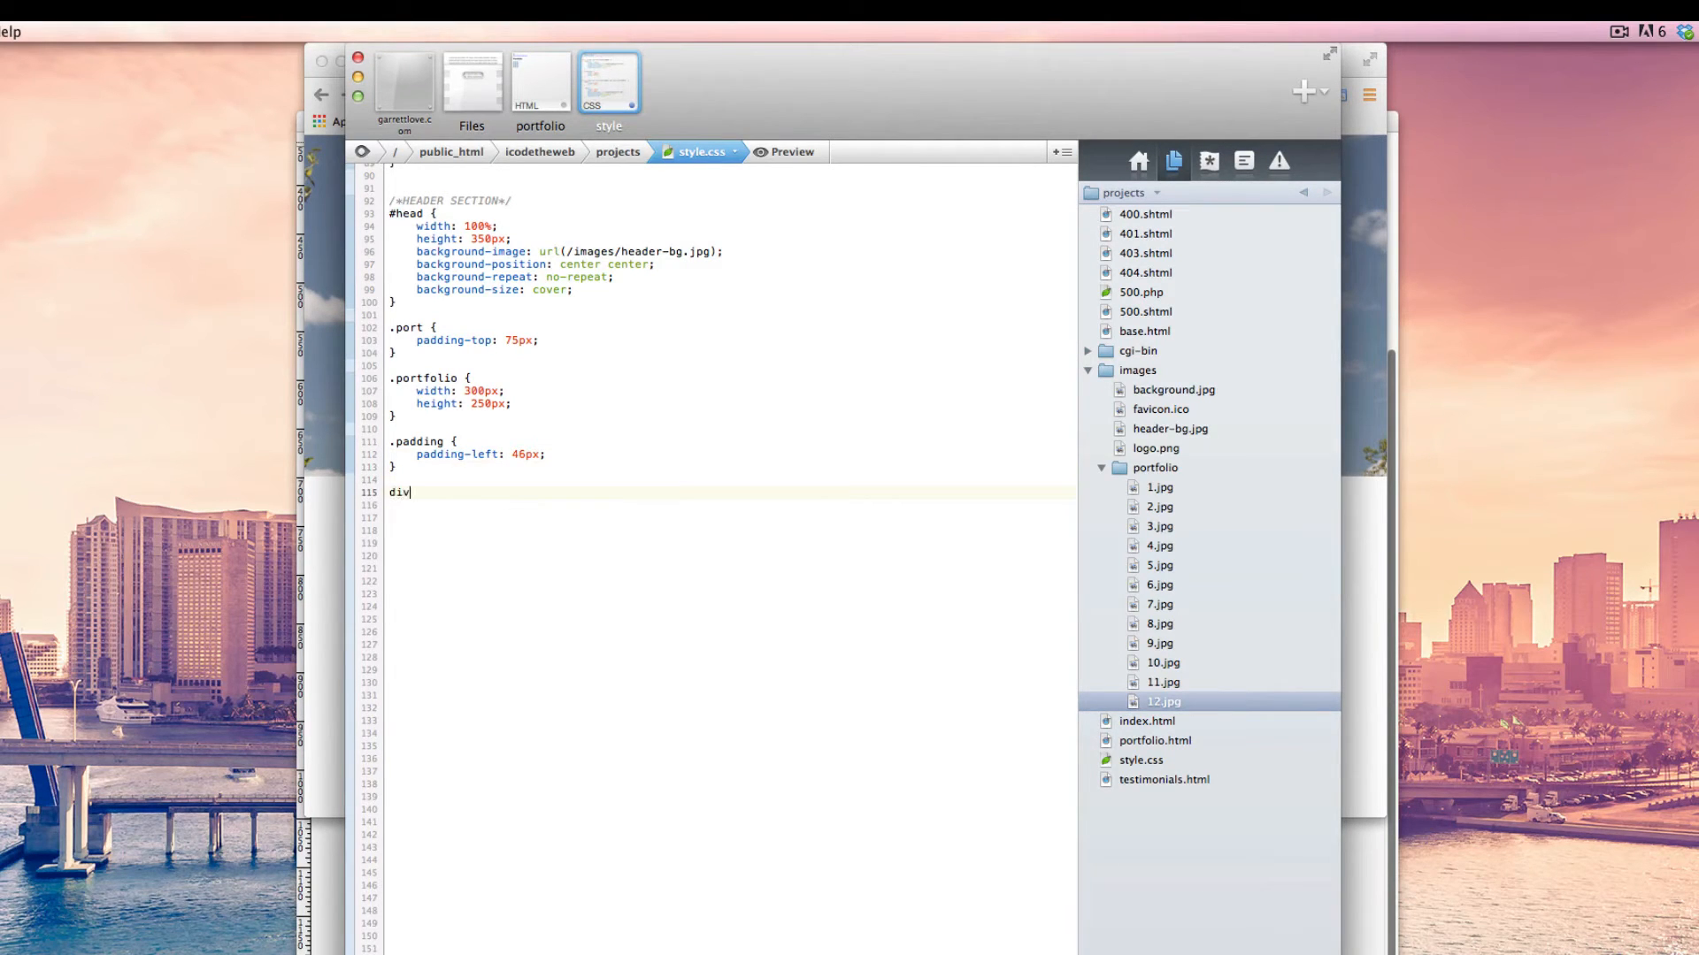
{"action": "key", "text": "backspace"}
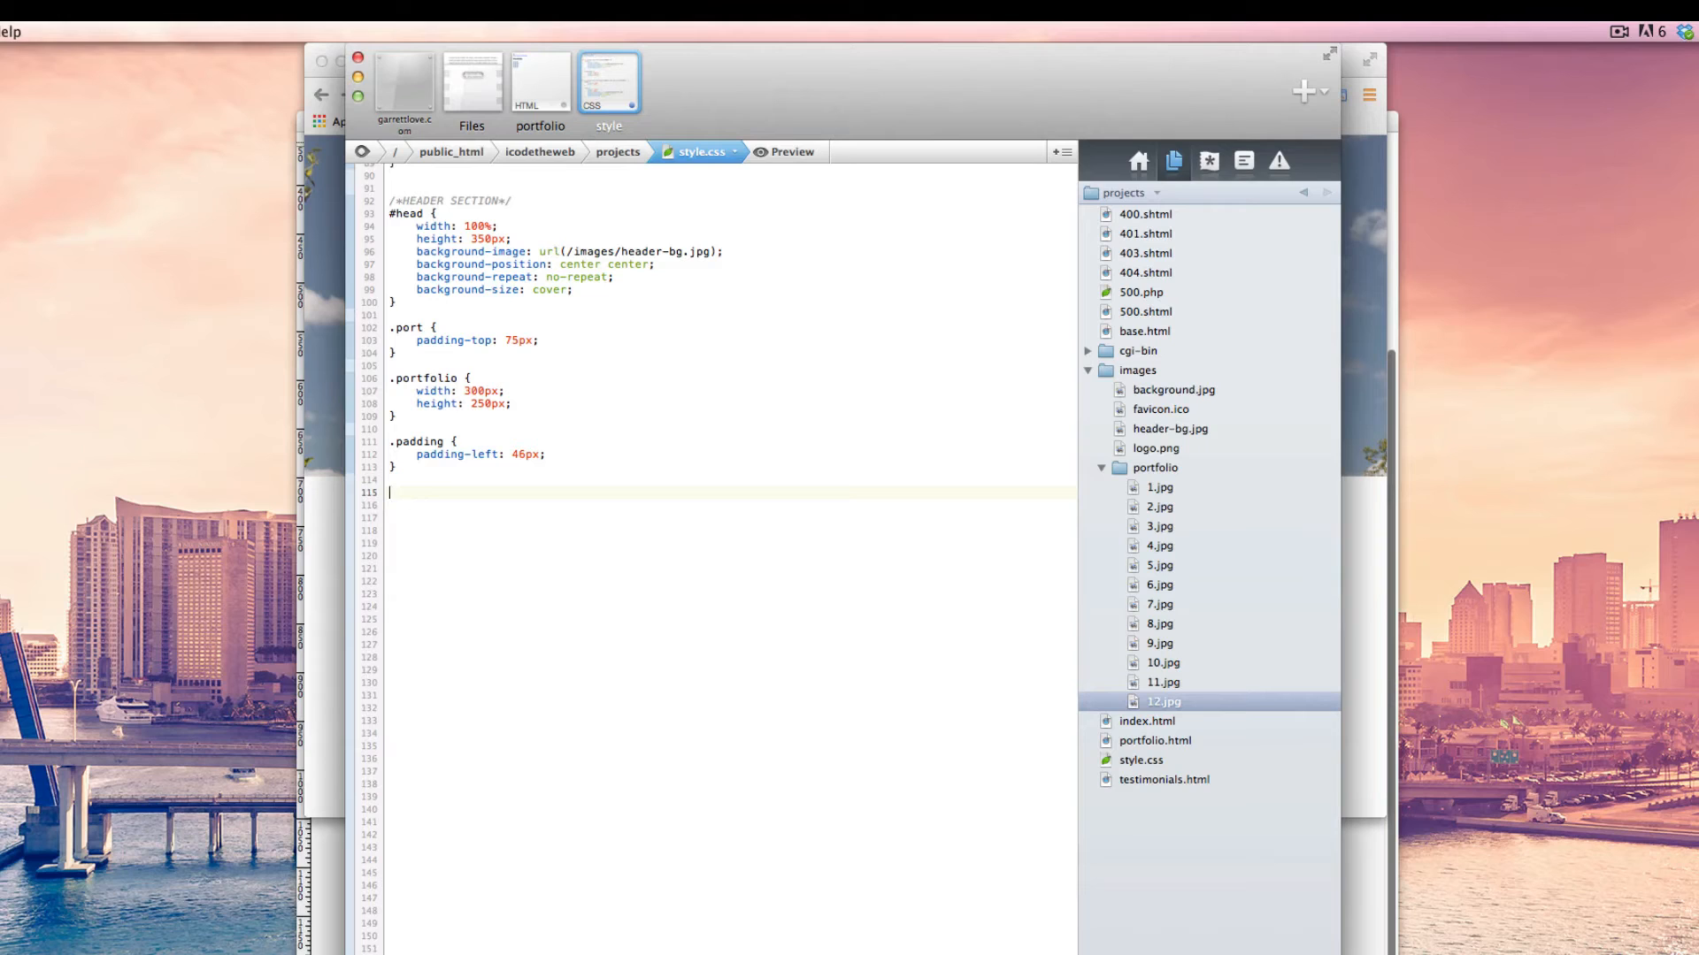
{"action": "type", "text": ".one {}"}
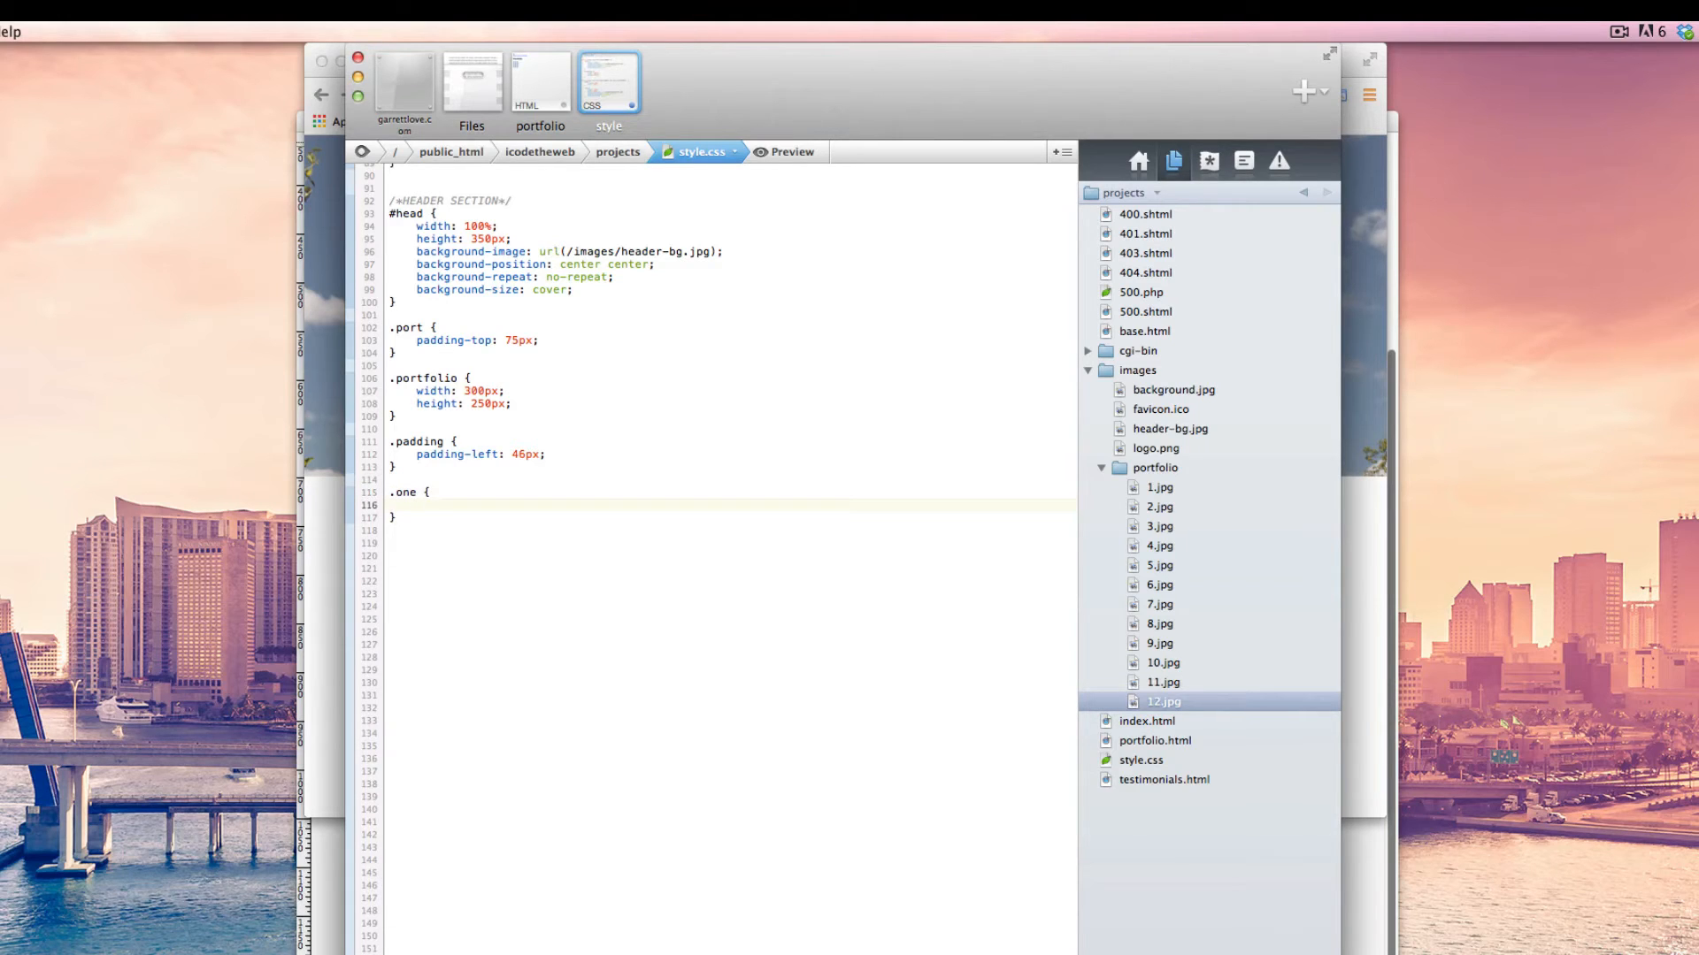
{"action": "type", "text": "magin"}
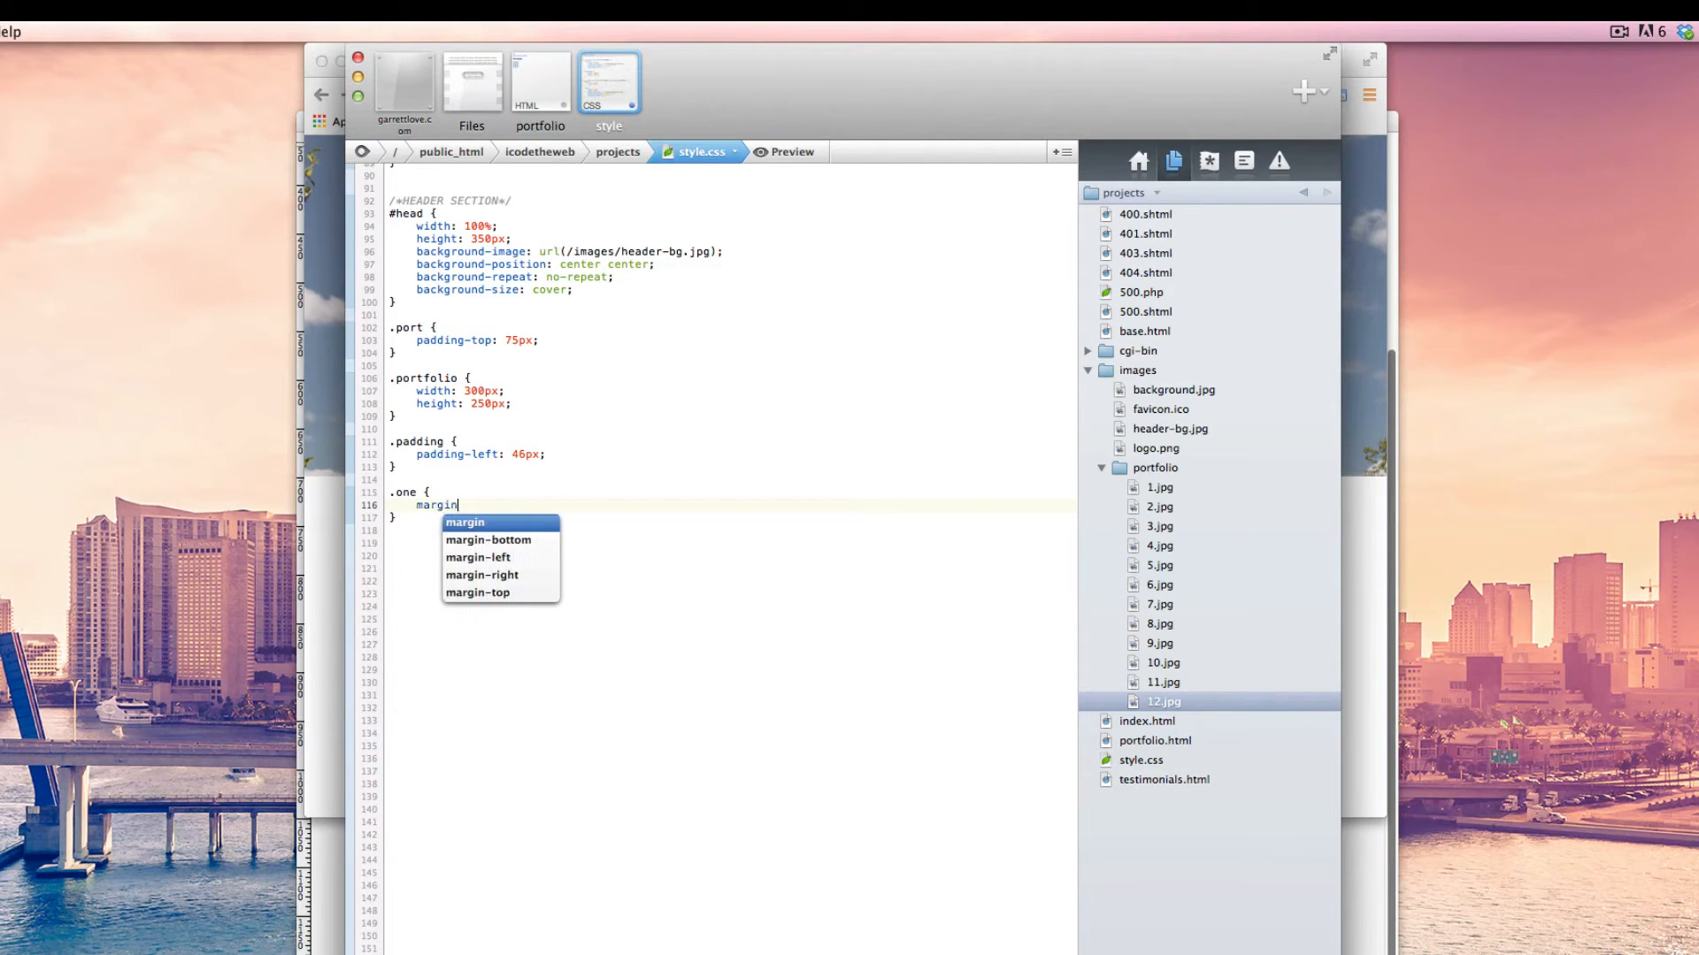
{"action": "left_click", "coordinate": [475, 591]}
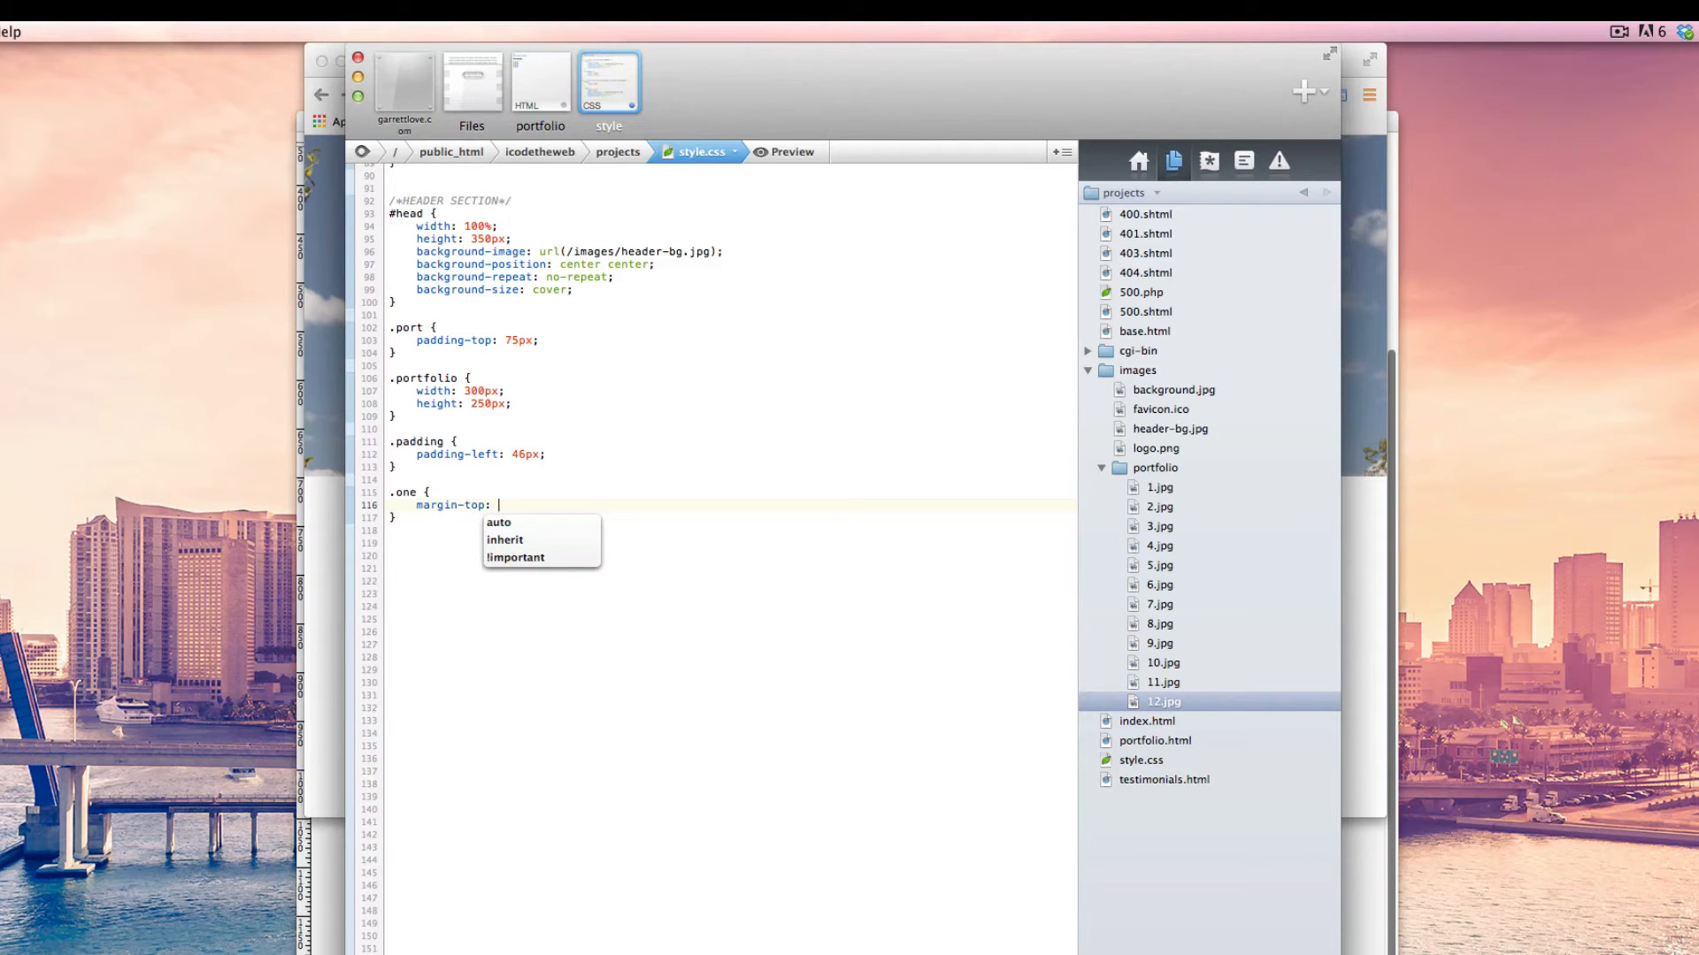
{"action": "type", "text": "46px;"}
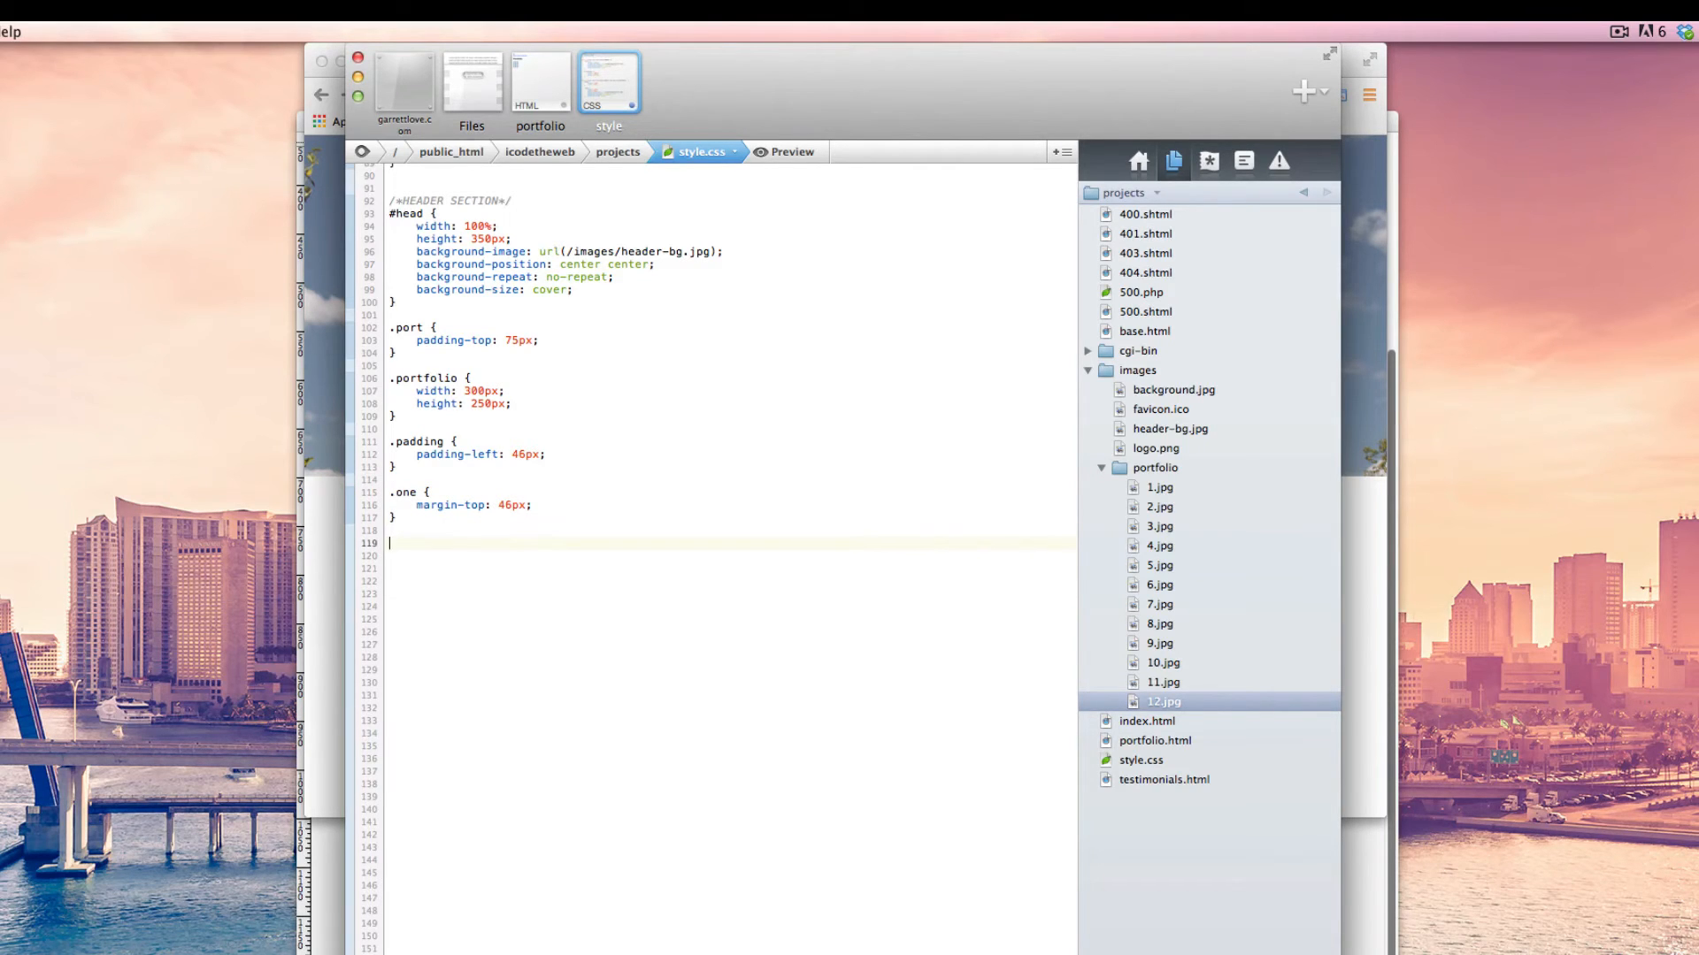
Duplicate the rule and rename the copies to .two, .three and .fours.
{"action": "type", "text": ".one {"}
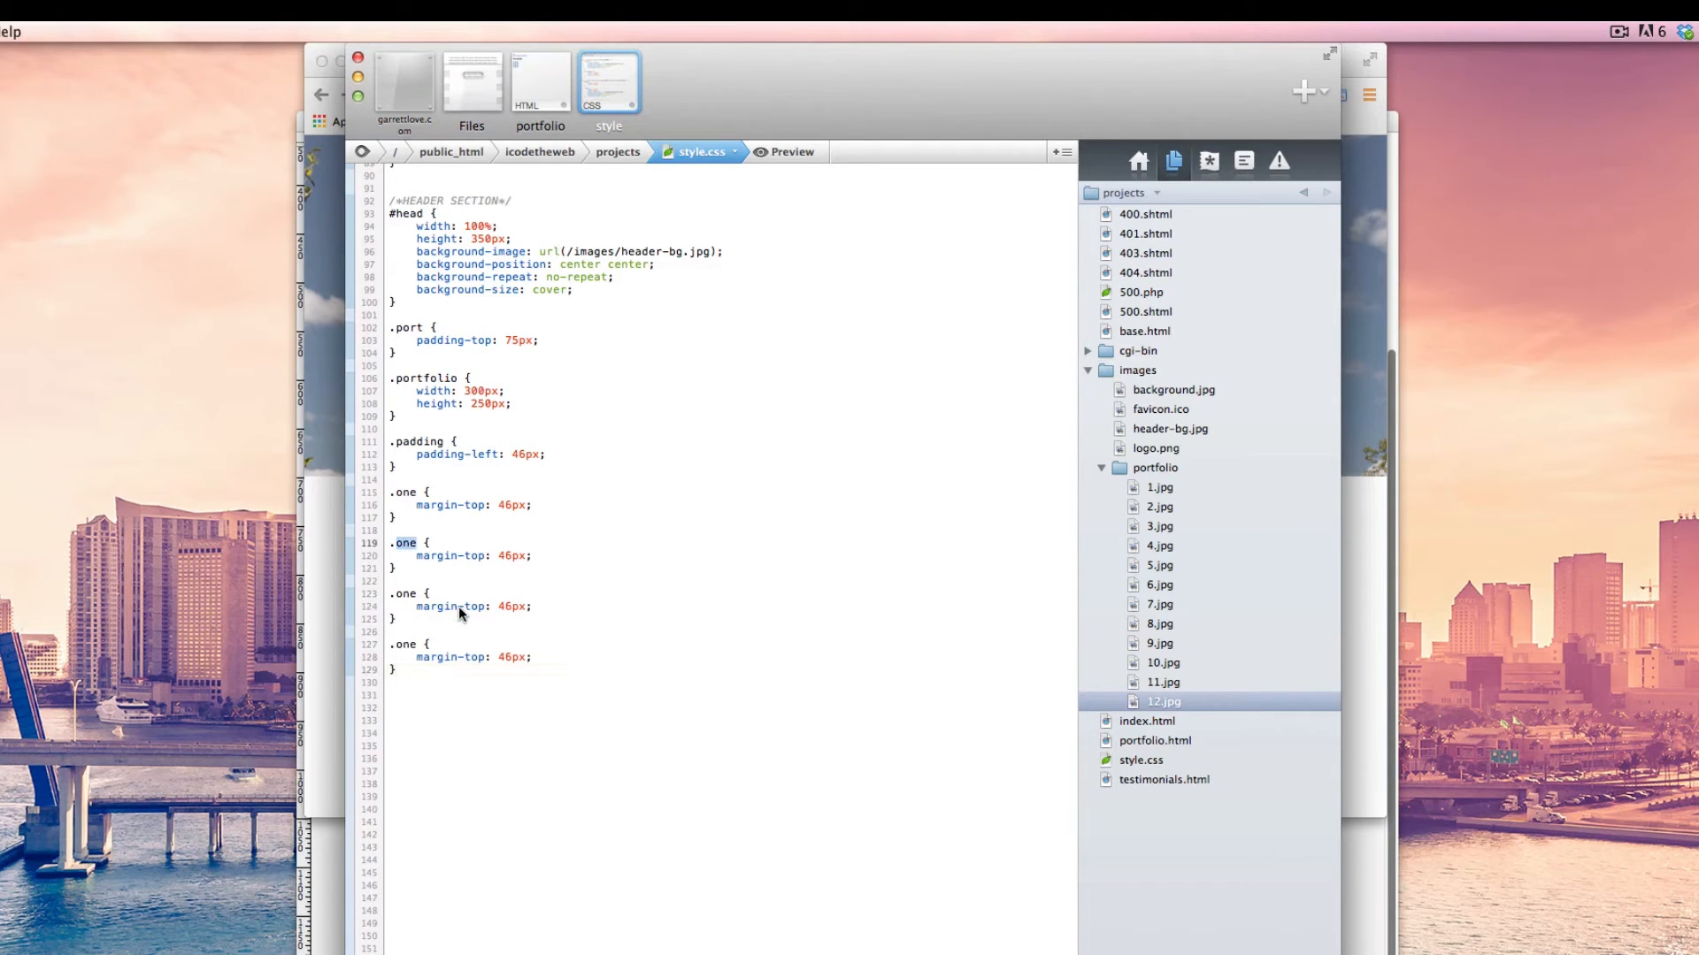
{"action": "type", "text": "two"}
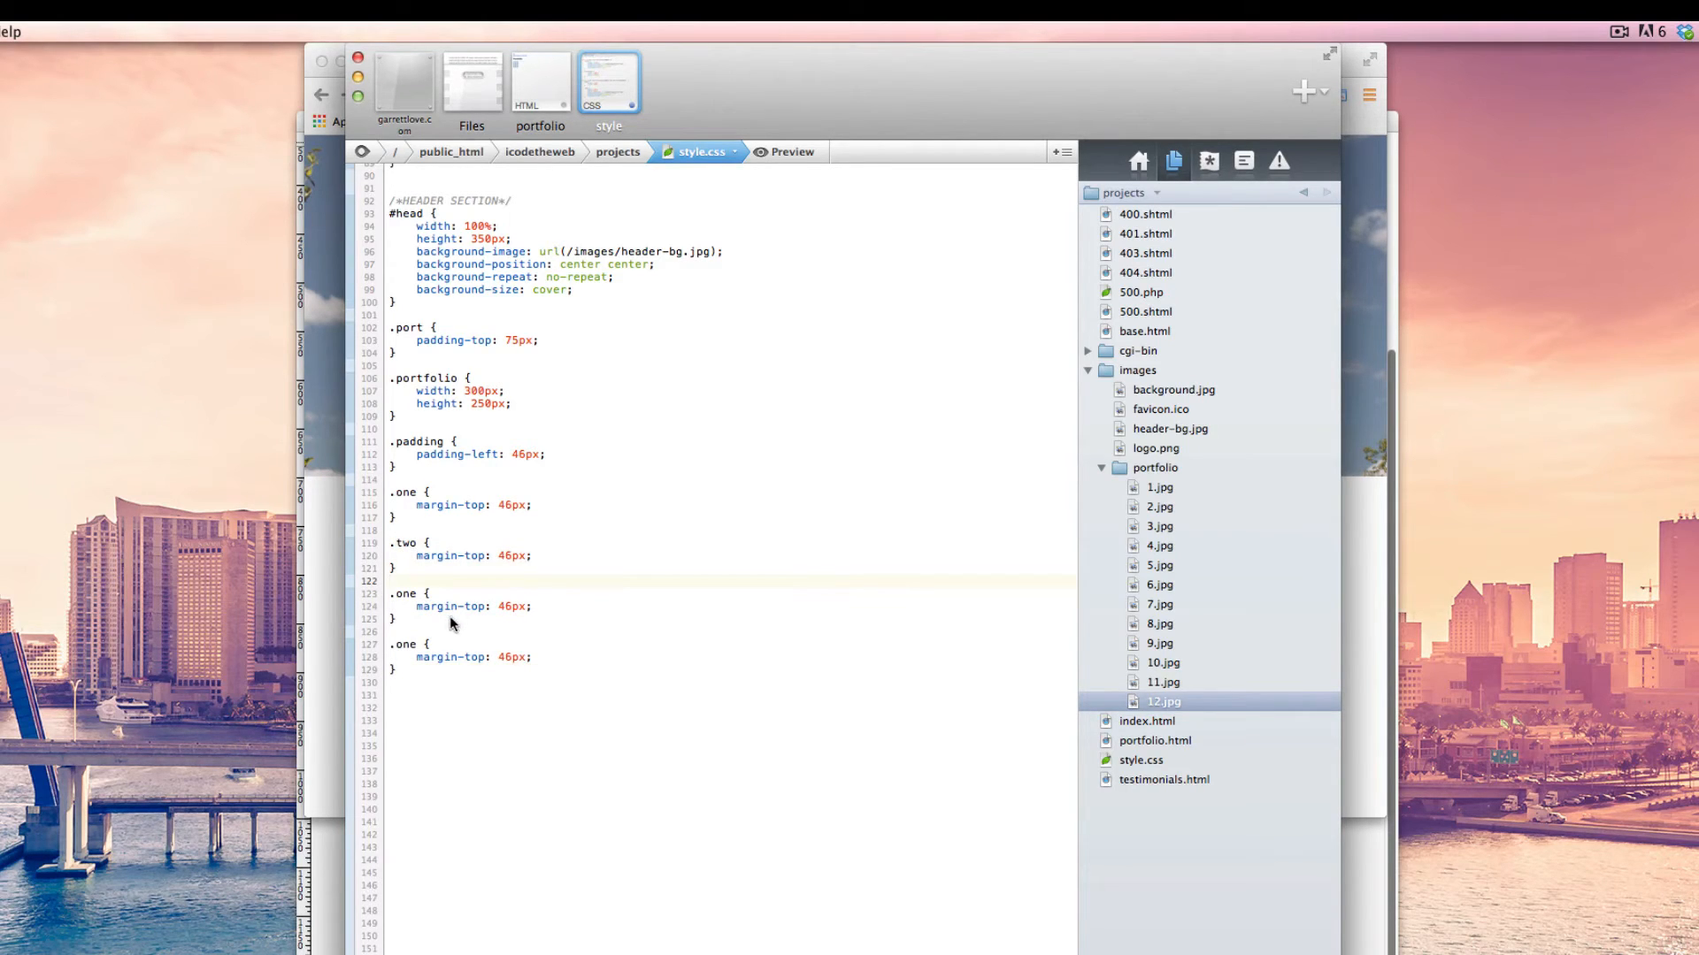
{"action": "type", "text": "thre"}
{"action": "left_click", "coordinate": [731, 644]}
{"action": "type", "text": "f"}
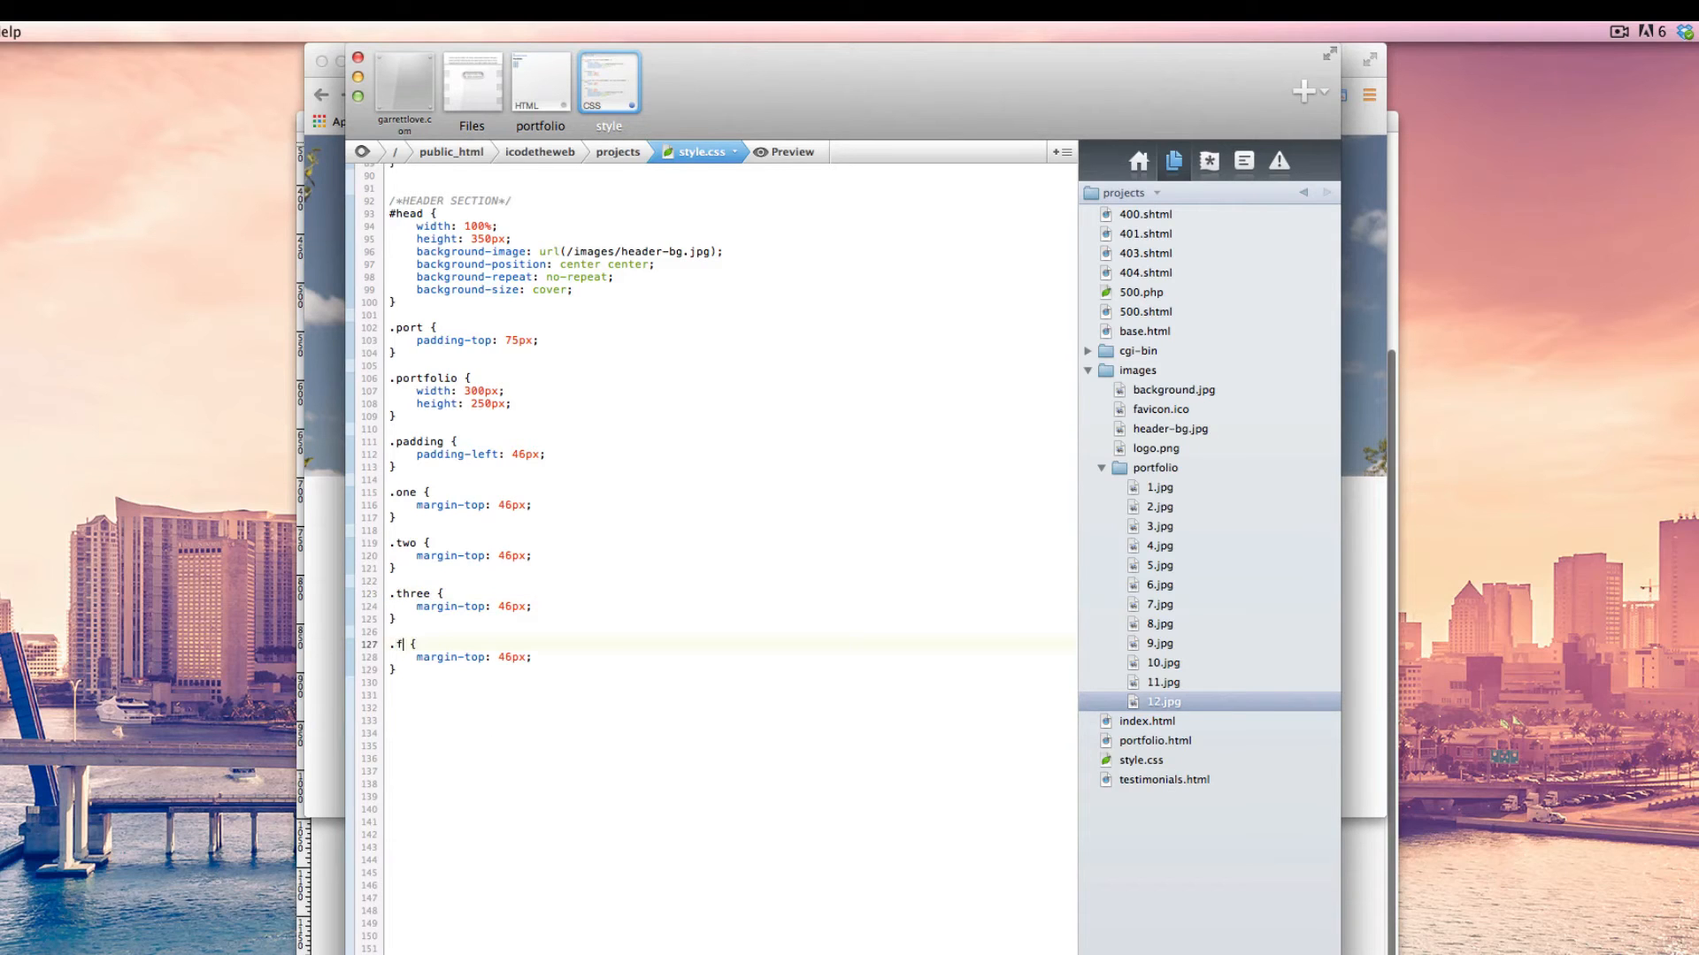
{"action": "type", "text": "ours"}
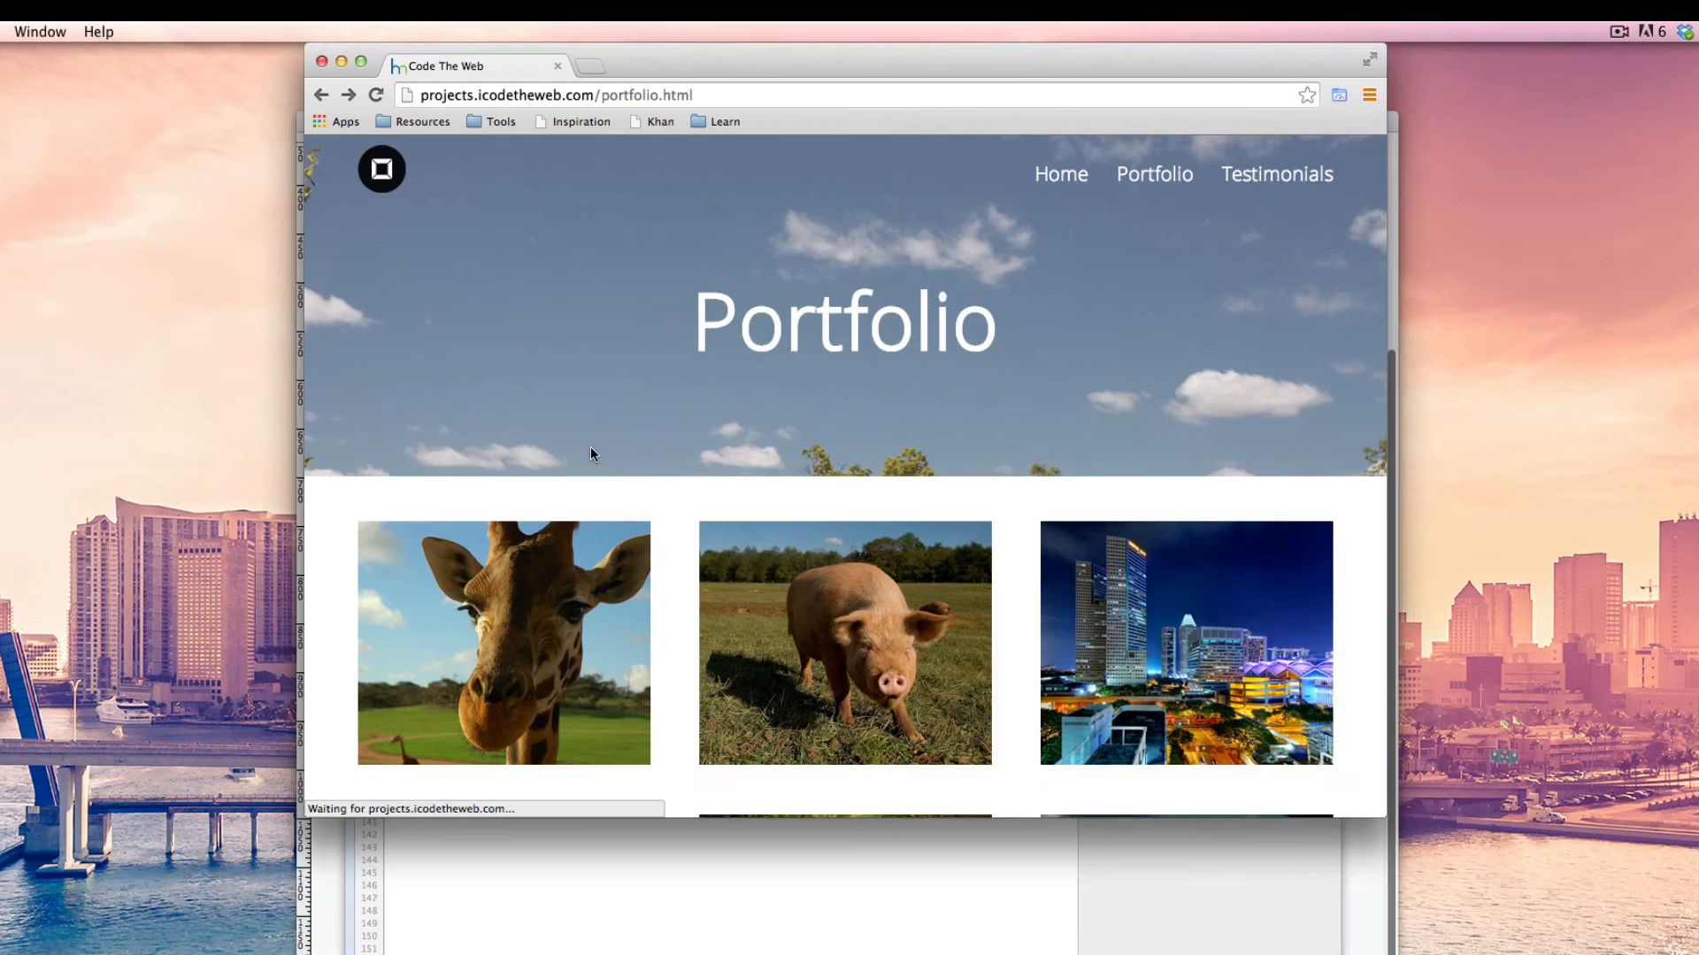
Scroll the Chrome preview of the spaced rows, glance at portfolio.html, and return to style.css.
{"action": "scroll", "scroll_direction": "down", "scroll_amount": 3}
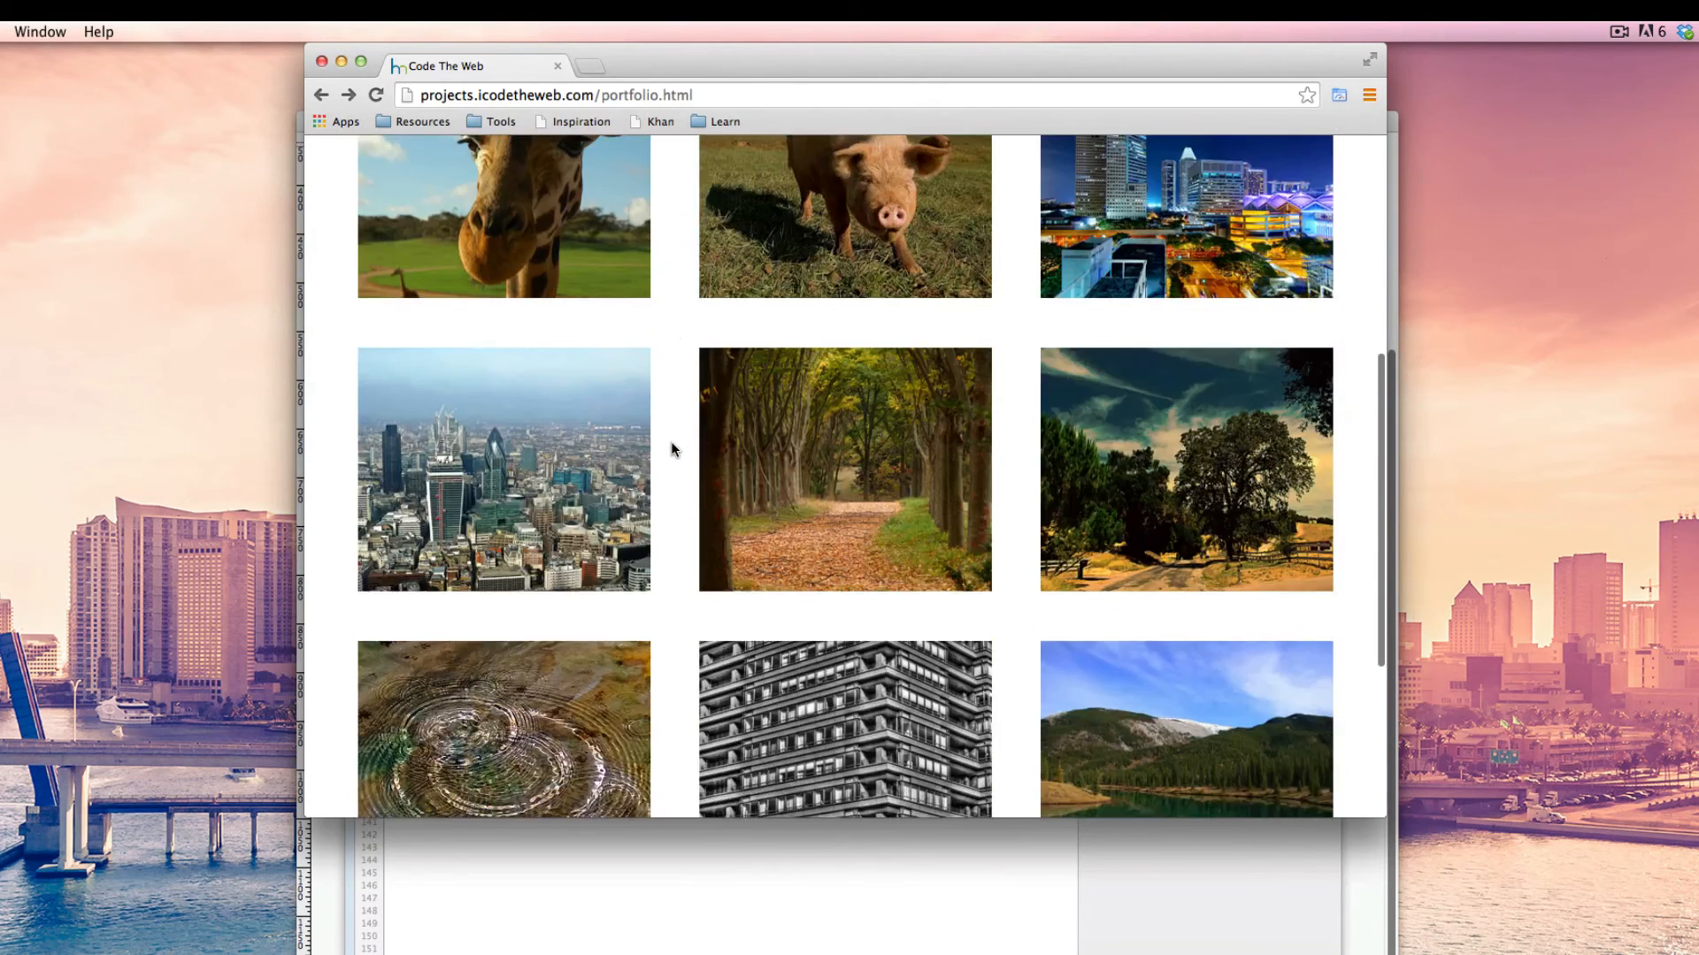
{"action": "scroll", "scroll_direction": "down", "scroll_amount": 3}
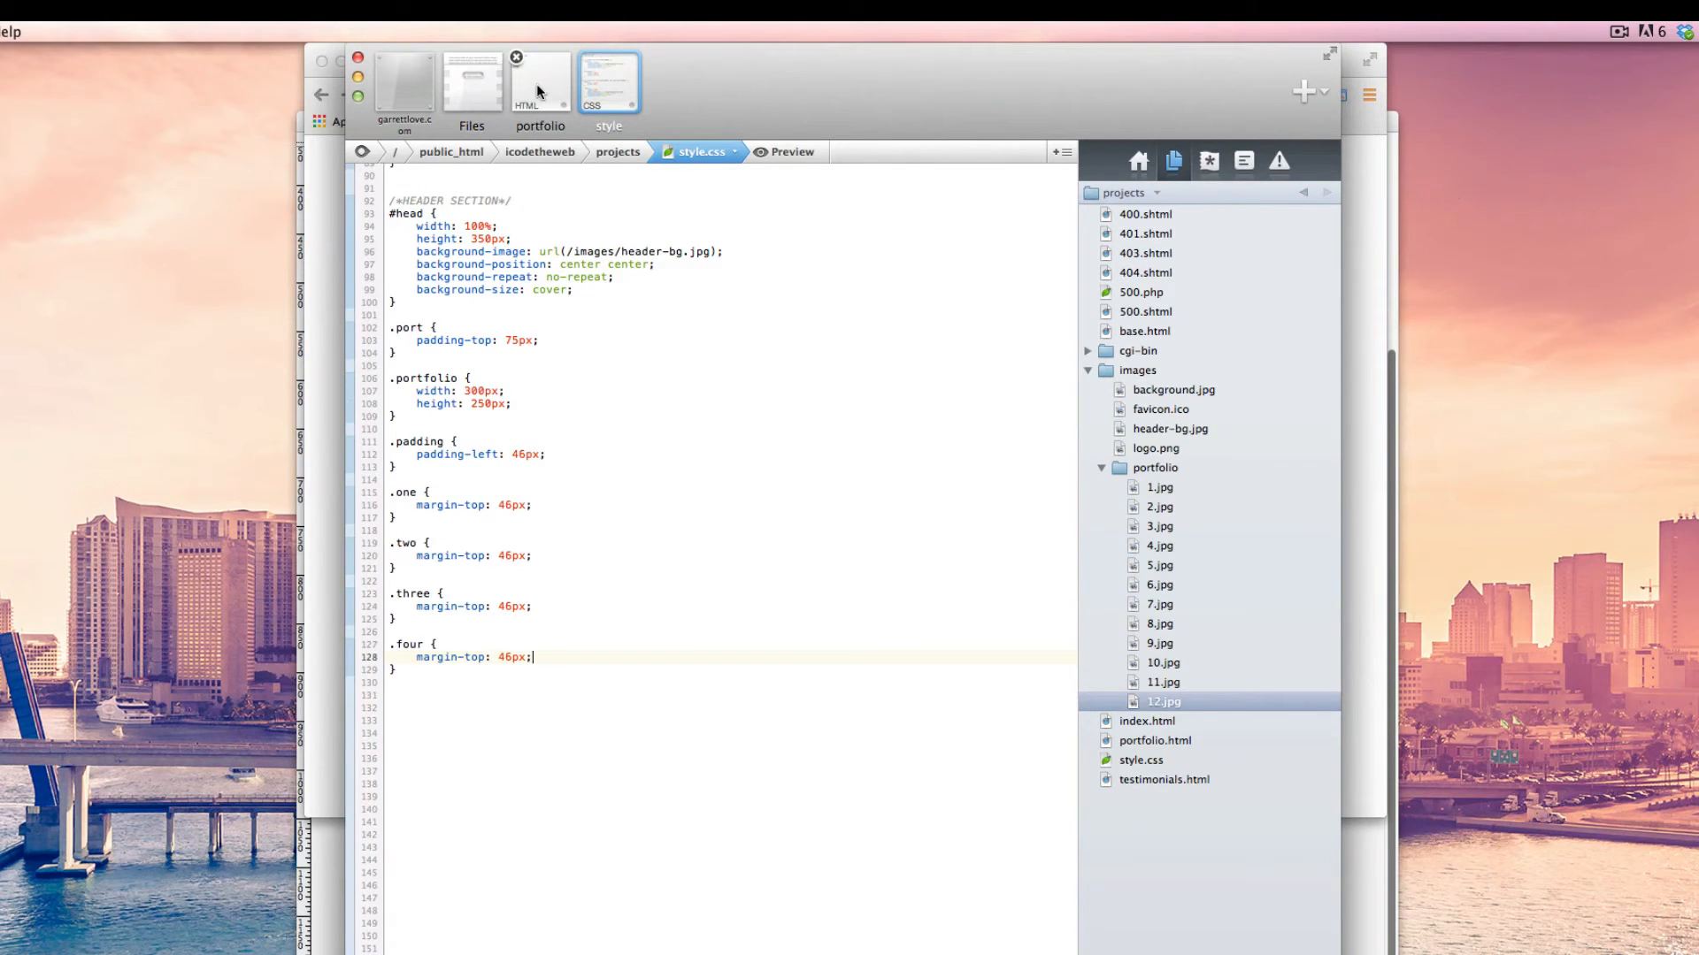
{"action": "left_click", "coordinate": [540, 81]}
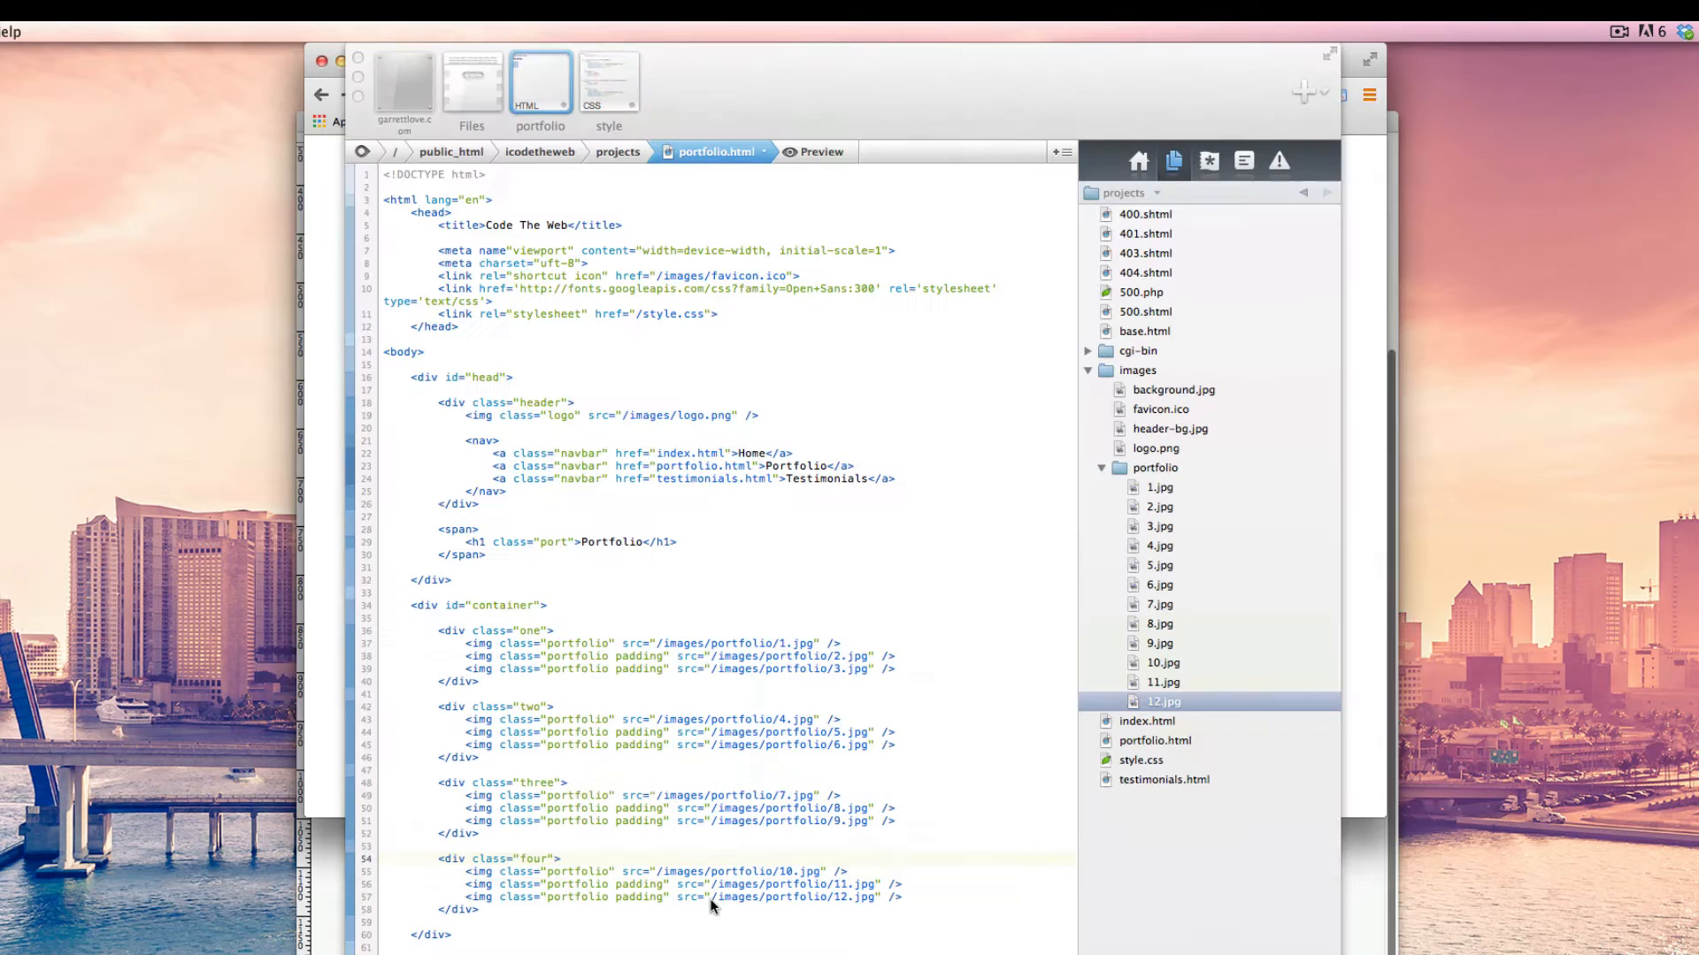
{"action": "left_click", "coordinate": [609, 82]}
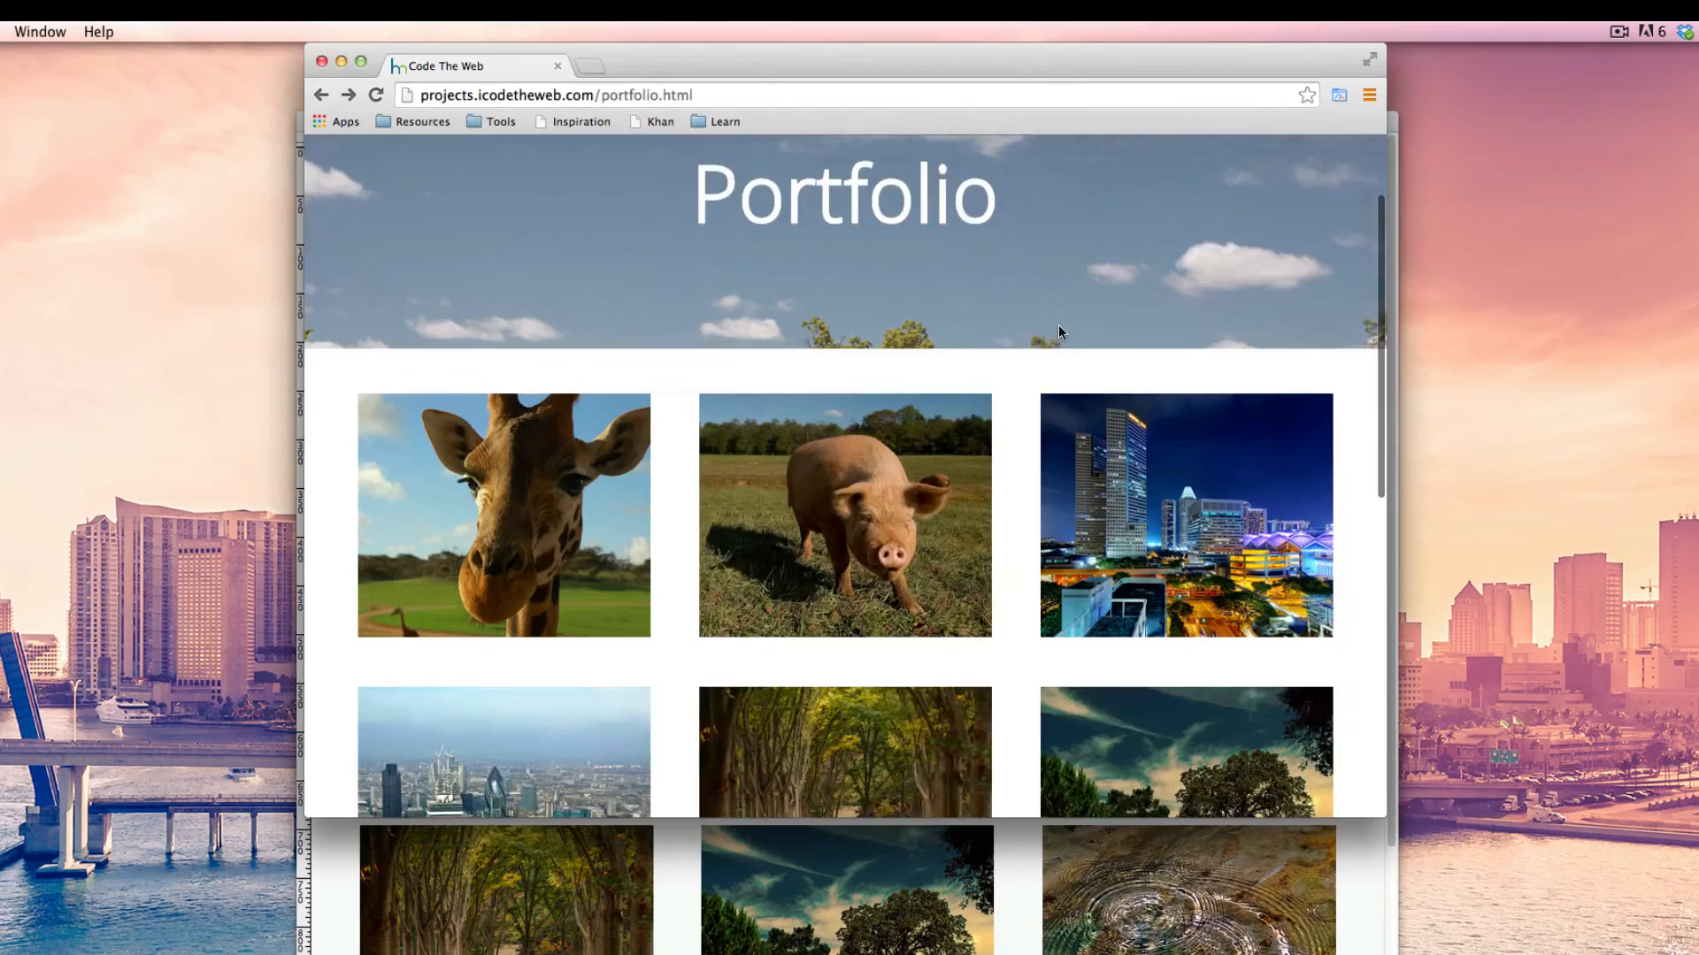
{"action": "scroll", "scroll_direction": "down", "scroll_amount": 3}
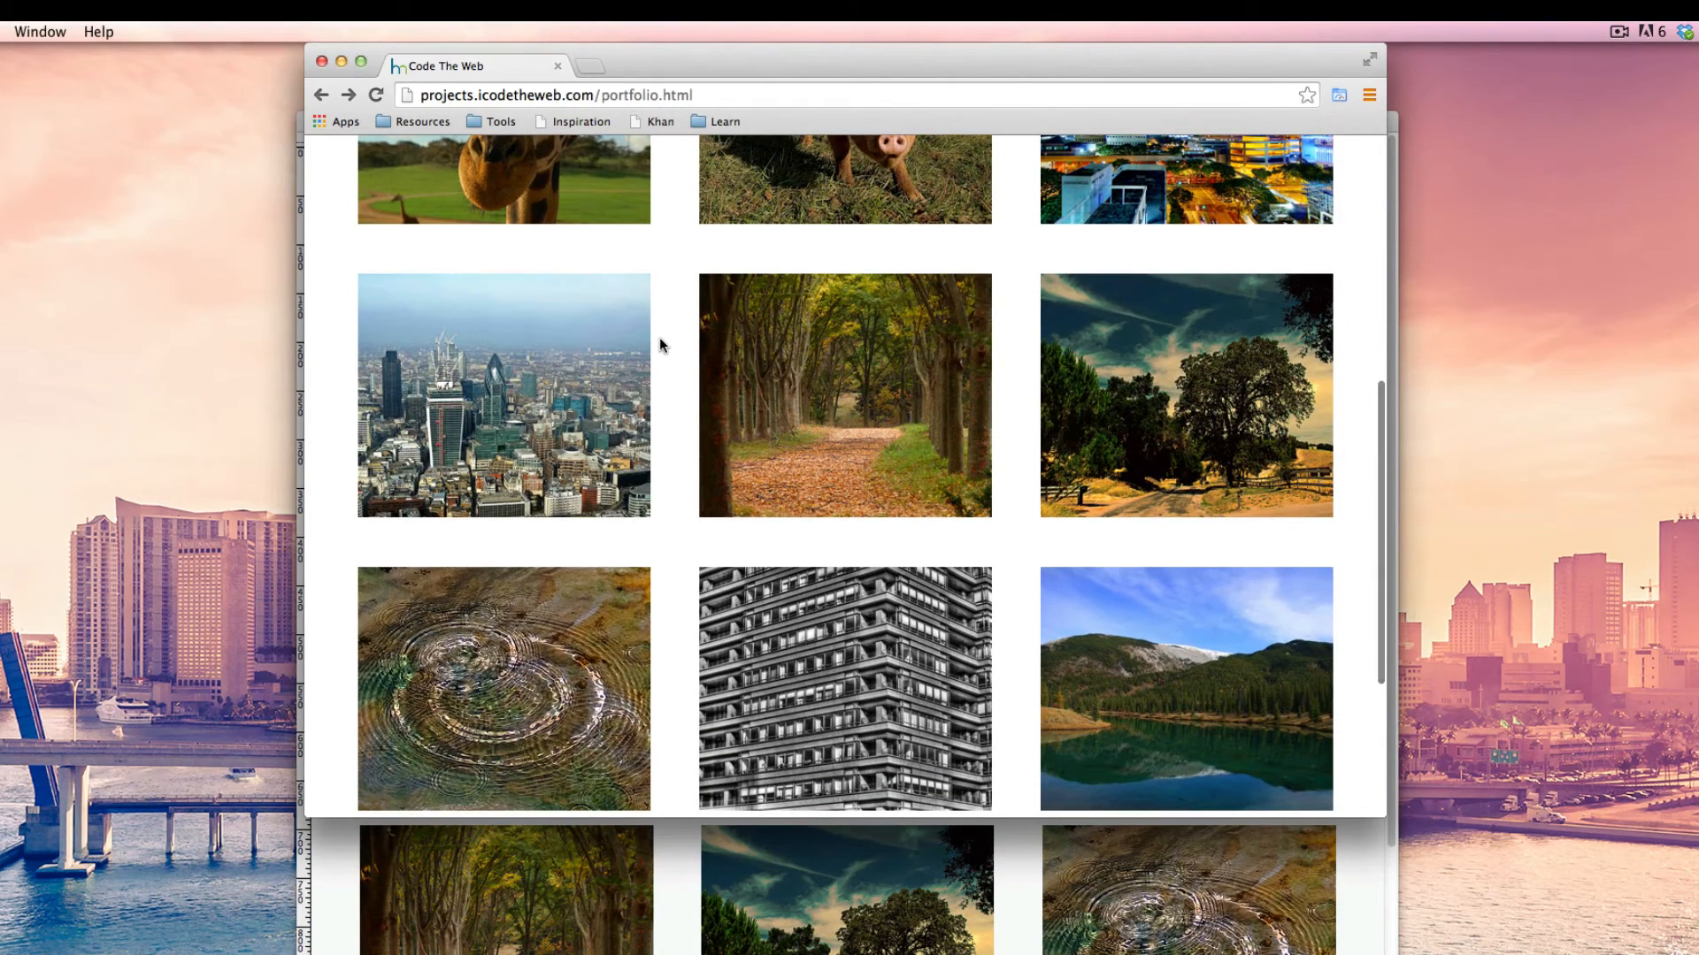
{"action": "scroll", "scroll_direction": "down", "scroll_amount": 3}
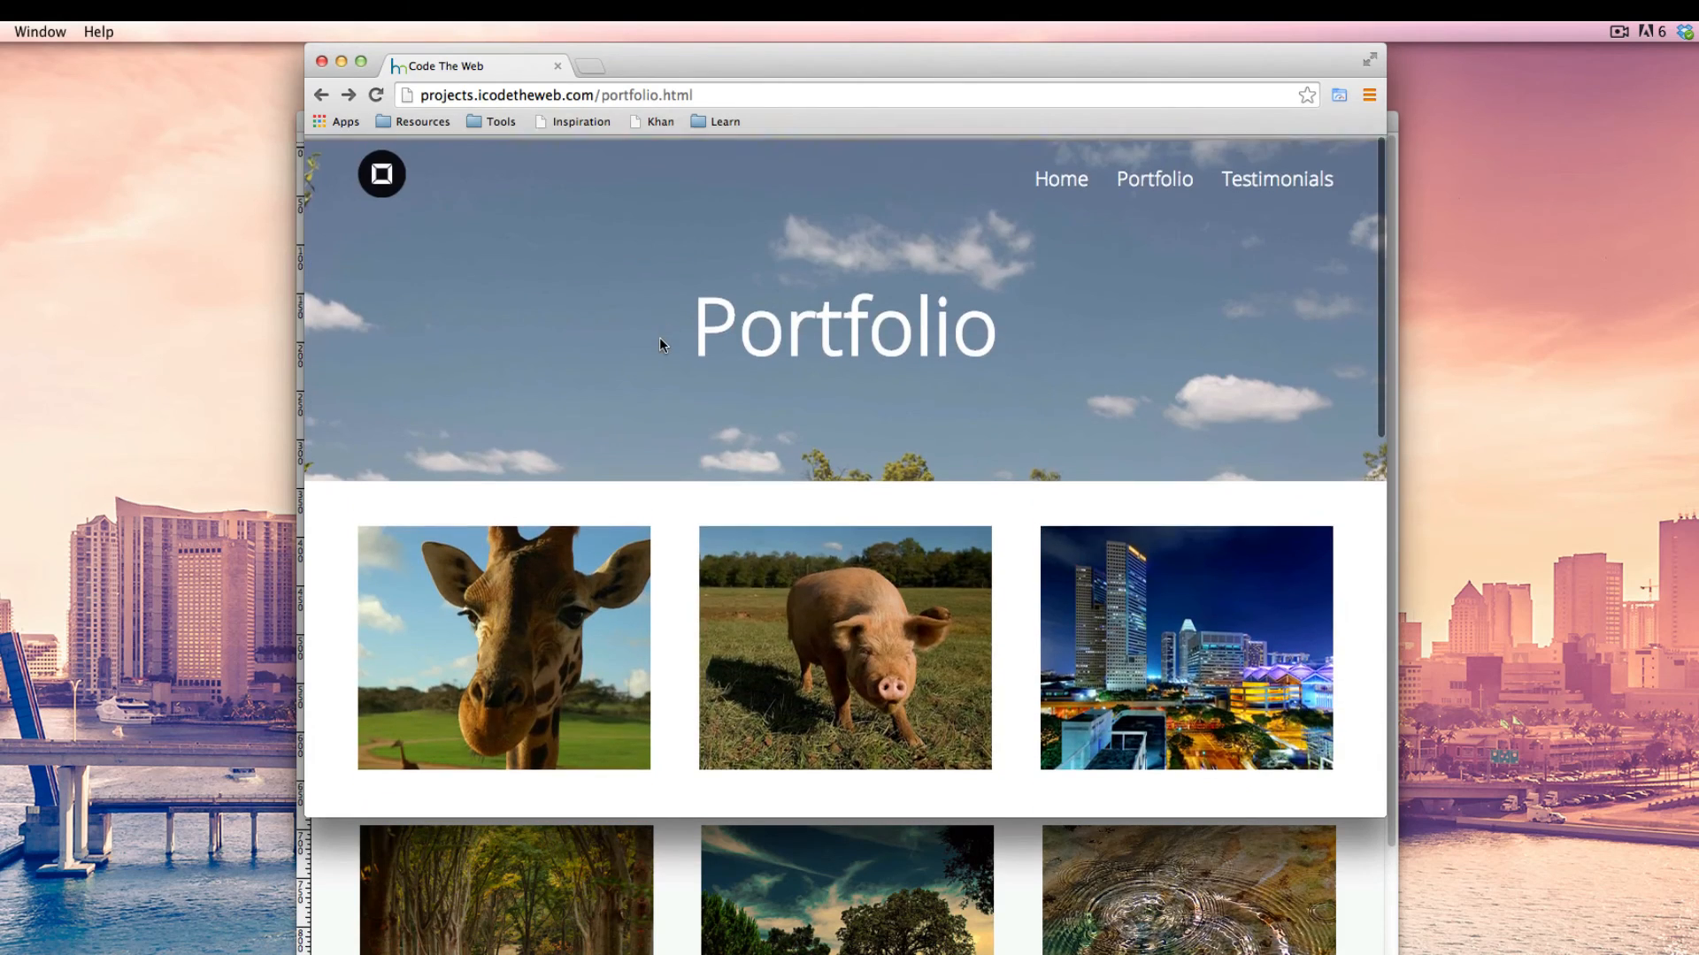
{"action": "scroll", "scroll_direction": "down", "scroll_amount": 3}
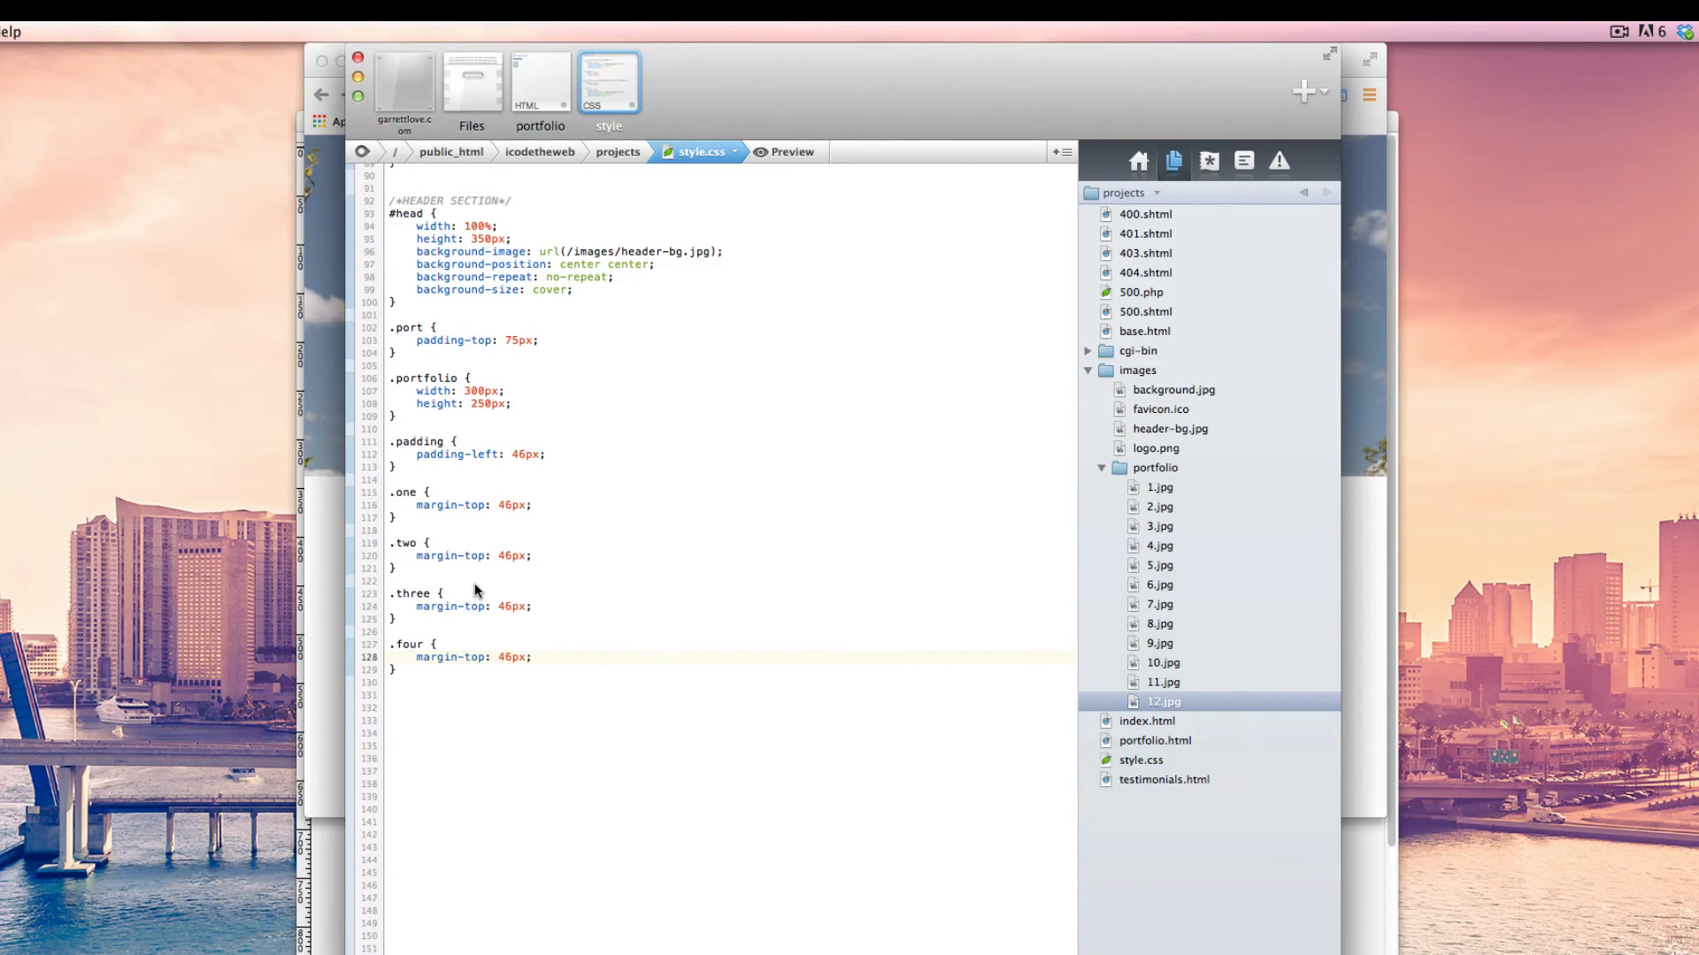
{"action": "scroll", "scroll_direction": "up", "scroll_amount": 3}
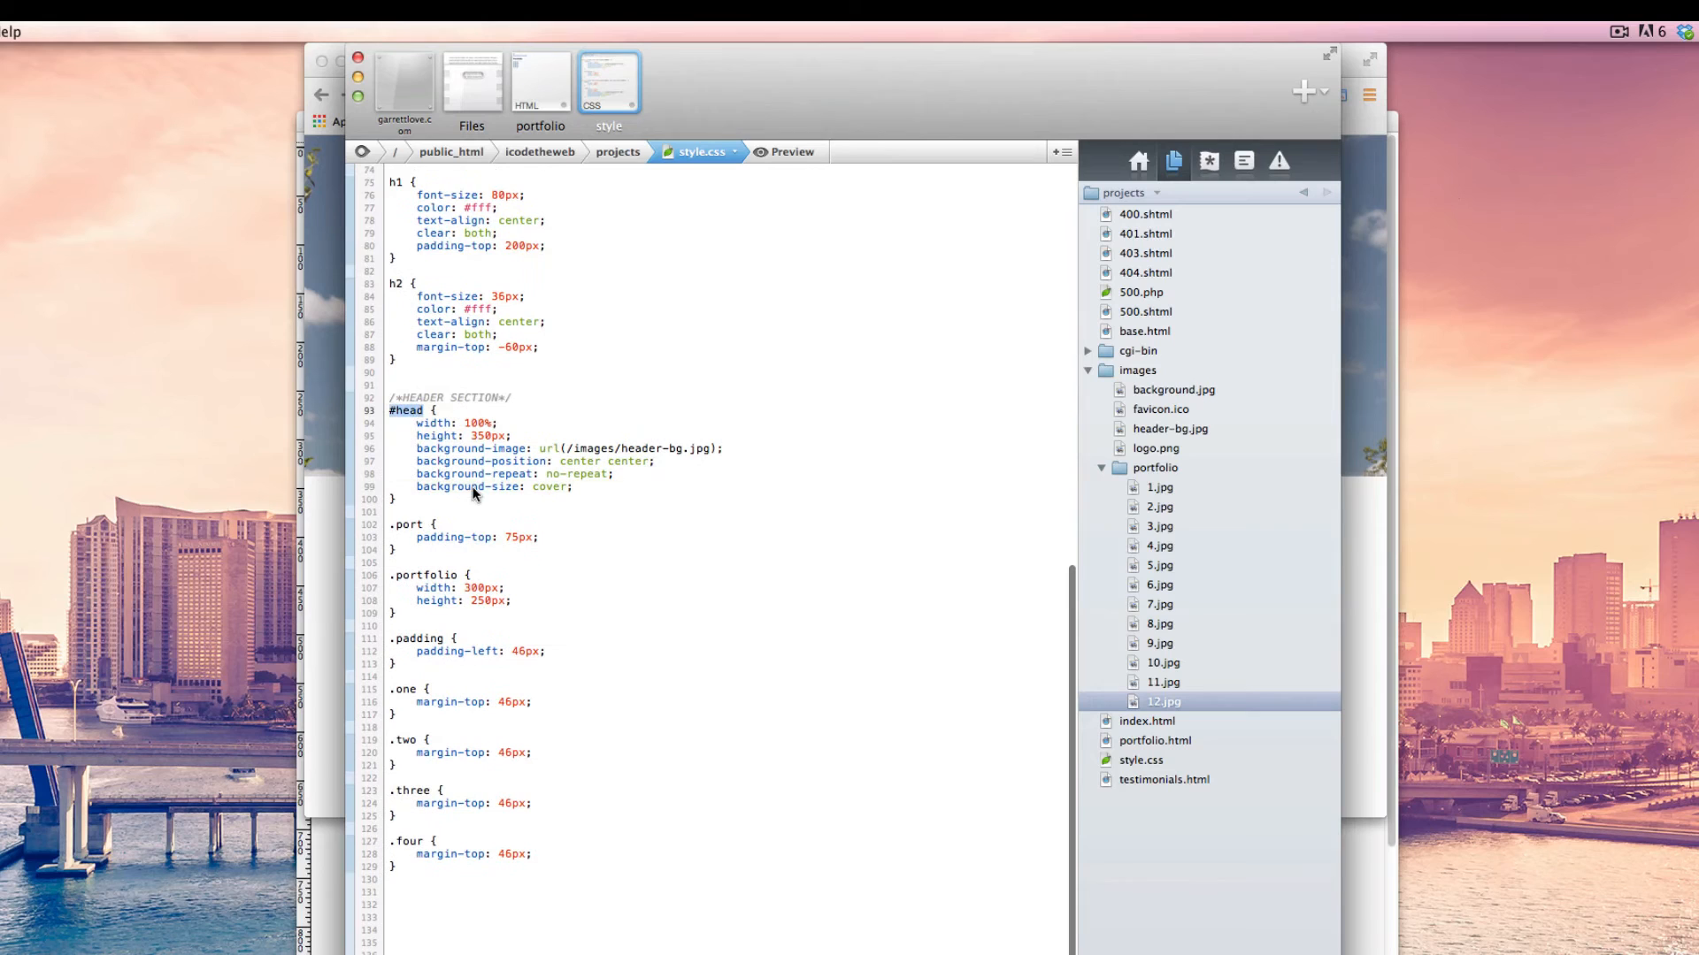
Add background-attachment: fixed to the #head rule and save the stylesheet.
{"action": "left_click", "coordinate": [537, 82]}
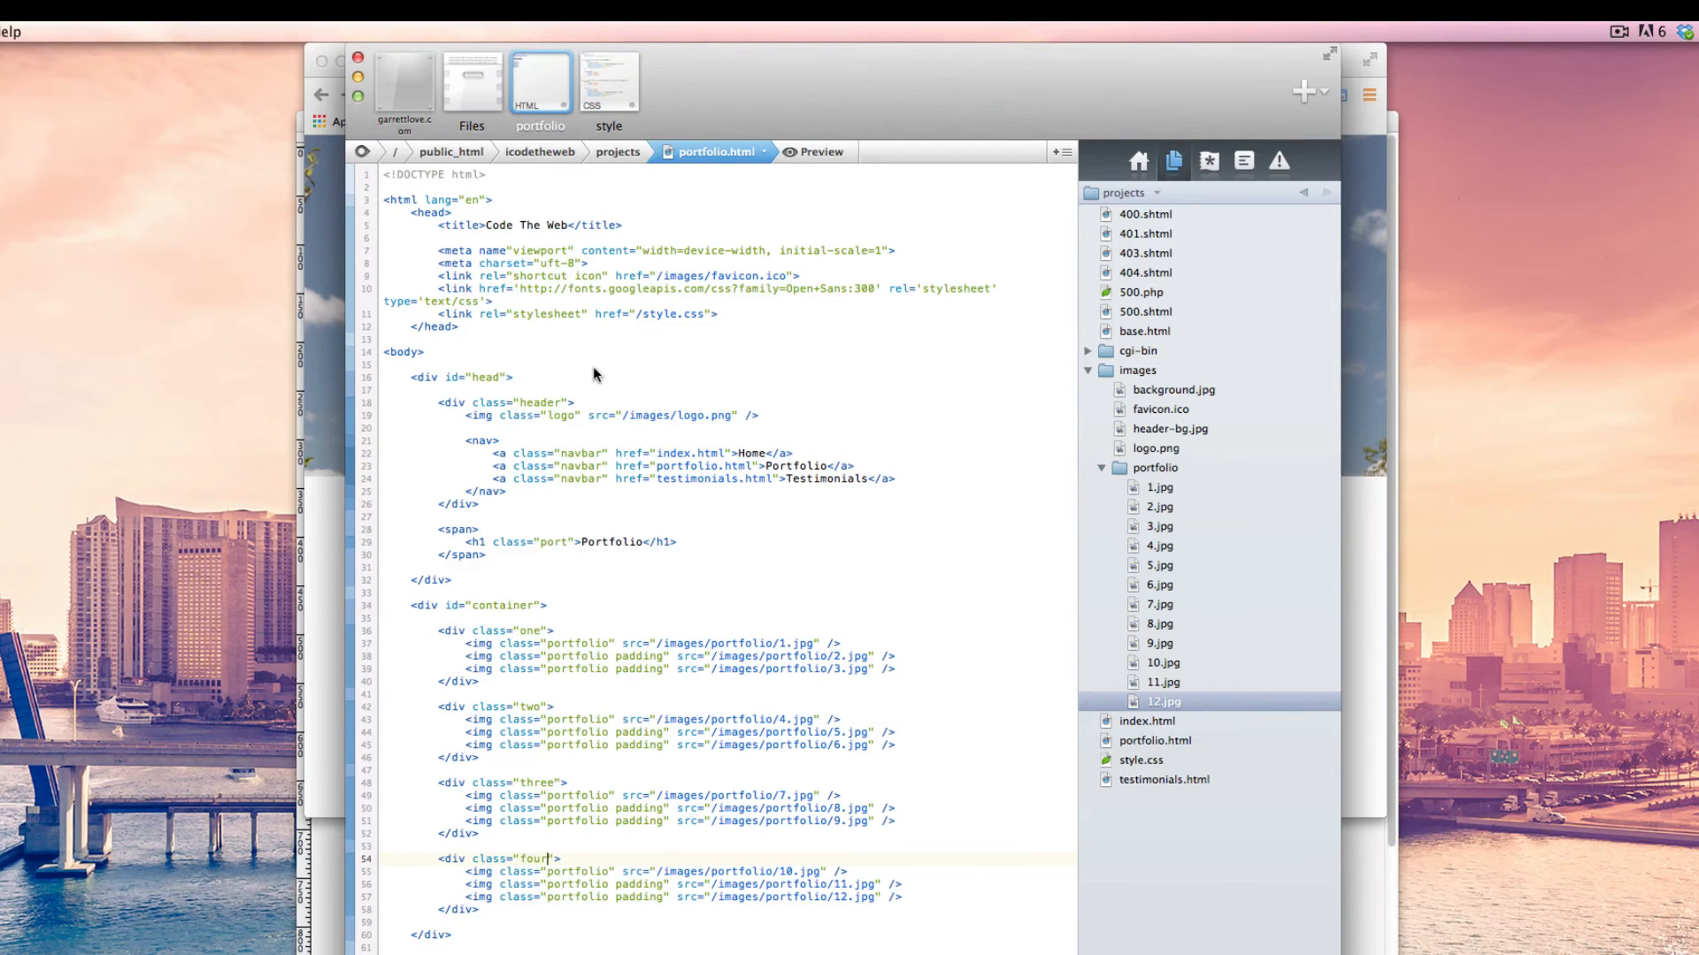
{"action": "left_click", "coordinate": [608, 81]}
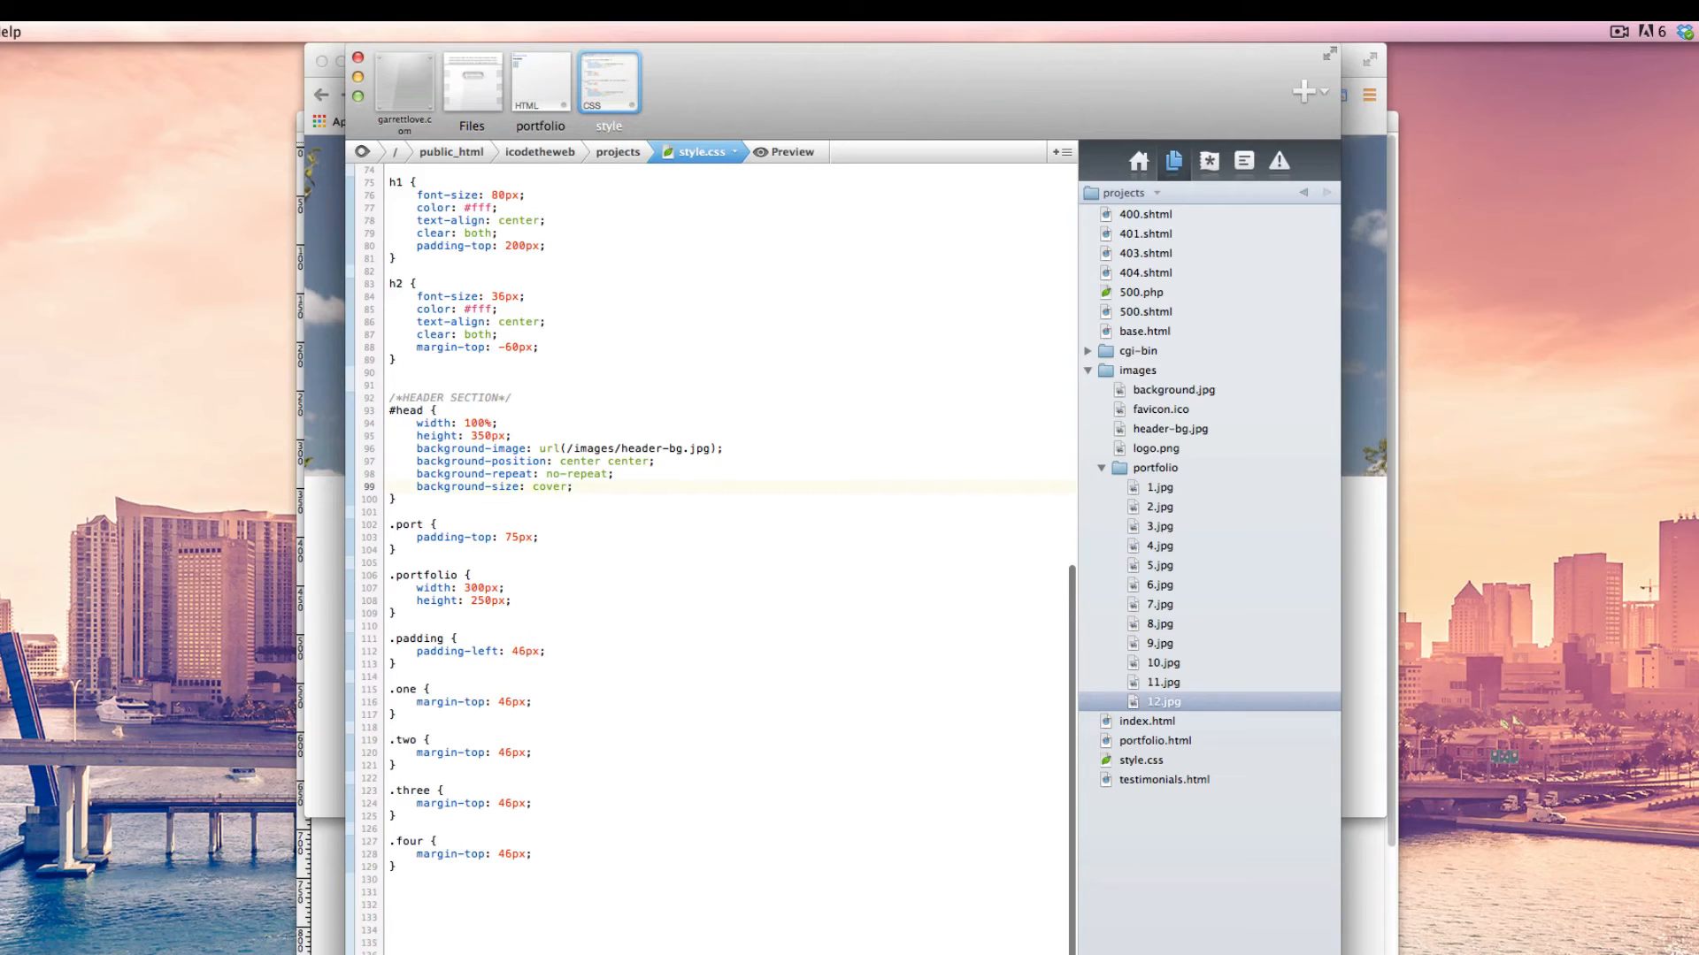
{"action": "type", "text": "back"}
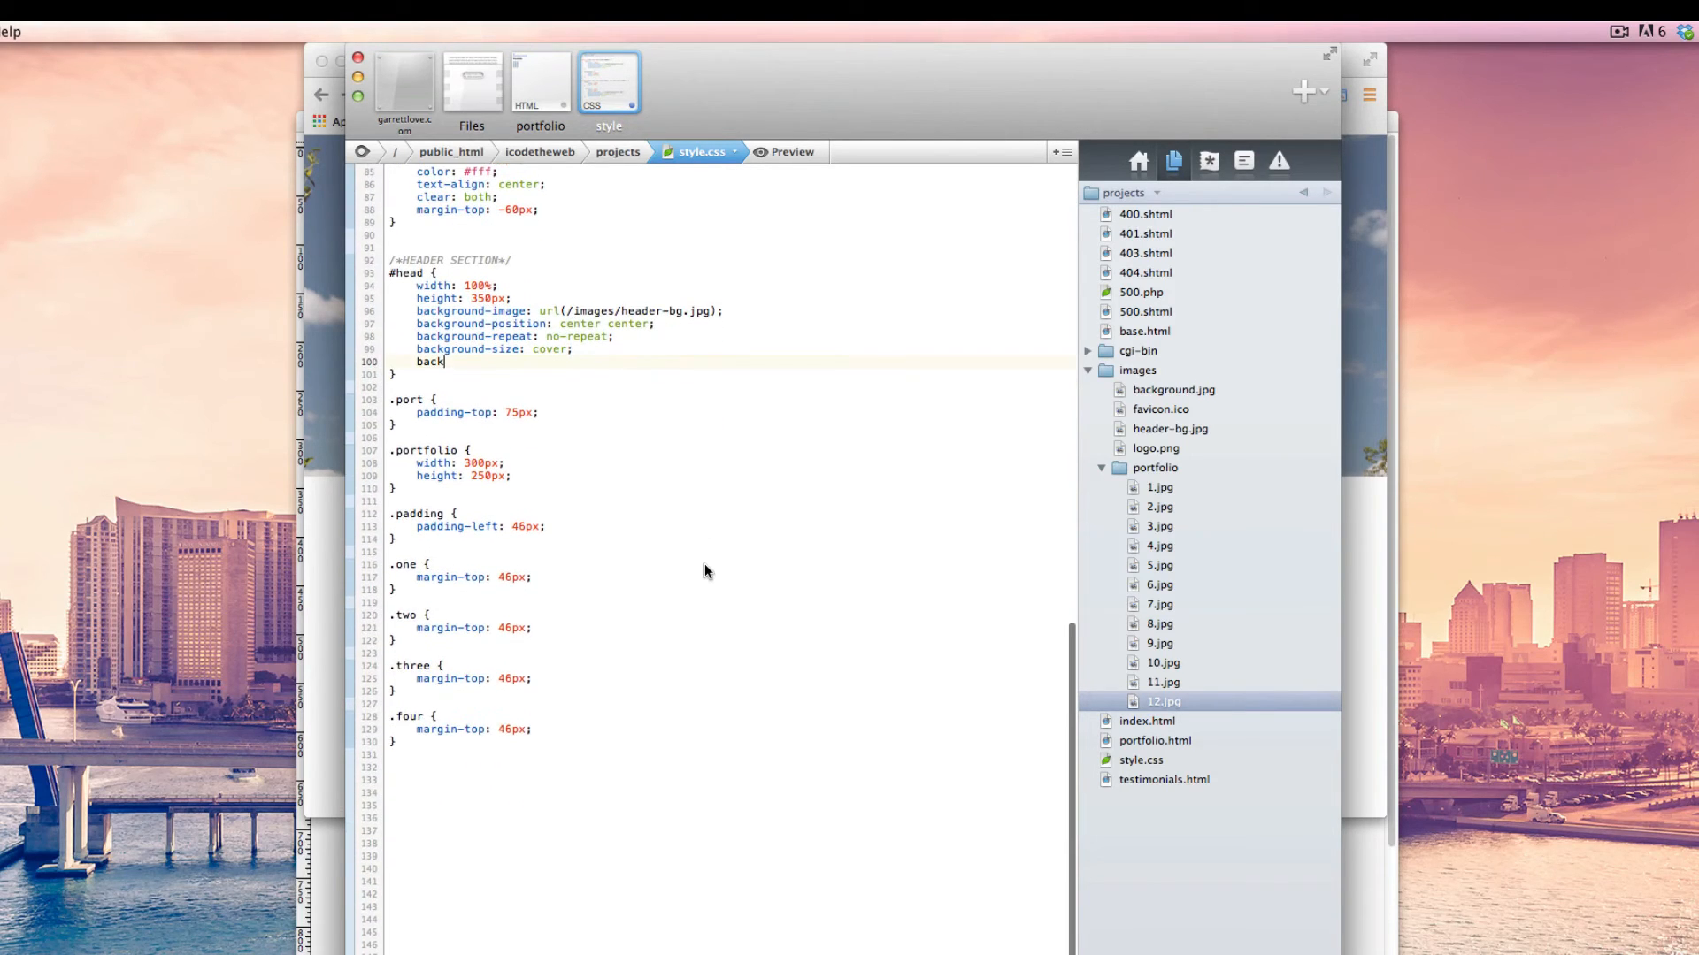
{"action": "type", "text": "ground-attachment:"}
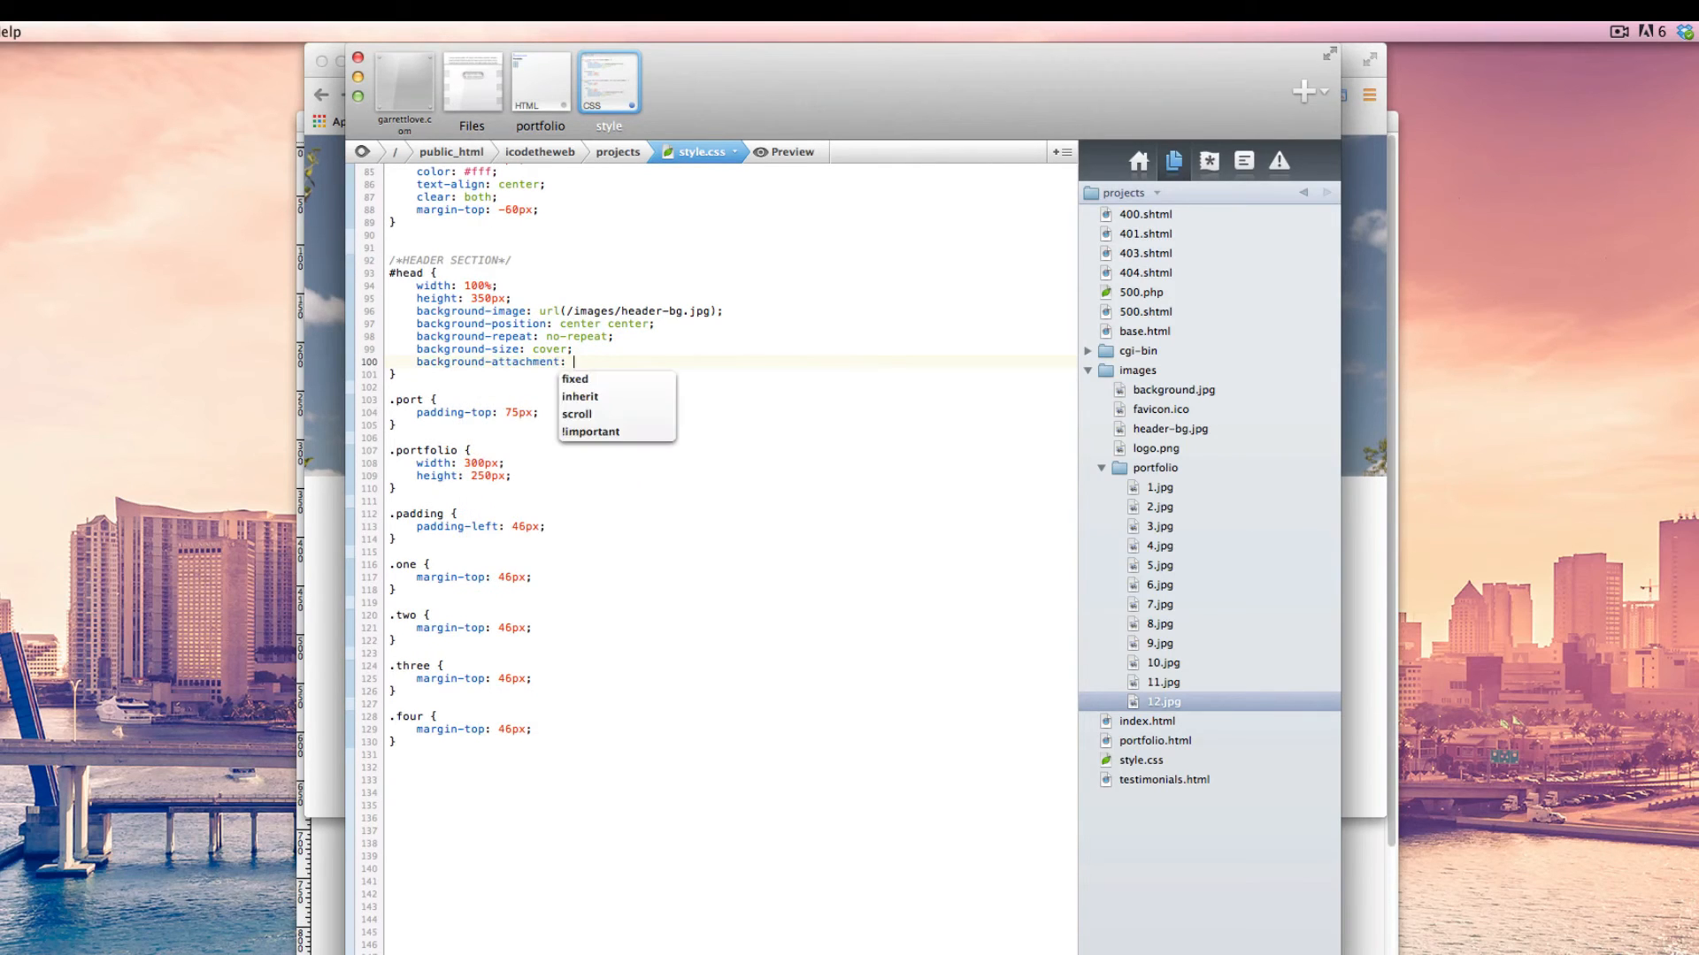
{"action": "type", "text": "fixed;"}
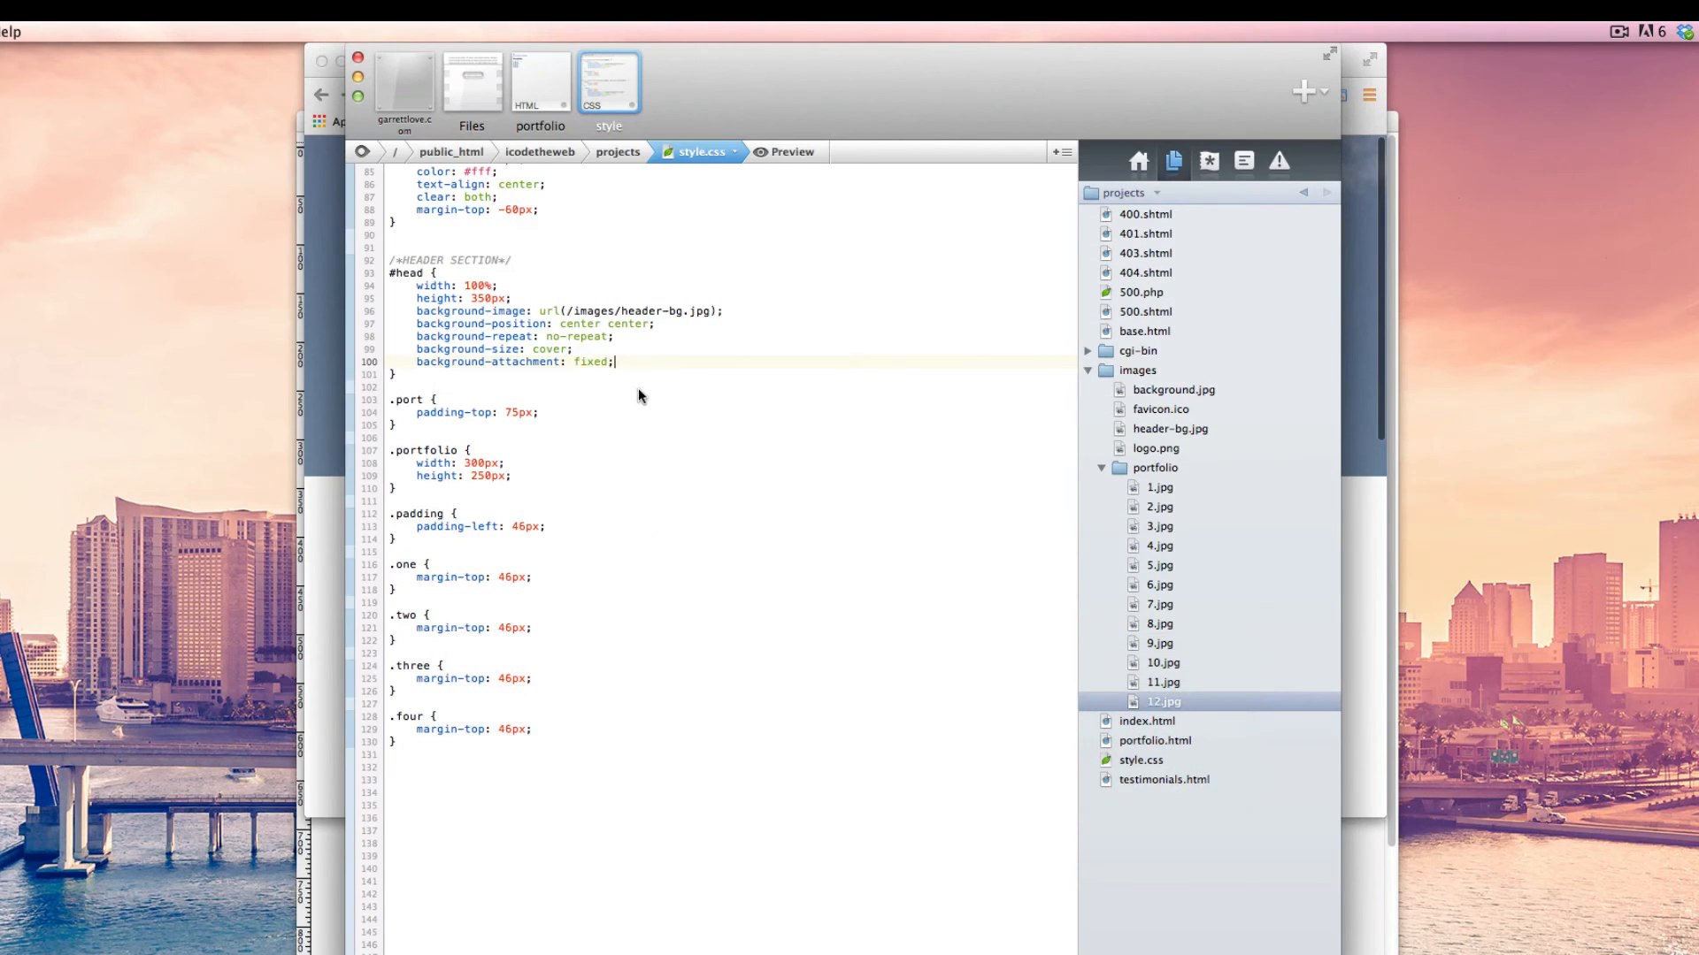
{"action": "key", "text": "Backspace"}
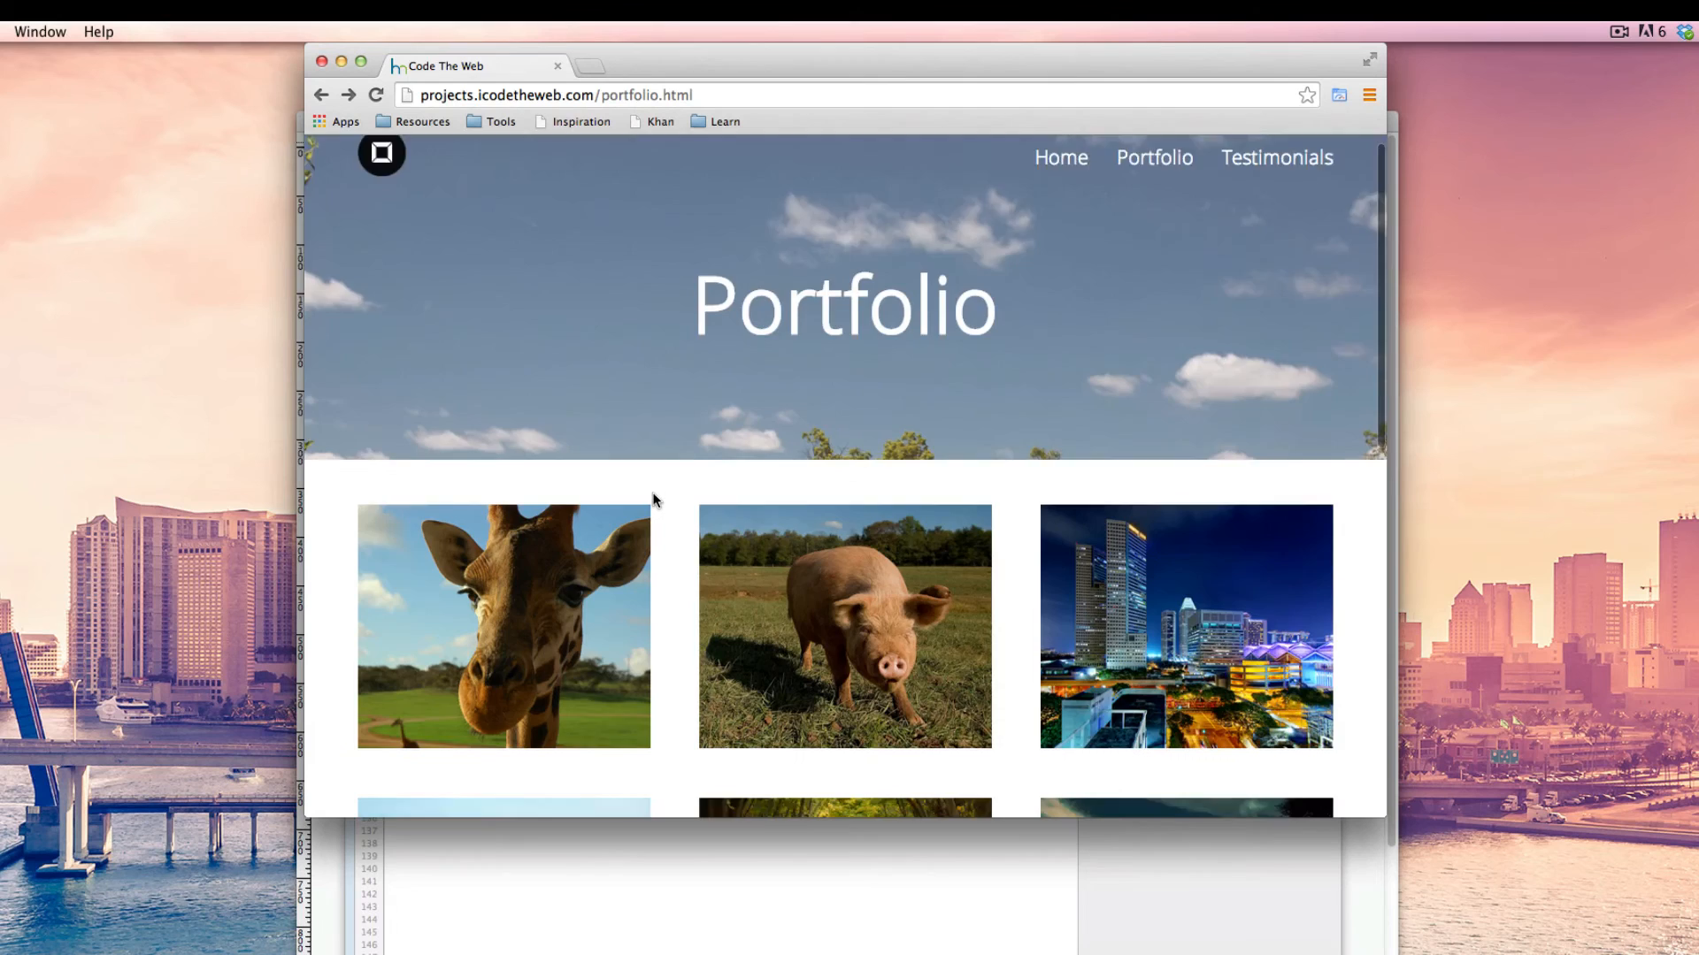
Re-add background-attachment: fixed to the #head rule and scroll the reloaded page to test the fixed sky header.
{"action": "scroll", "scroll_direction": "down", "scroll_amount": 3}
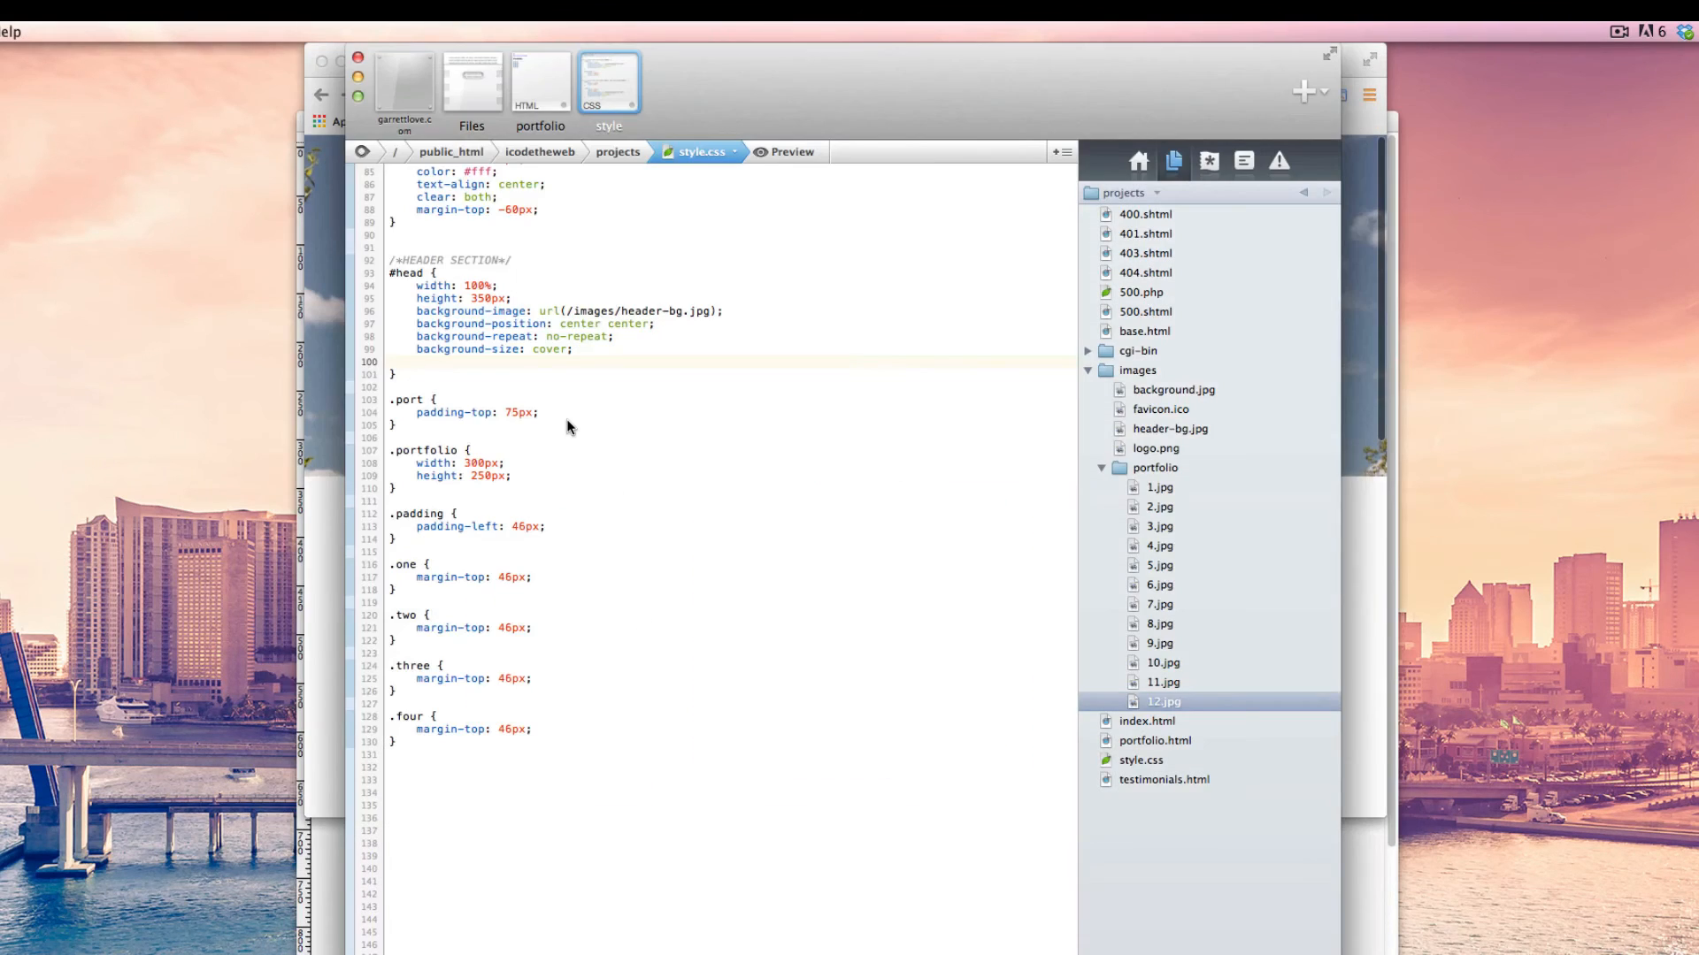
{"action": "type", "text": "background-attachment: fixed;"}
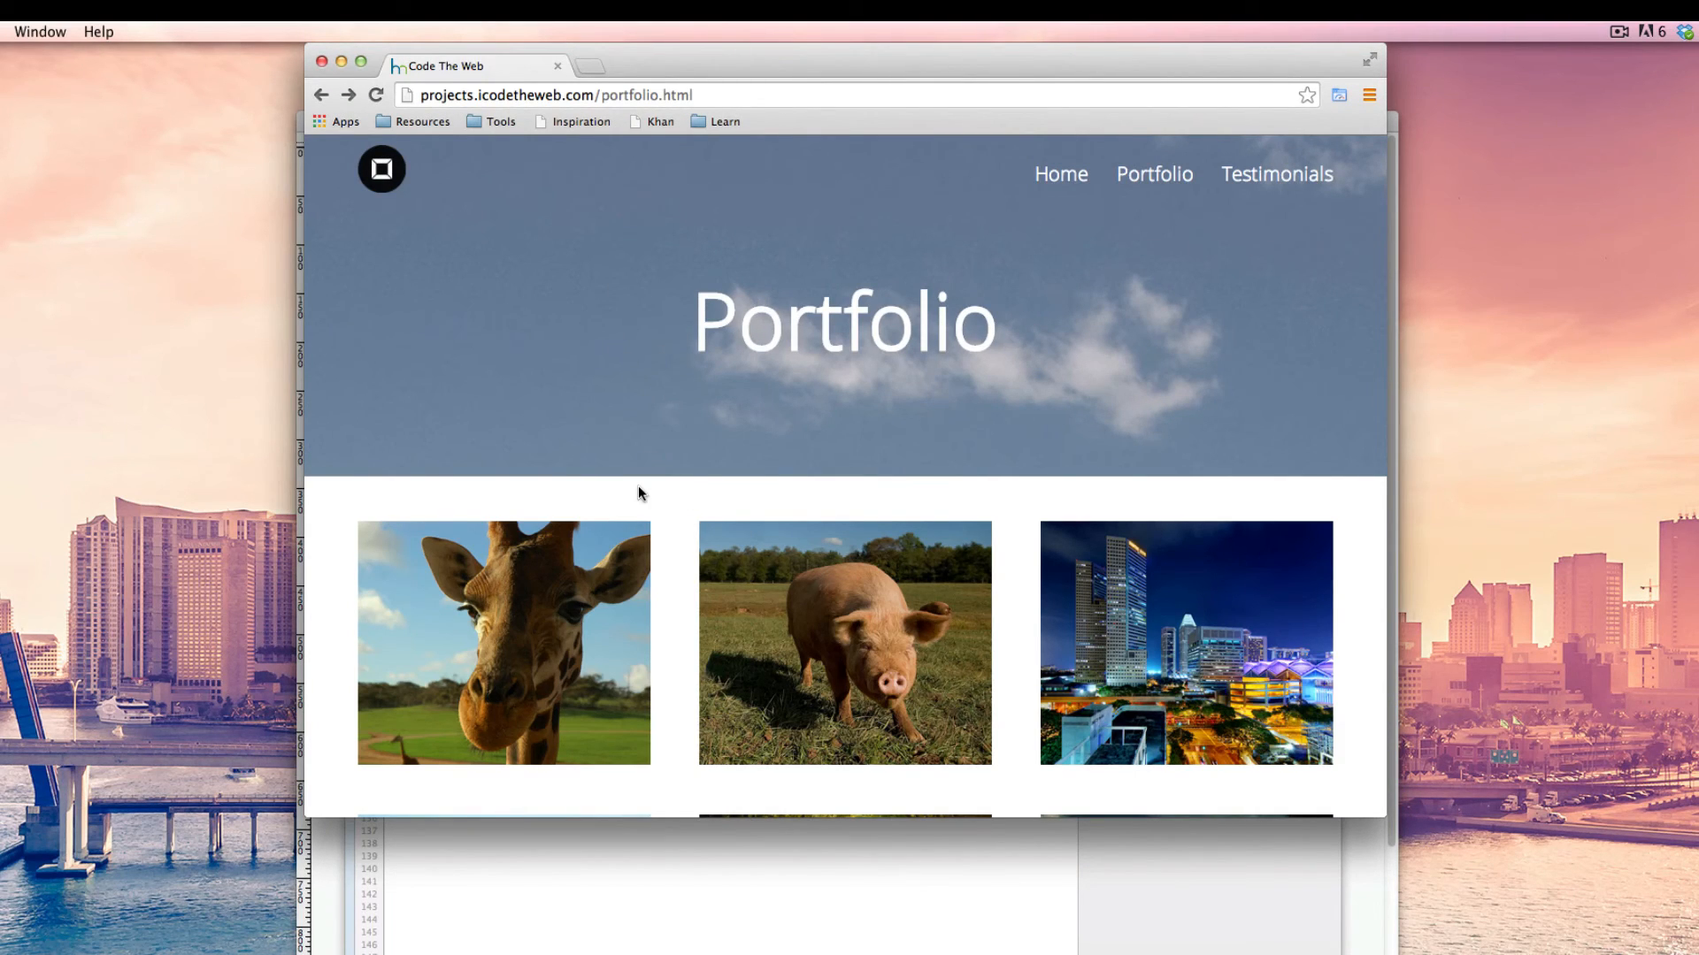
{"action": "scroll", "scroll_direction": "down", "scroll_amount": 3}
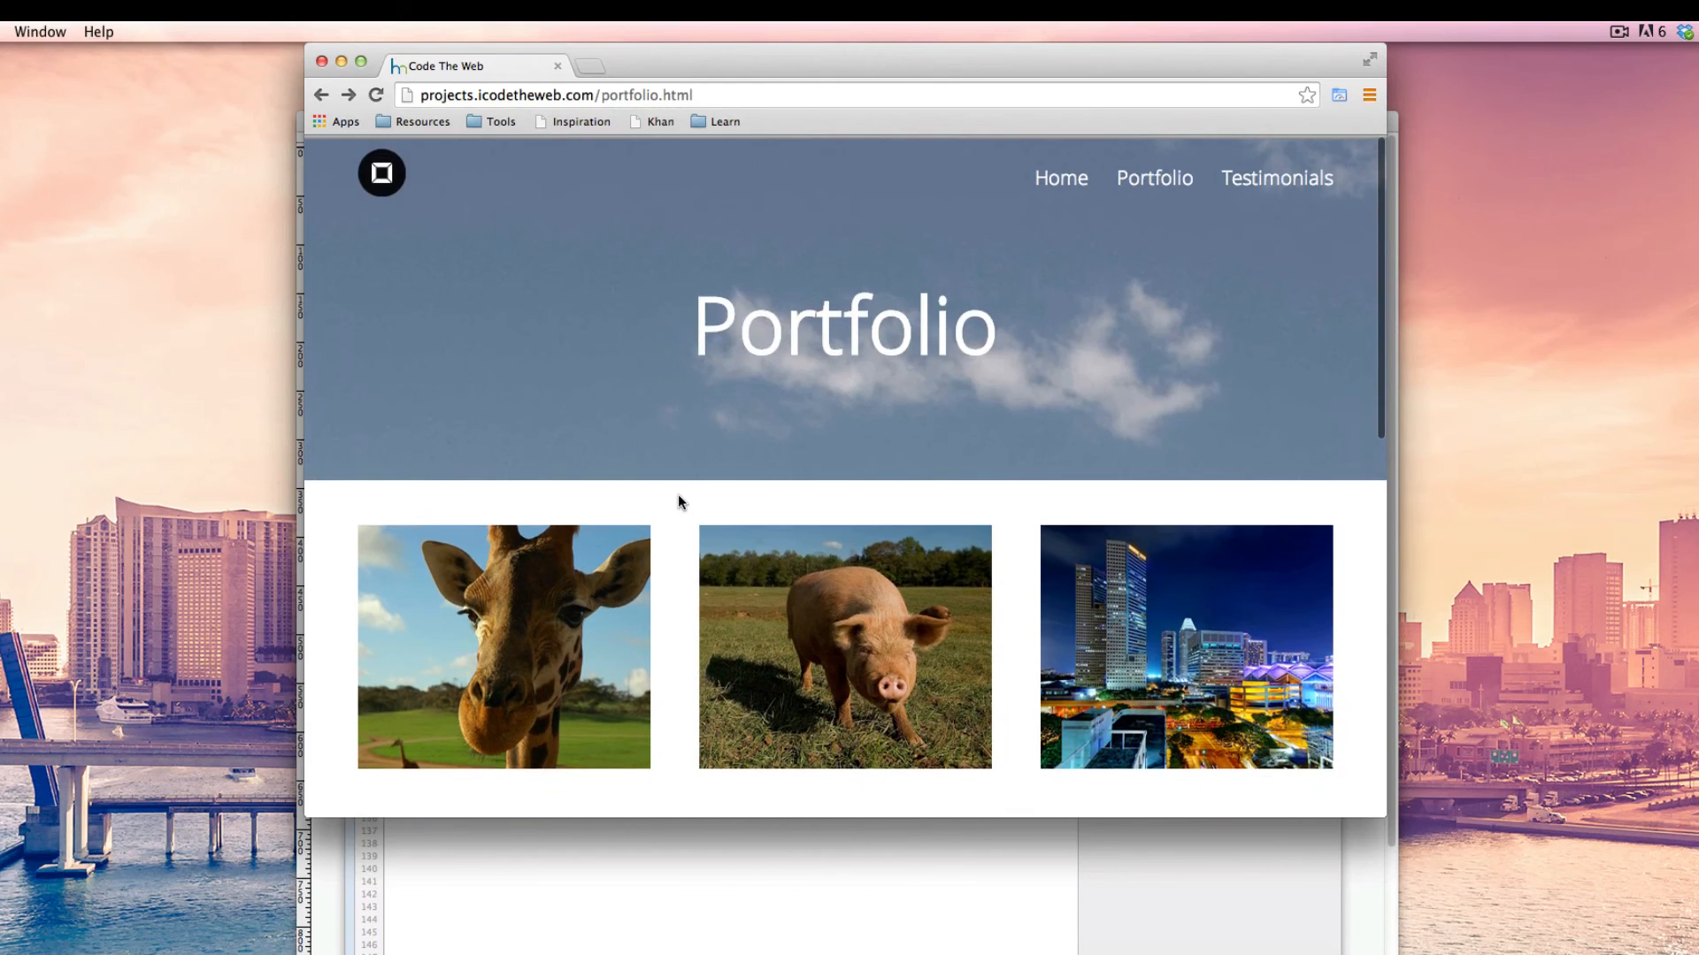
{"action": "scroll", "scroll_direction": "down", "scroll_amount": 3}
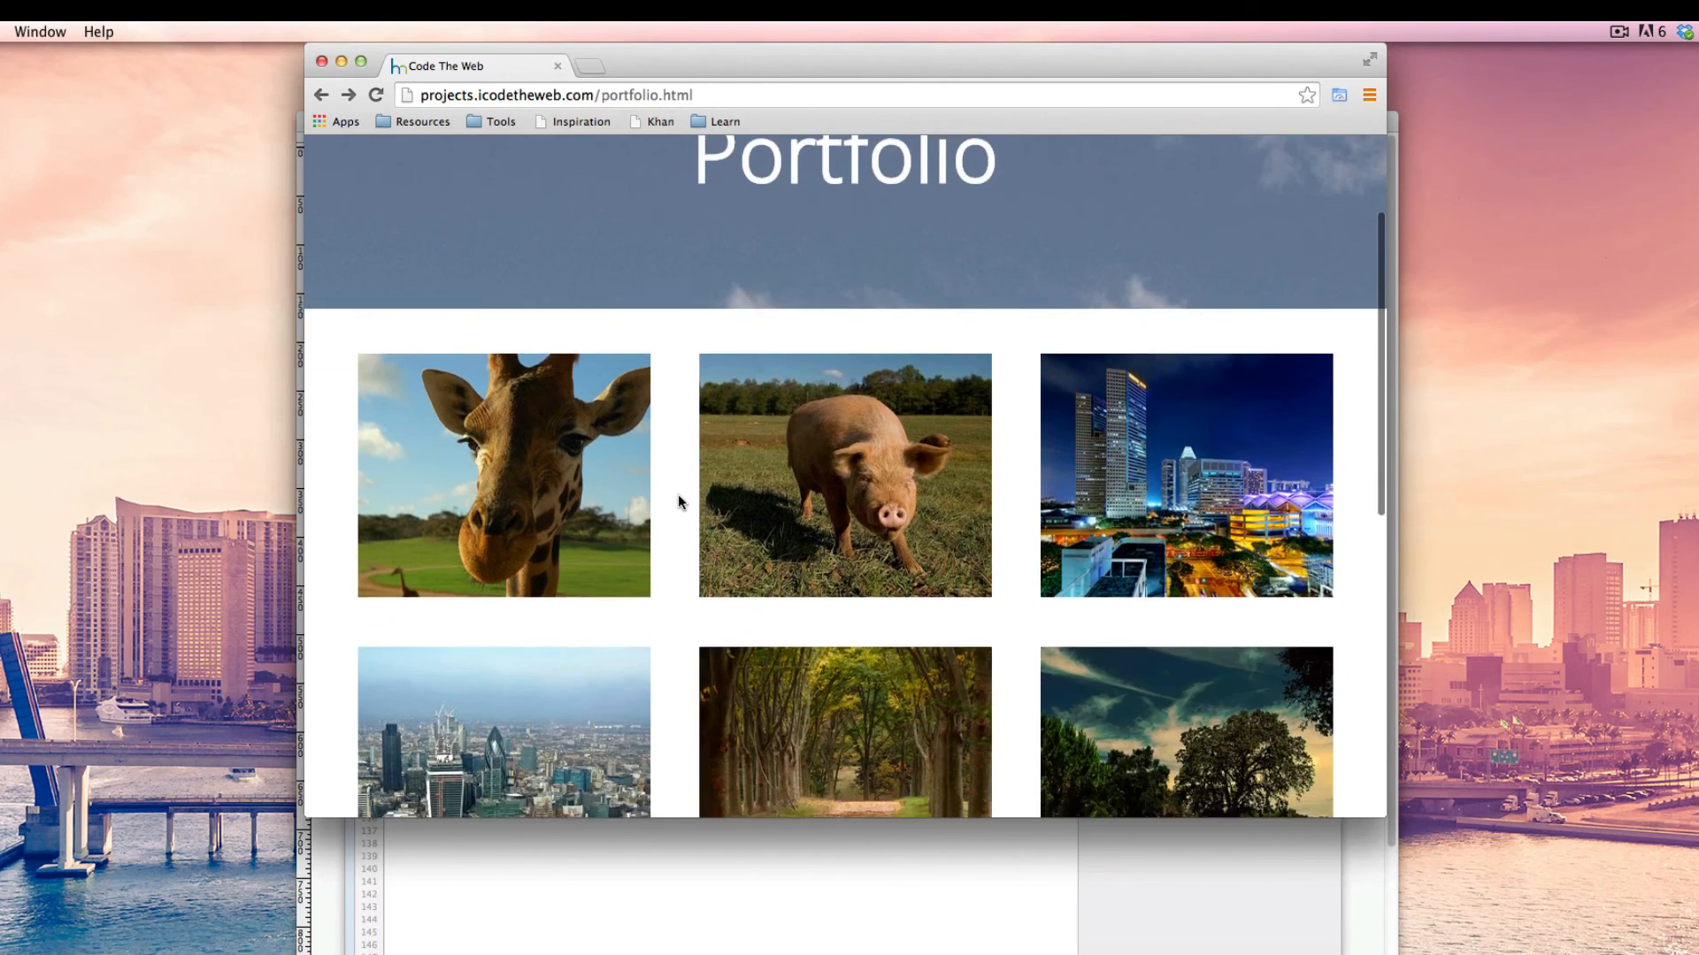
{"action": "scroll", "scroll_direction": "up", "scroll_amount": 3}
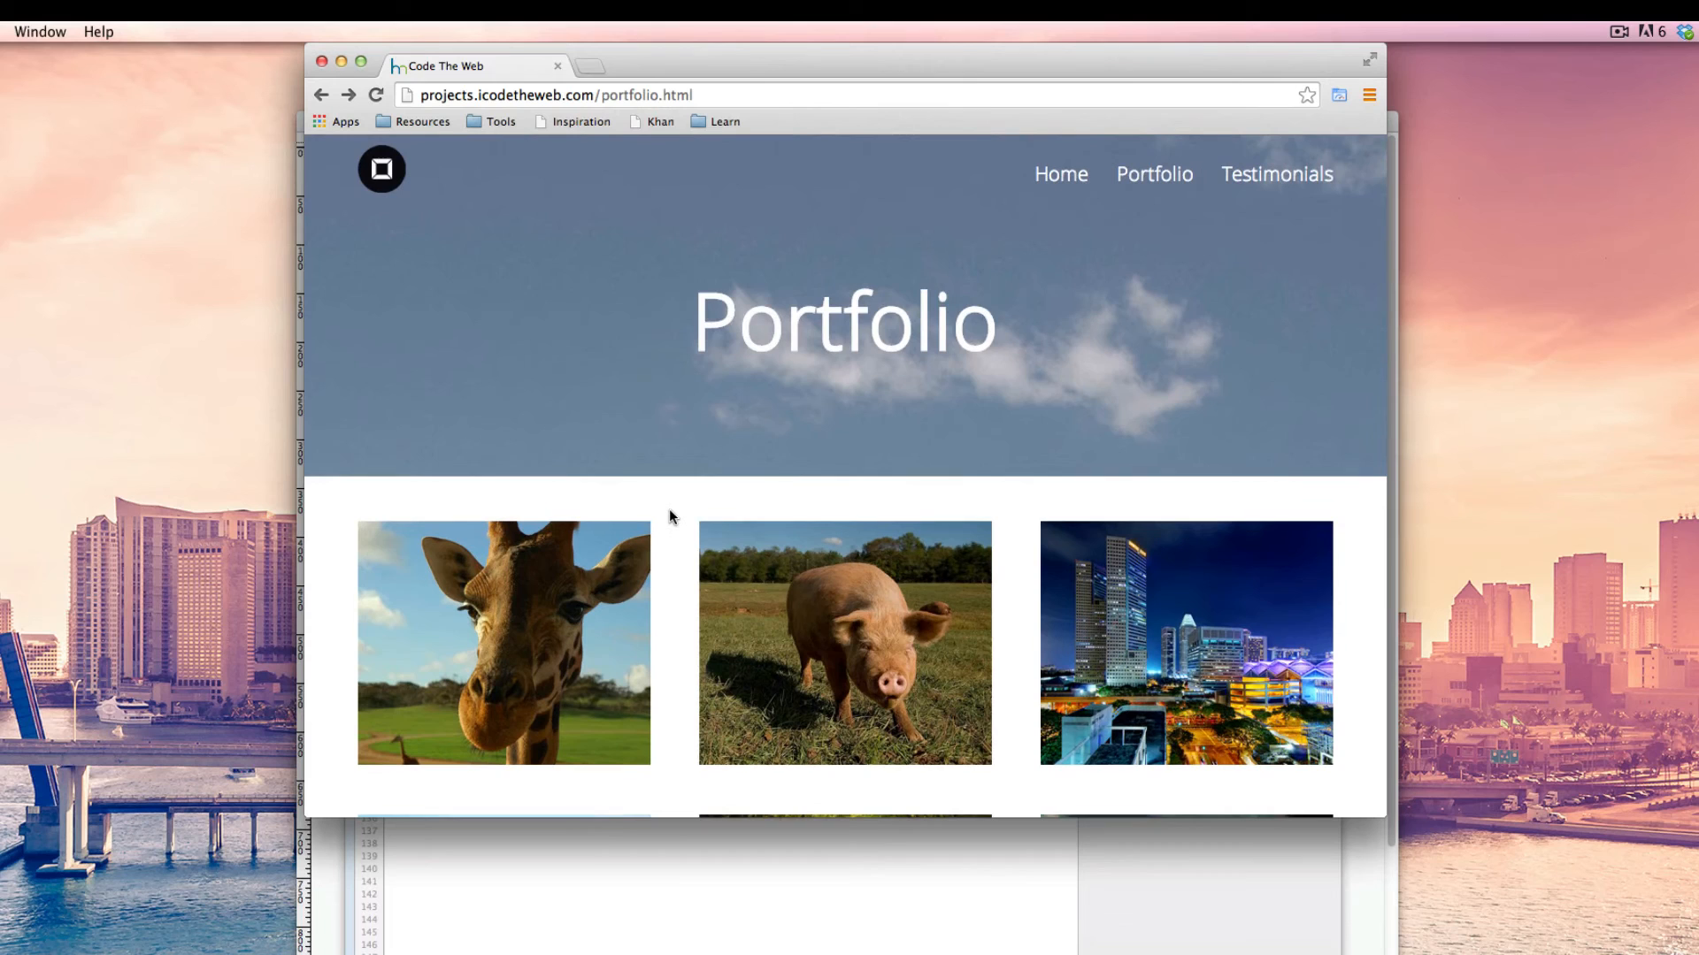
{"action": "scroll", "scroll_direction": "down", "scroll_amount": 3}
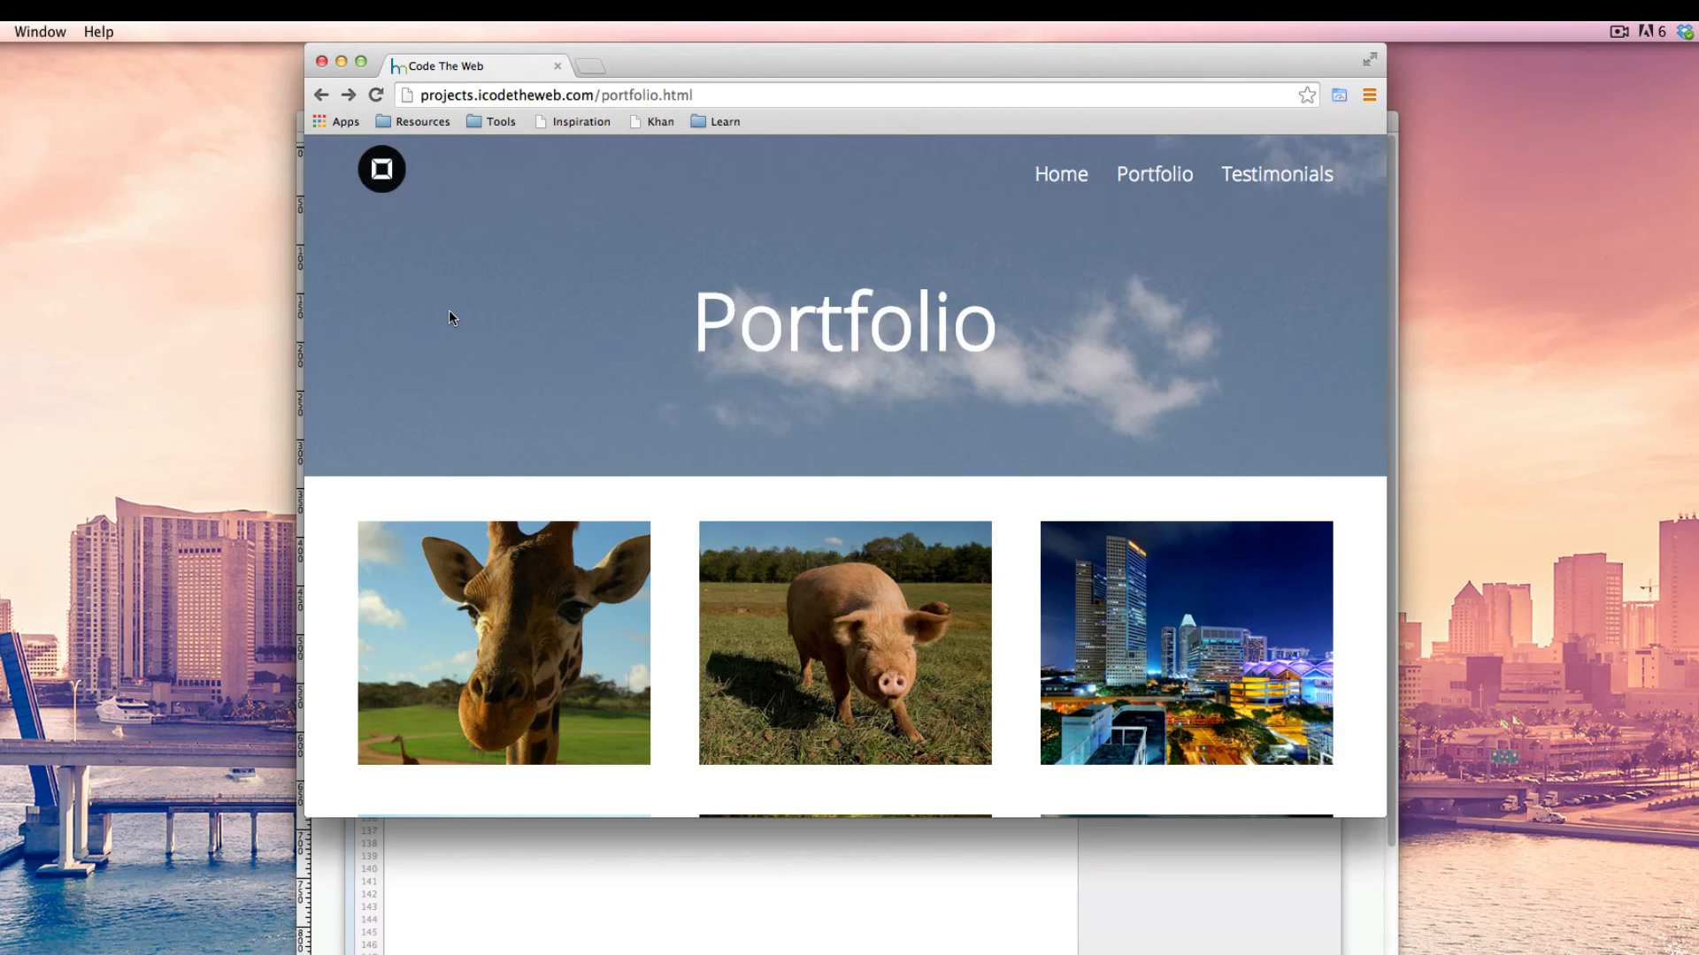
{"action": "mouse_move", "coordinate": [837, 248]}
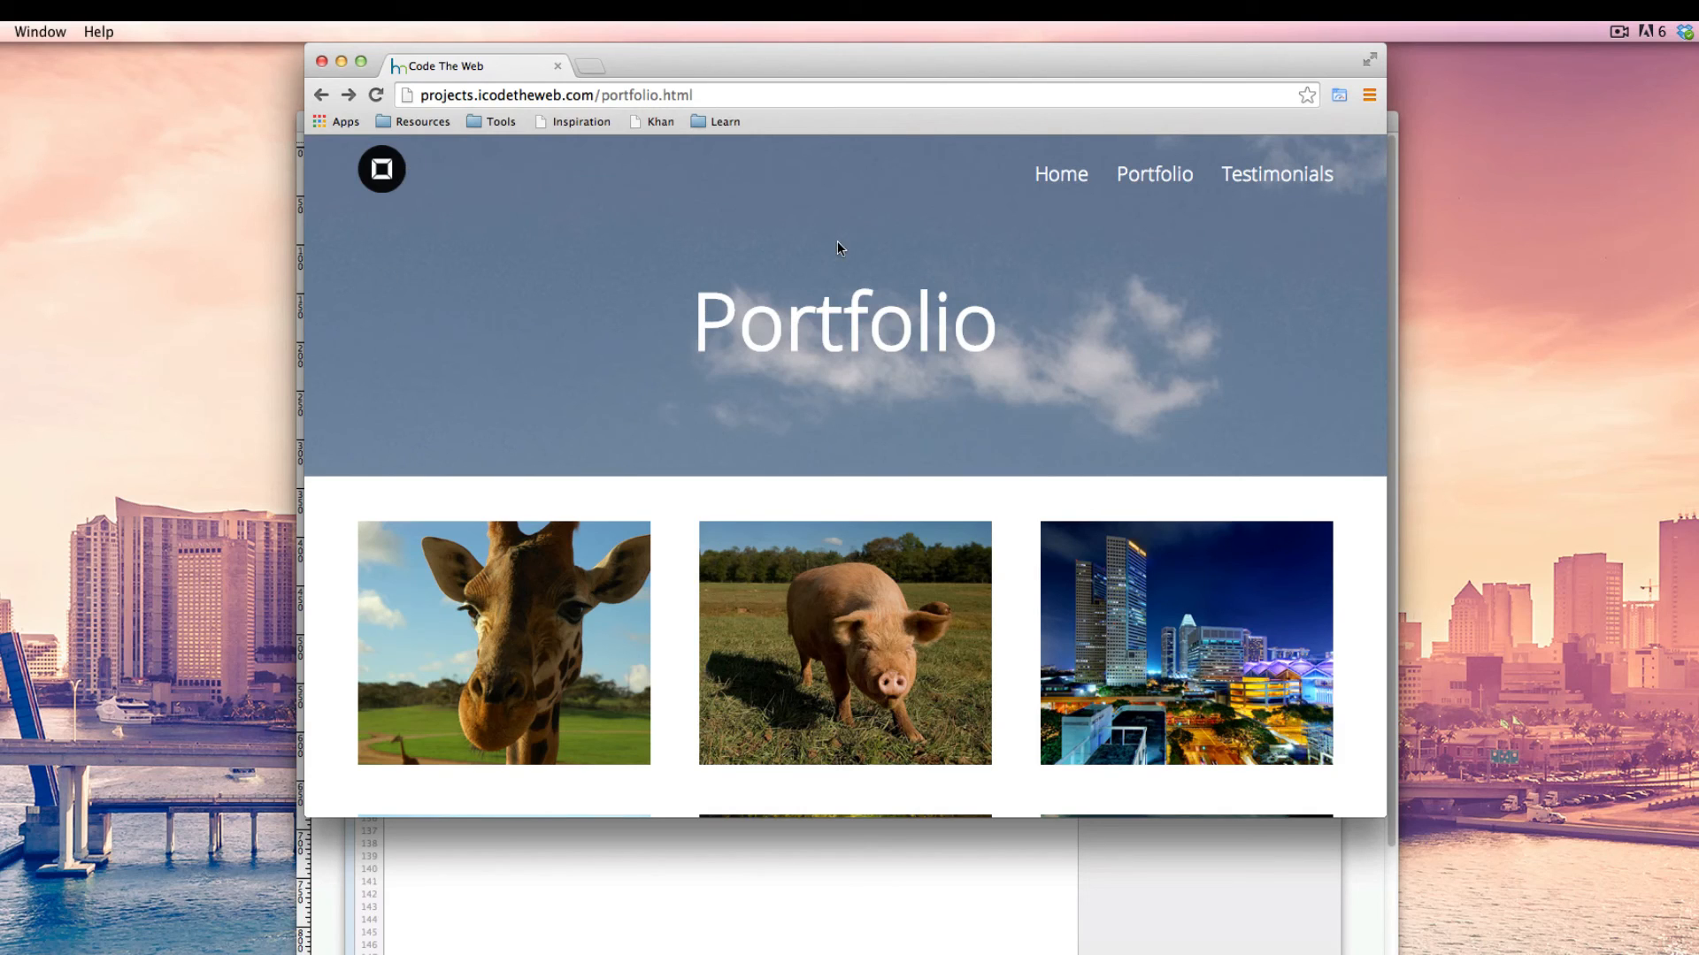
{"action": "mouse_move", "coordinate": [867, 216]}
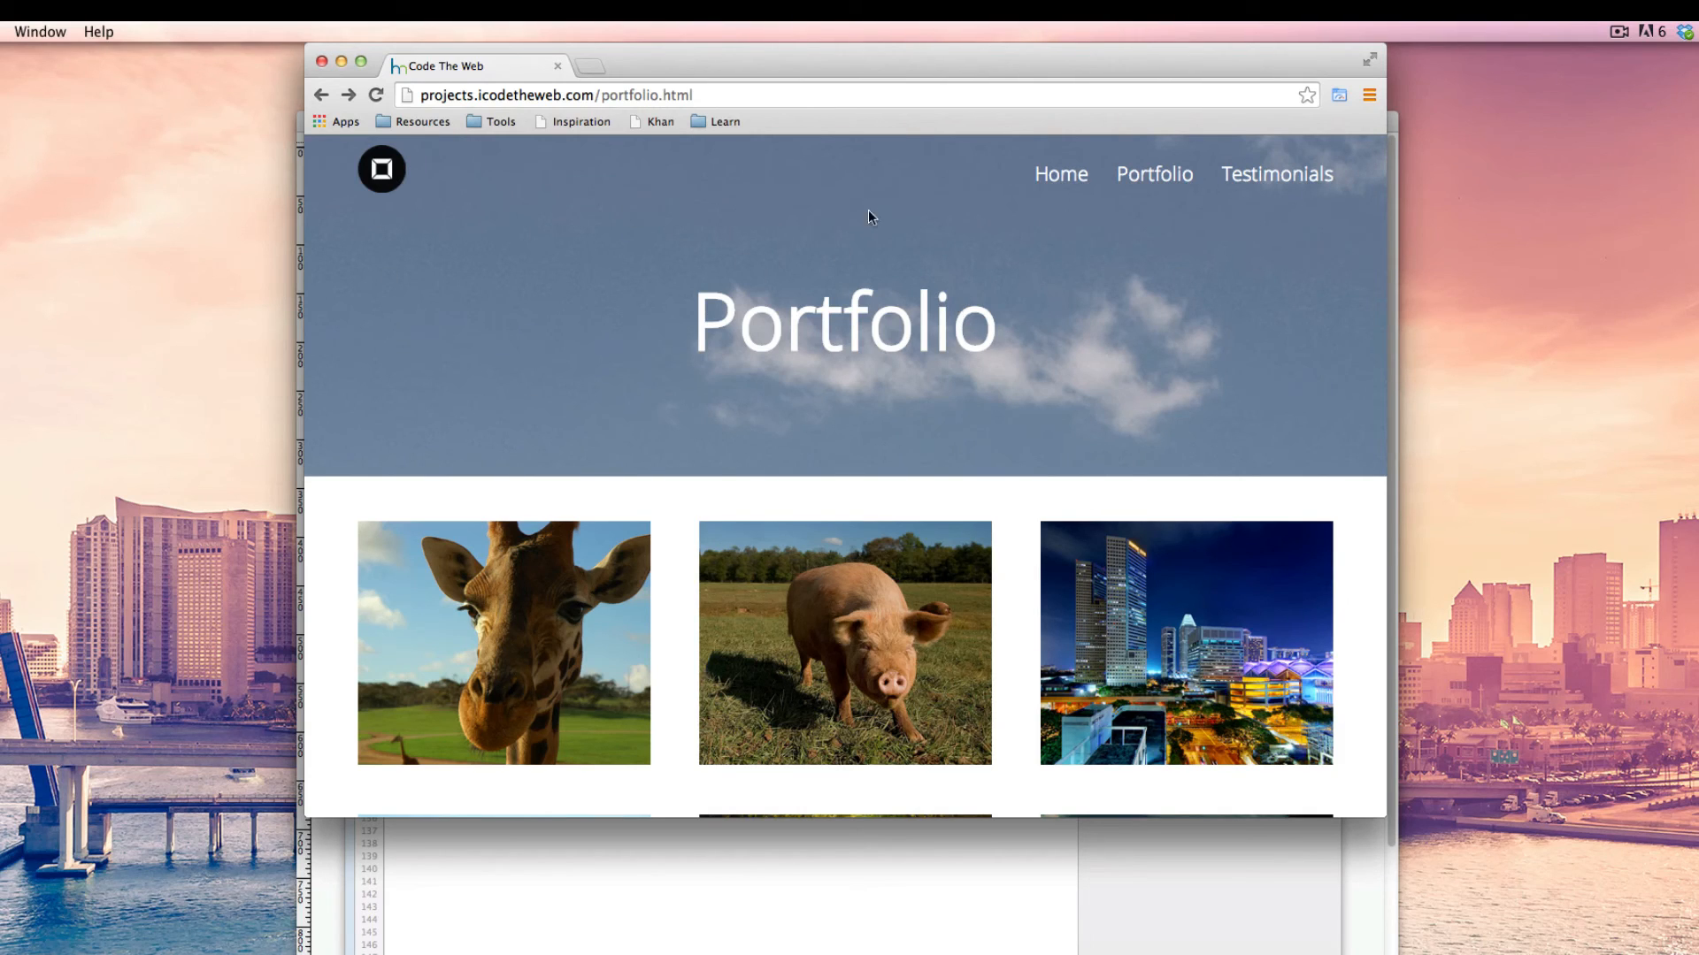
{"action": "mouse_move", "coordinate": [800, 345]}
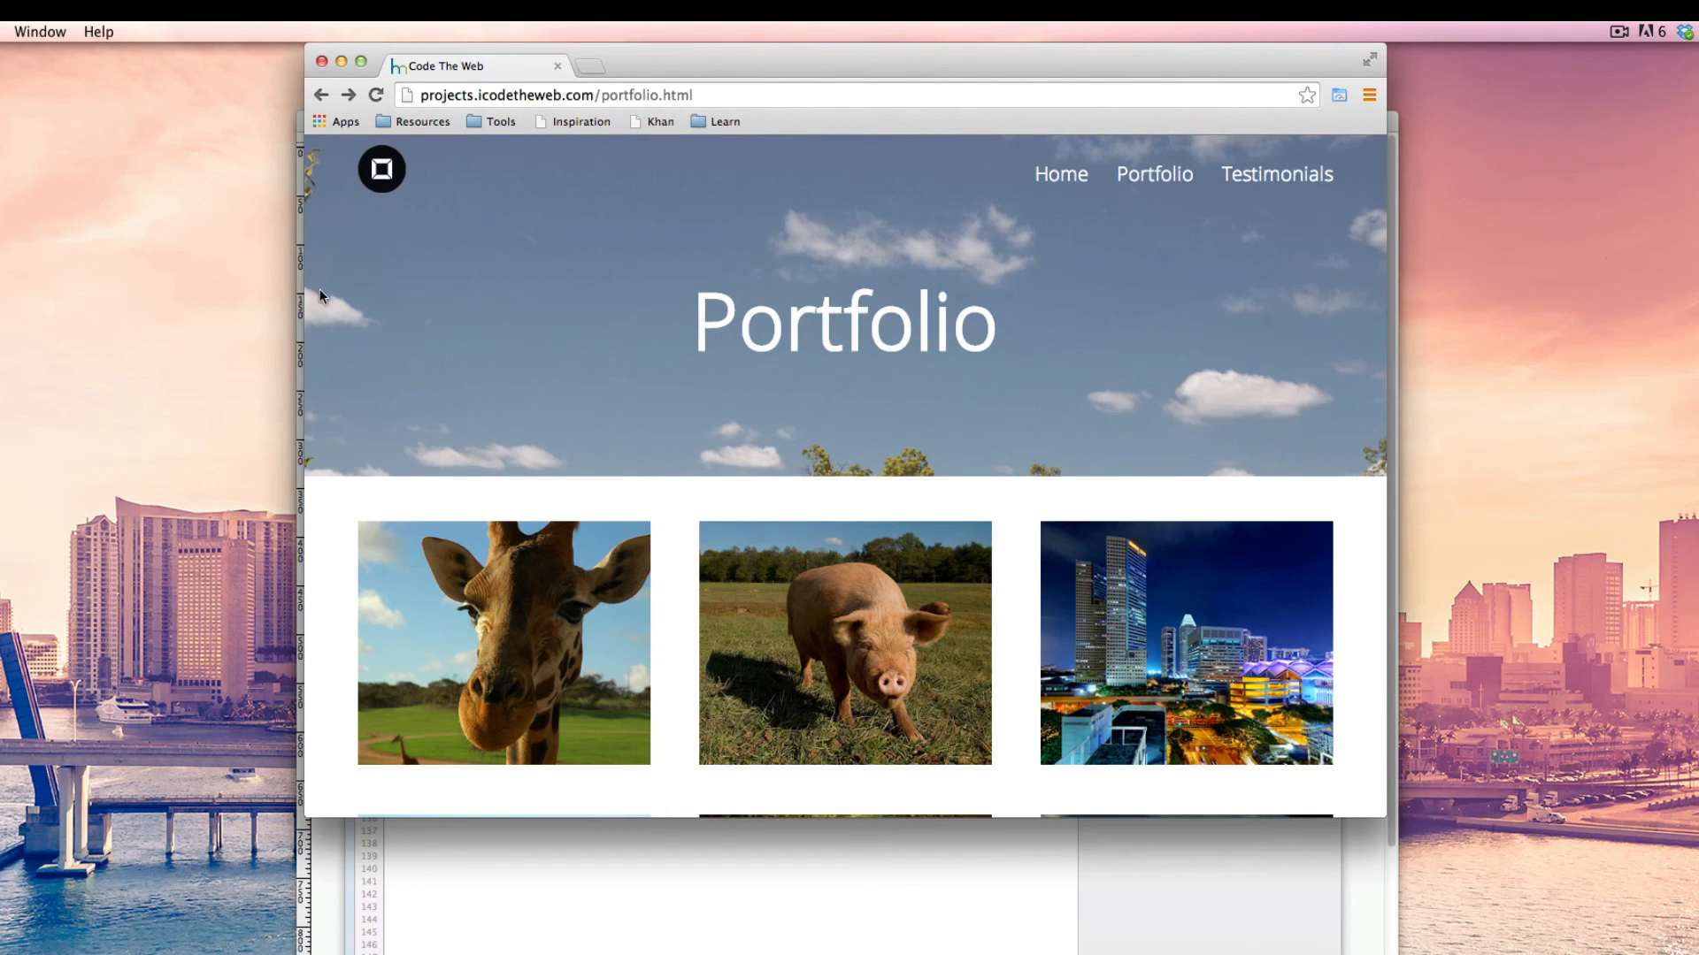
{"action": "mouse_move", "coordinate": [898, 438]}
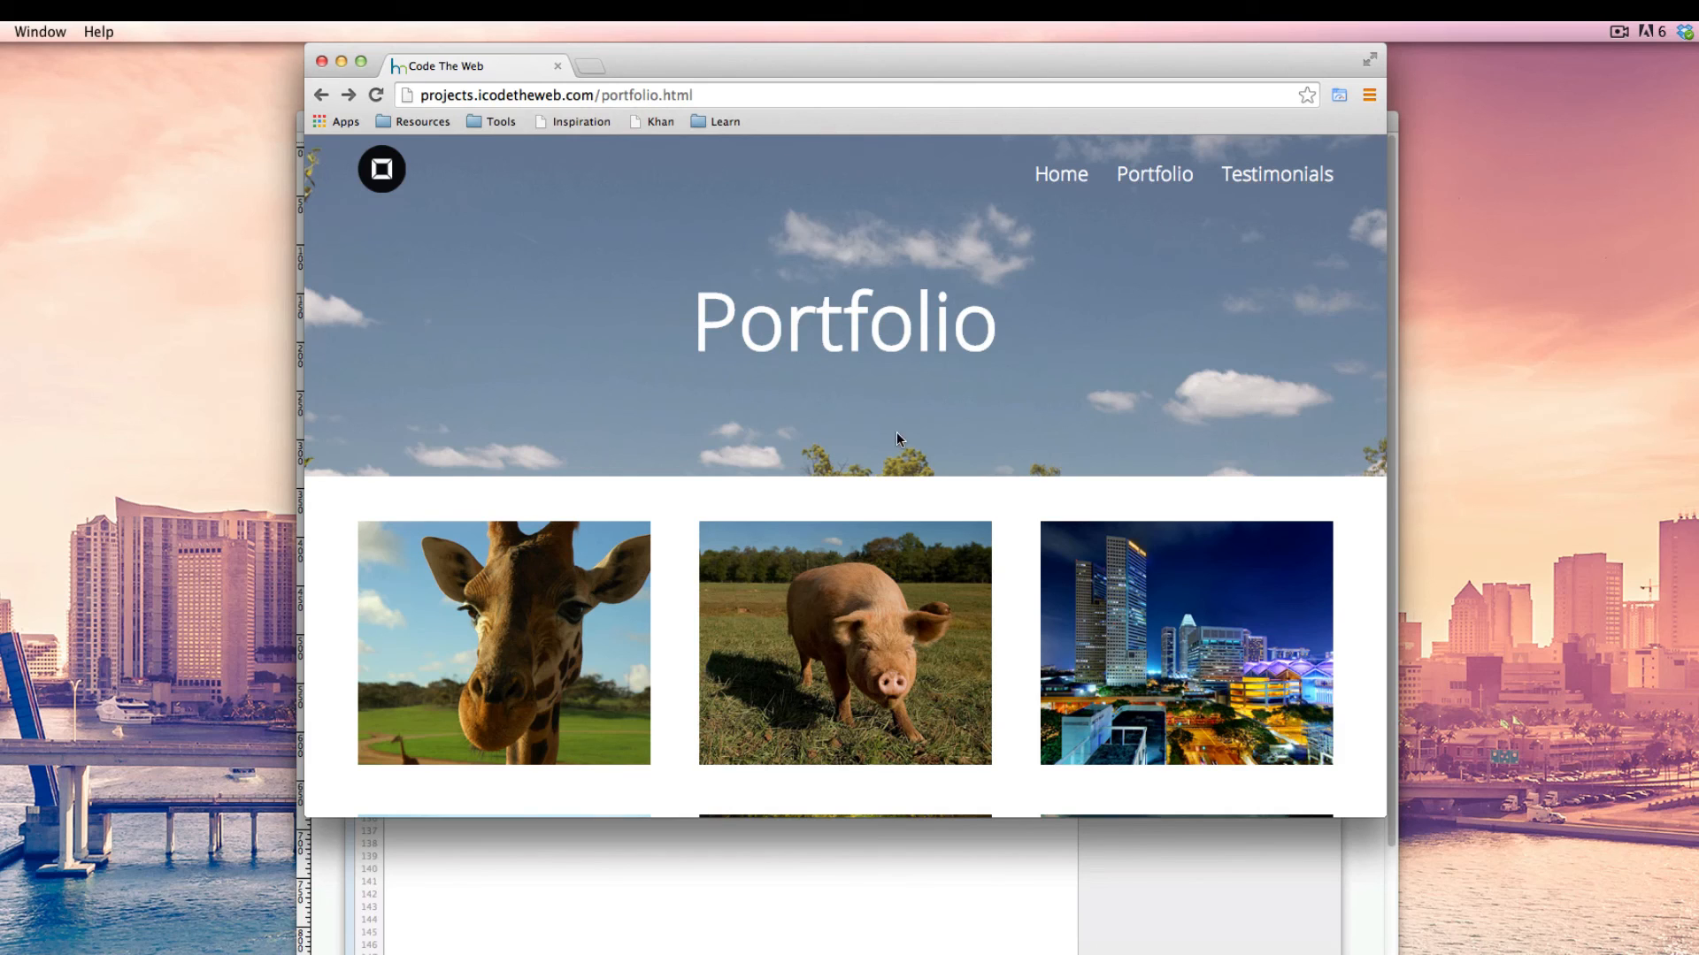
Scroll the reloaded portfolio page to confirm the sky header now scrolls away with the grid.
{"action": "scroll", "scroll_direction": "down", "scroll_amount": 3}
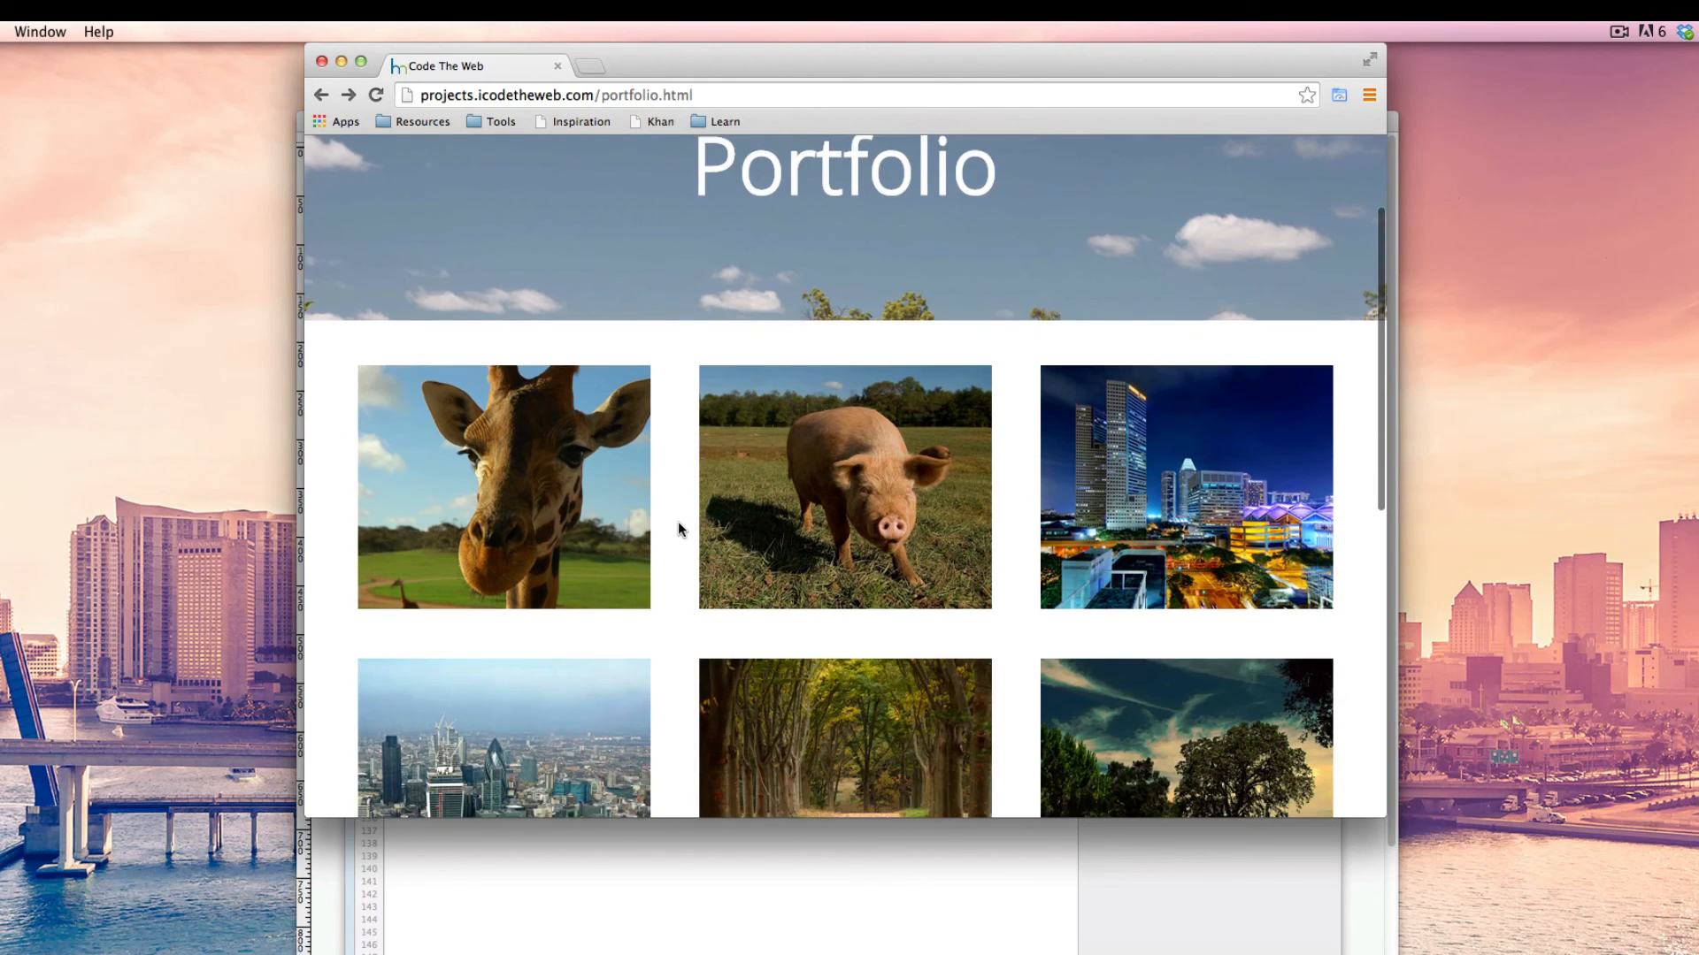
{"action": "scroll", "scroll_direction": "down", "scroll_amount": 3}
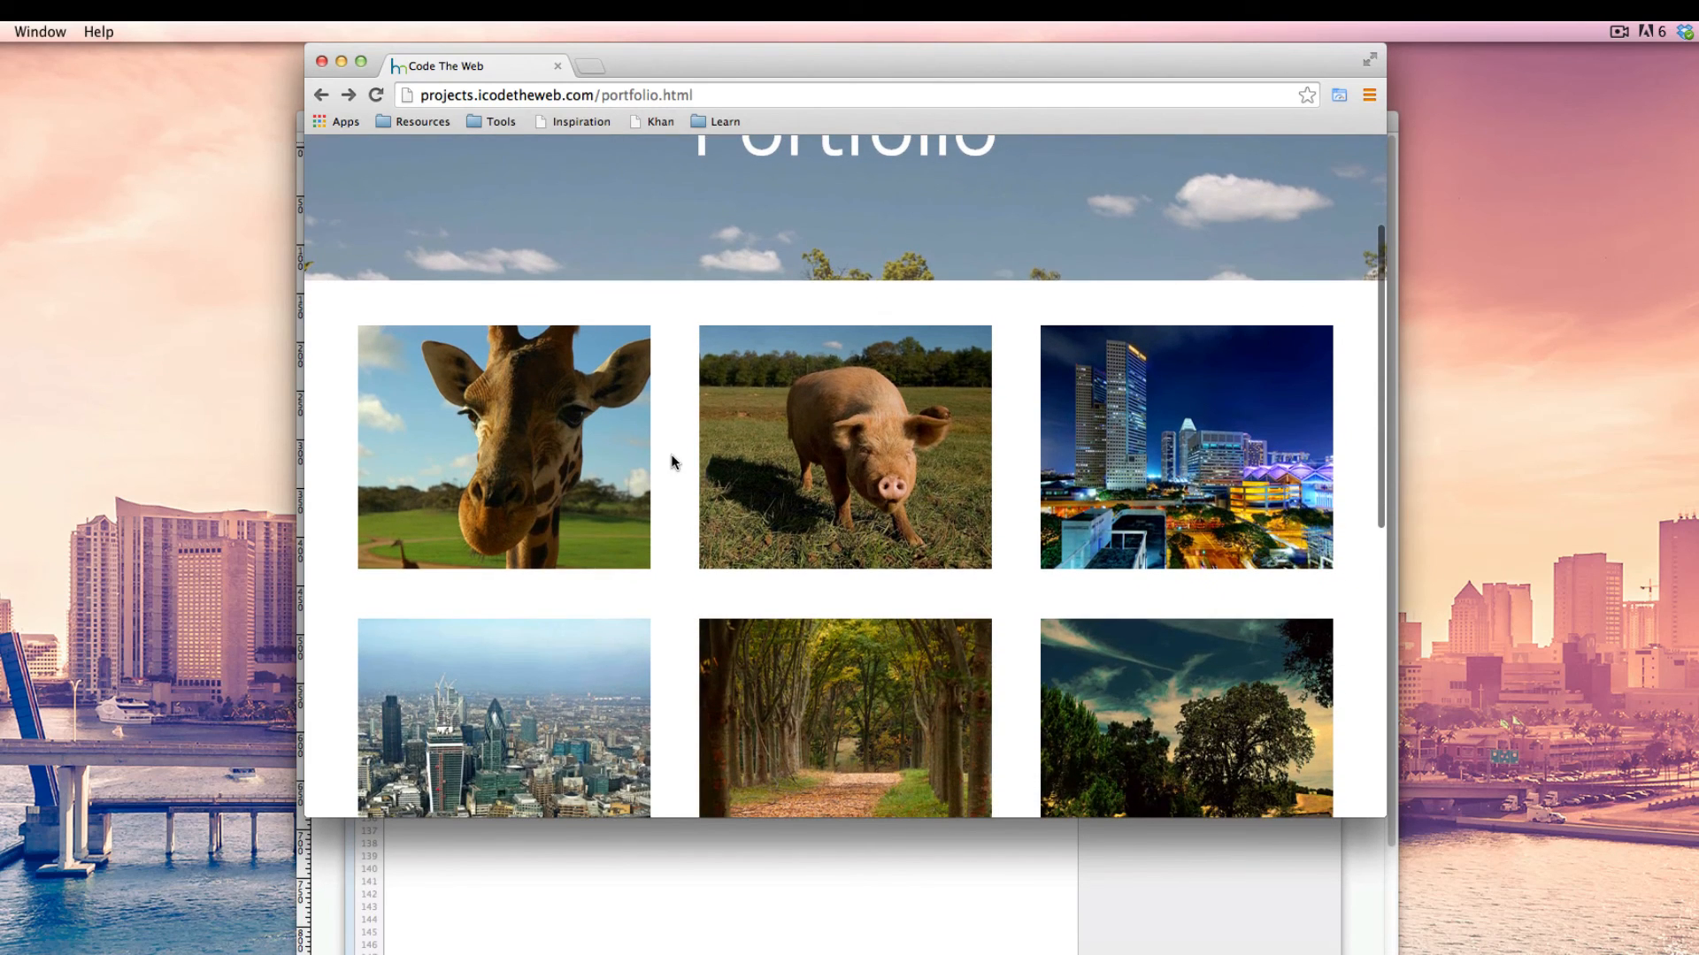
{"action": "scroll", "scroll_direction": "down", "scroll_amount": 3}
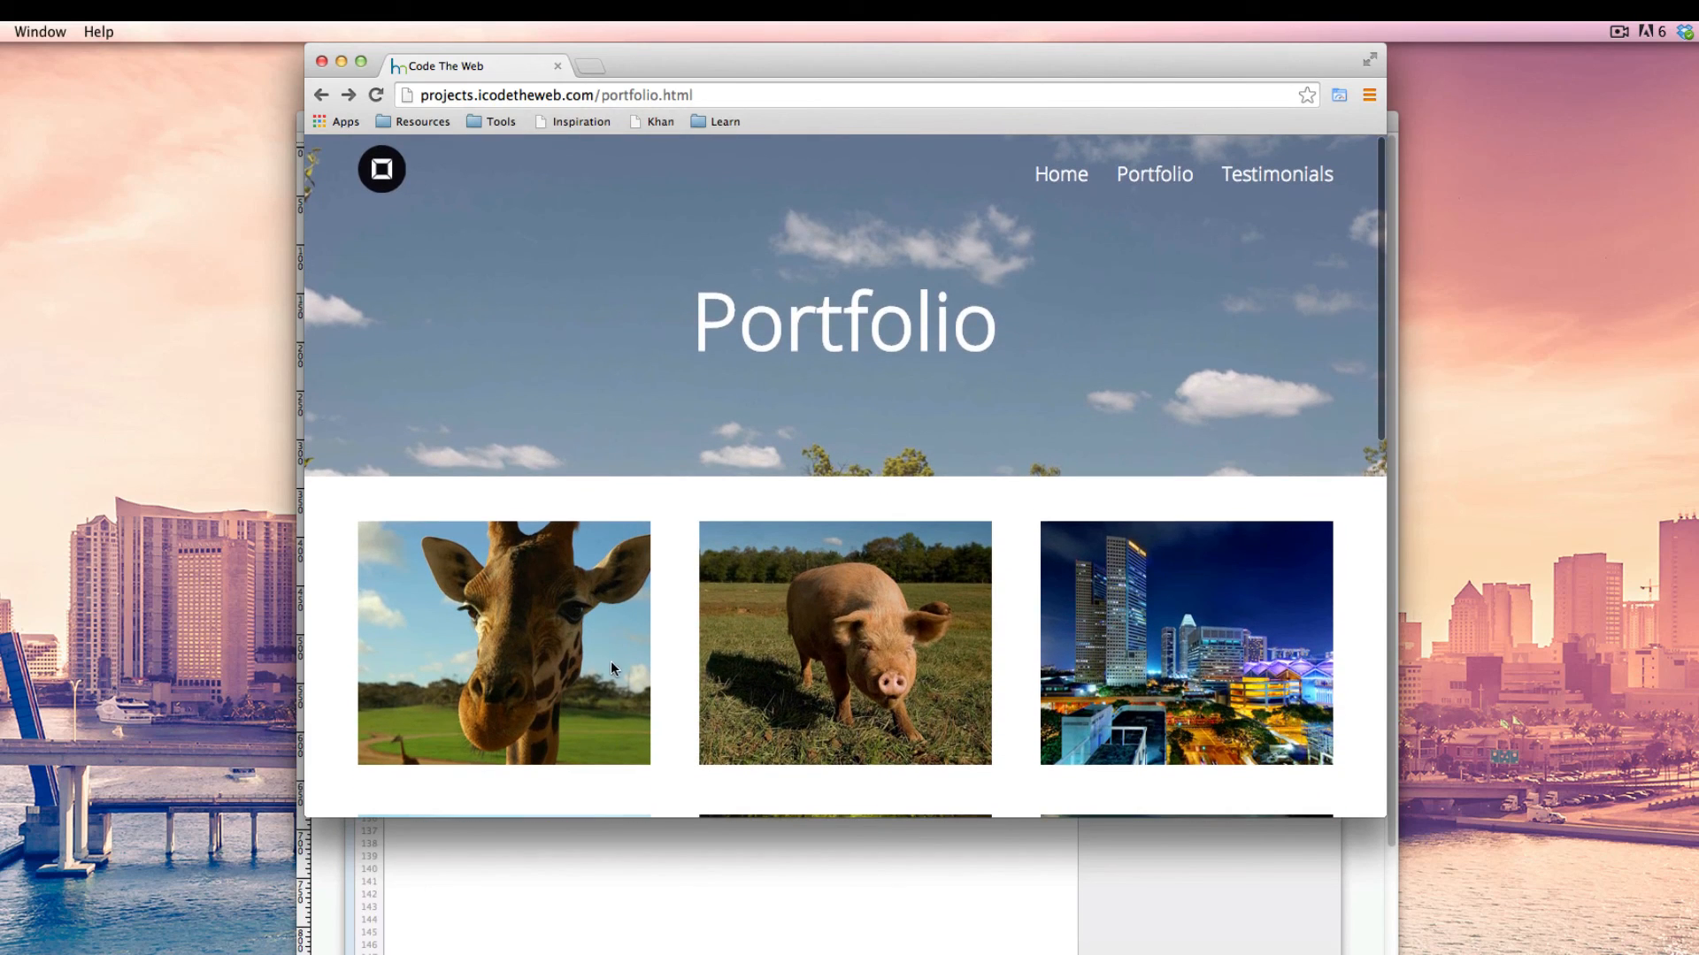
{"action": "mouse_move", "coordinate": [662, 603]}
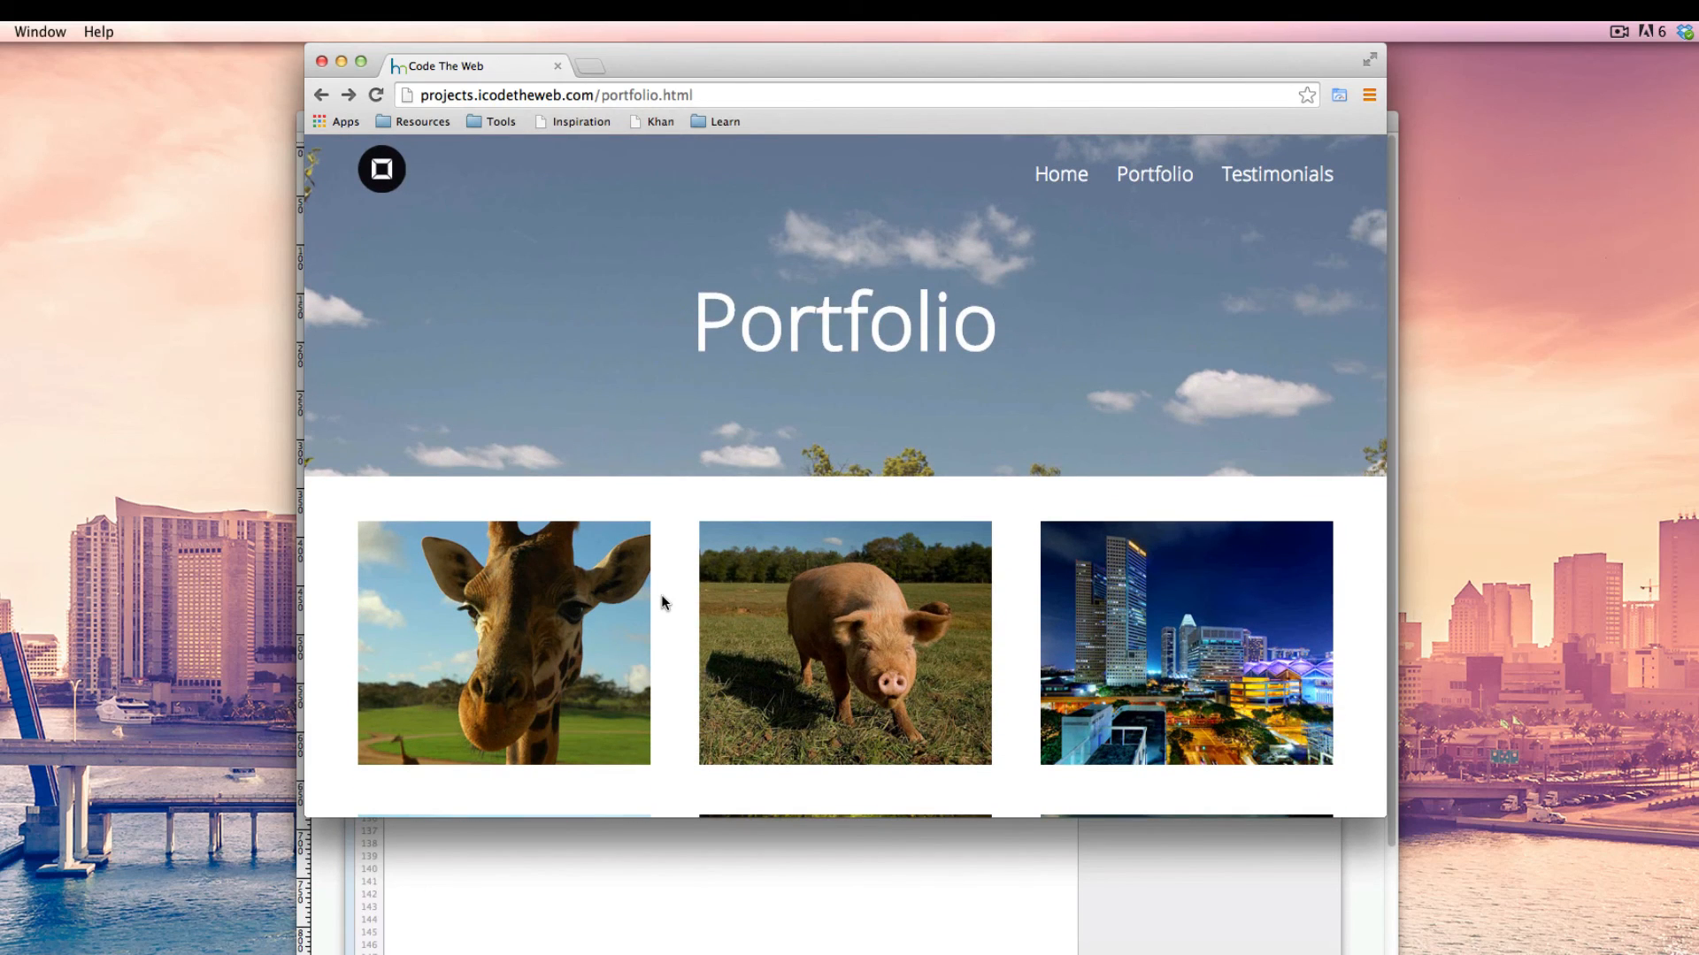